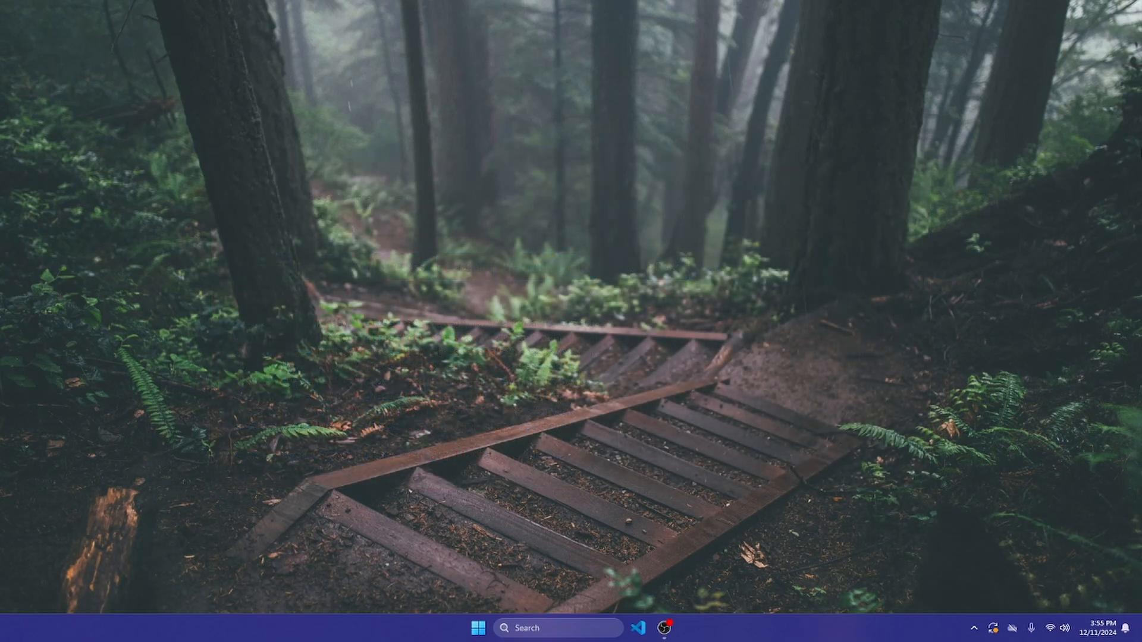
pyautogui.moveTo(347, 491)
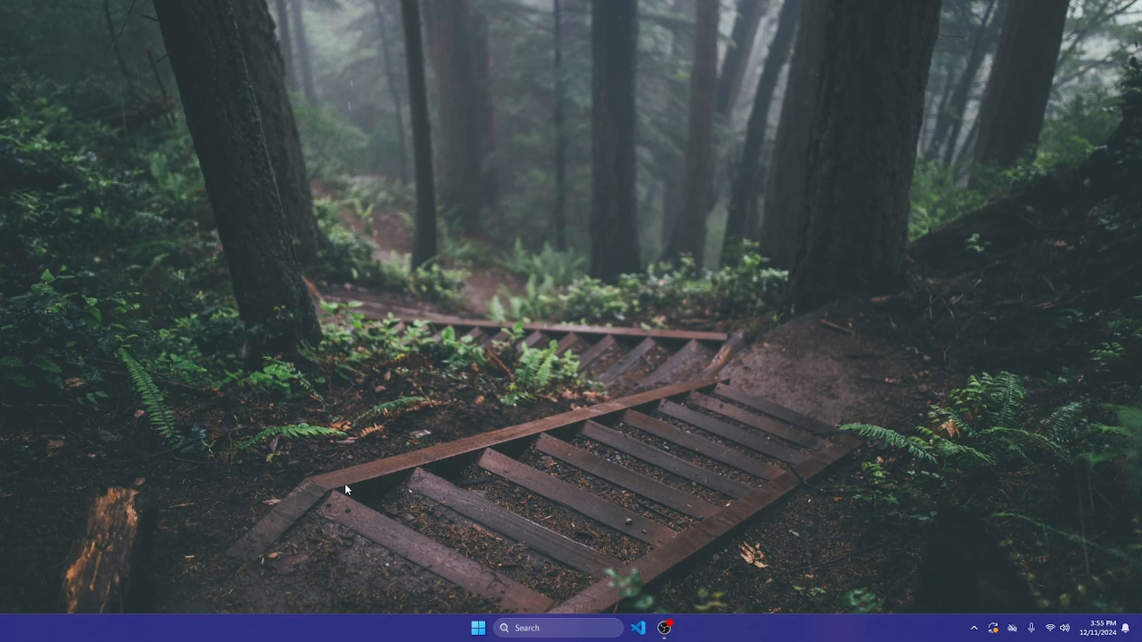
pyautogui.moveTo(616, 306)
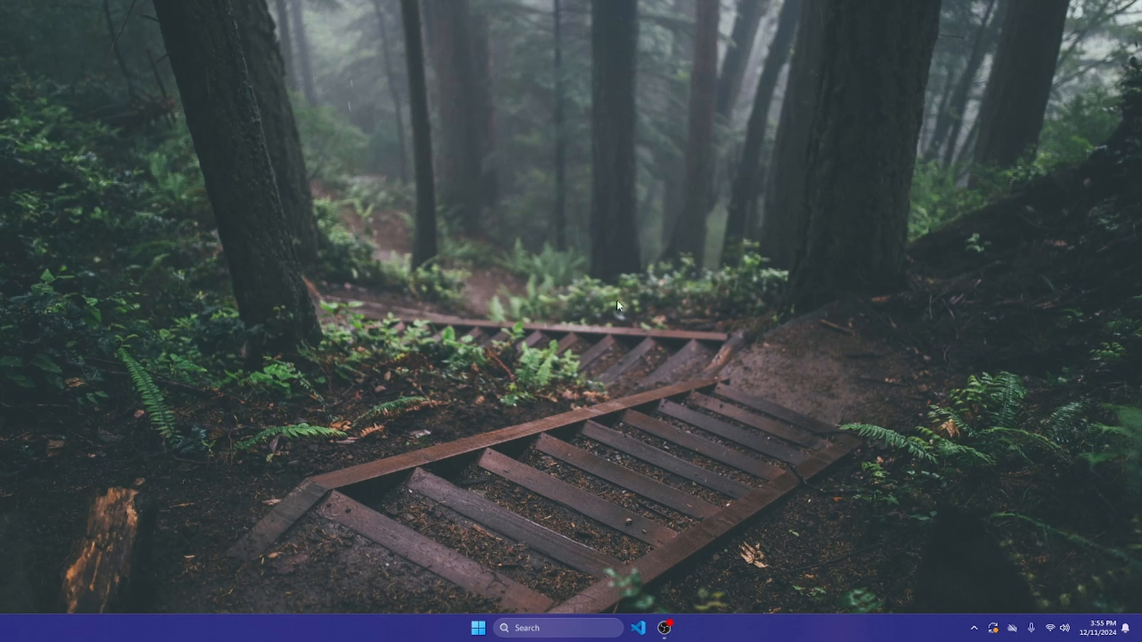
pyautogui.moveTo(750, 470)
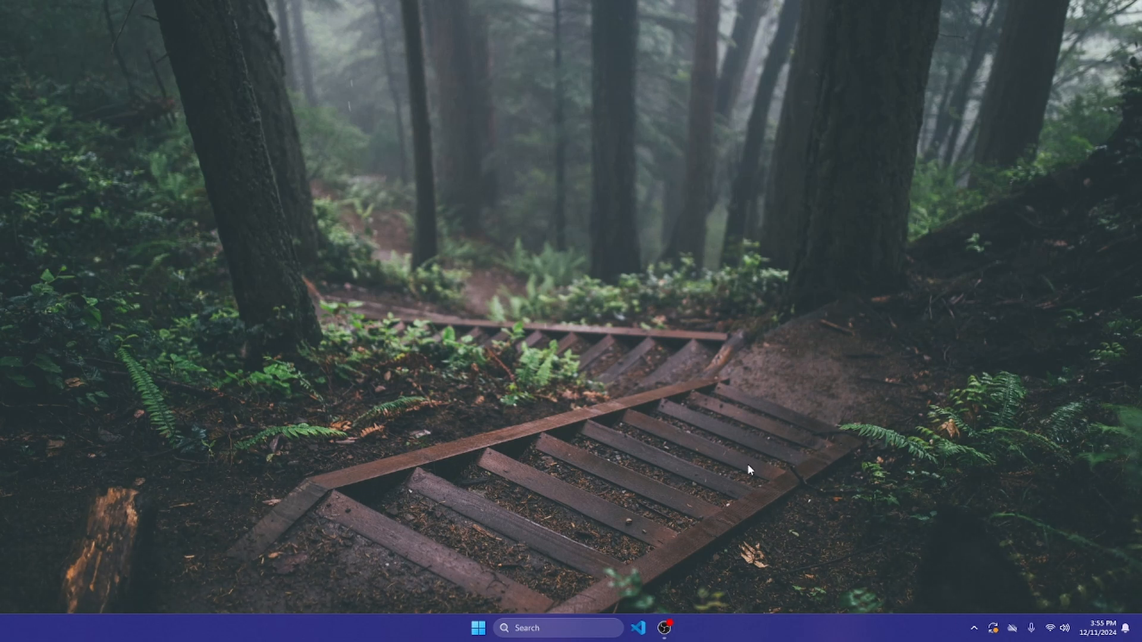
pyautogui.moveTo(752, 406)
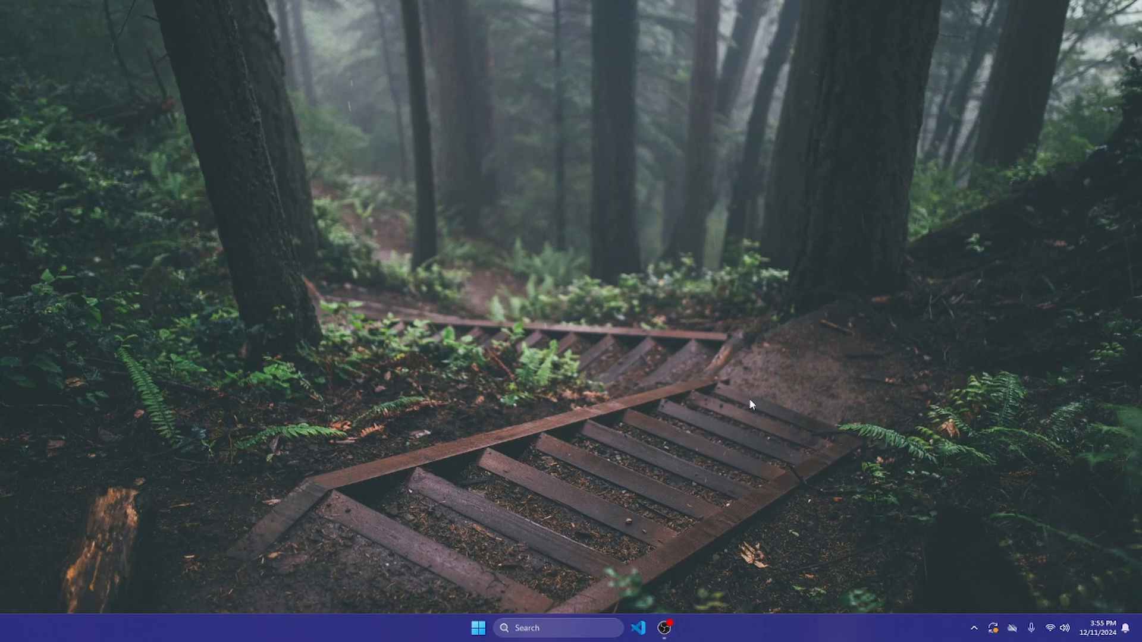
pyautogui.moveTo(893, 317)
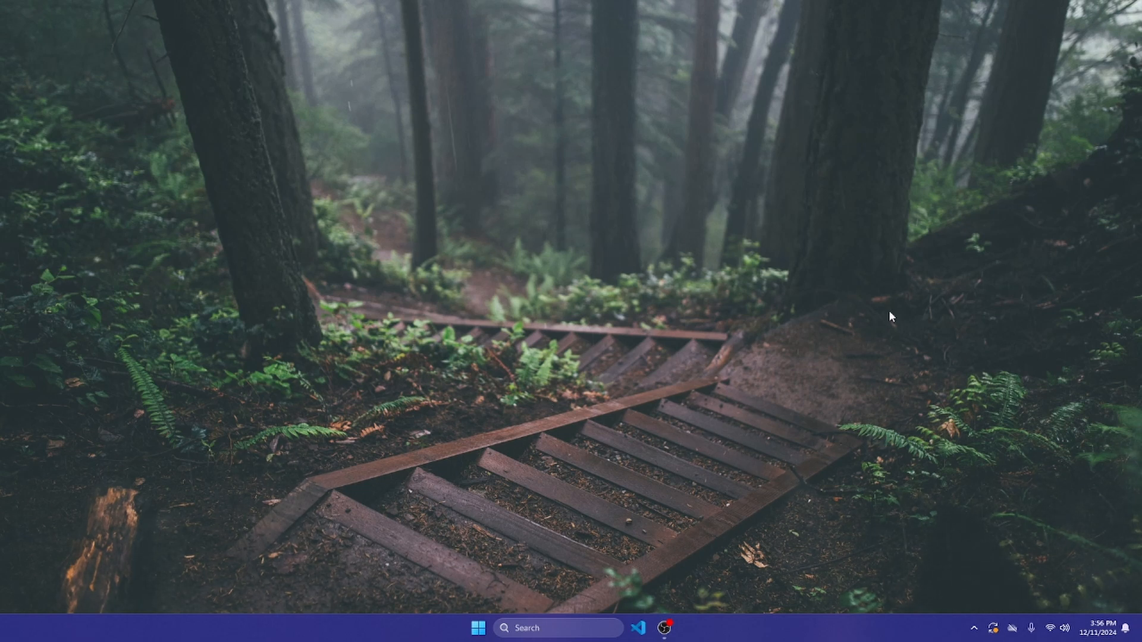
pyautogui.moveTo(792, 428)
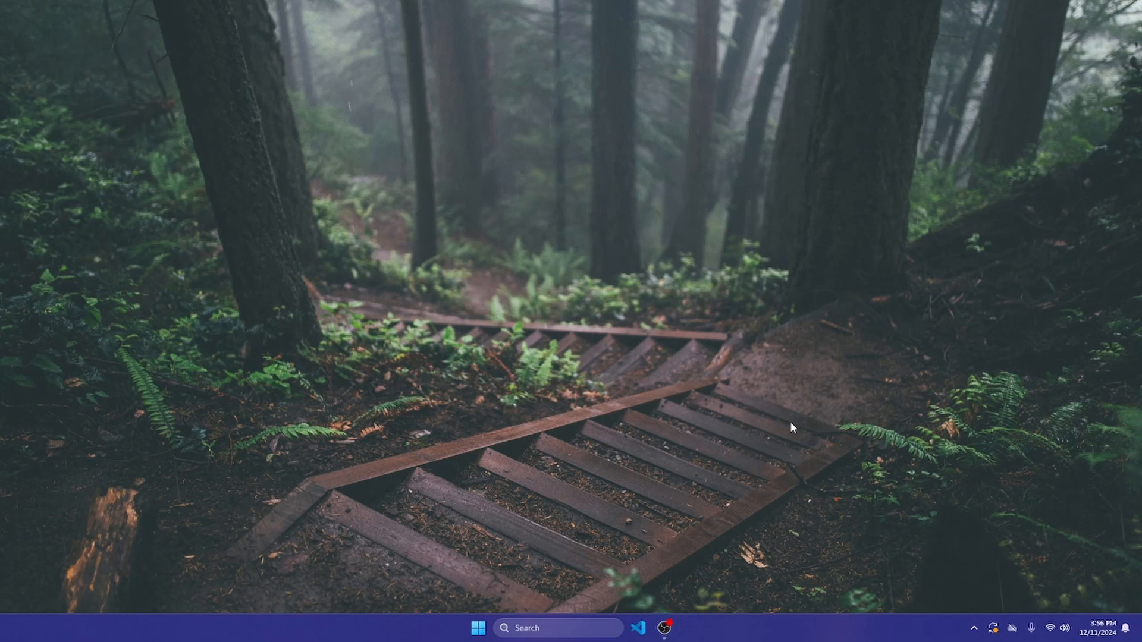
pyautogui.moveTo(821, 488)
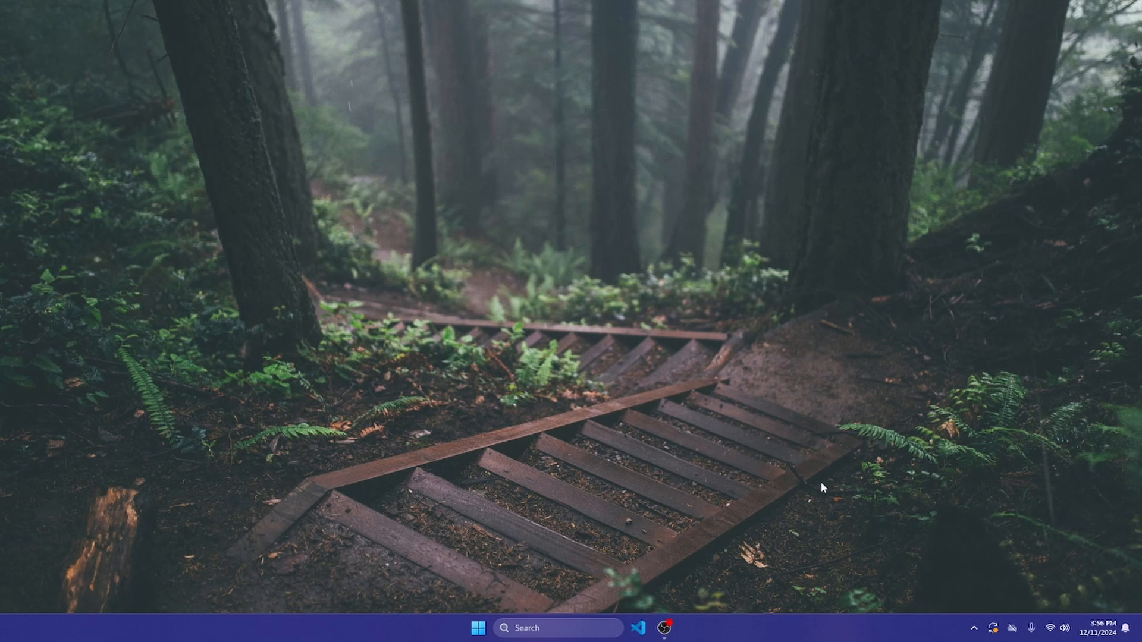
pyautogui.moveTo(804, 504)
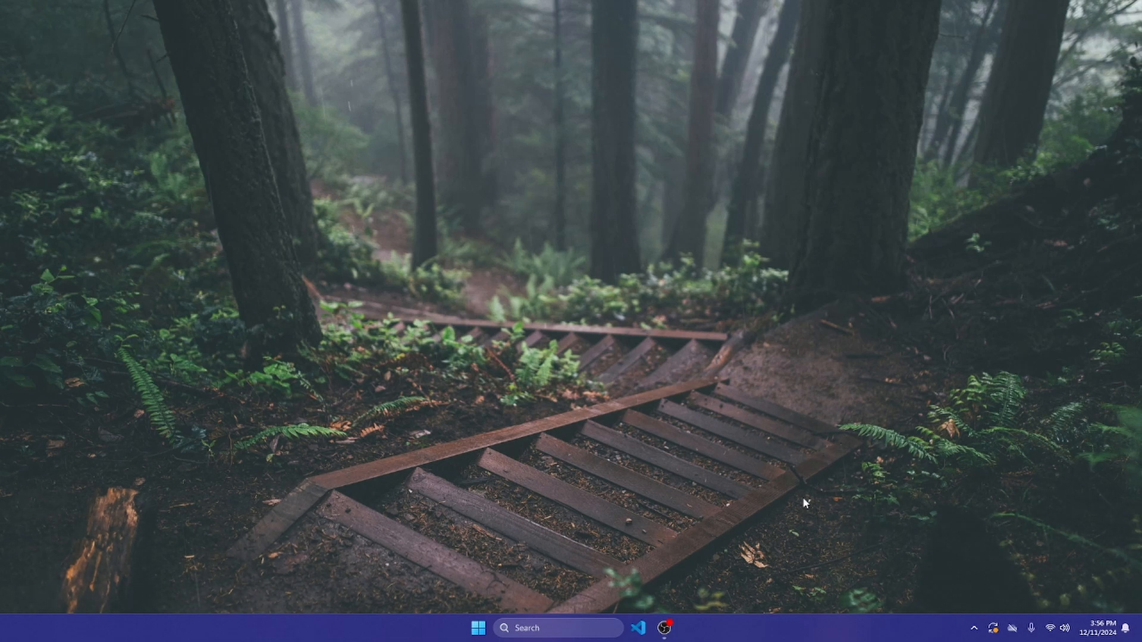
pyautogui.moveTo(657, 496)
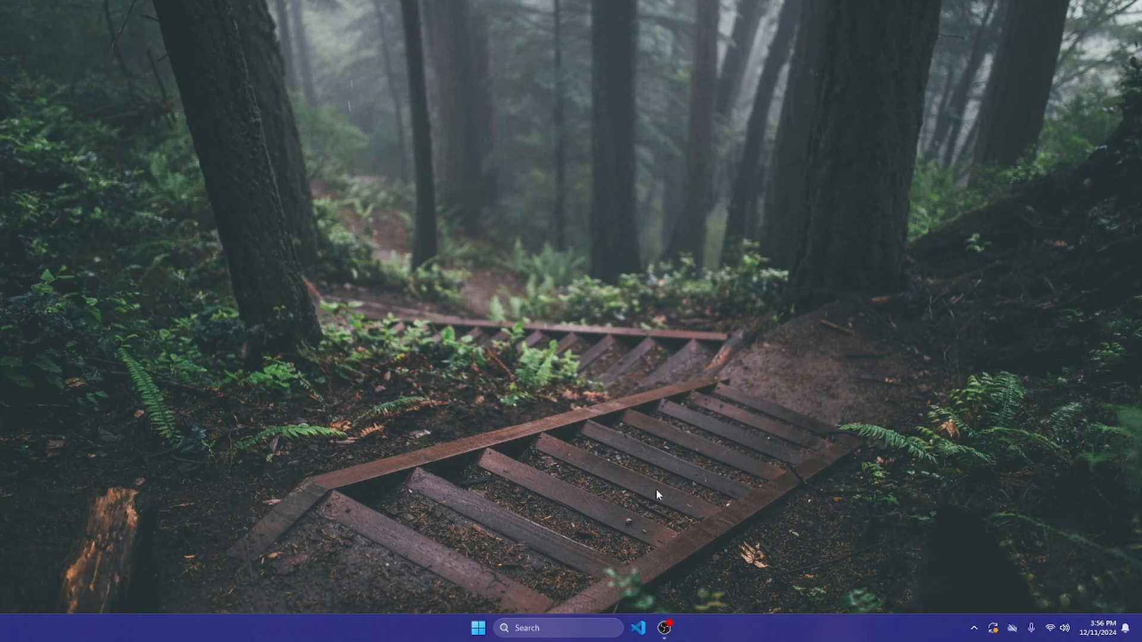
pyautogui.moveTo(635, 508)
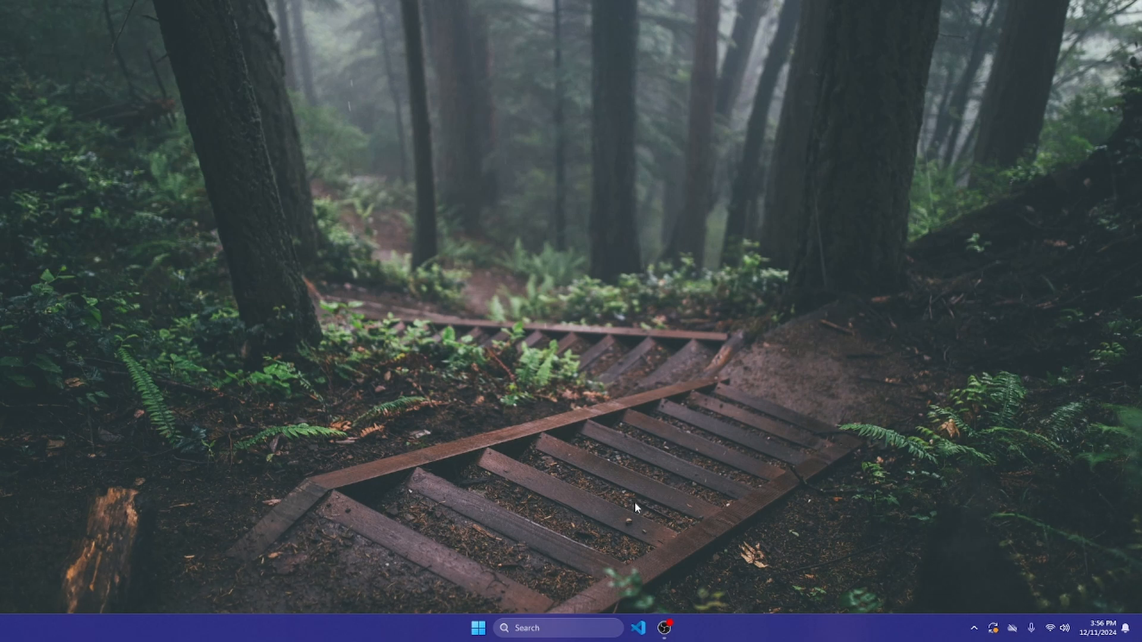
pyautogui.moveTo(650, 572)
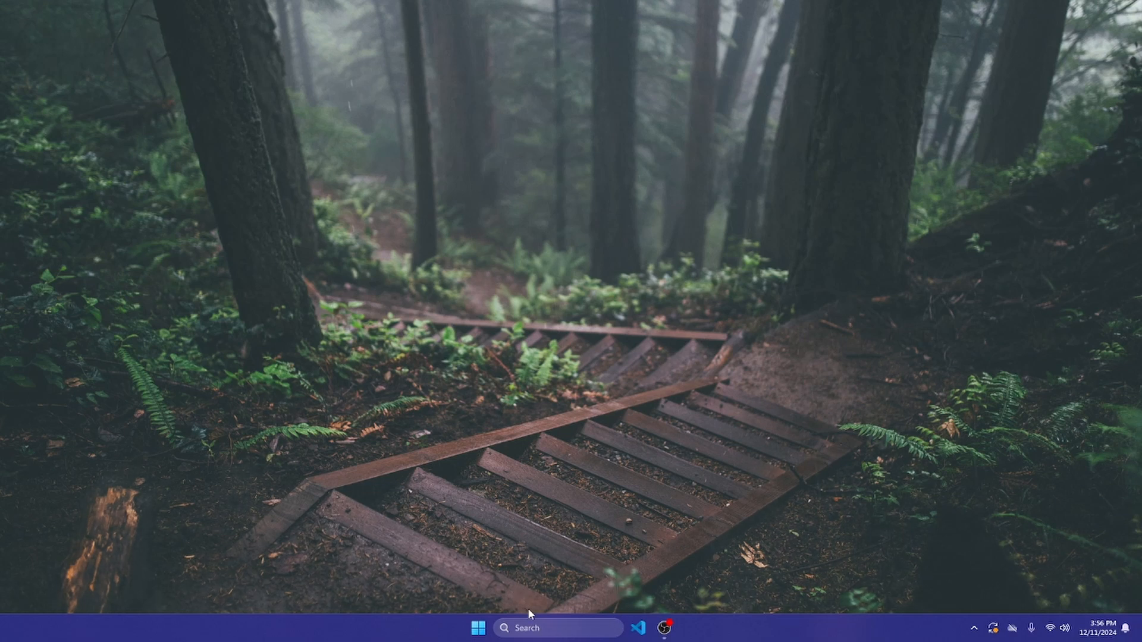
pyautogui.moveTo(588, 624)
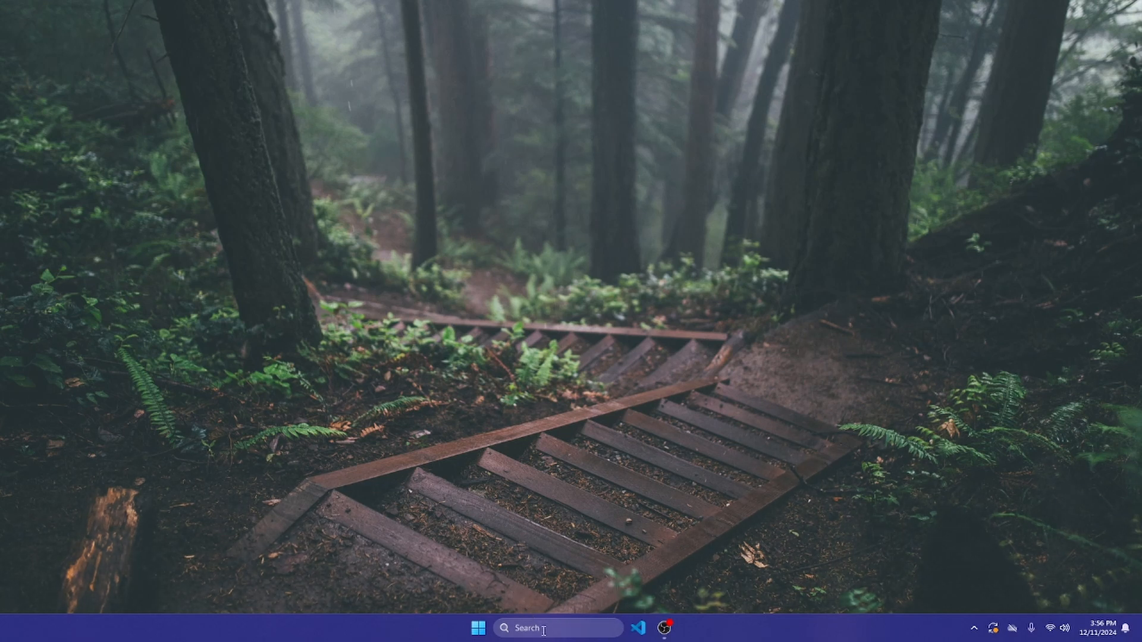
pyautogui.moveTo(543, 628)
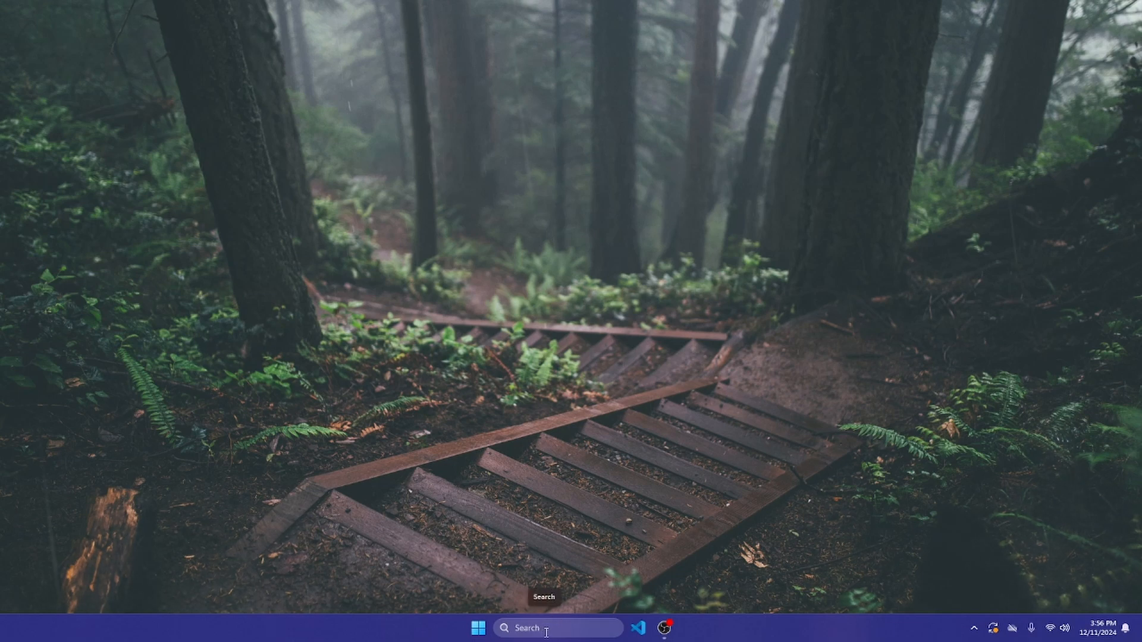
# Launch the Ubuntu terminal, move it to the top-left, and run ruby -v.
pyautogui.click(677, 629)
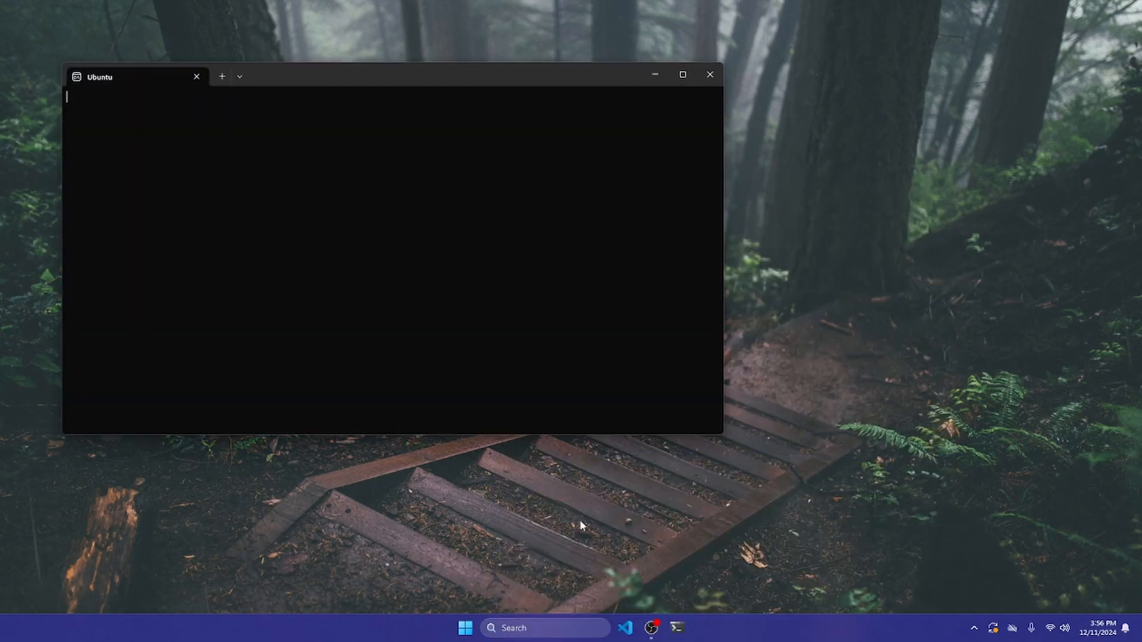
pyautogui.moveTo(394, 75); pyautogui.dragTo(383, 49)
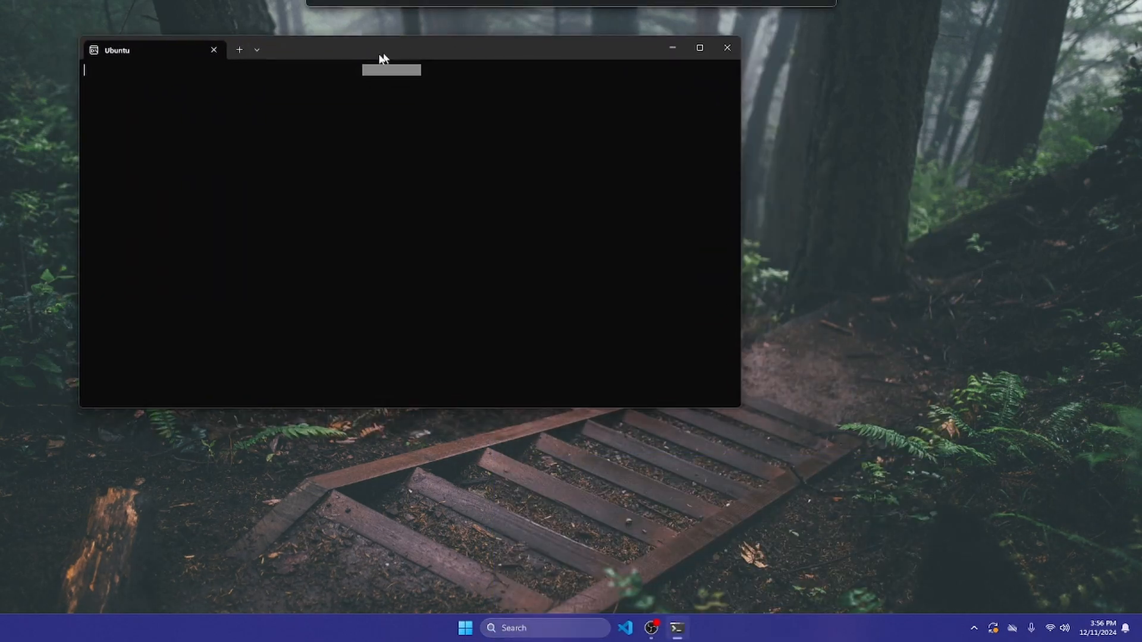
pyautogui.moveTo(382, 50); pyautogui.dragTo(378, 54)
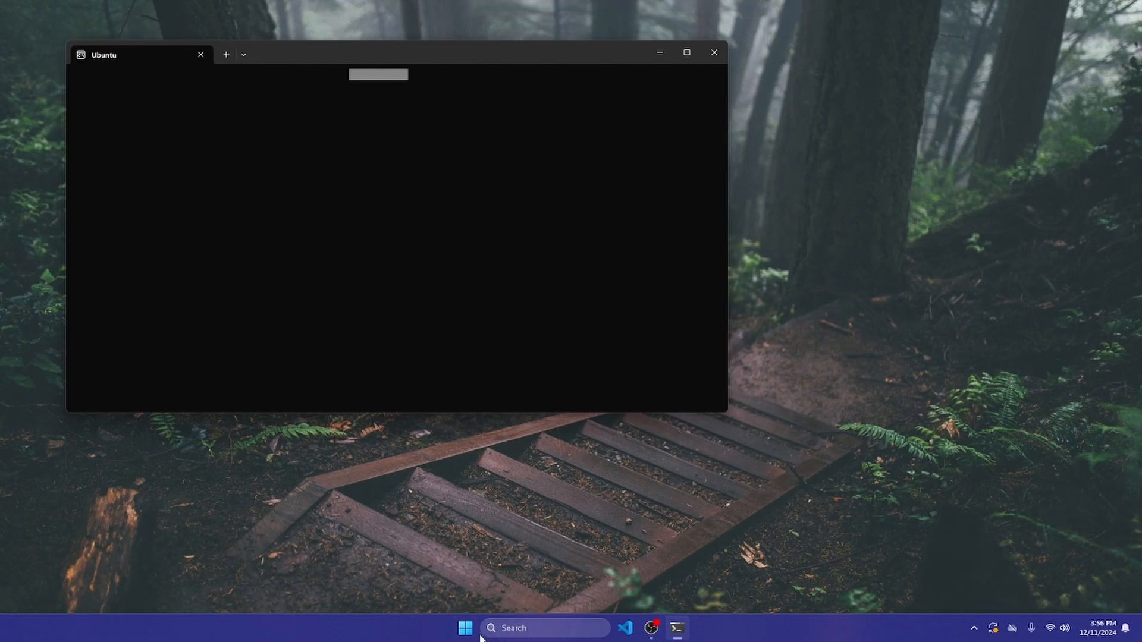
pyautogui.moveTo(447, 624)
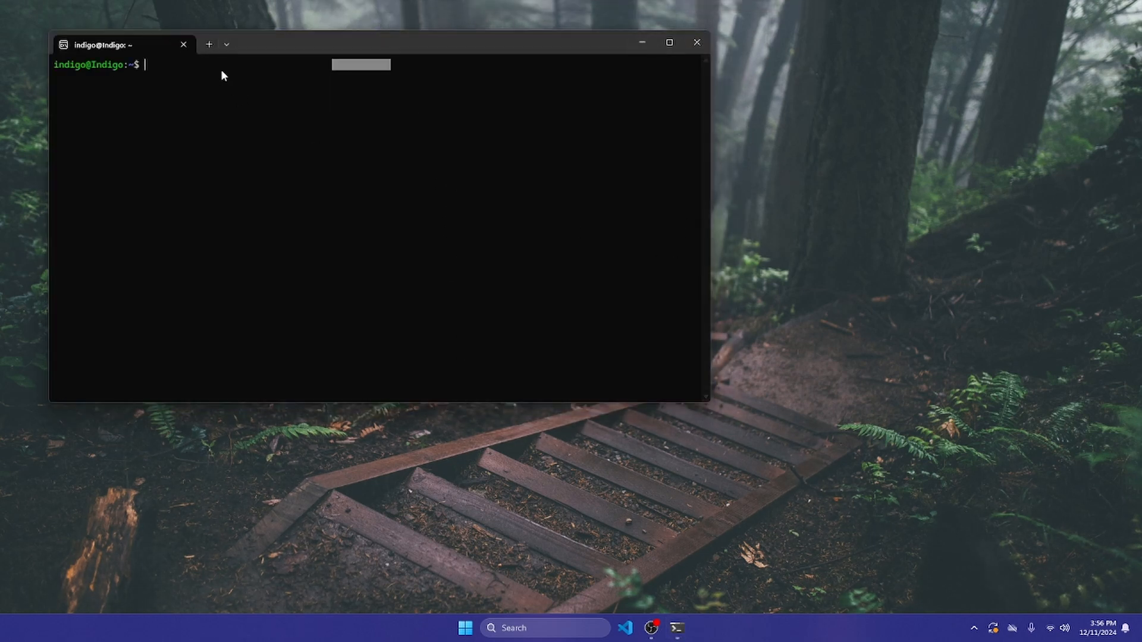
pyautogui.moveTo(283, 56)
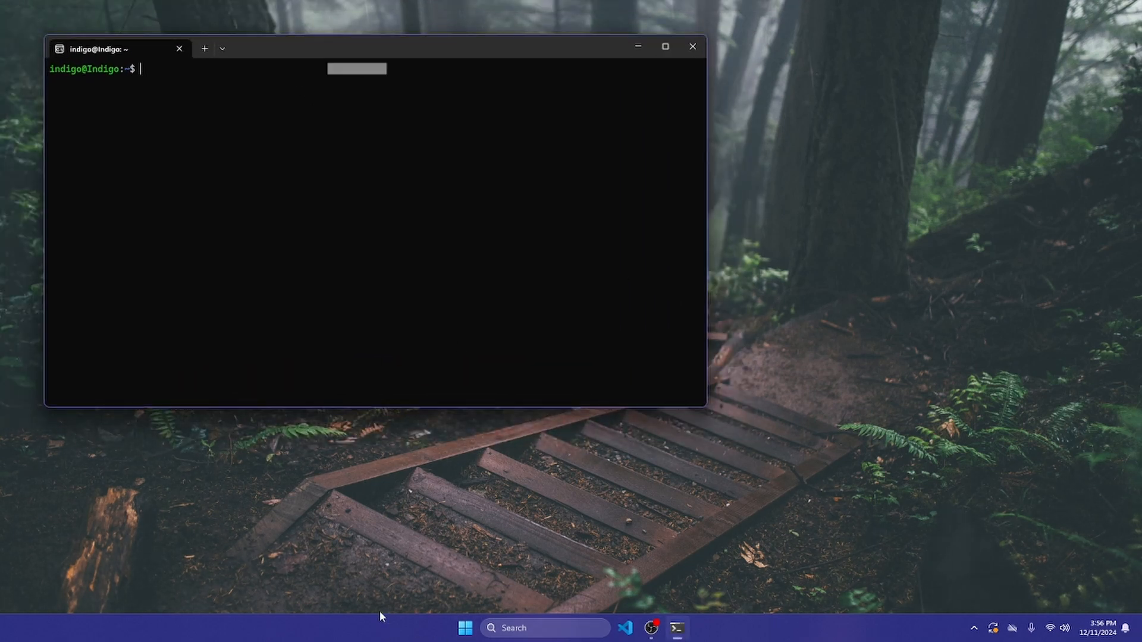
pyautogui.moveTo(616, 382)
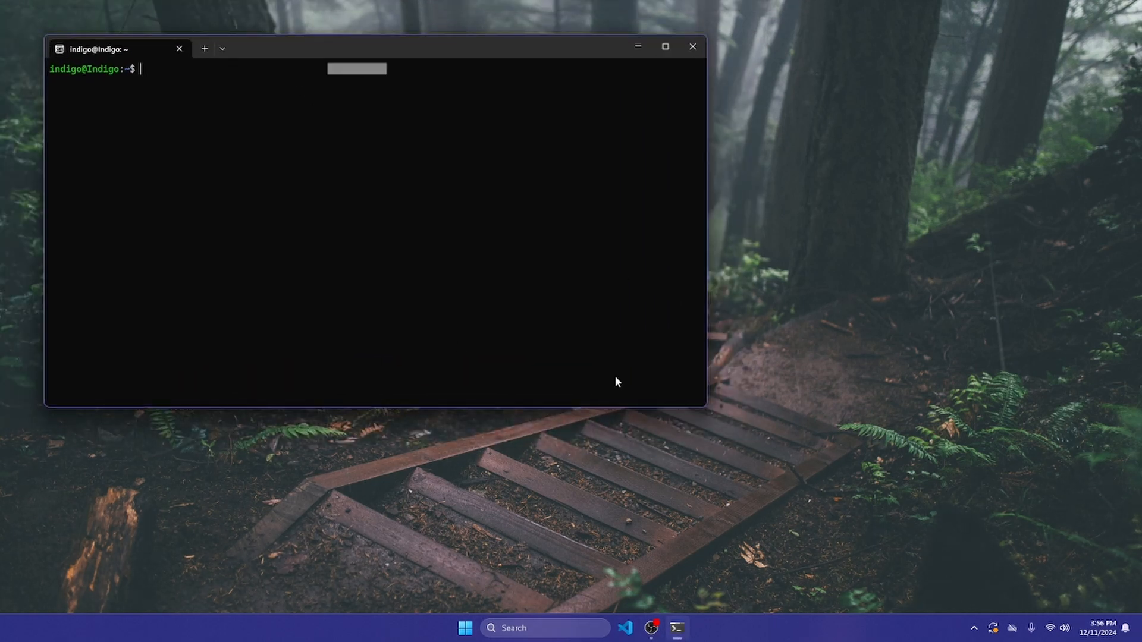
pyautogui.moveTo(39, 79)
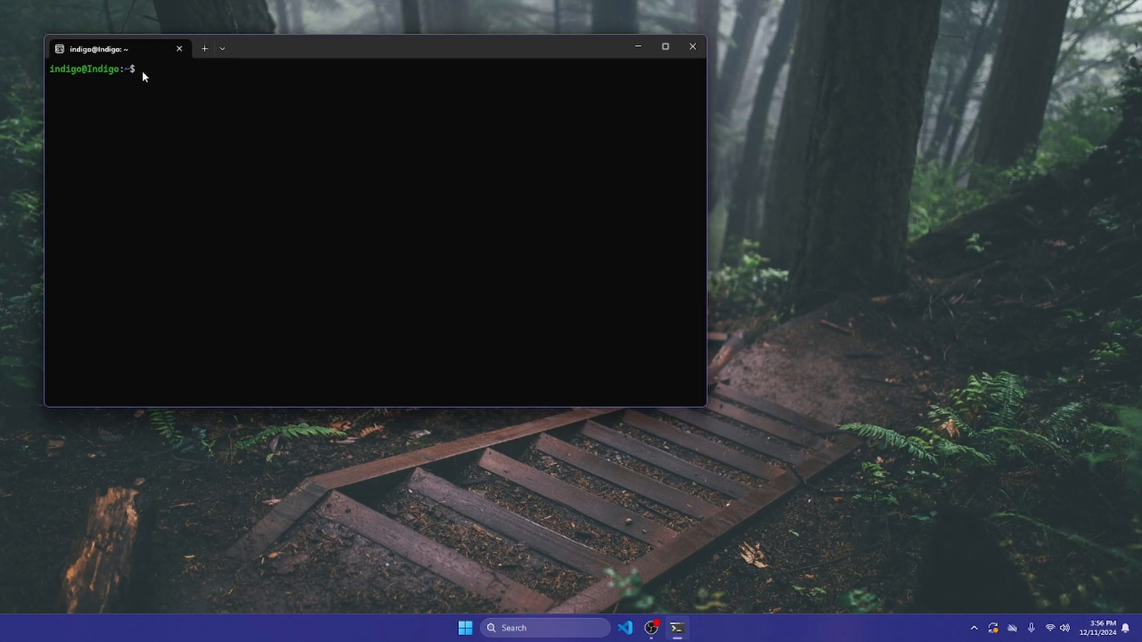
pyautogui.moveTo(302, 144)
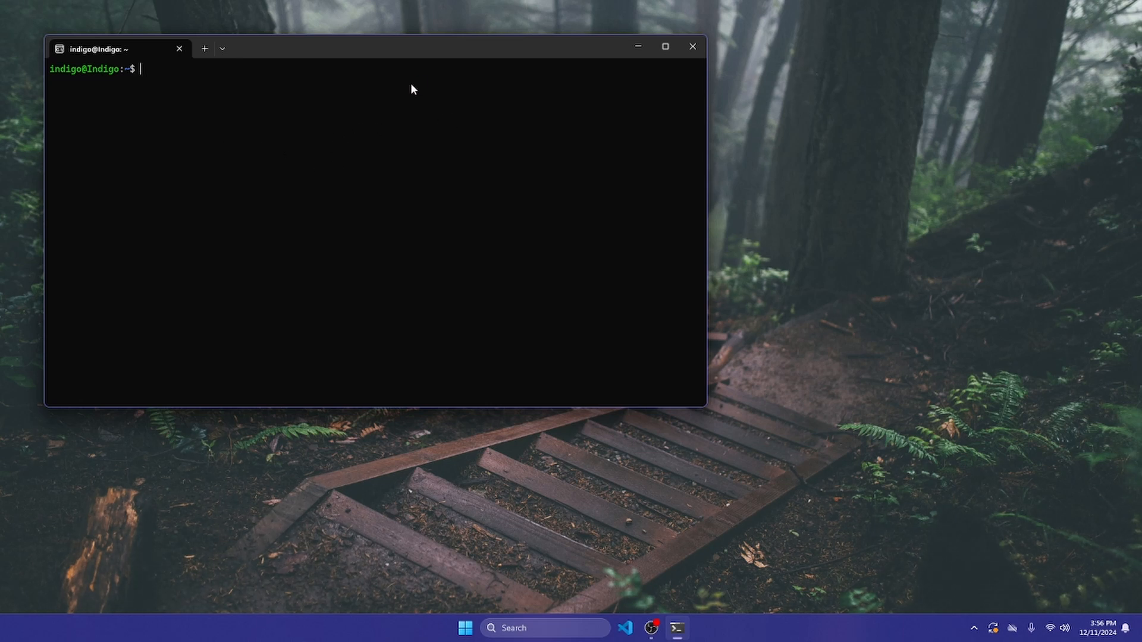
pyautogui.write('ruby 0v')
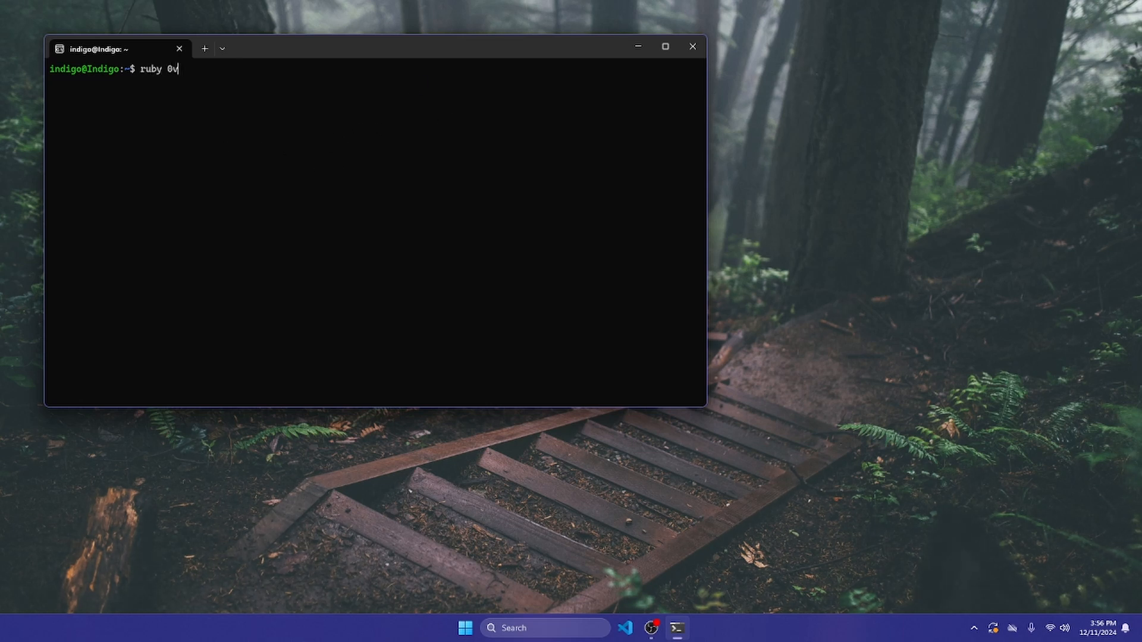
pyautogui.press('Return')
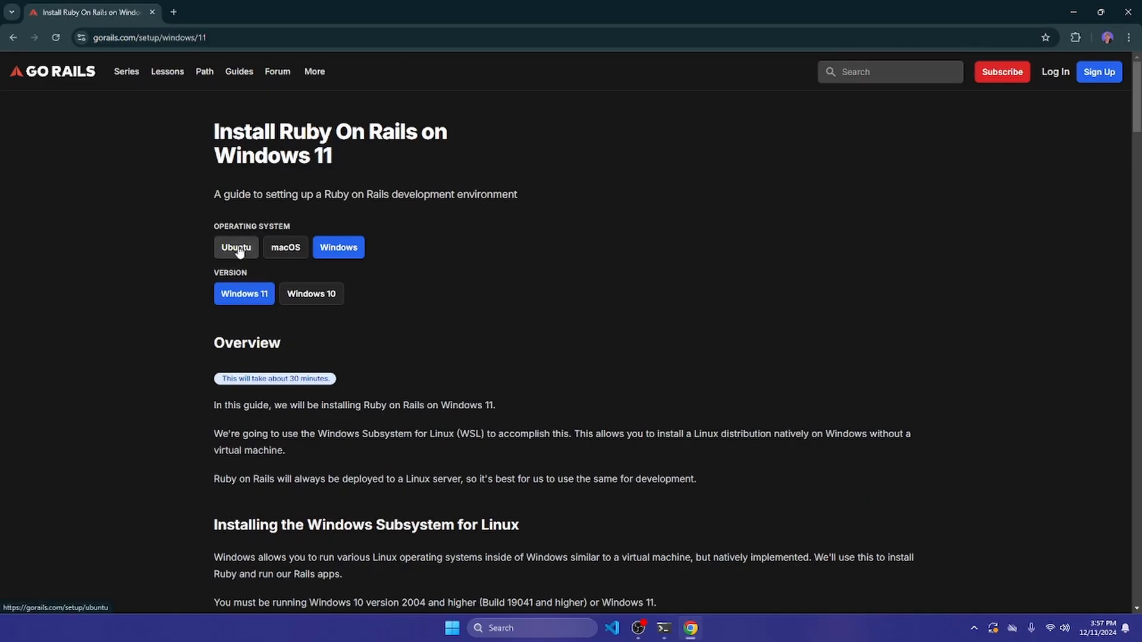
# Browse the GoRails setup guides and settle on the Windows 11 Ruby on Rails guide.
pyautogui.click(235, 247)
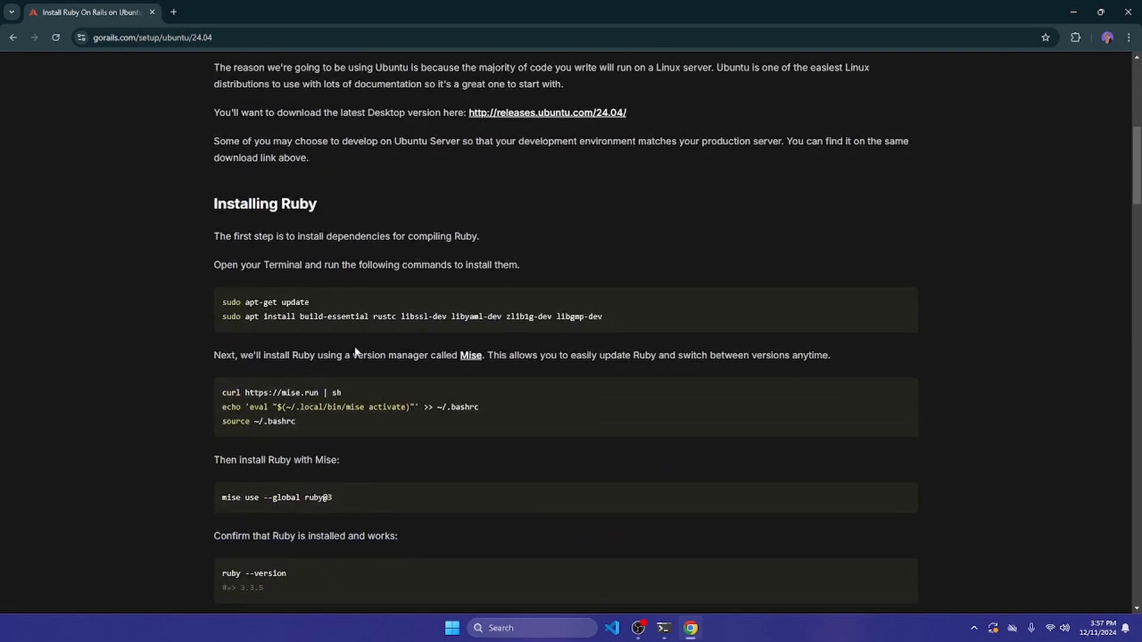
pyautogui.scroll(3)
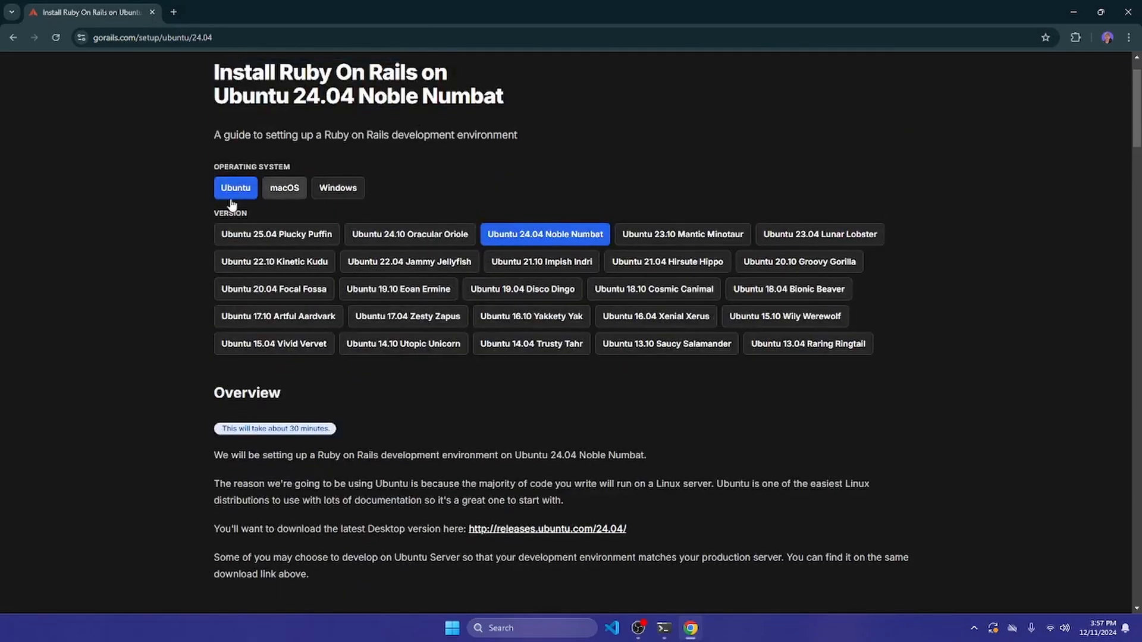
pyautogui.click(284, 187)
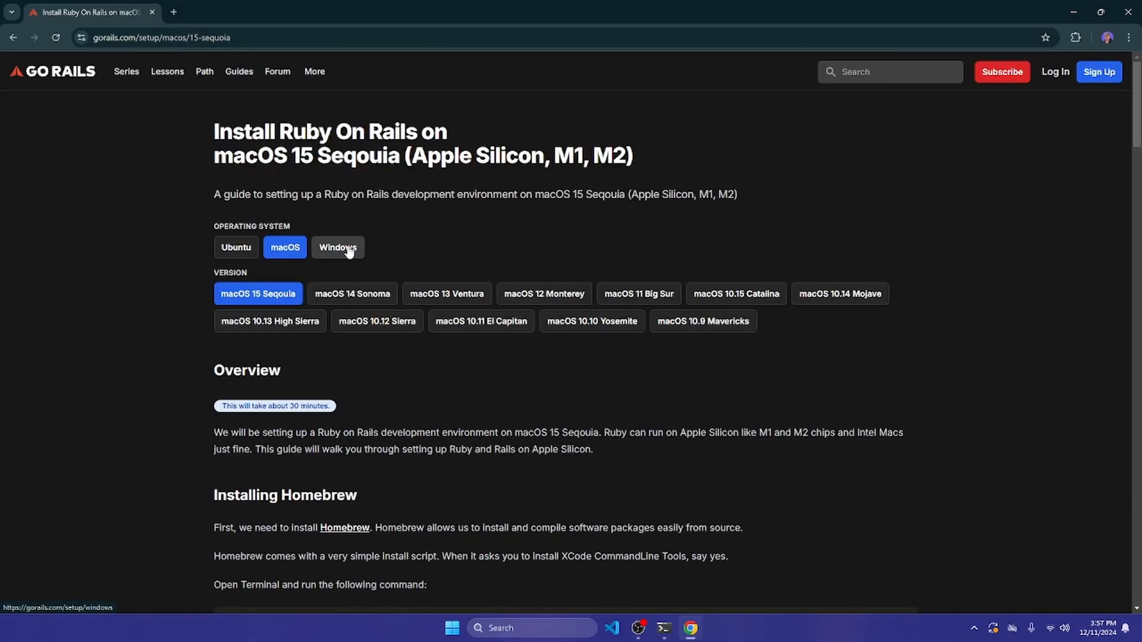
pyautogui.moveTo(251, 240)
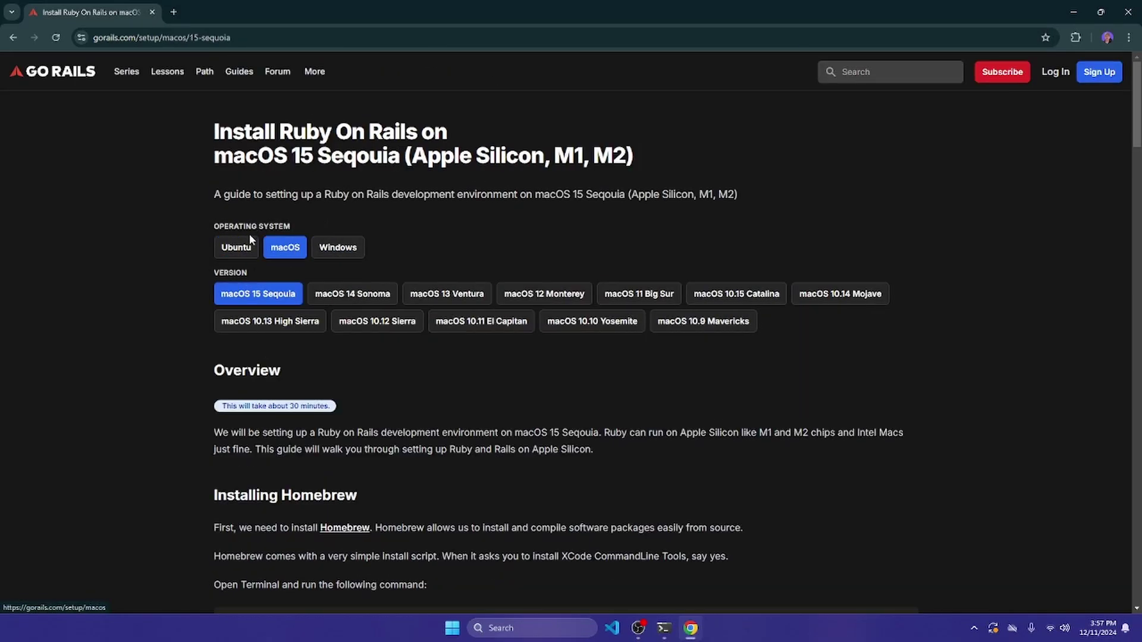
pyautogui.click(338, 247)
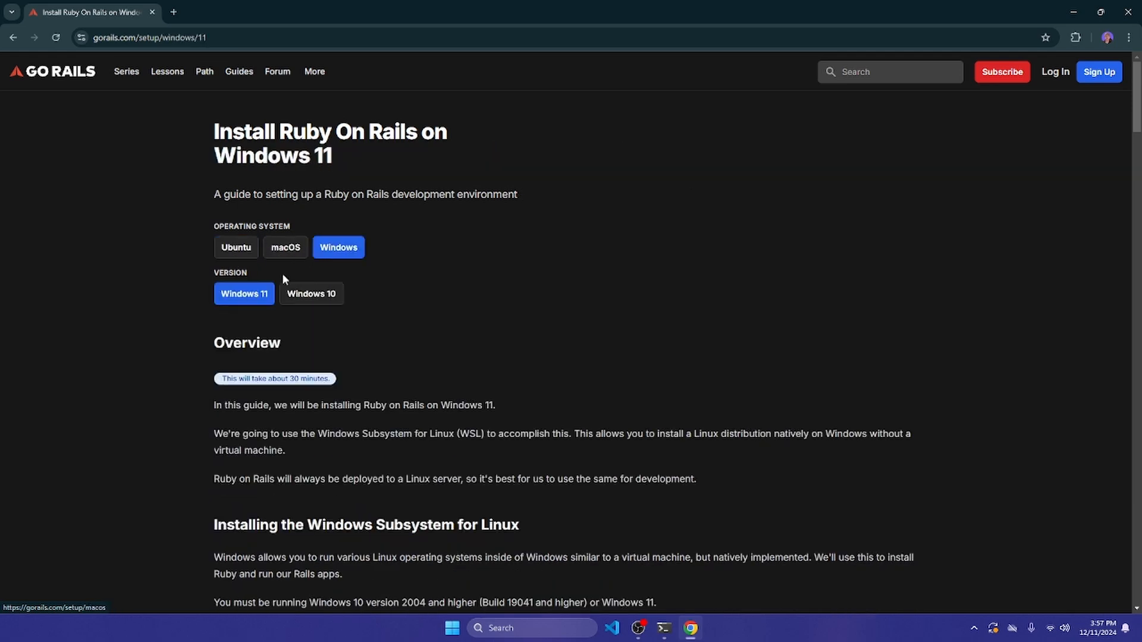
pyautogui.scroll(-3)
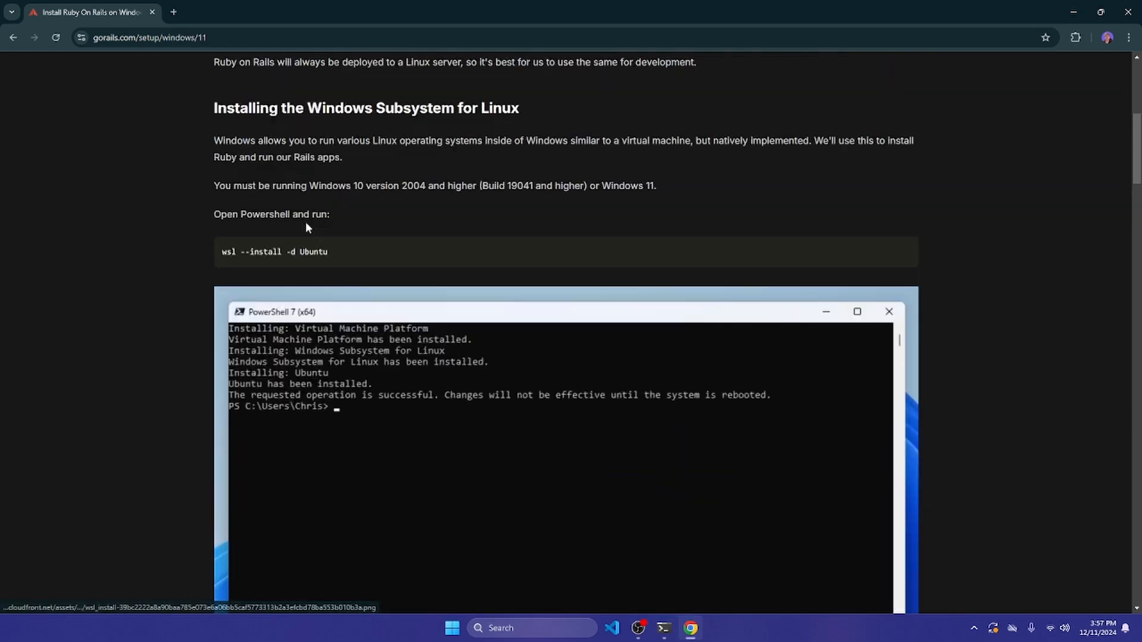
pyautogui.scroll(3)
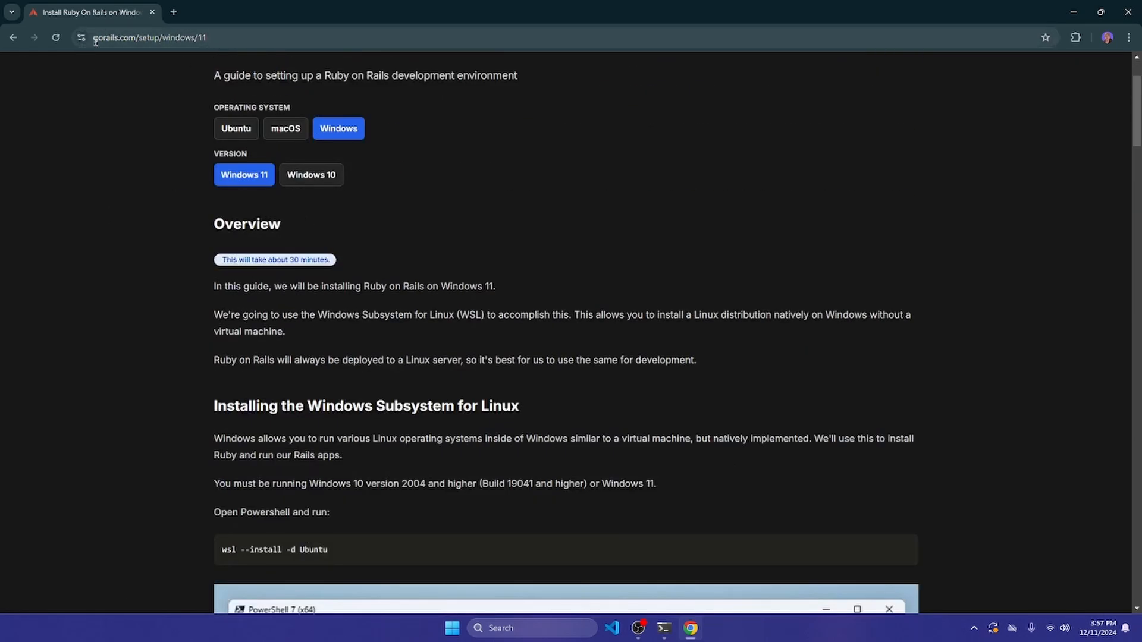
pyautogui.moveTo(195, 108)
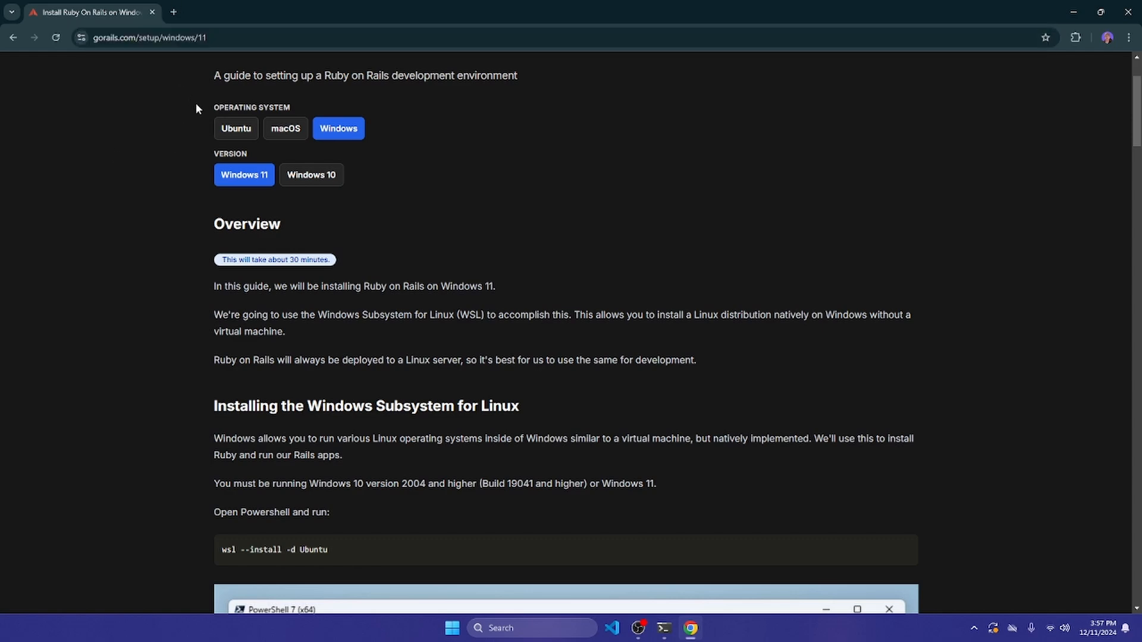
pyautogui.scroll(3)
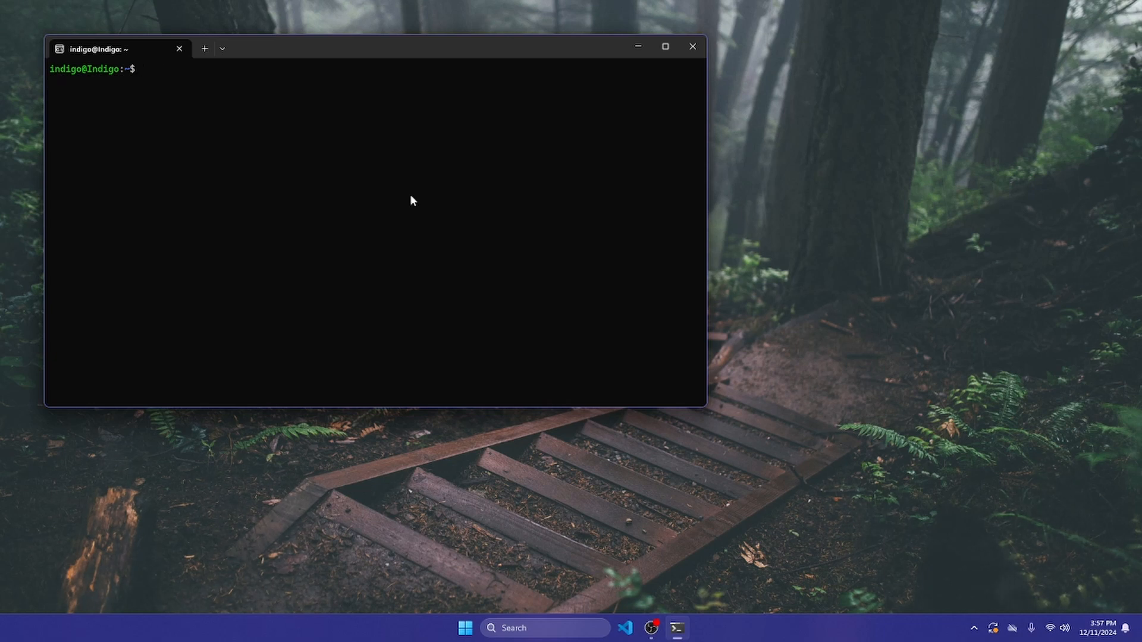
# Run ruby -v and rails -v, confirming Ruby 3.3.6 and Rails 7.2.2, then clear.
pyautogui.write('rub')
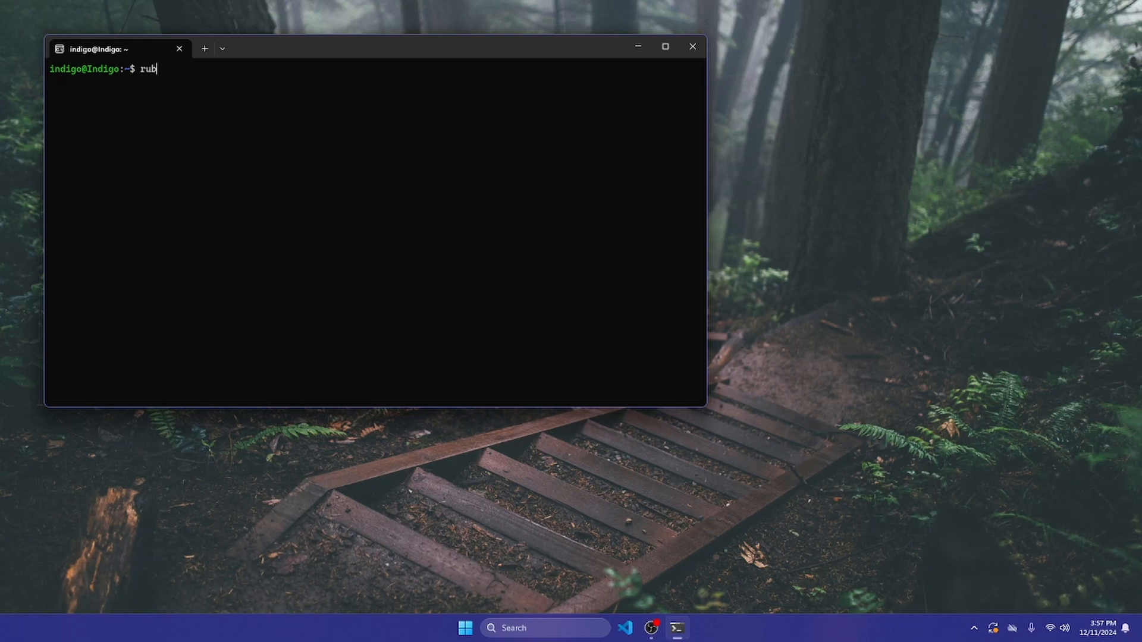
pyautogui.write('y')
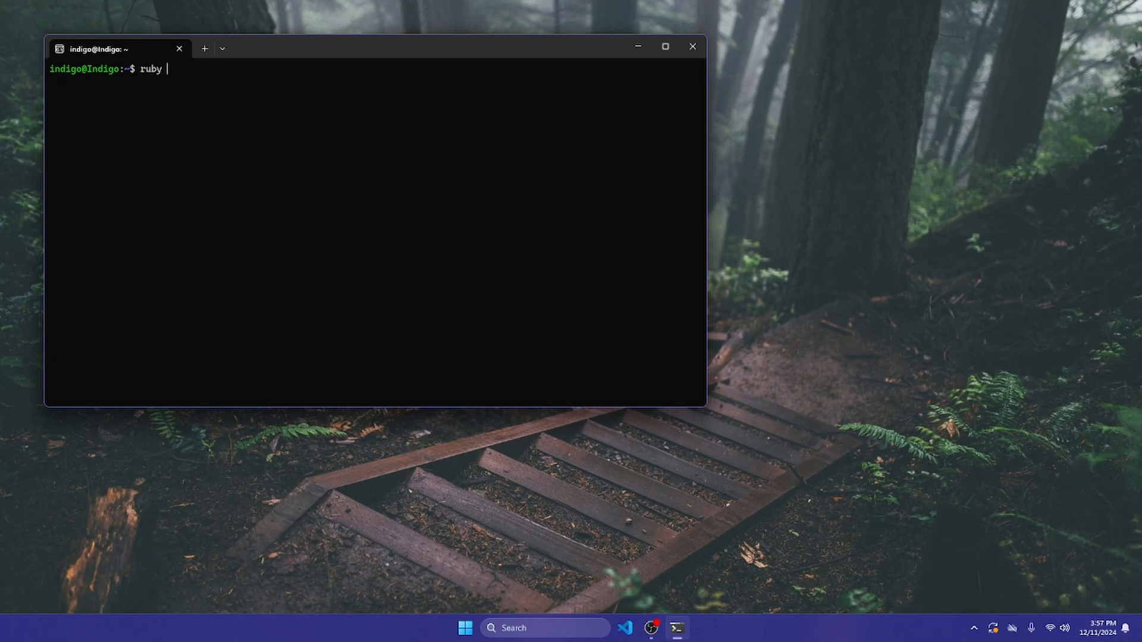
pyautogui.press('Return')
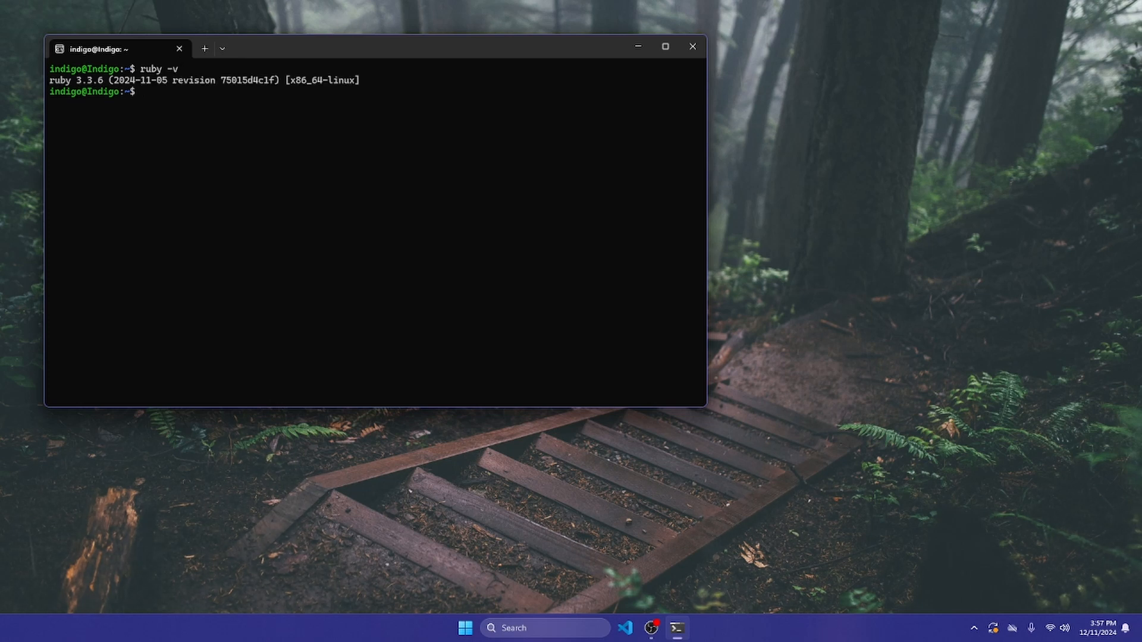
pyautogui.moveTo(114, 87)
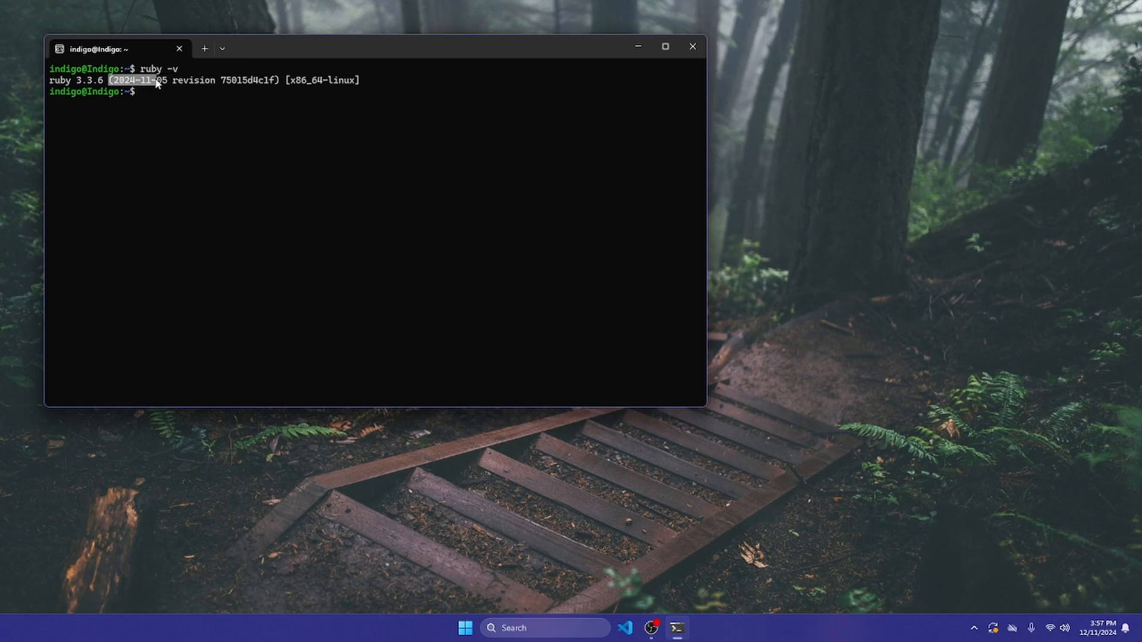
pyautogui.write('rails')
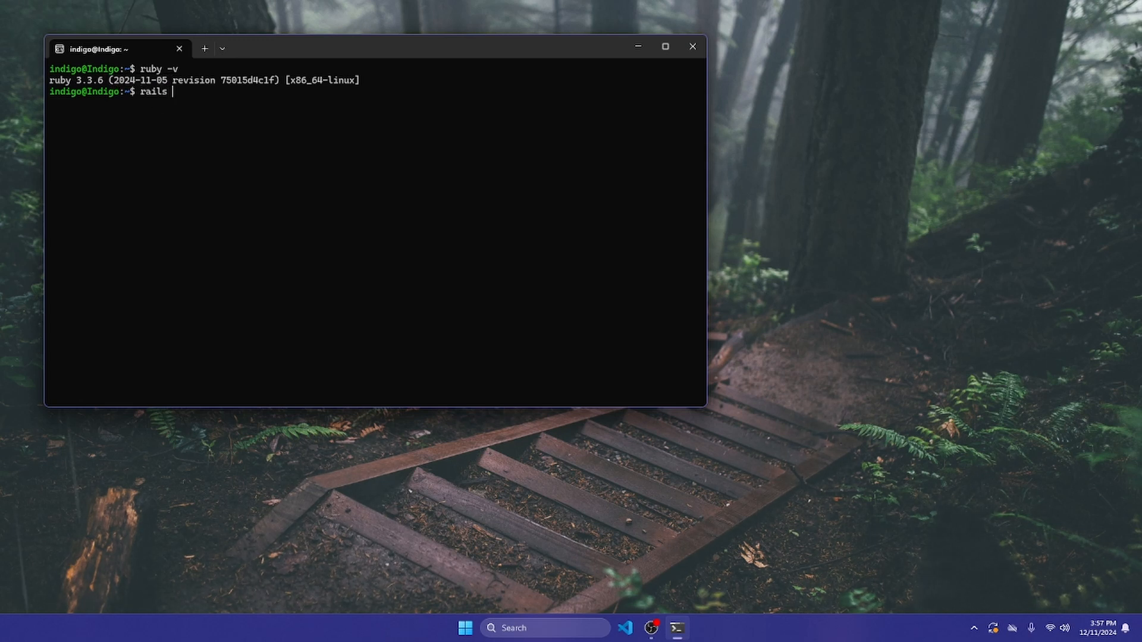
pyautogui.press('Return')
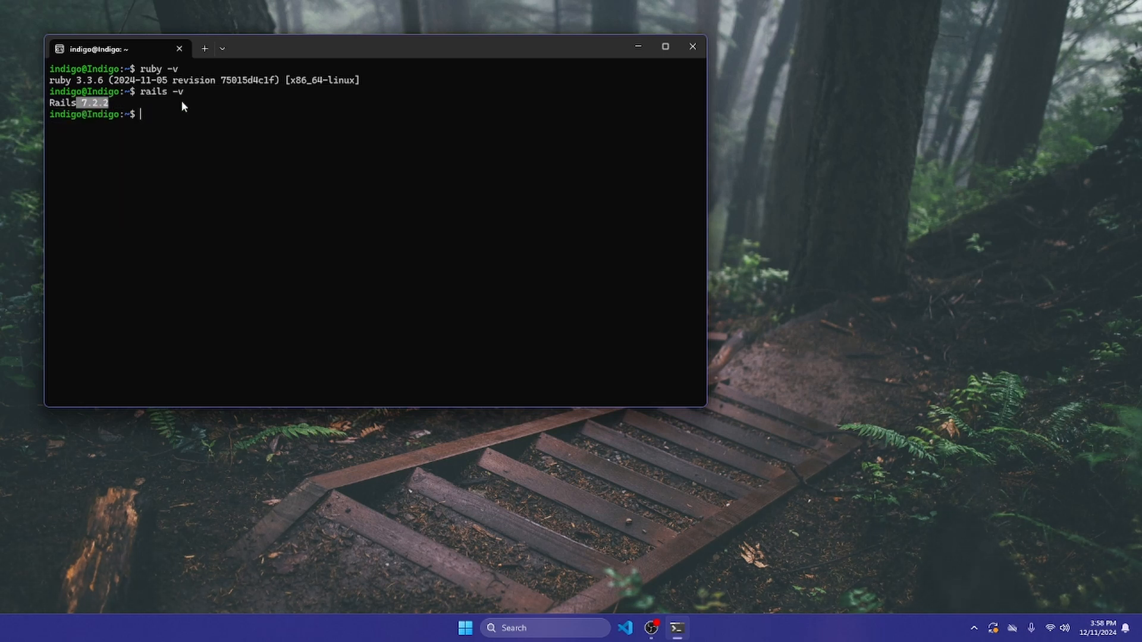
pyautogui.write('cclea')
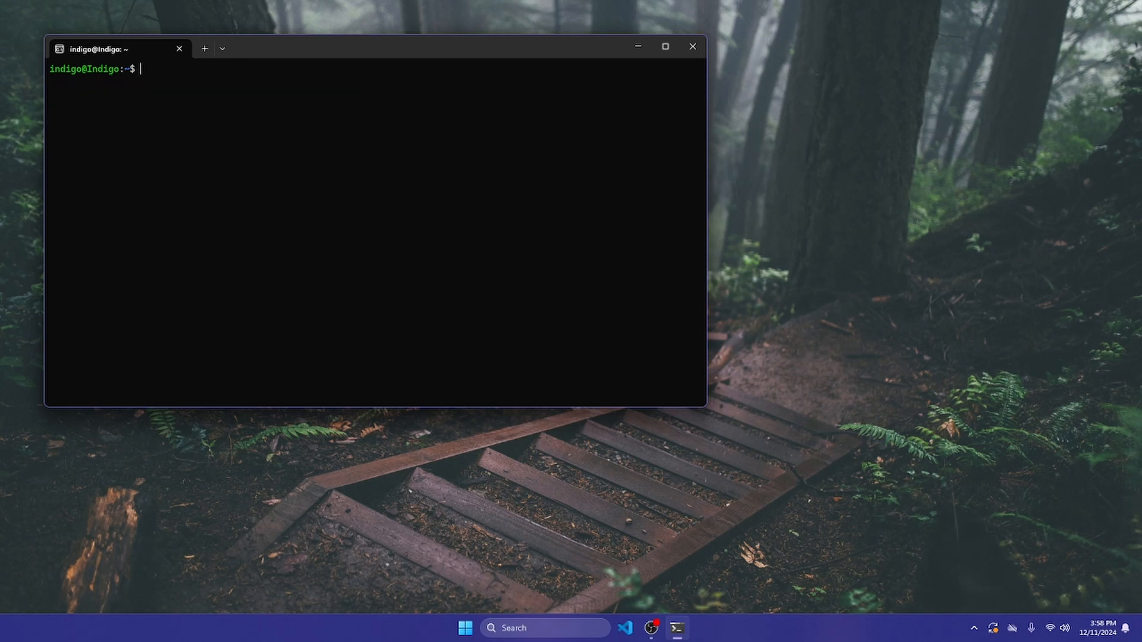
# Run gem install rails until 13 gems install, then clear the screen.
pyautogui.write('gem install')
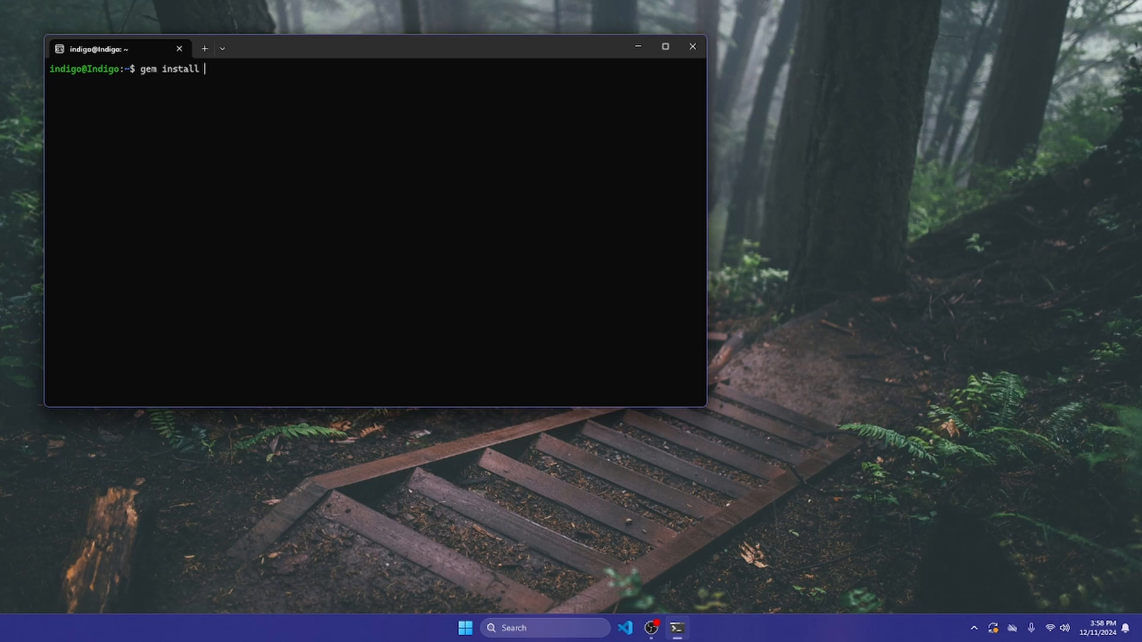
pyautogui.write('rails')
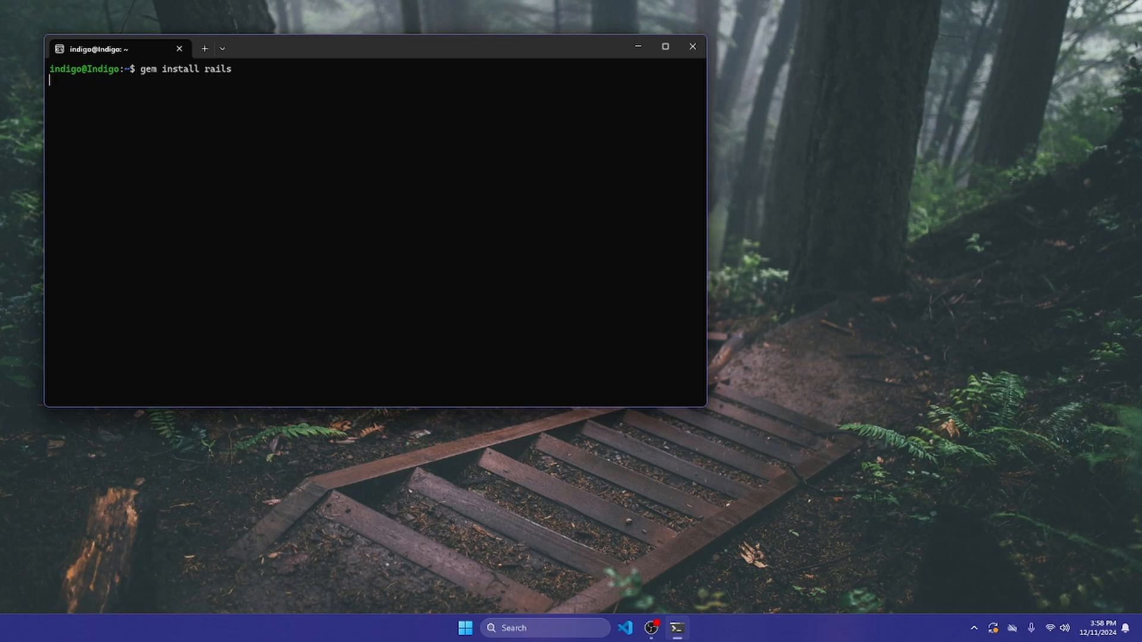
pyautogui.press('Return')
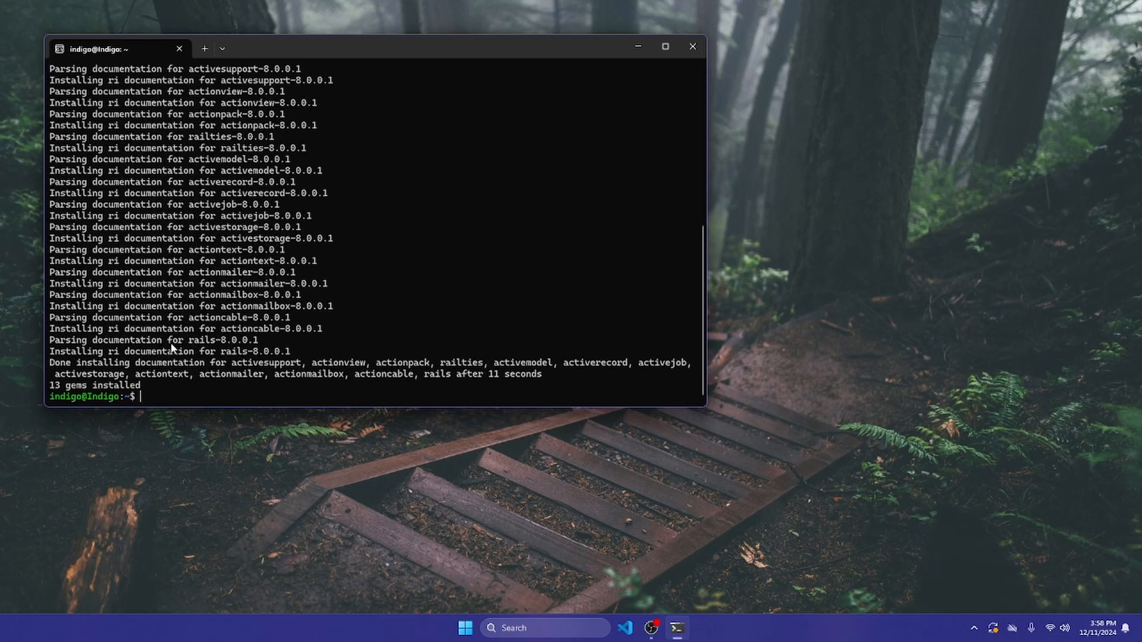
pyautogui.moveTo(350, 300)
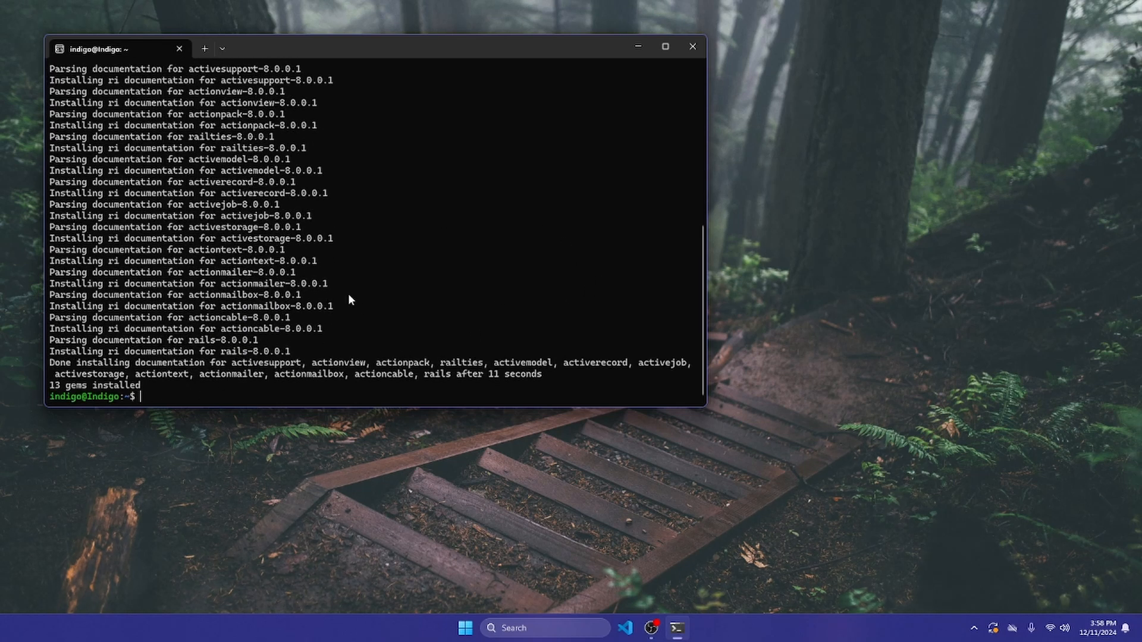
pyautogui.write('clear')
pyautogui.write('rails')
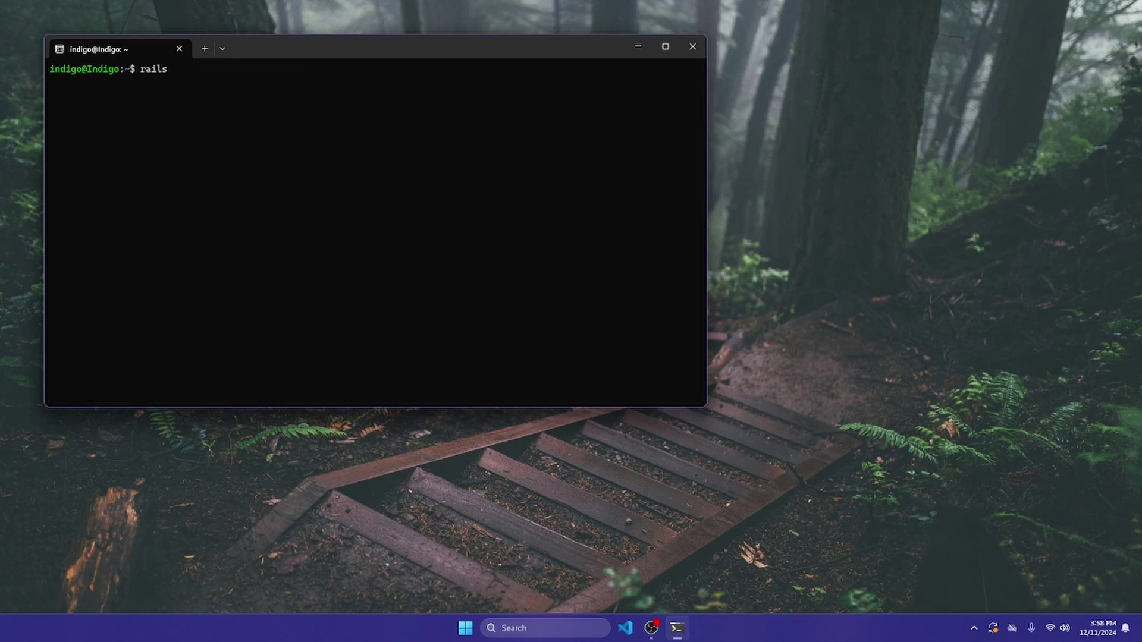
# Verify Rails 8.0.0.1 with rails -v and clear the terminal.
pyautogui.write('-v')
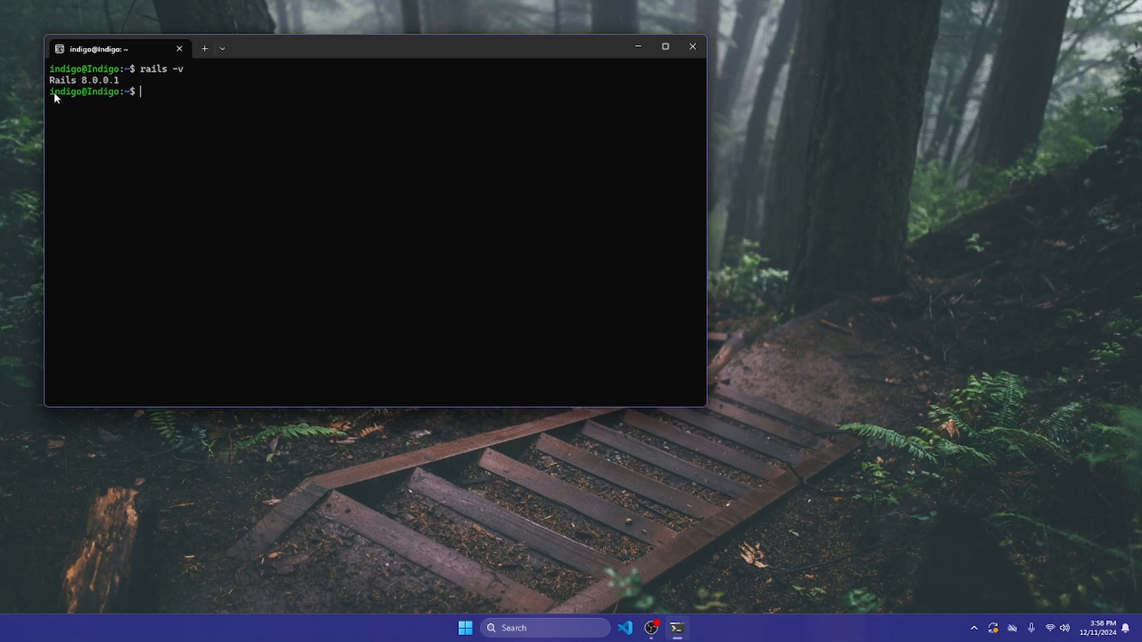
pyautogui.moveTo(124, 110)
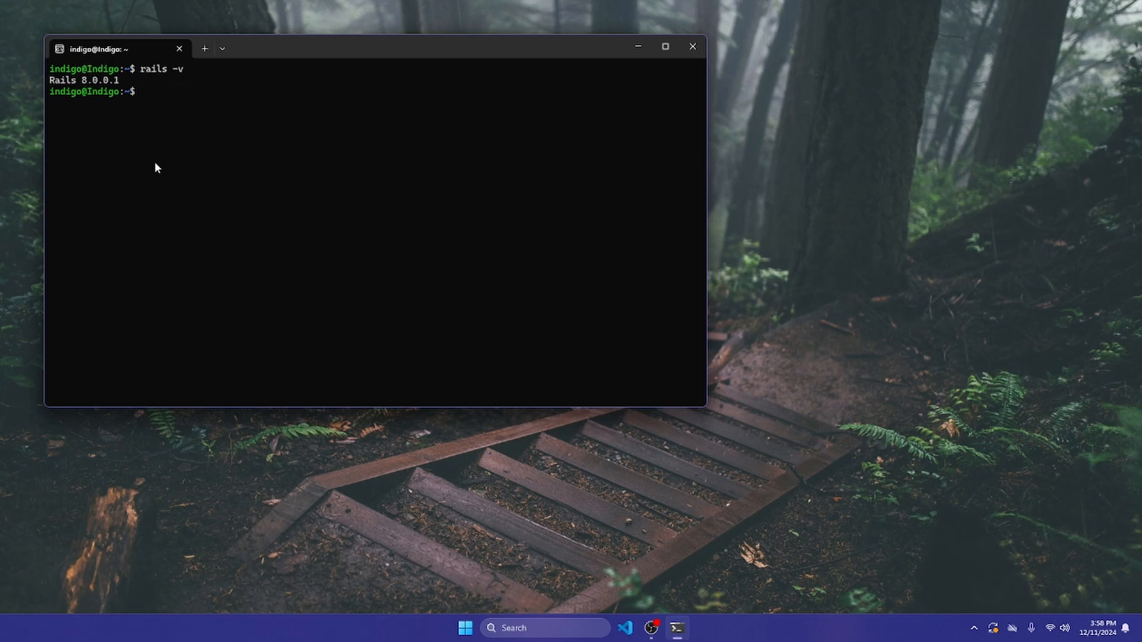
pyautogui.moveTo(268, 141)
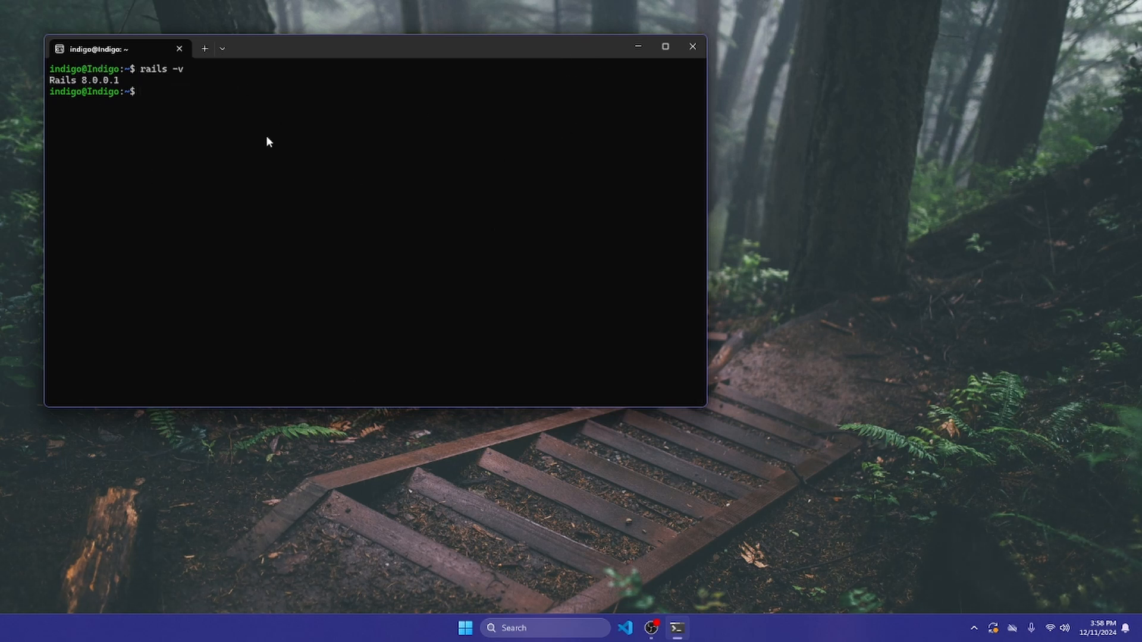
pyautogui.write('c')
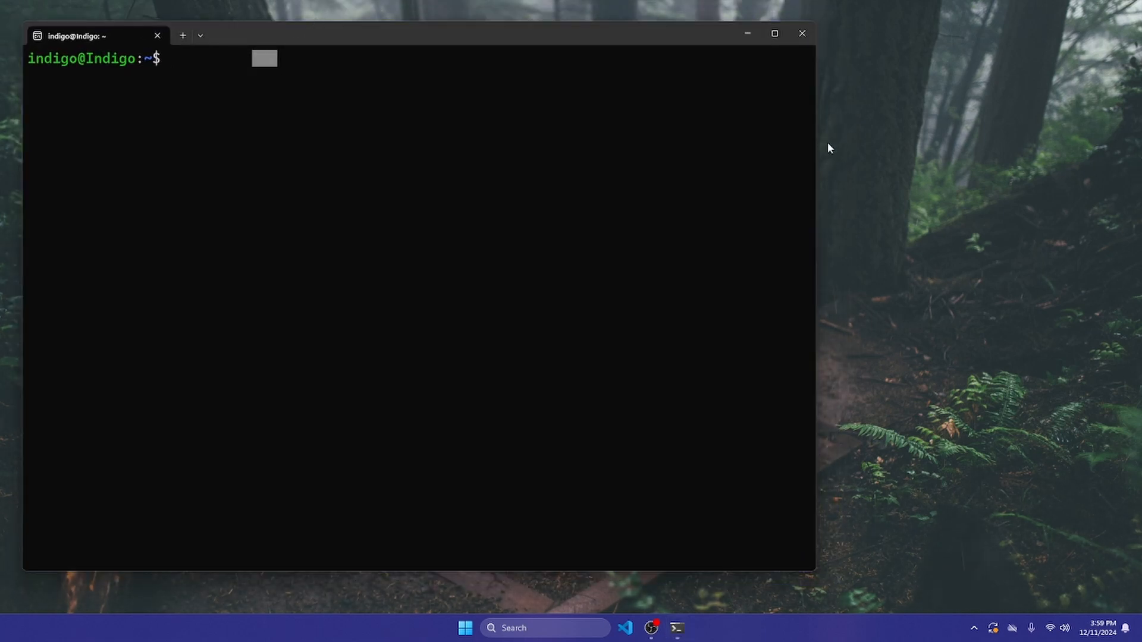
pyautogui.moveTo(419, 171)
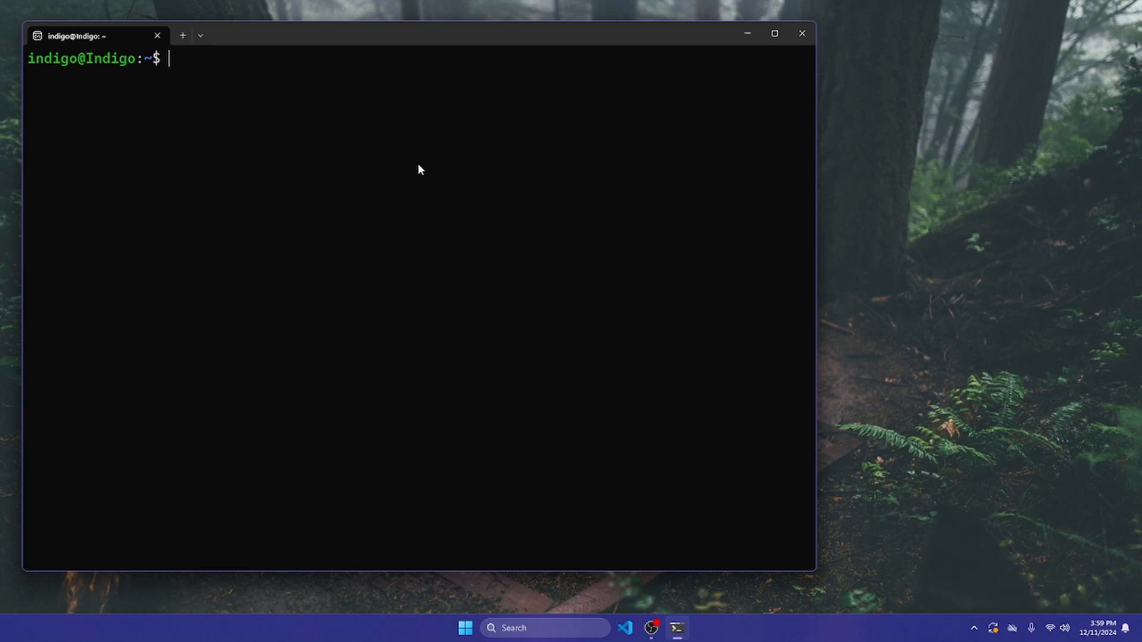
pyautogui.moveTo(583, 204)
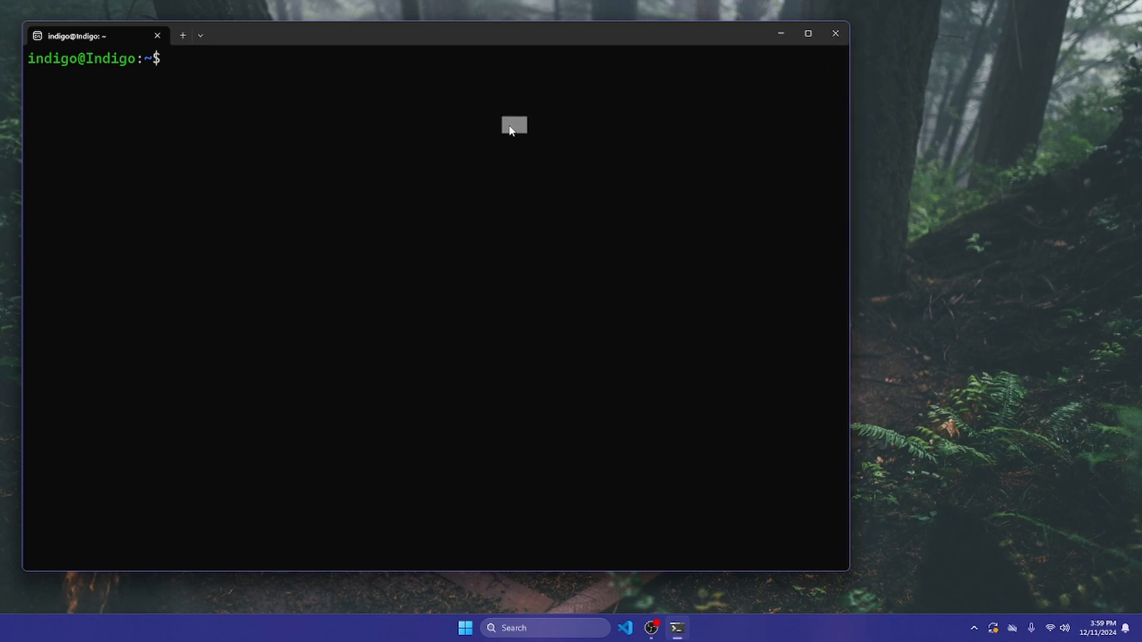
# Type the command rails new bootstrap-app -c bootstrap at the prompt.
pyautogui.write('rails')
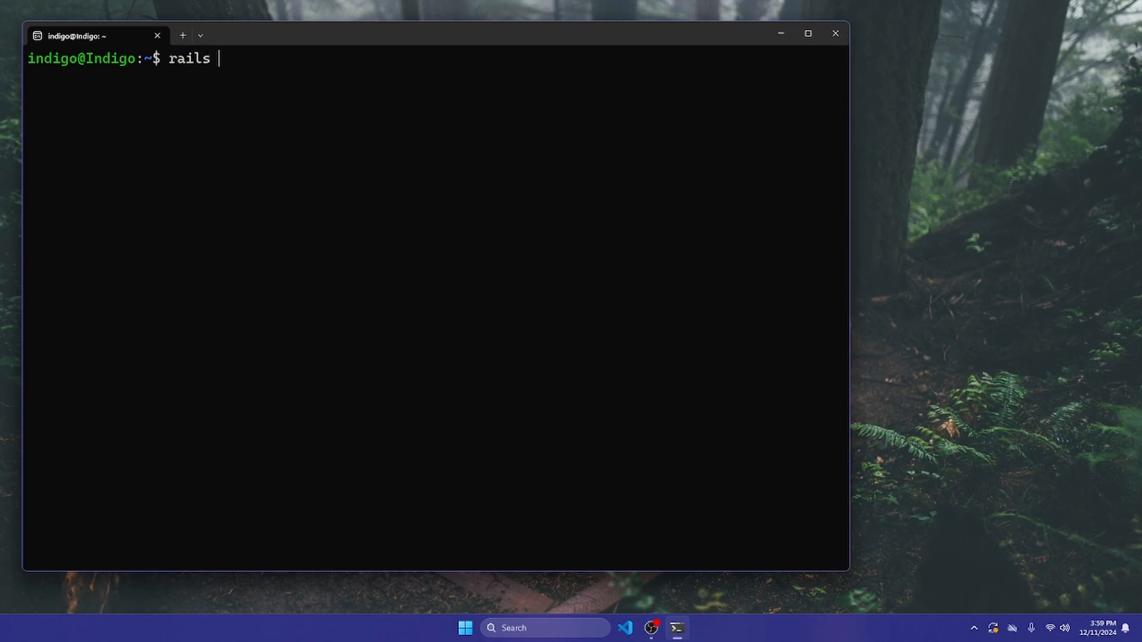
pyautogui.write('new')
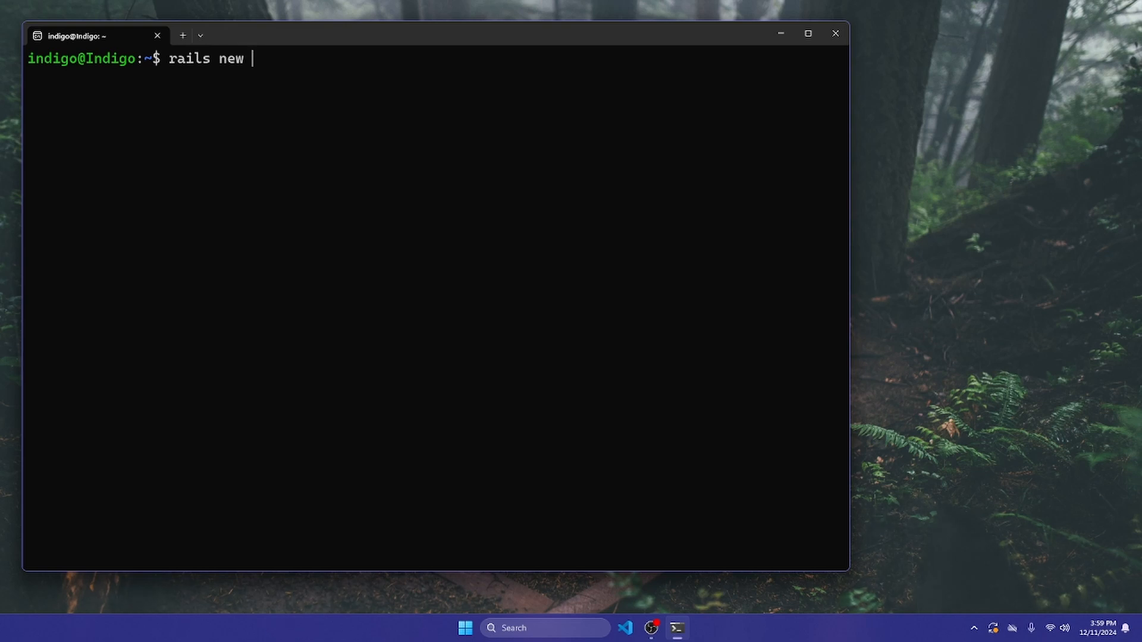
pyautogui.write('bootstra-')
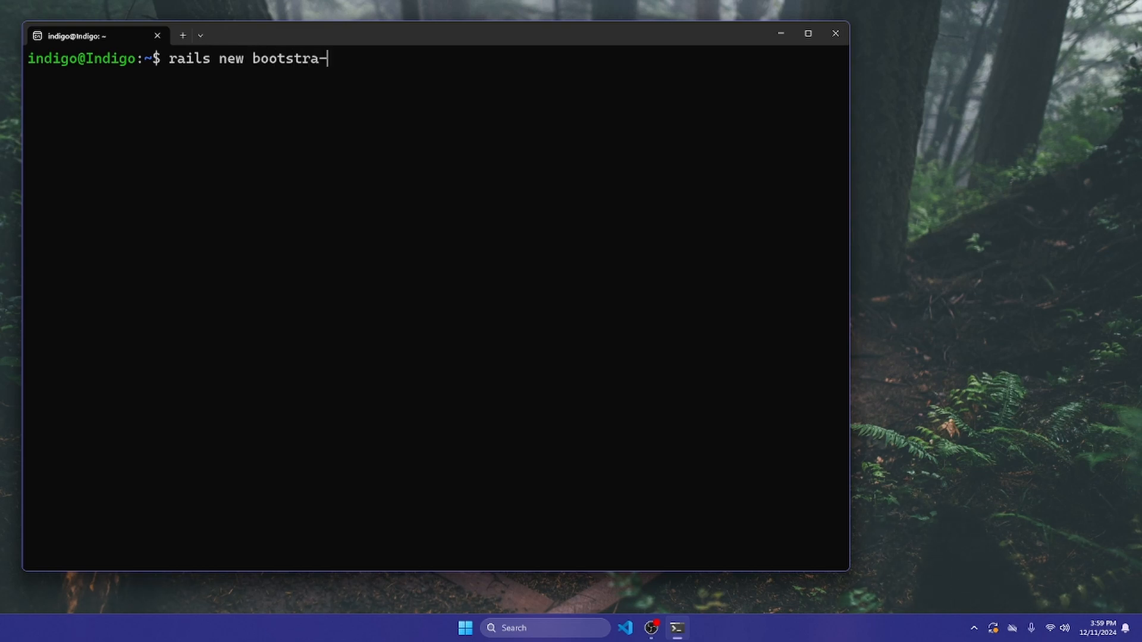
pyautogui.write('p')
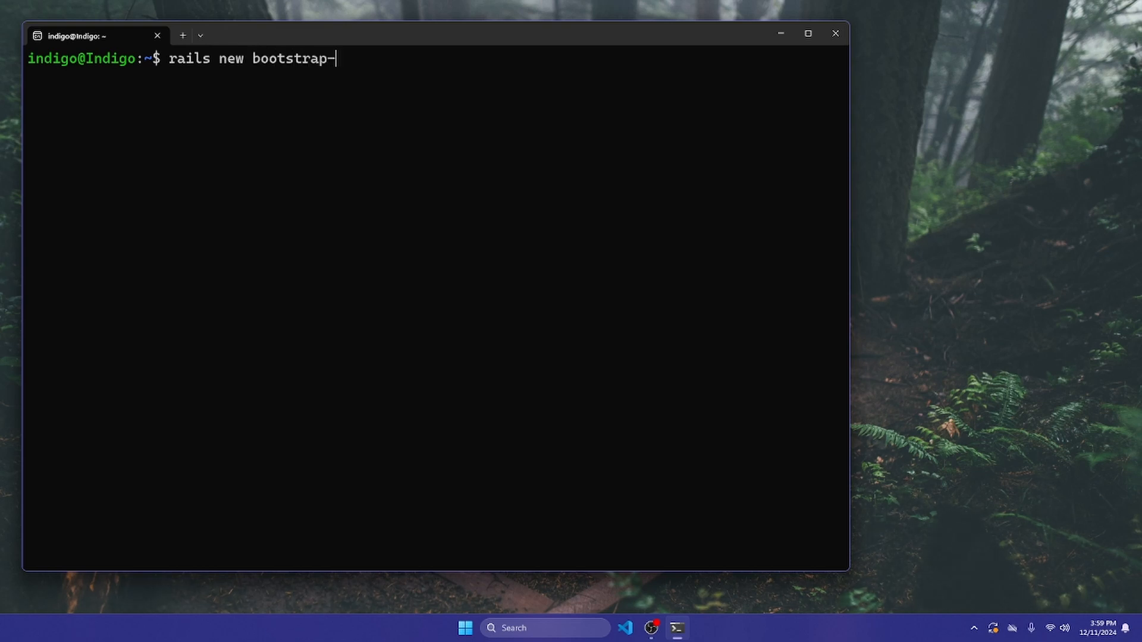
pyautogui.write('app')
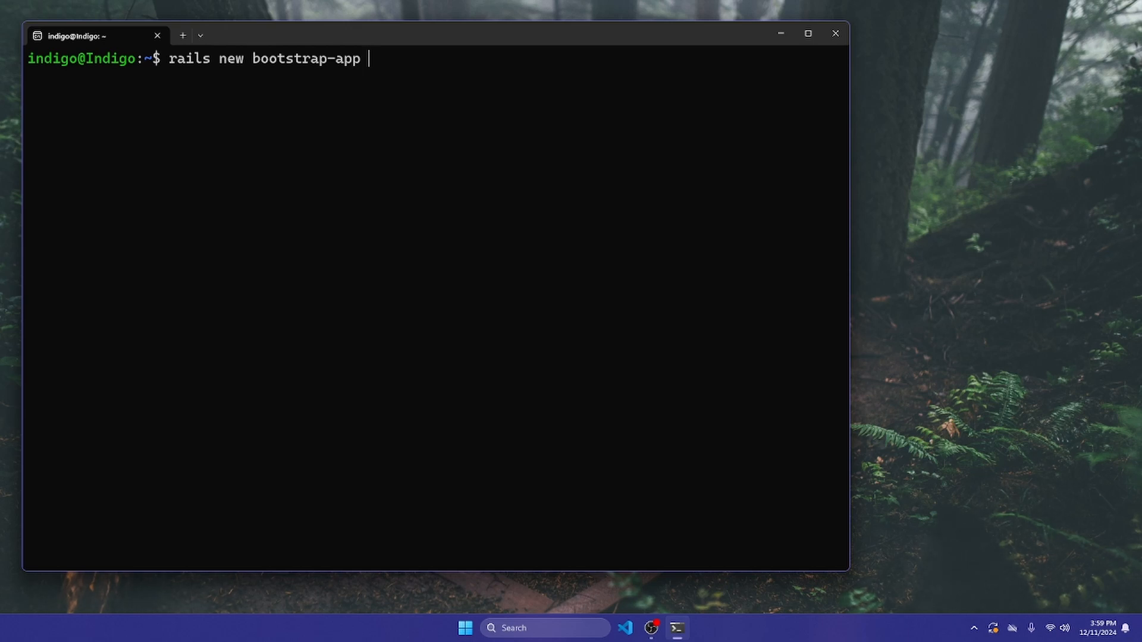
pyautogui.write('-')
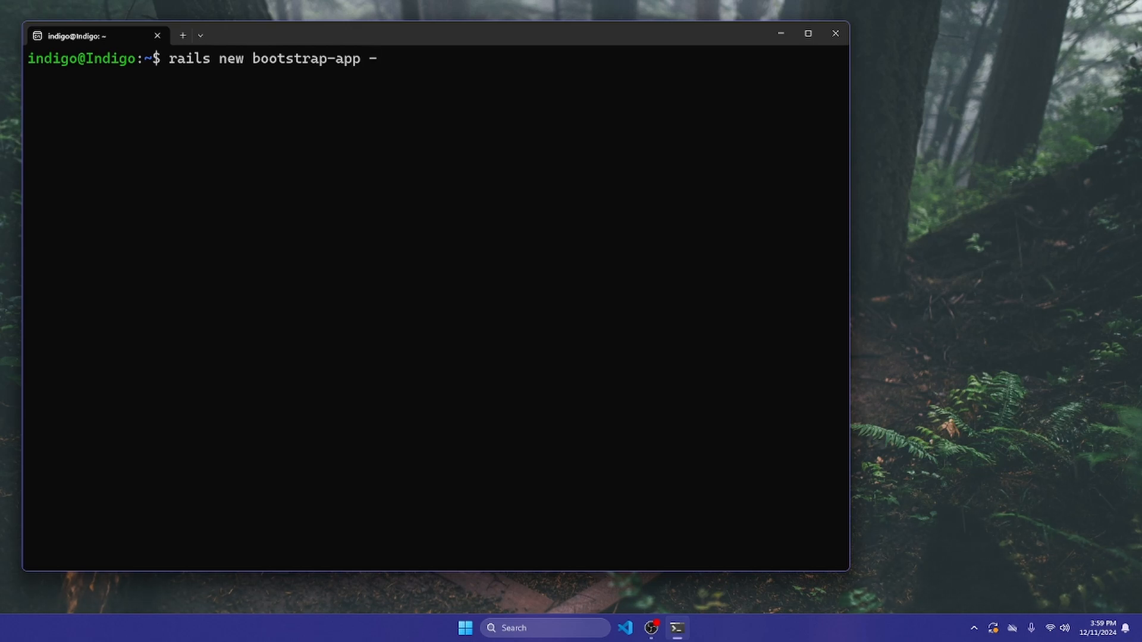
pyautogui.write('c')
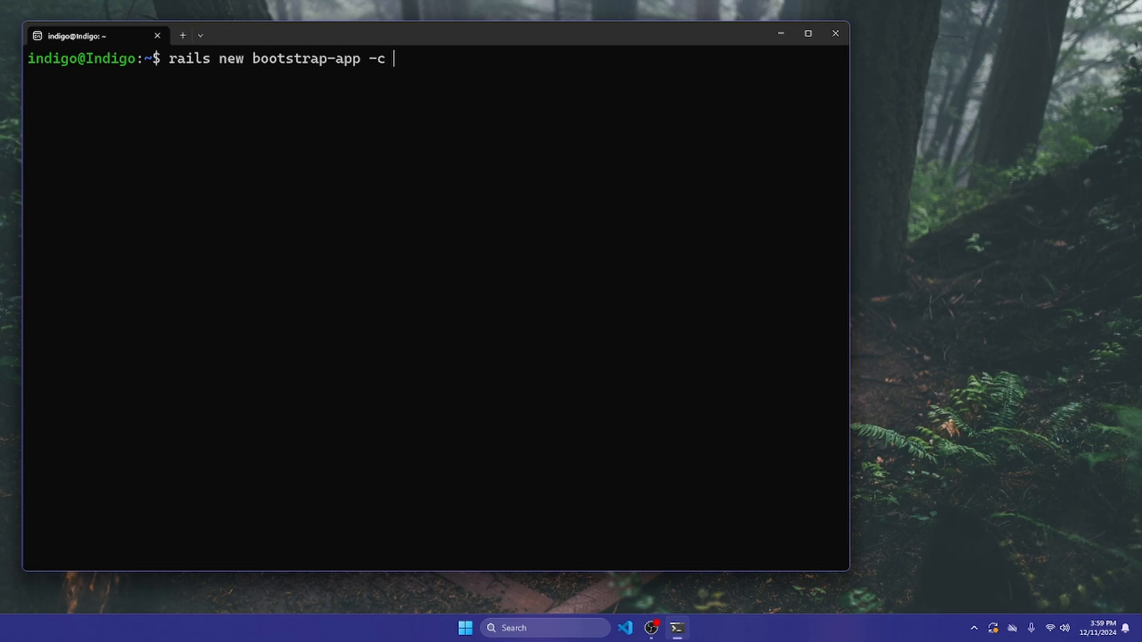
pyautogui.write('bootstrap')
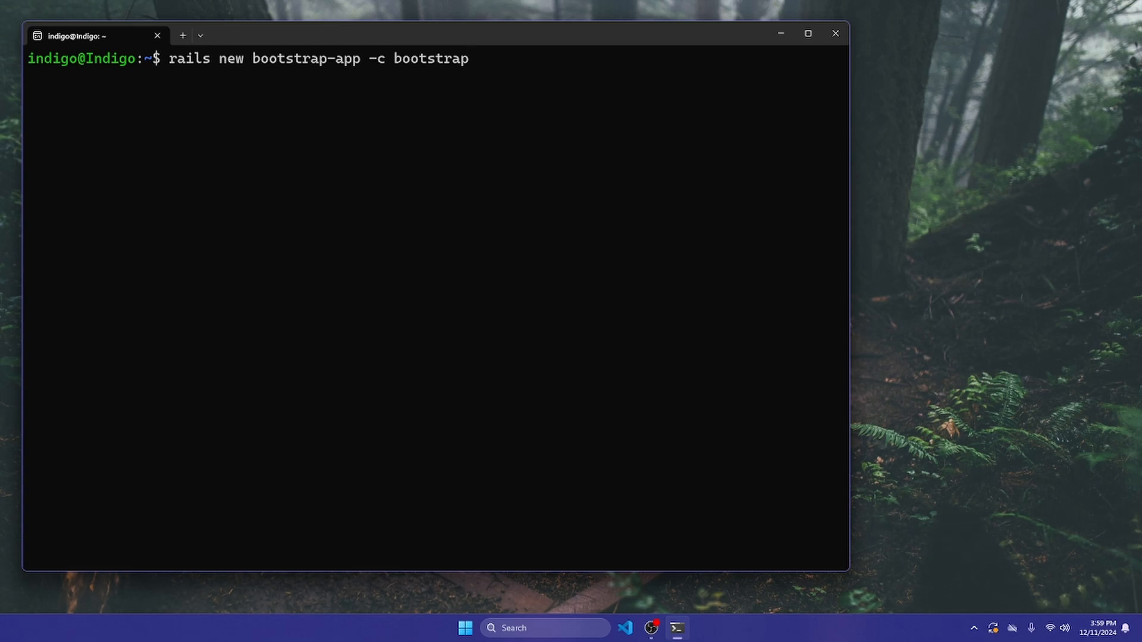
pyautogui.moveTo(518, 111)
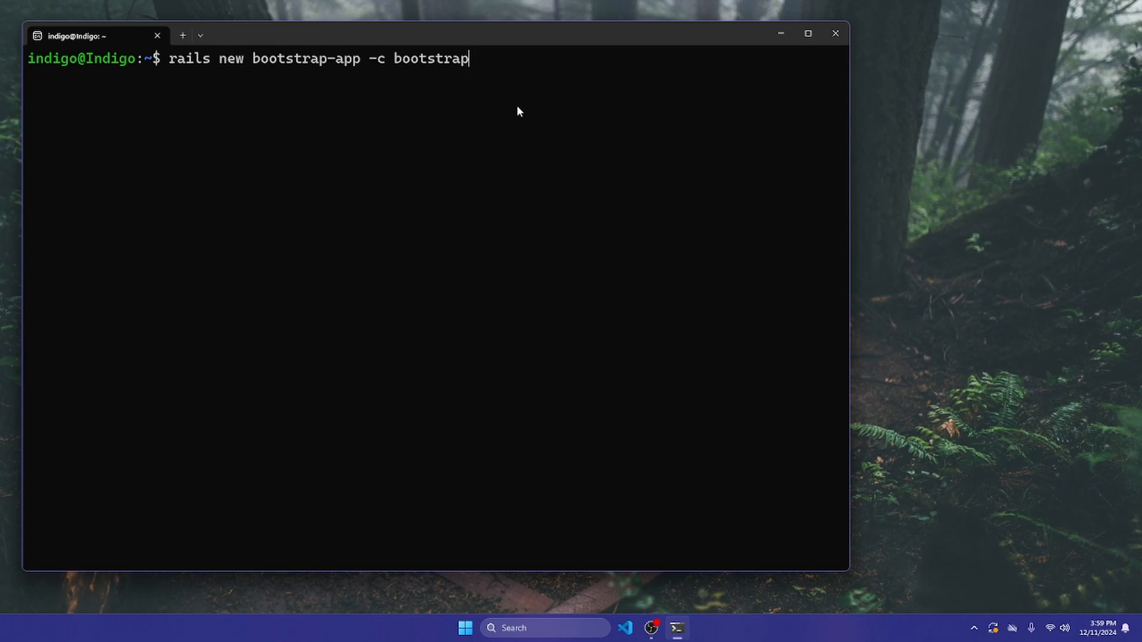
pyautogui.moveTo(414, 64)
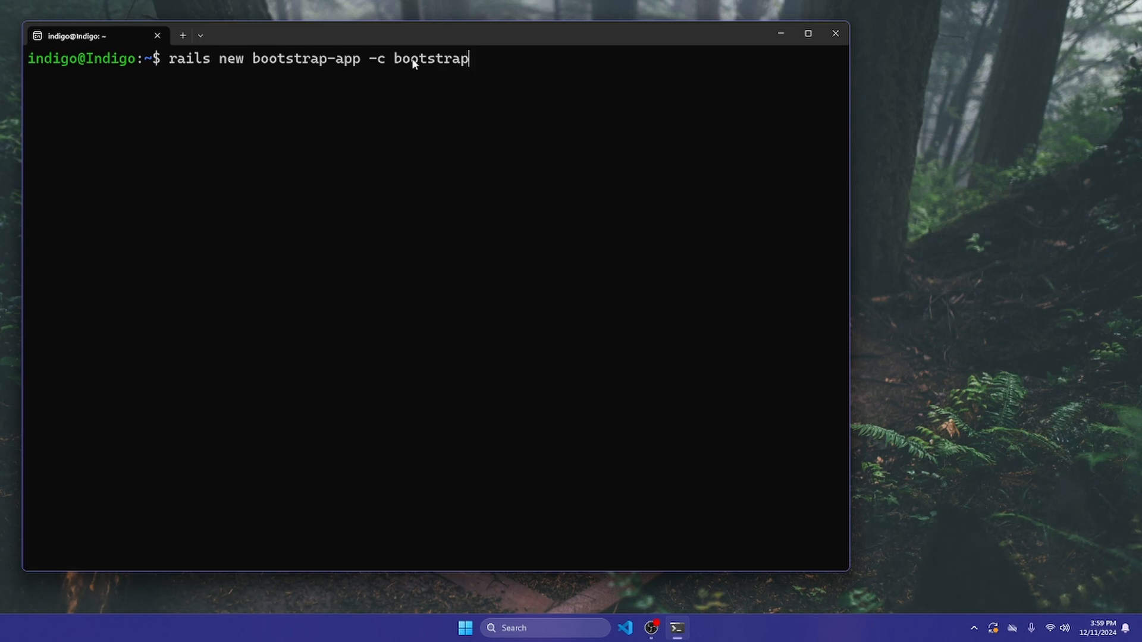
# Run the generator and follow its output until bootstrap-app is created and the prompt returns.
pyautogui.press('Return')
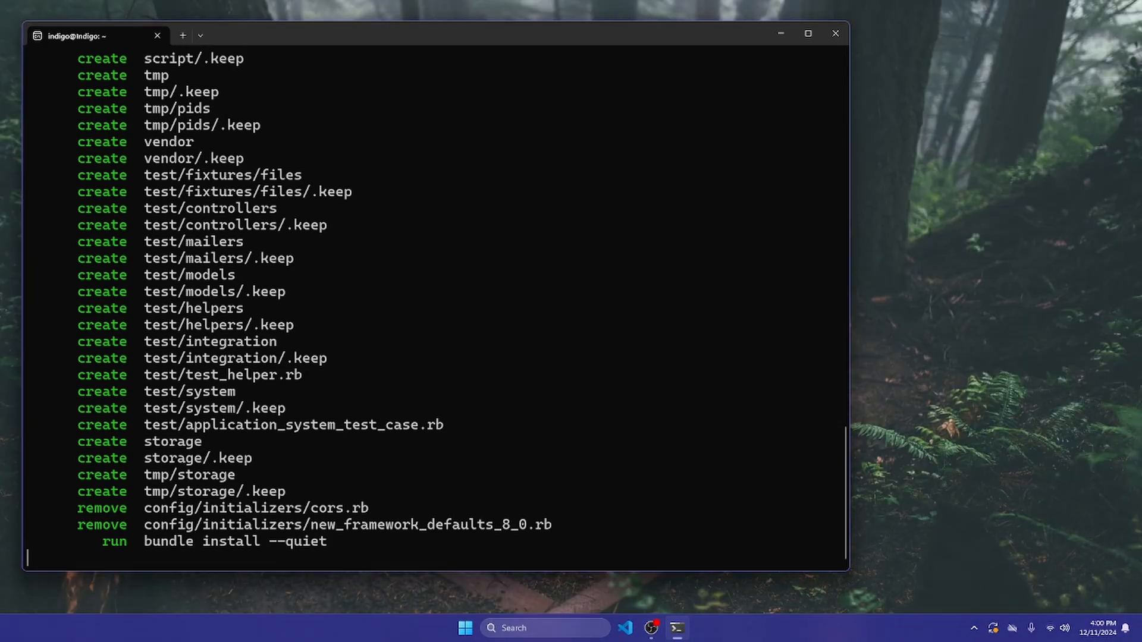
pyautogui.scroll(3)
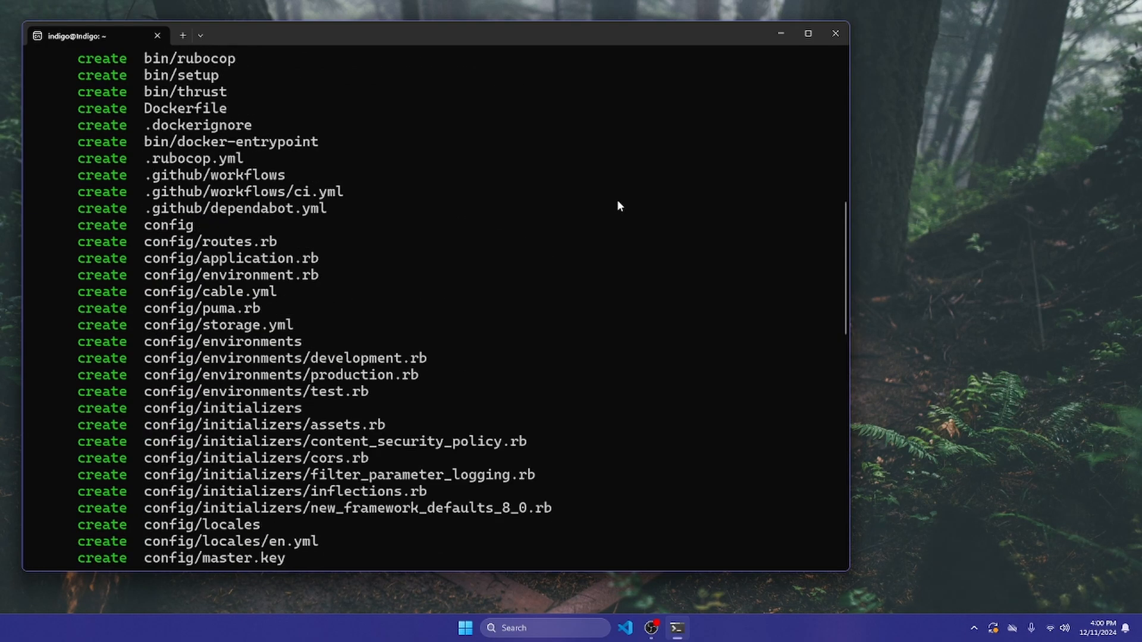
pyautogui.scroll(-3)
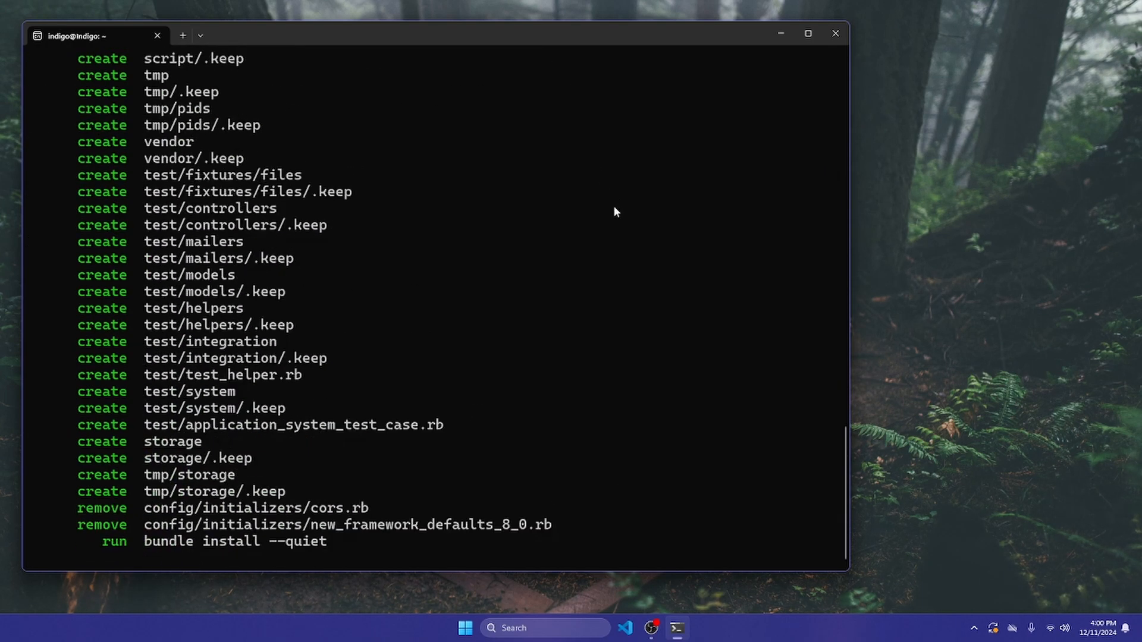
pyautogui.scroll(-3)
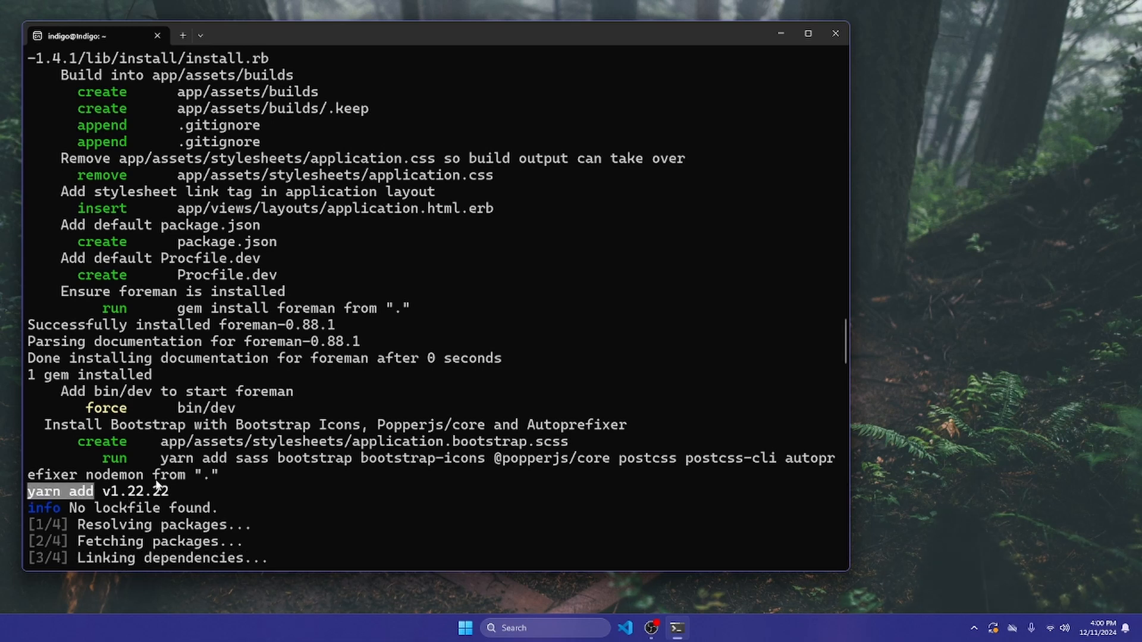
pyautogui.scroll(-3)
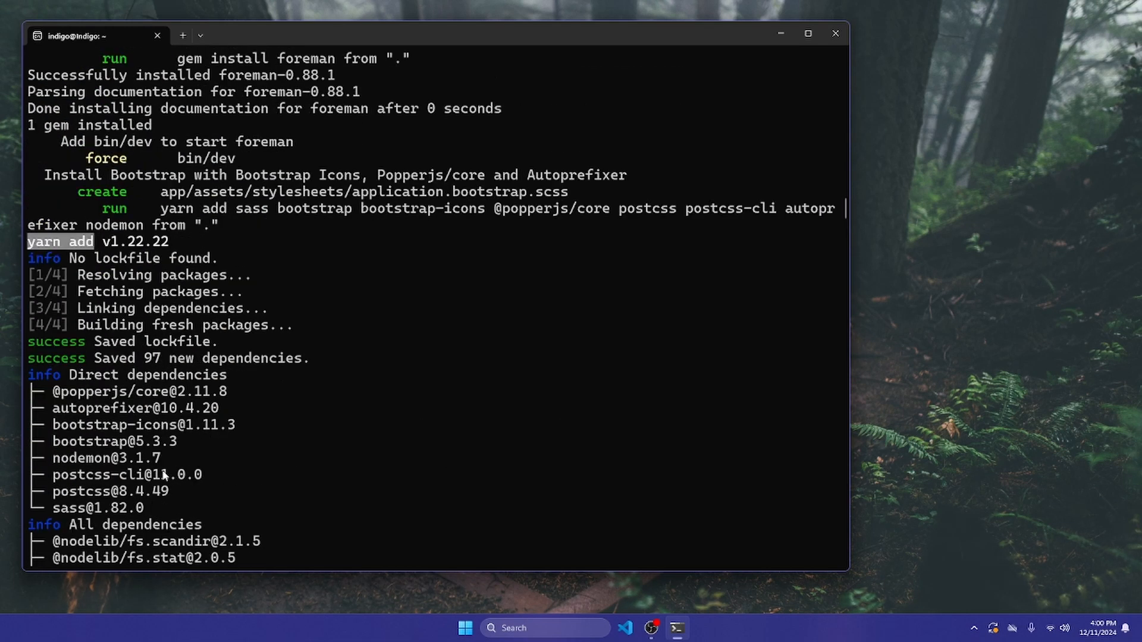
pyautogui.scroll(-3)
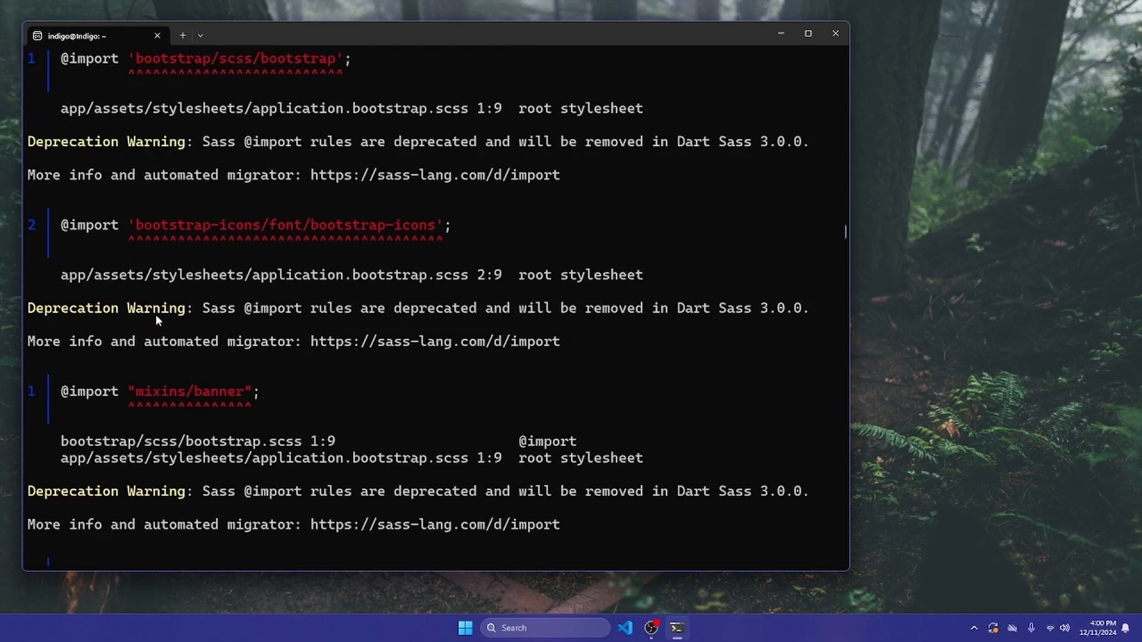
pyautogui.scroll(-3)
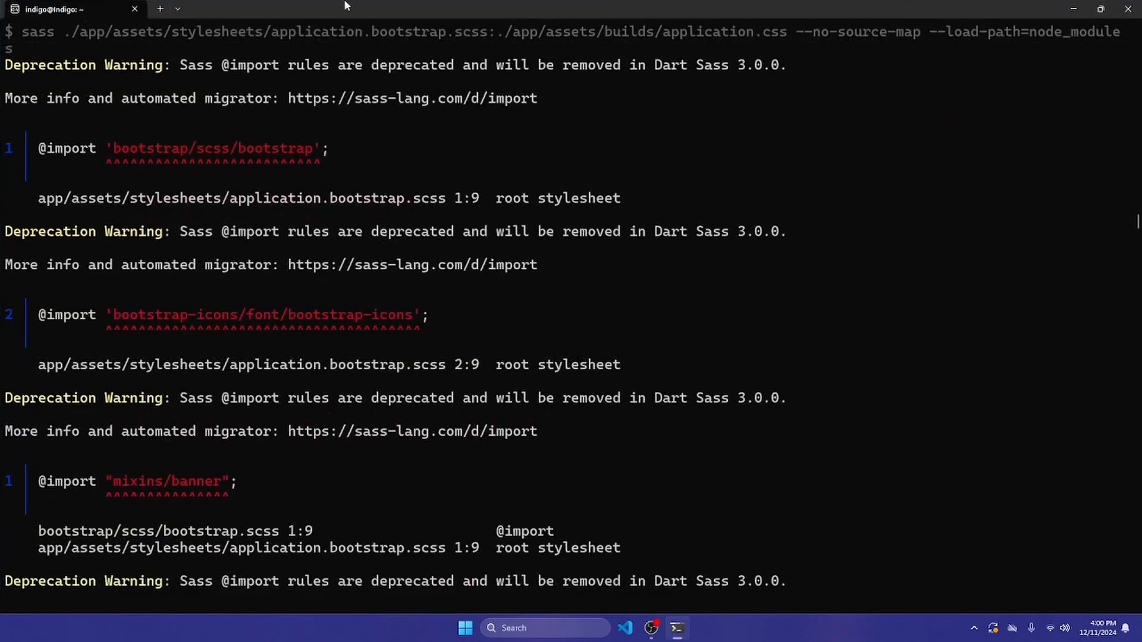
pyautogui.click(1085, 8)
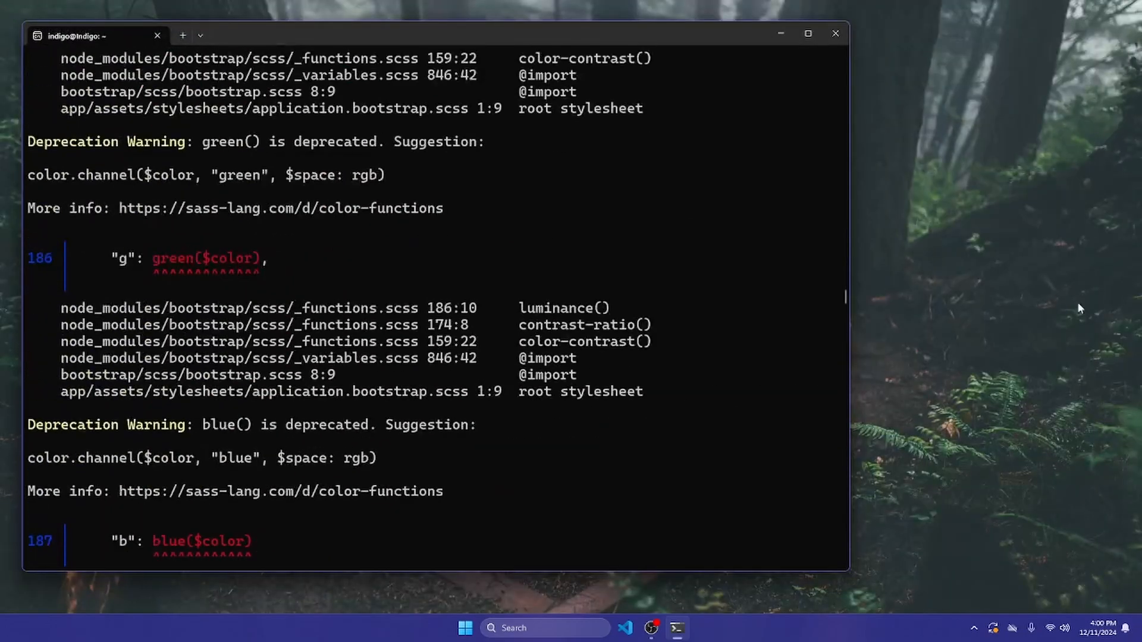
pyautogui.scroll(-3)
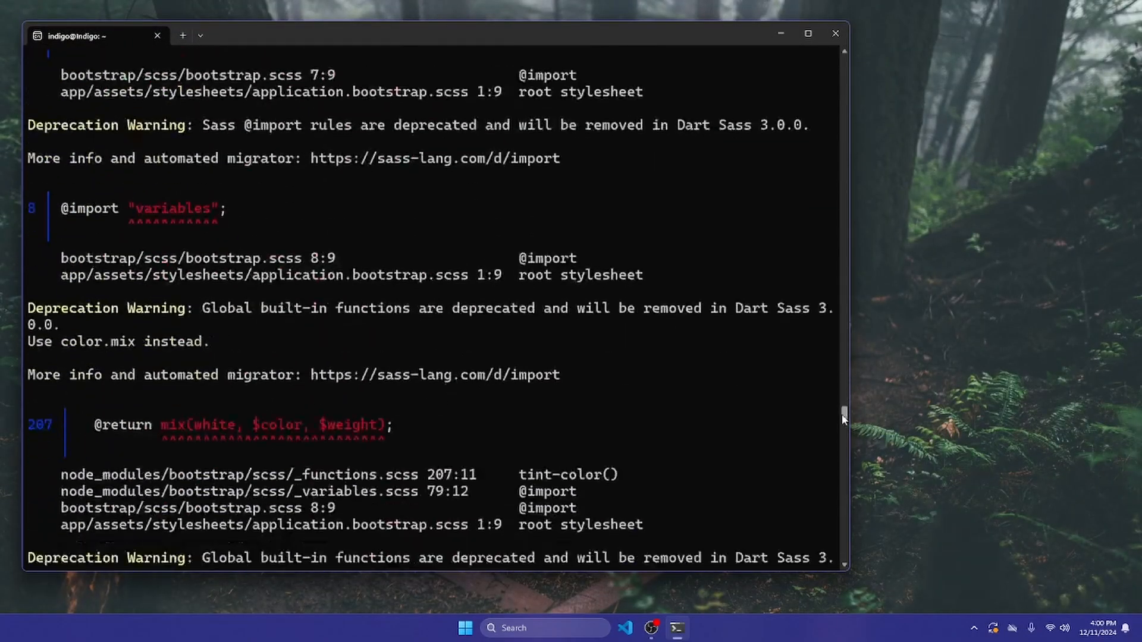
pyautogui.scroll(-3)
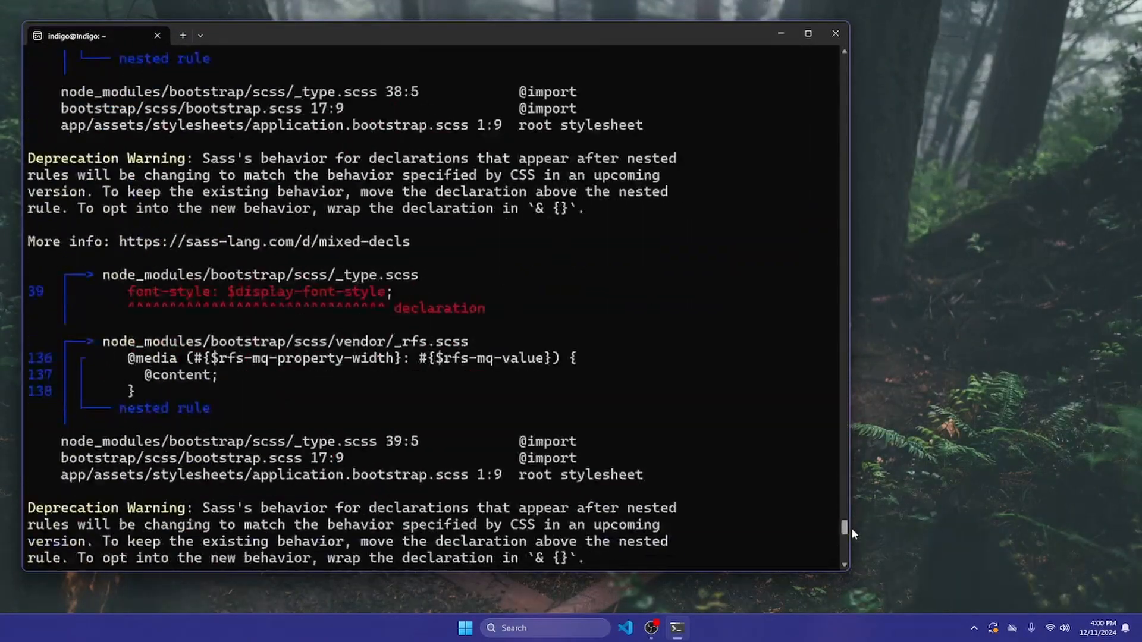
pyautogui.scroll(-3)
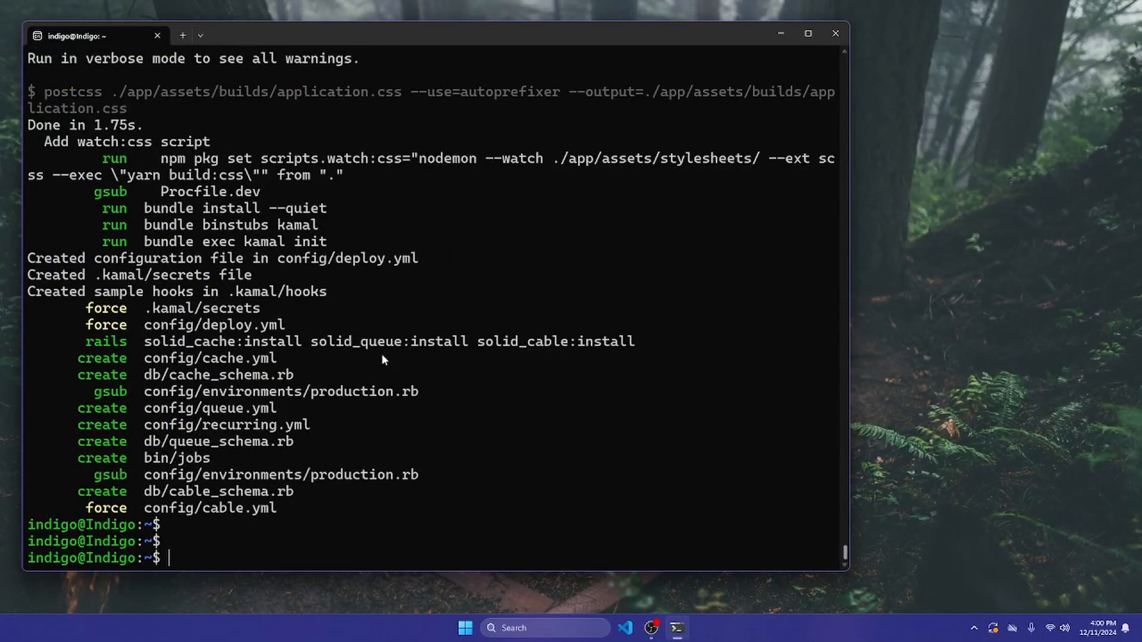
pyautogui.moveTo(426, 351)
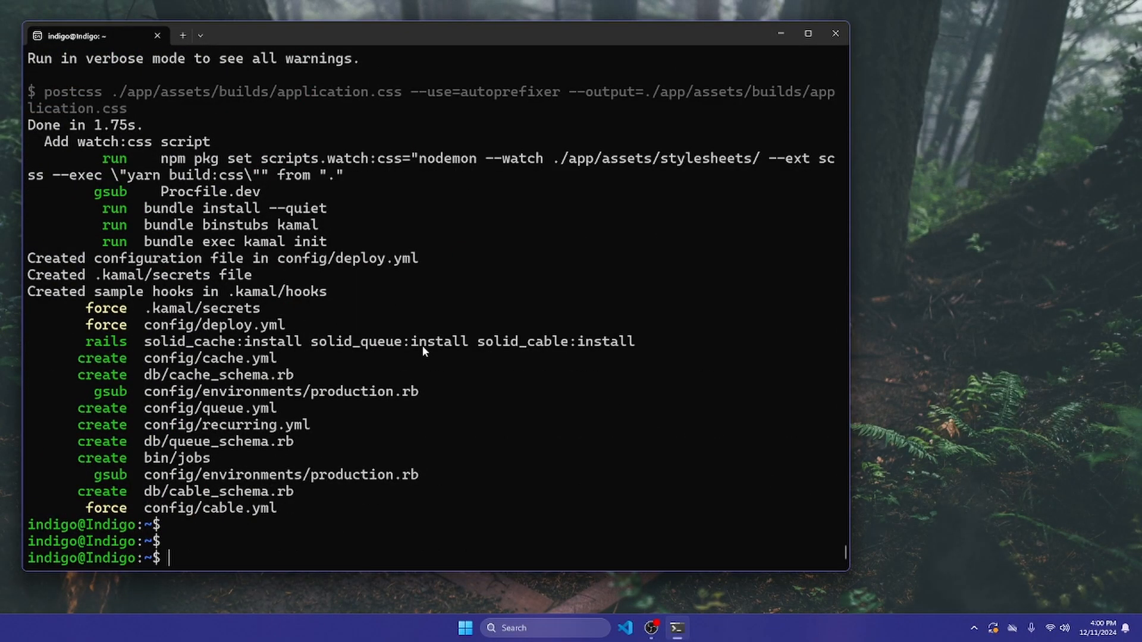
# Enter the bootstrap-app folder and start the dev server with bin/dev, reviewing the CSS build output.
pyautogui.write('cd boots')
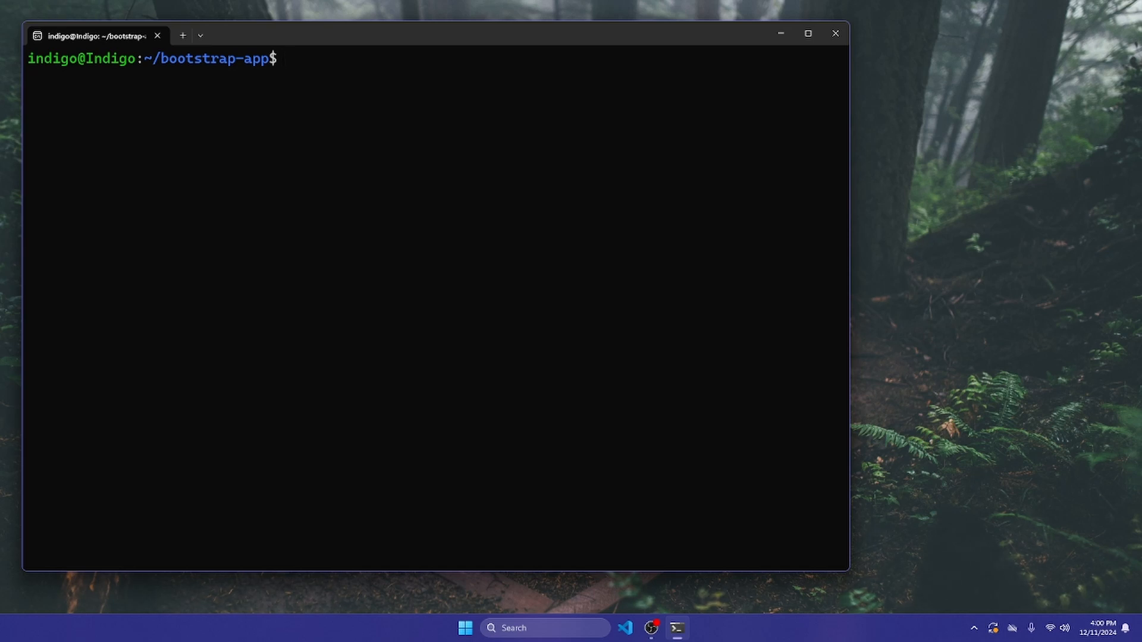
pyautogui.write('b')
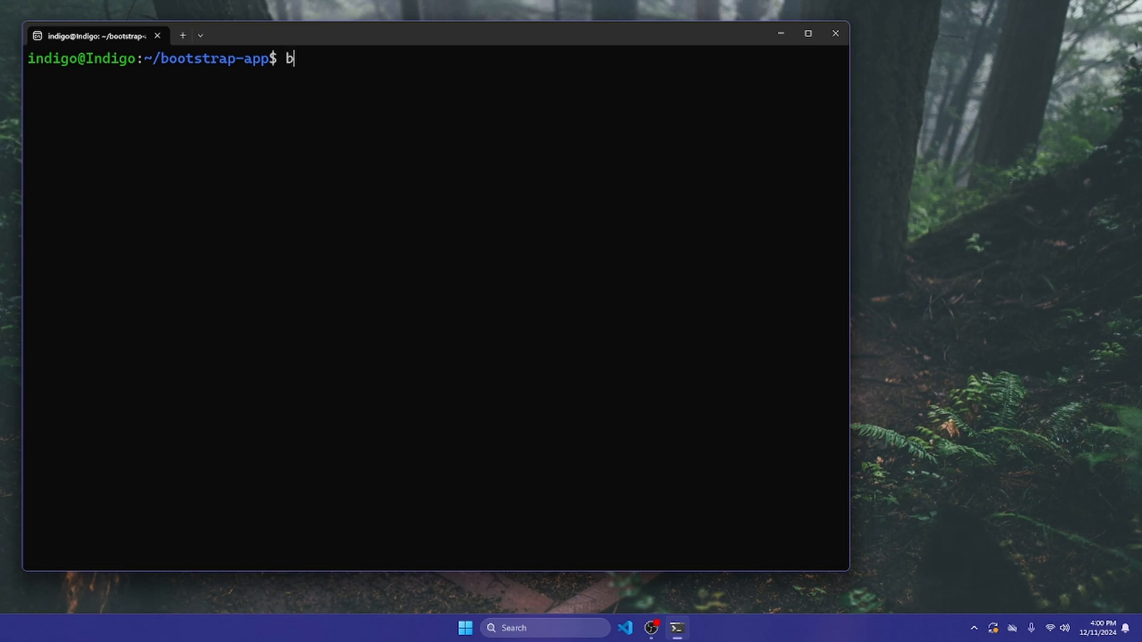
pyautogui.write('in/dev')
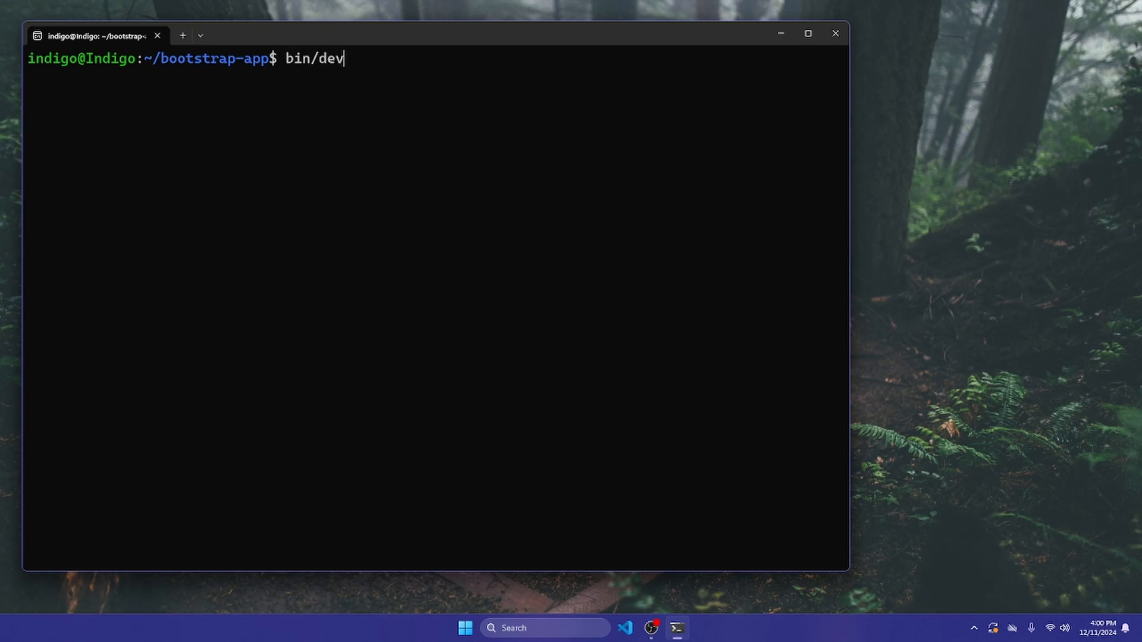
pyautogui.press('Return')
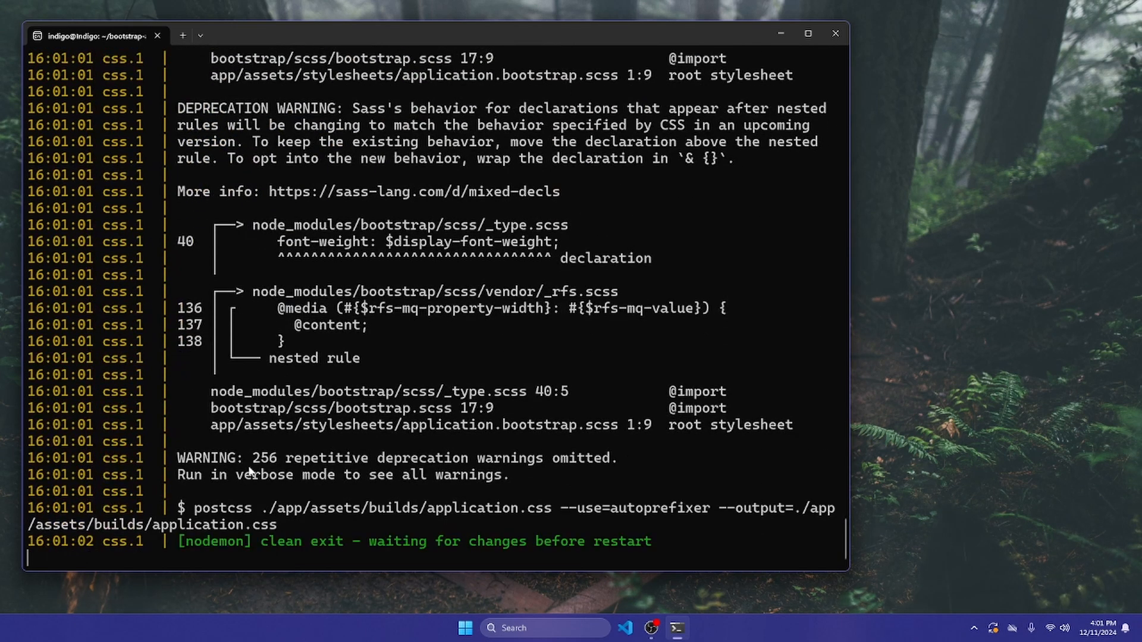
pyautogui.scroll(3)
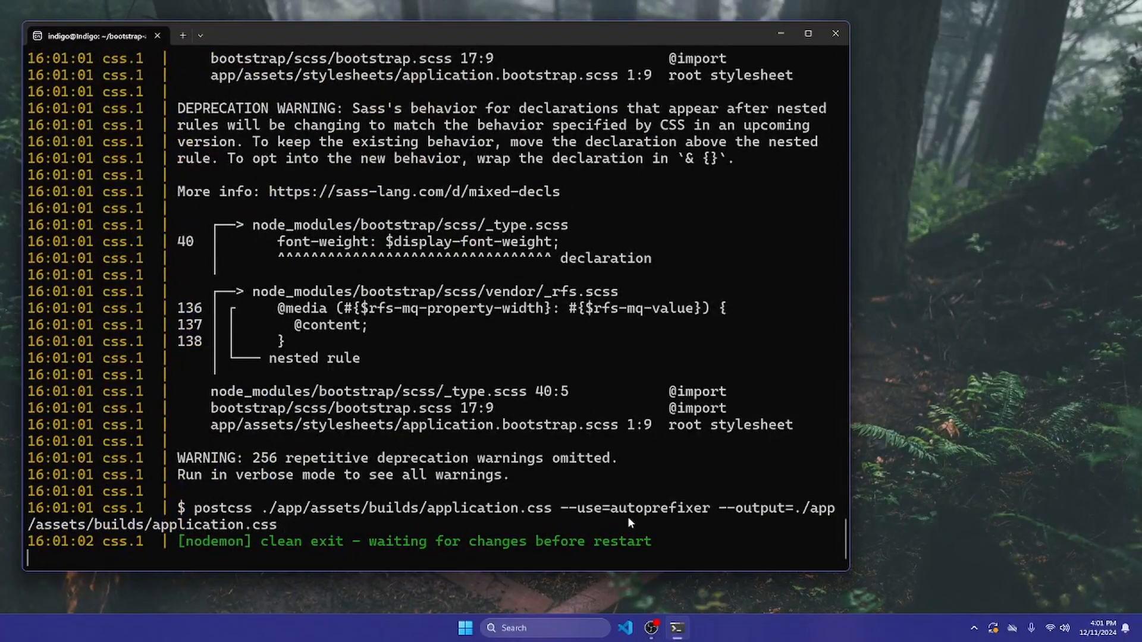
pyautogui.scroll(3)
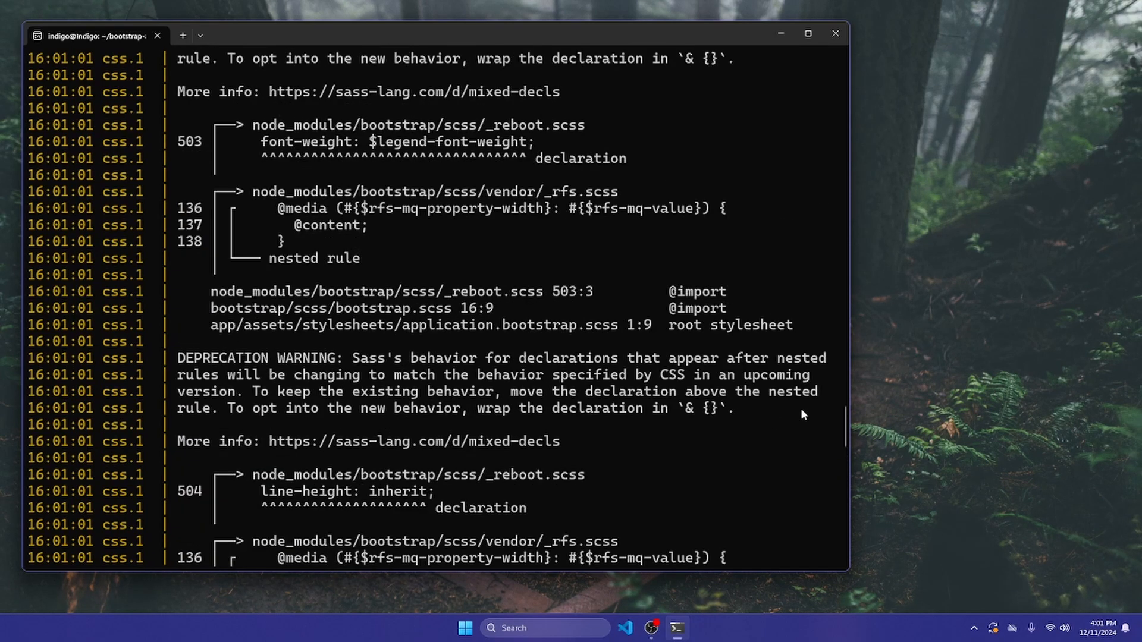
pyautogui.scroll(-3)
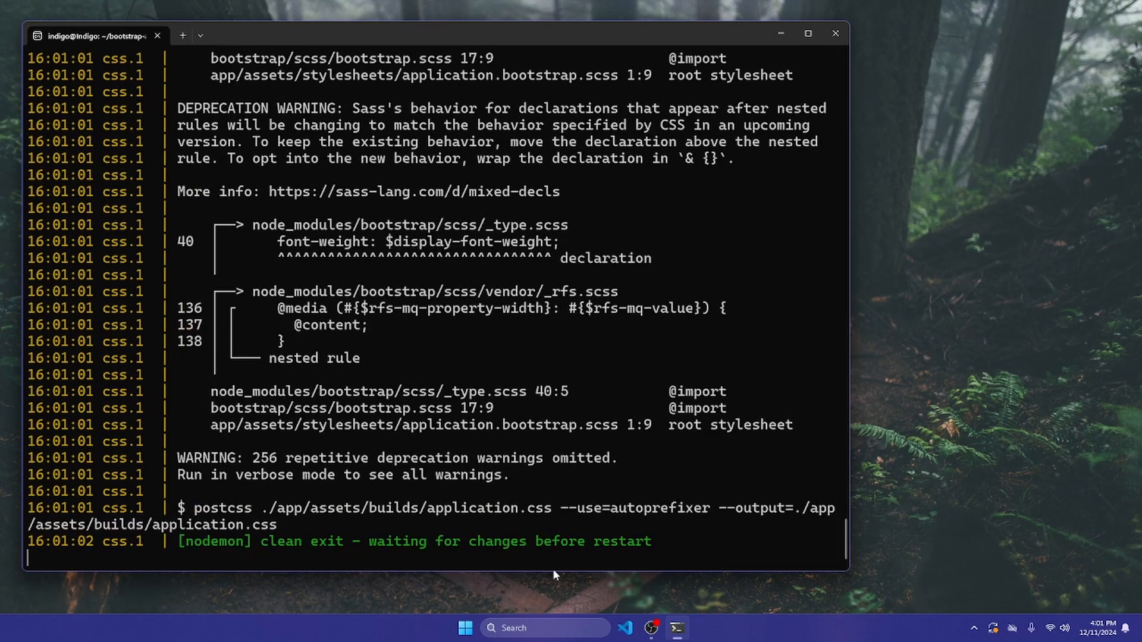
# View the Rails 8.0.0.1 welcome page at localhost:3000, then check the 200 OK server log.
pyautogui.click(542, 628)
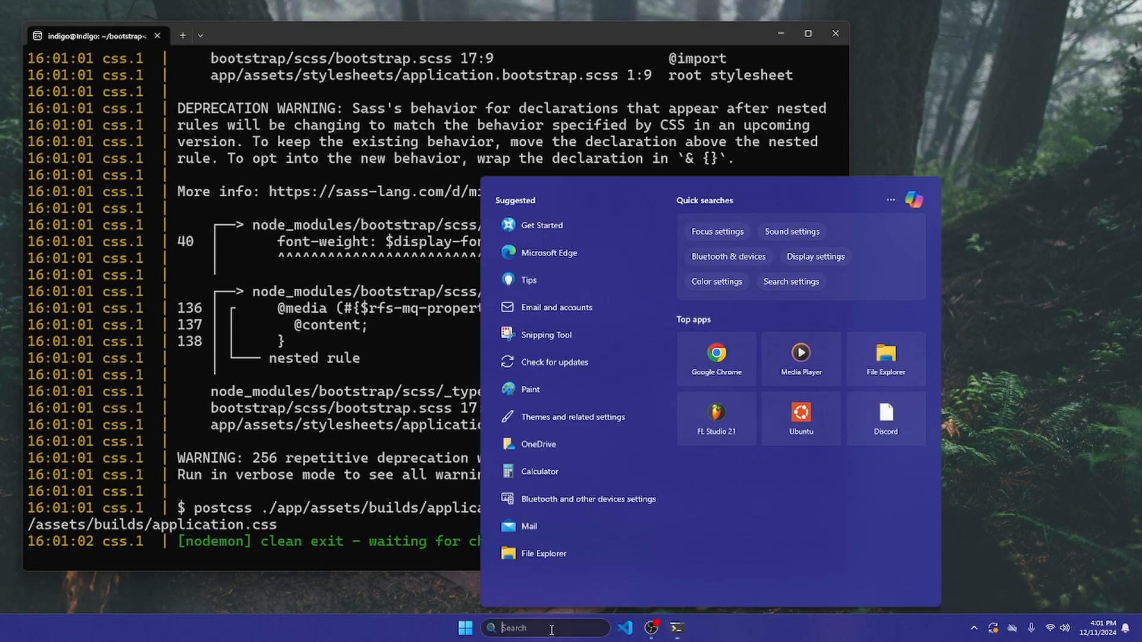
pyautogui.click(715, 357)
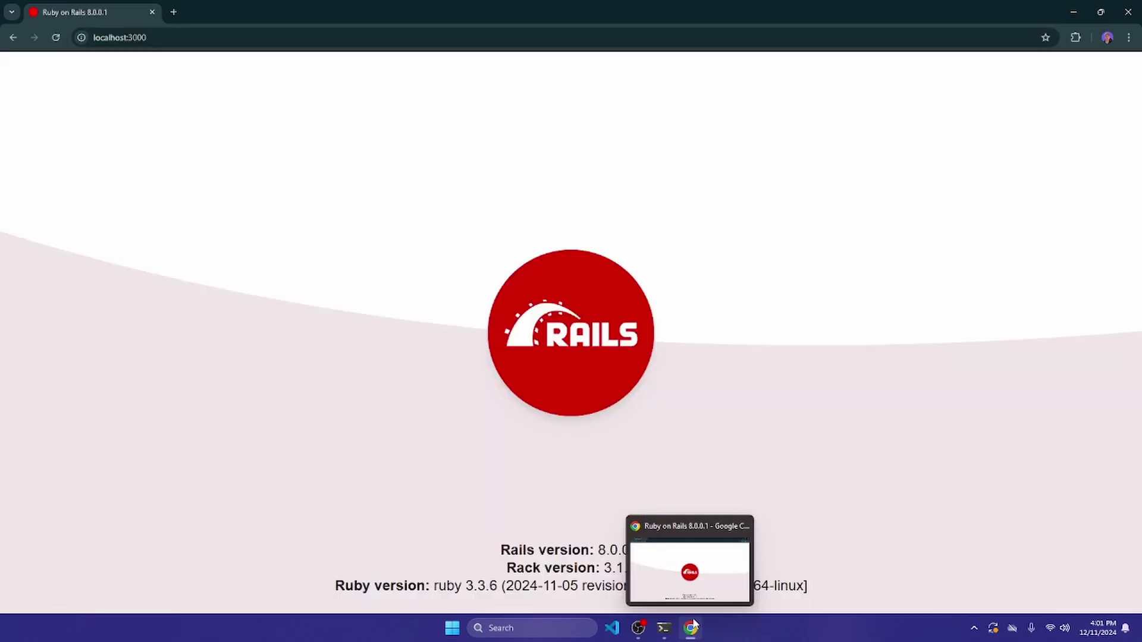
pyautogui.moveTo(502, 99)
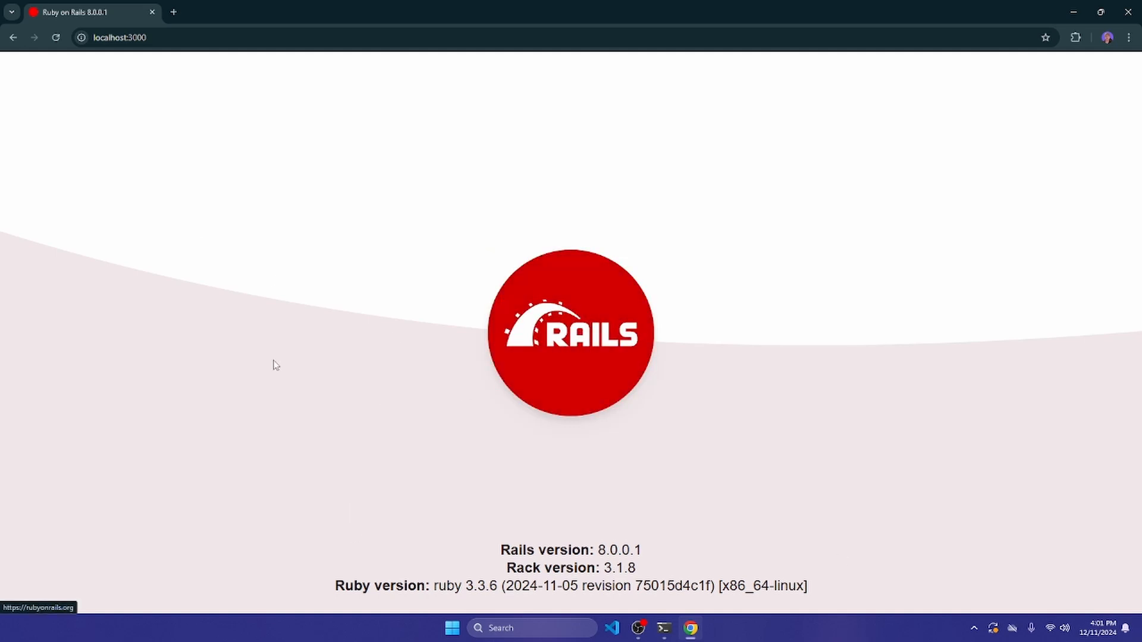
pyautogui.moveTo(1138, 241)
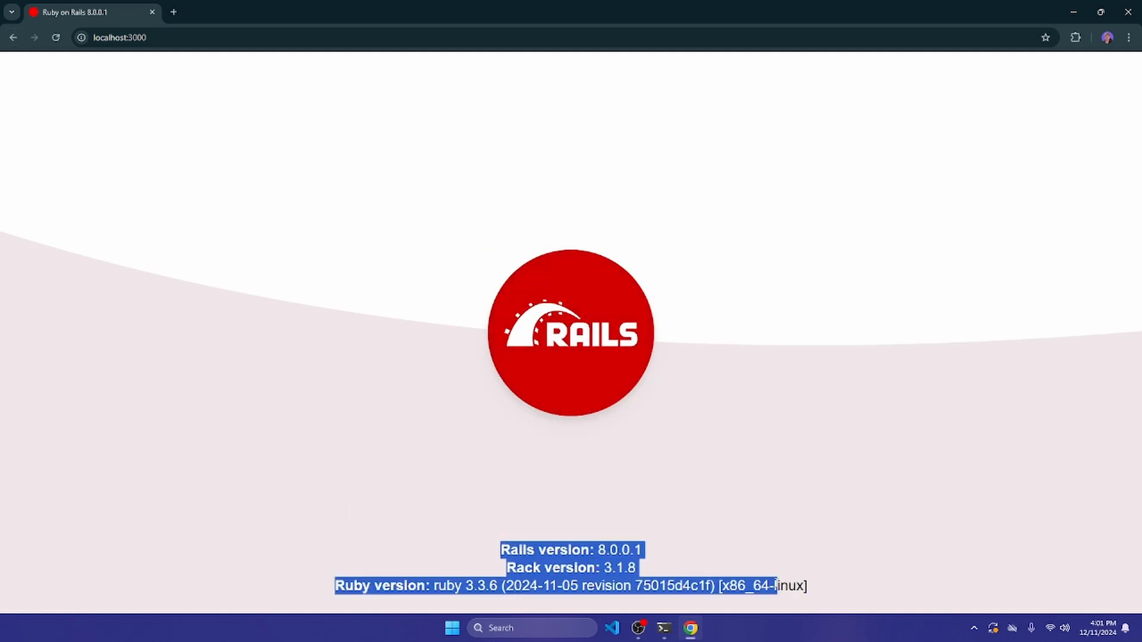
pyautogui.click(338, 298)
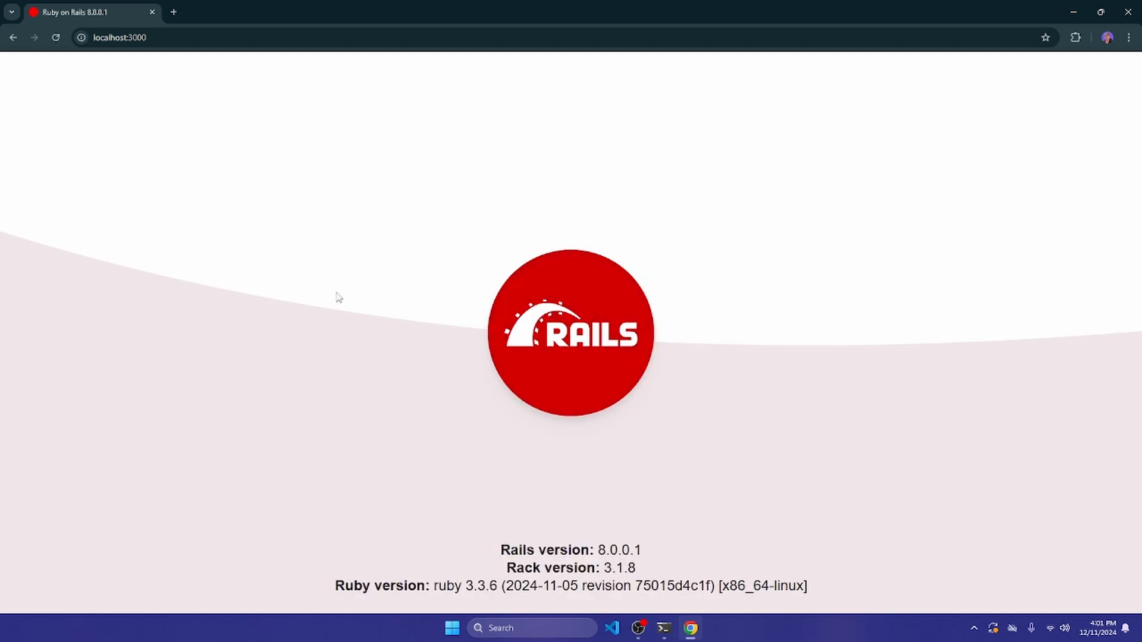
pyautogui.moveTo(644, 533)
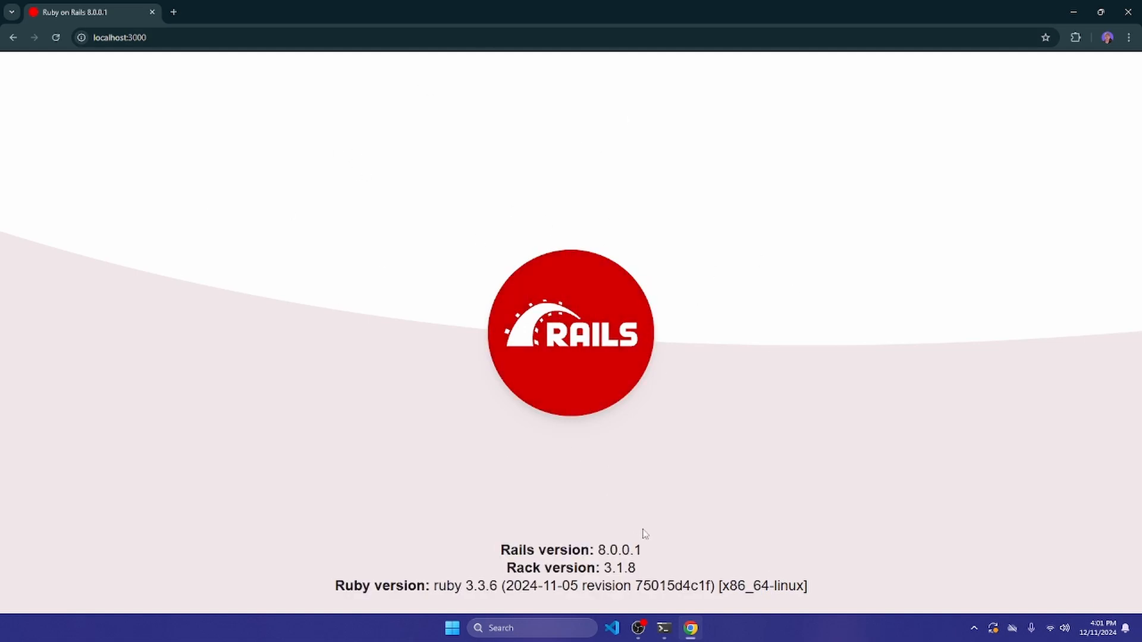
pyautogui.moveTo(664, 628)
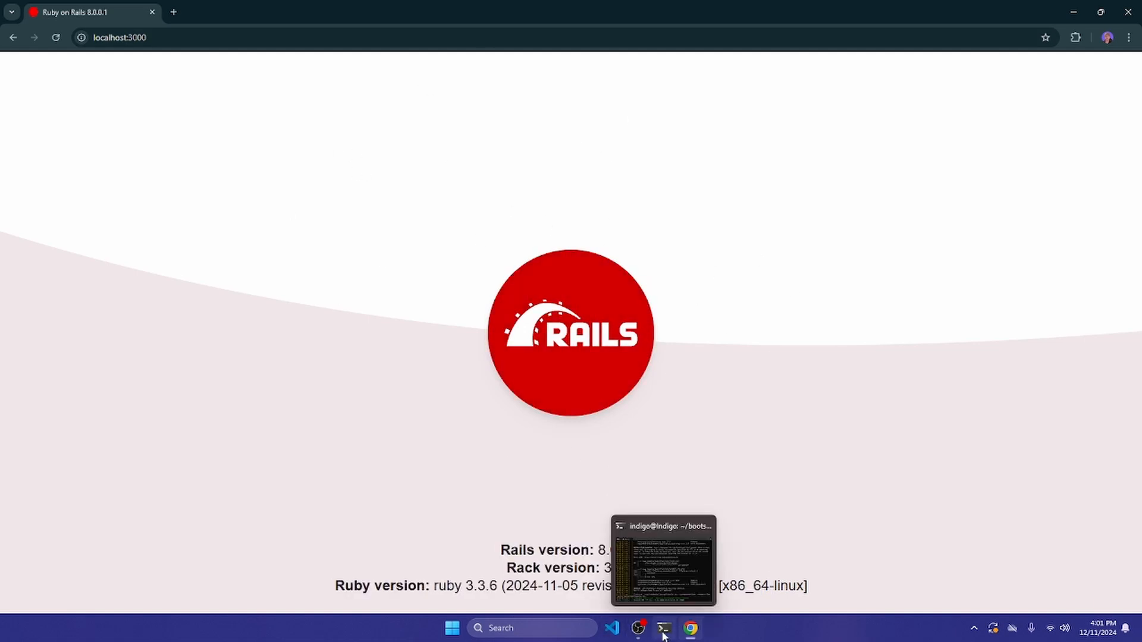
pyautogui.moveTo(378, 385)
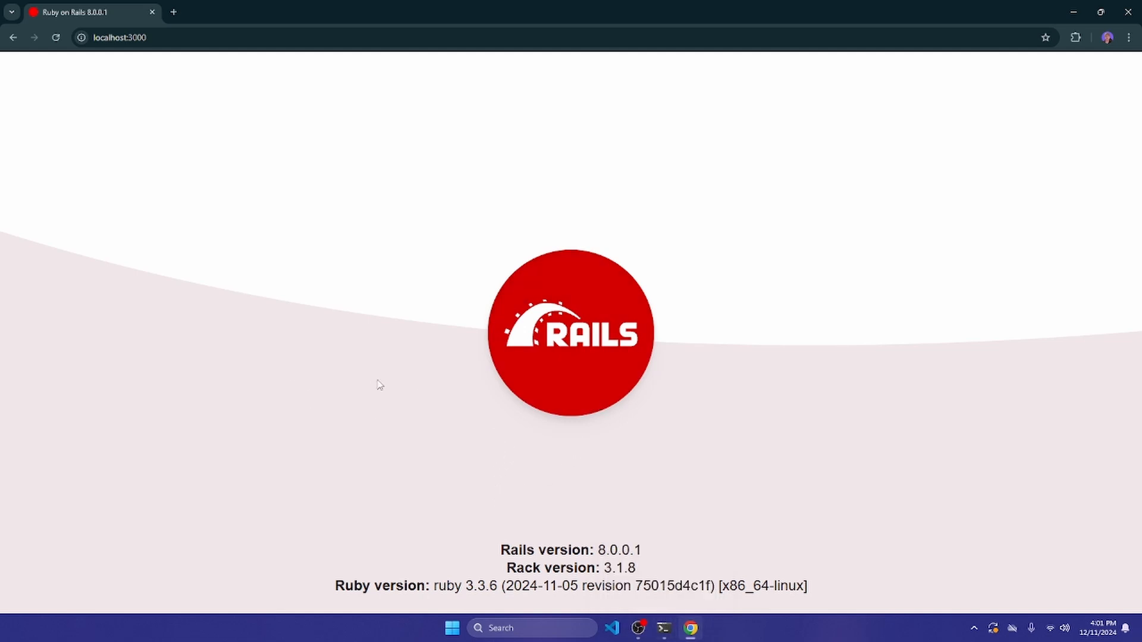
pyautogui.moveTo(388, 339)
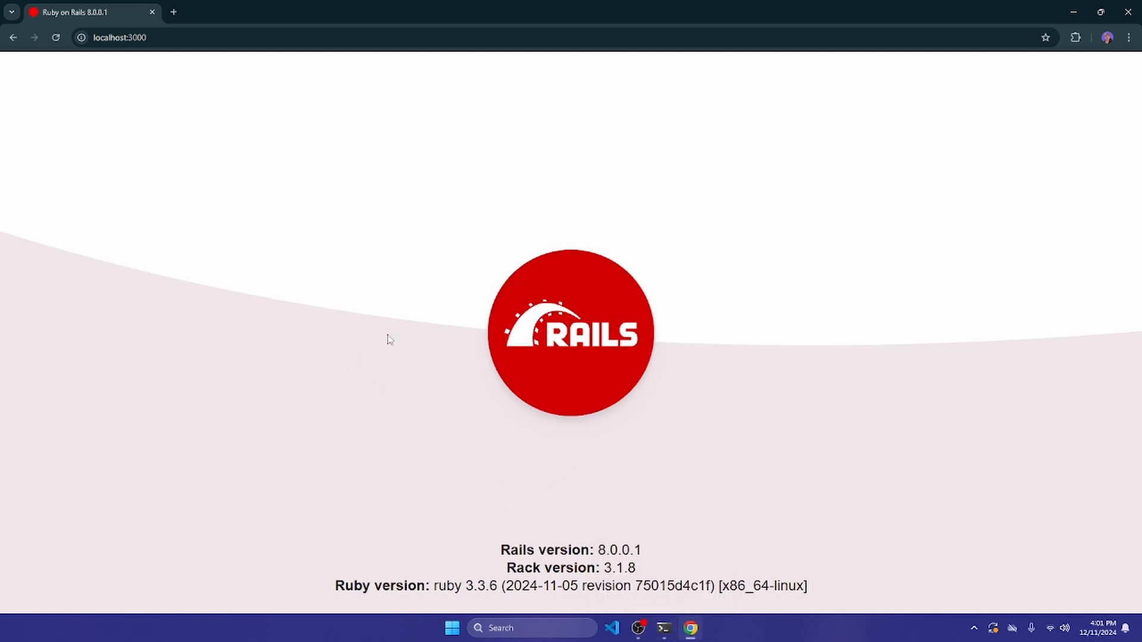
pyautogui.moveTo(720, 290)
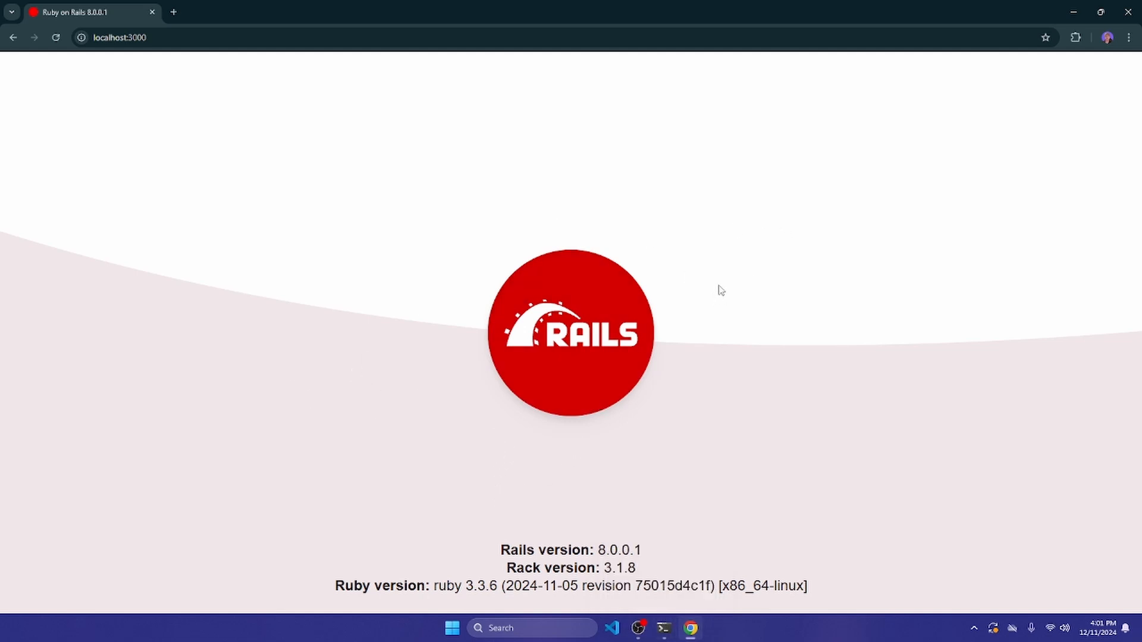
pyautogui.moveTo(662, 628)
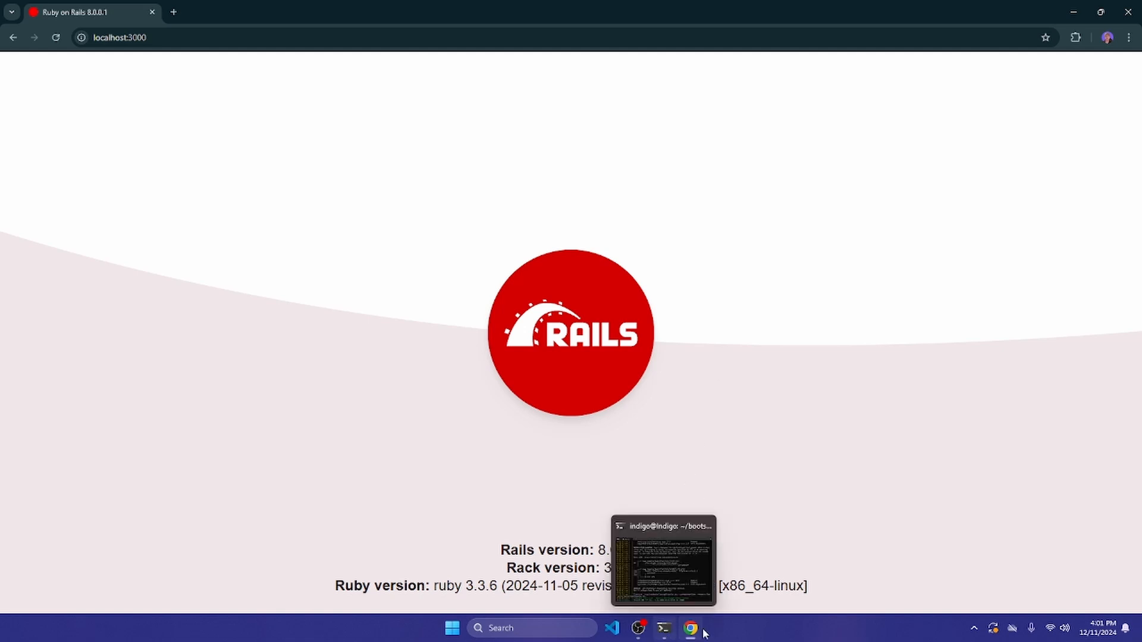
pyautogui.moveTo(612, 628)
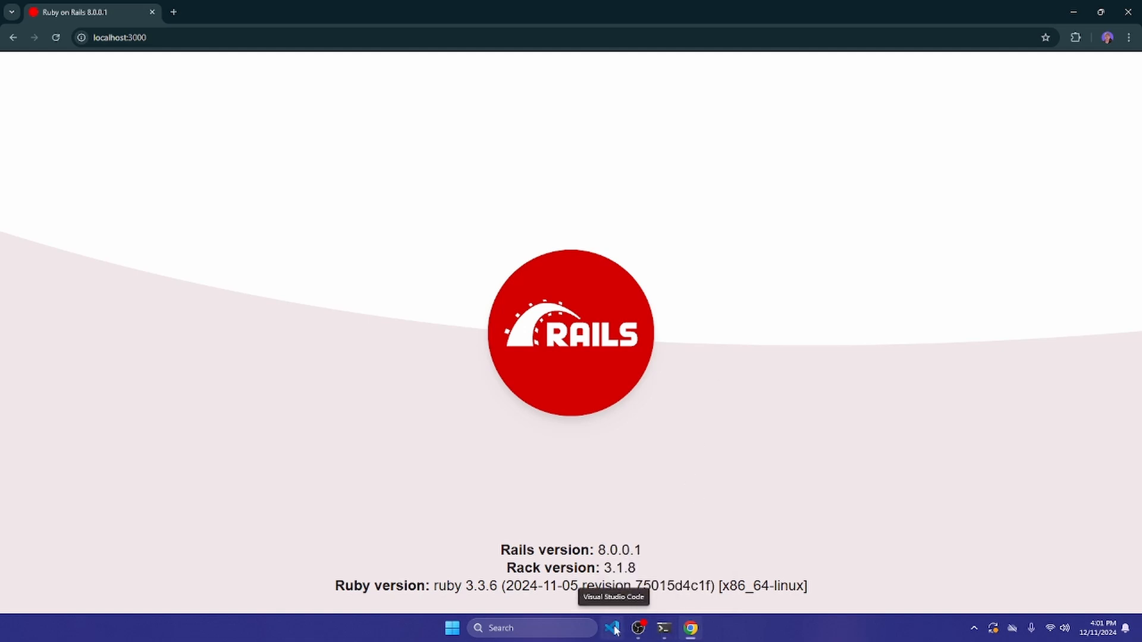
pyautogui.click(662, 628)
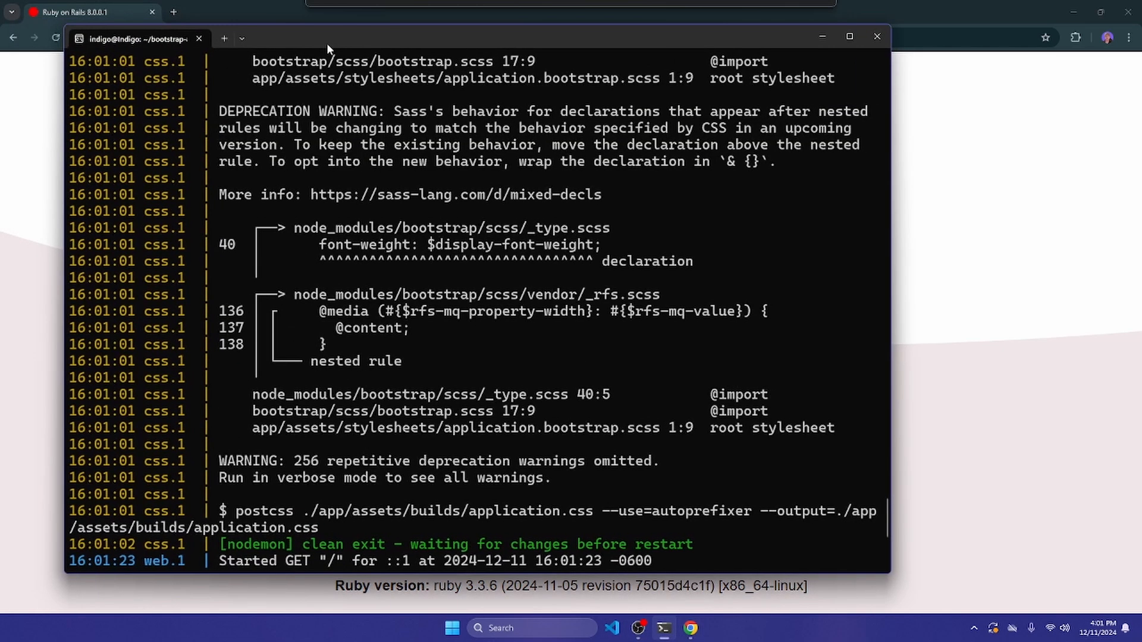
pyautogui.scroll(-3)
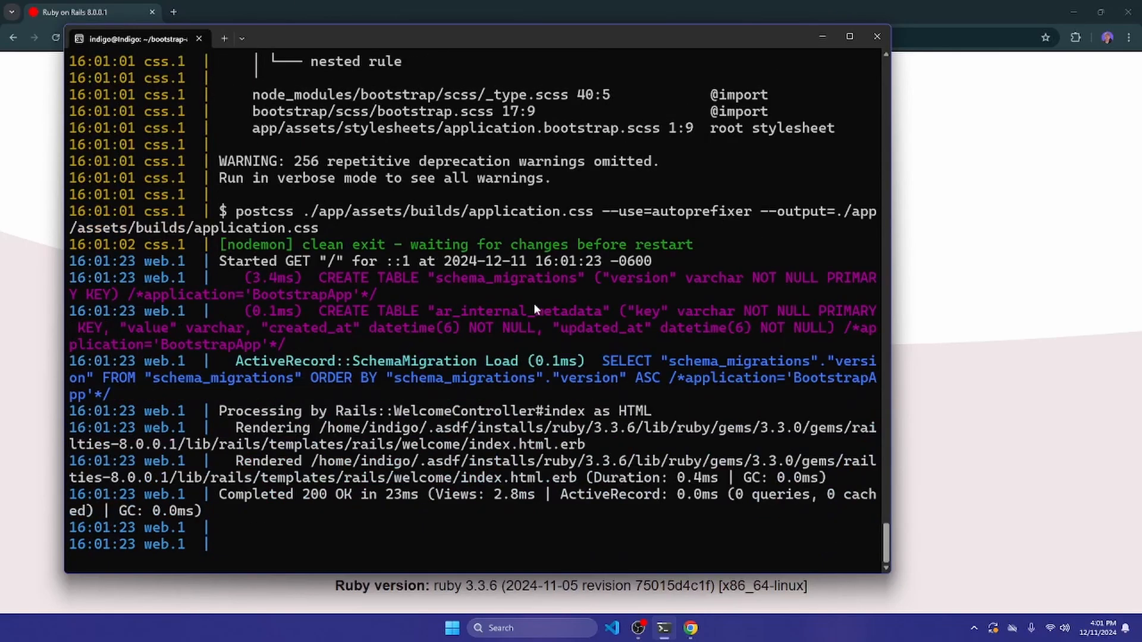
pyautogui.moveTo(262, 88)
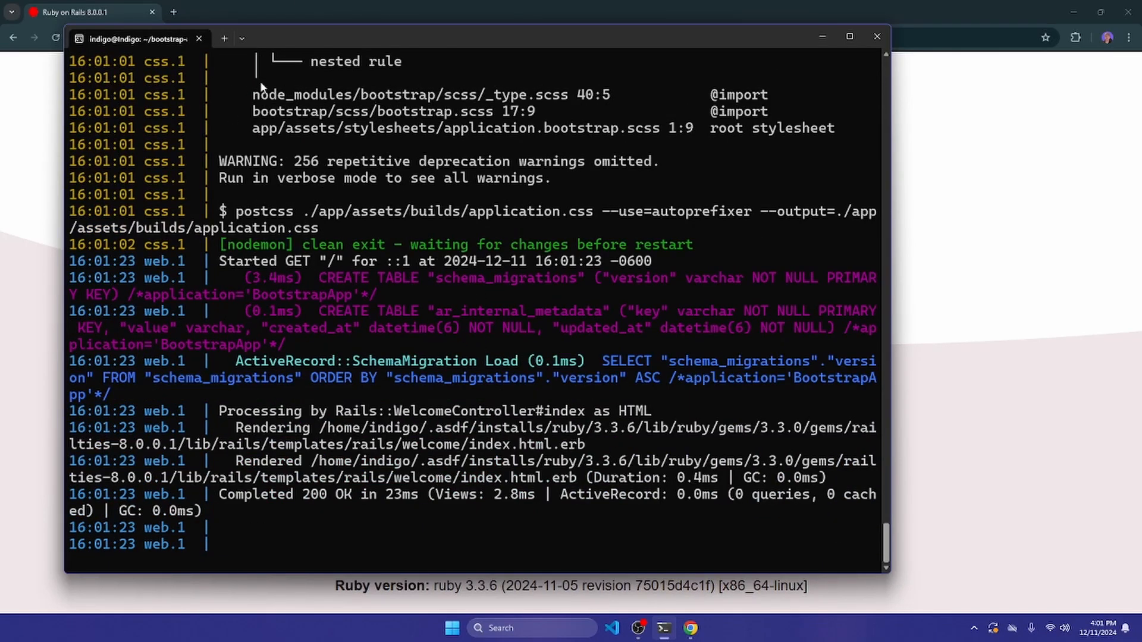
# Open a new Ubuntu tab and run code bootstrap-app to open the project in VS Code.
pyautogui.click(241, 38)
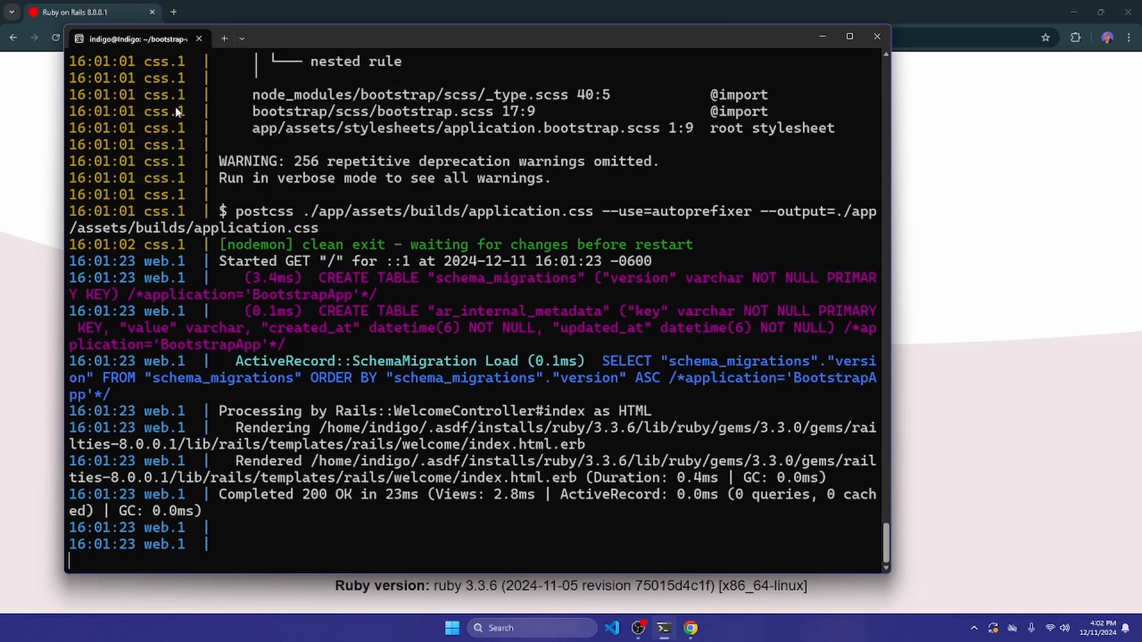
pyautogui.moveTo(611, 628)
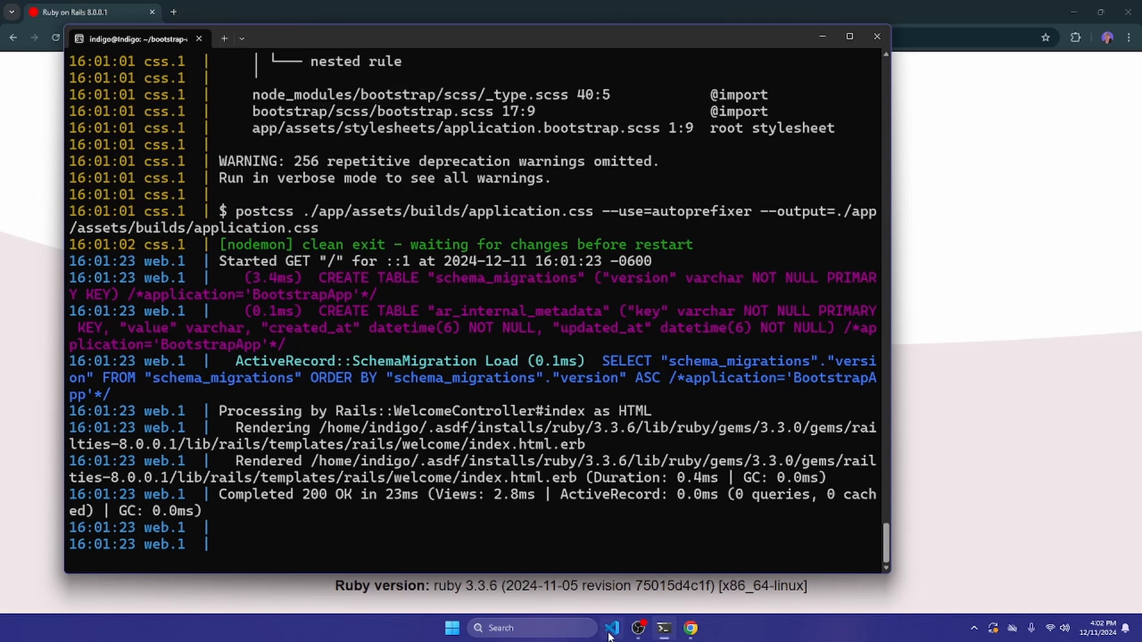
pyautogui.click(242, 39)
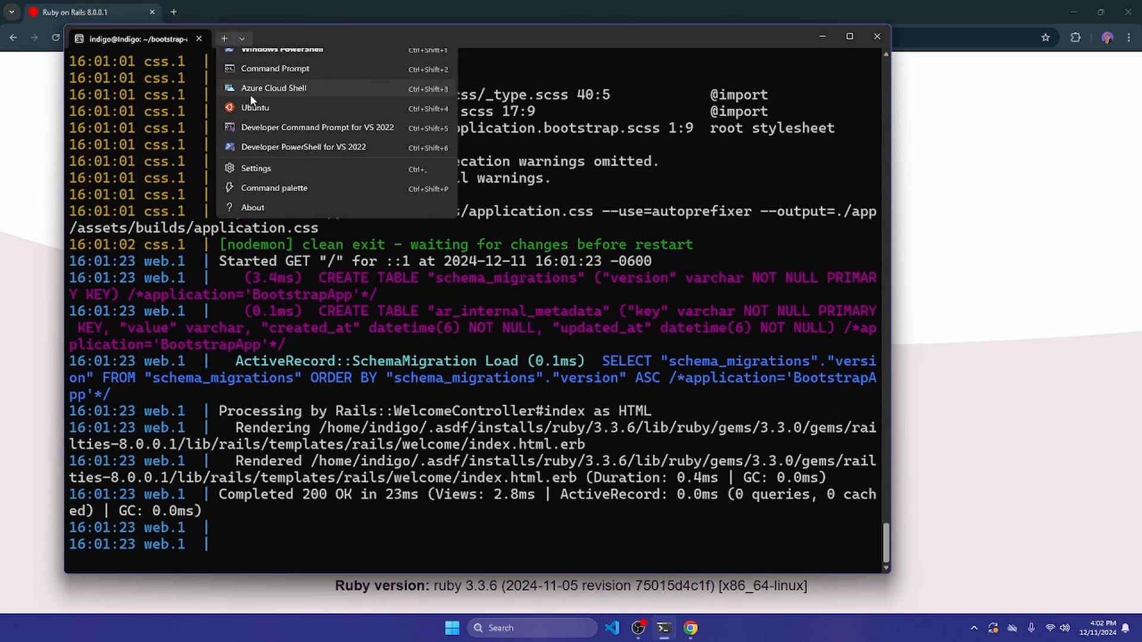
pyautogui.click(255, 107)
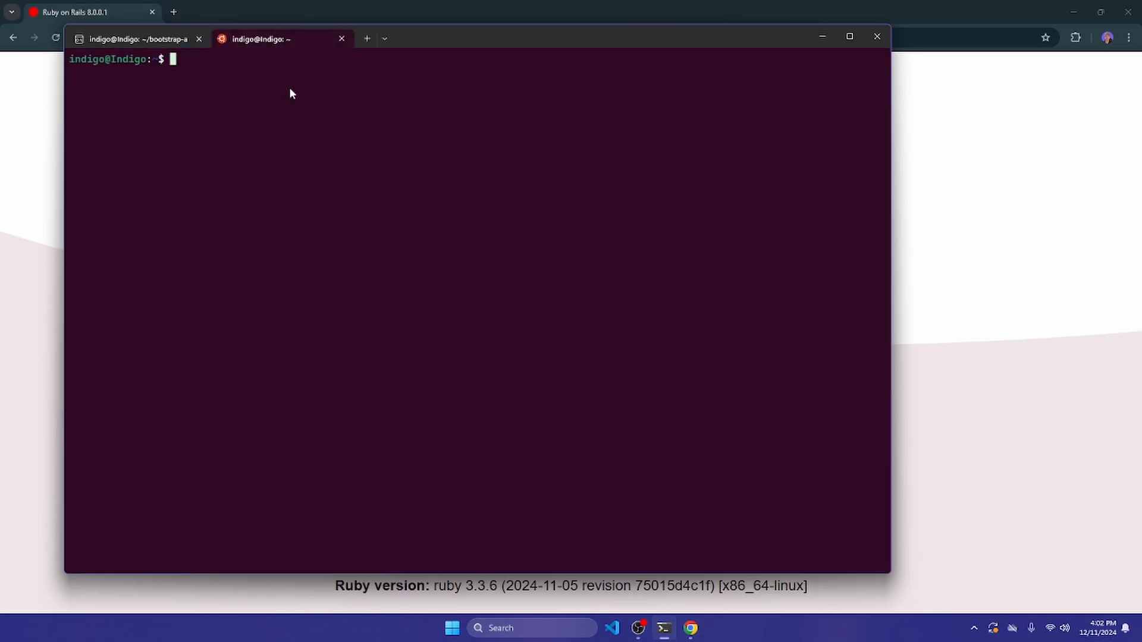
pyautogui.write('code bootstra-')
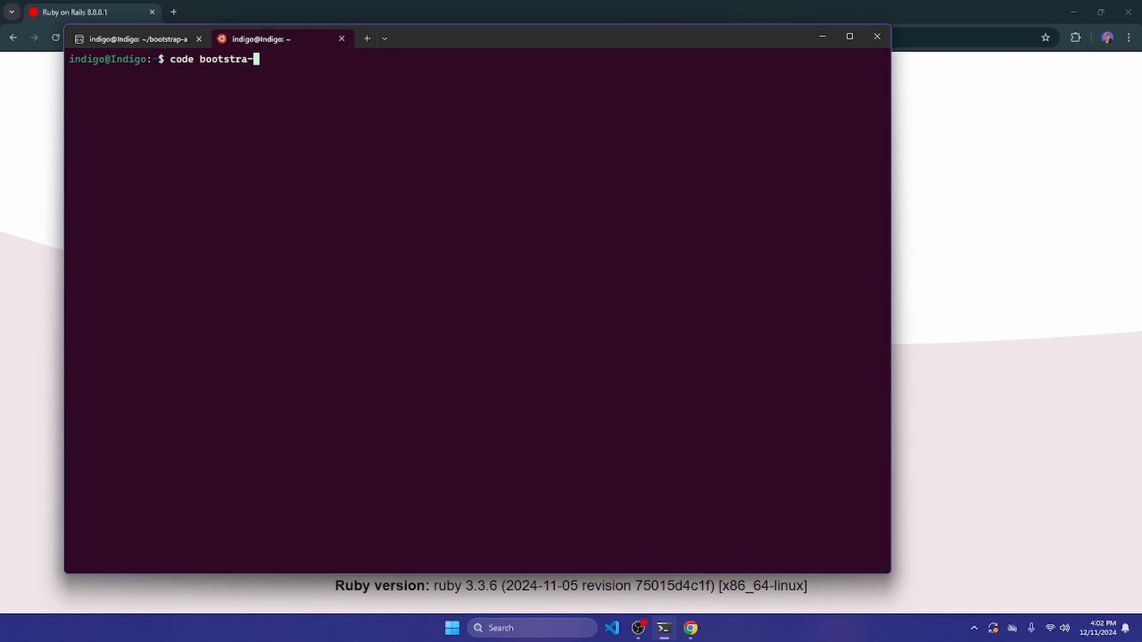
pyautogui.press('Return')
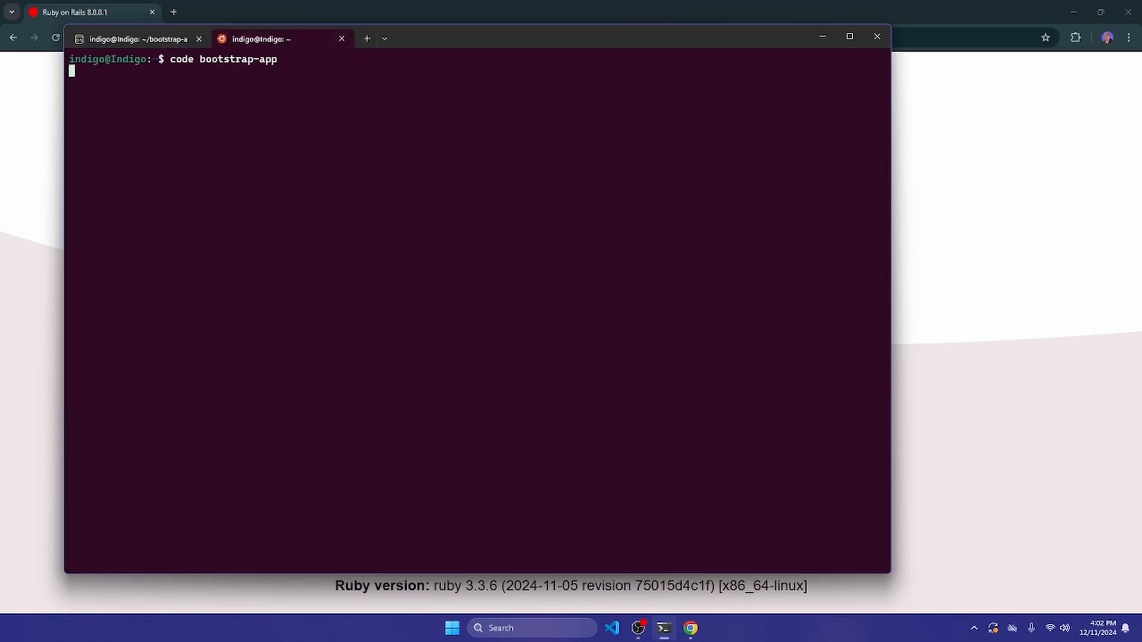
pyautogui.press('Return')
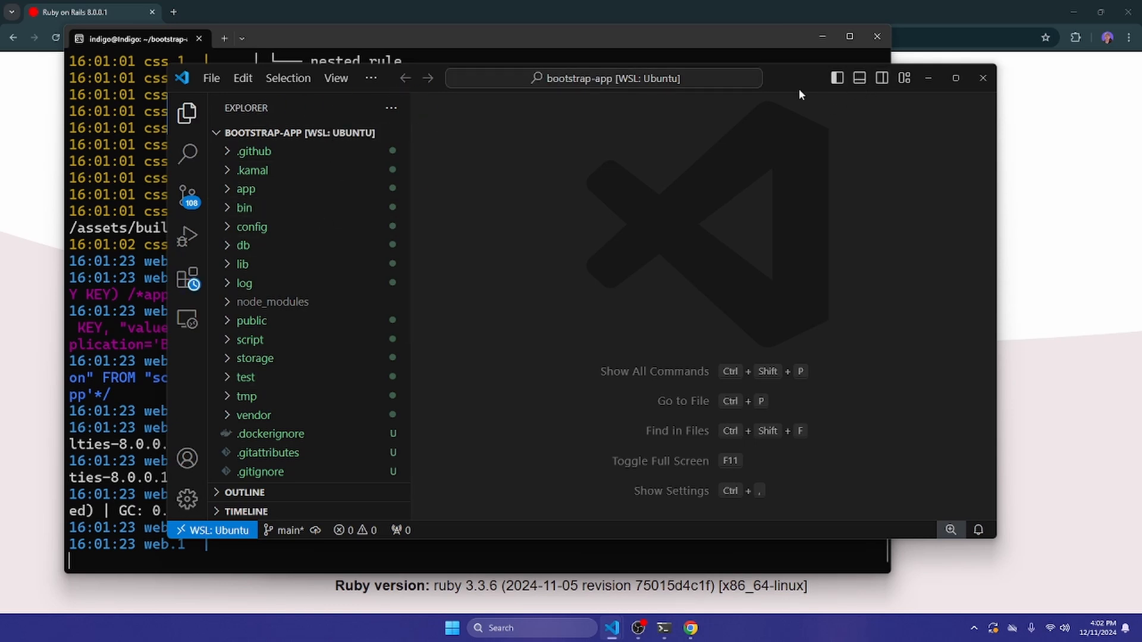
pyautogui.moveTo(251, 227)
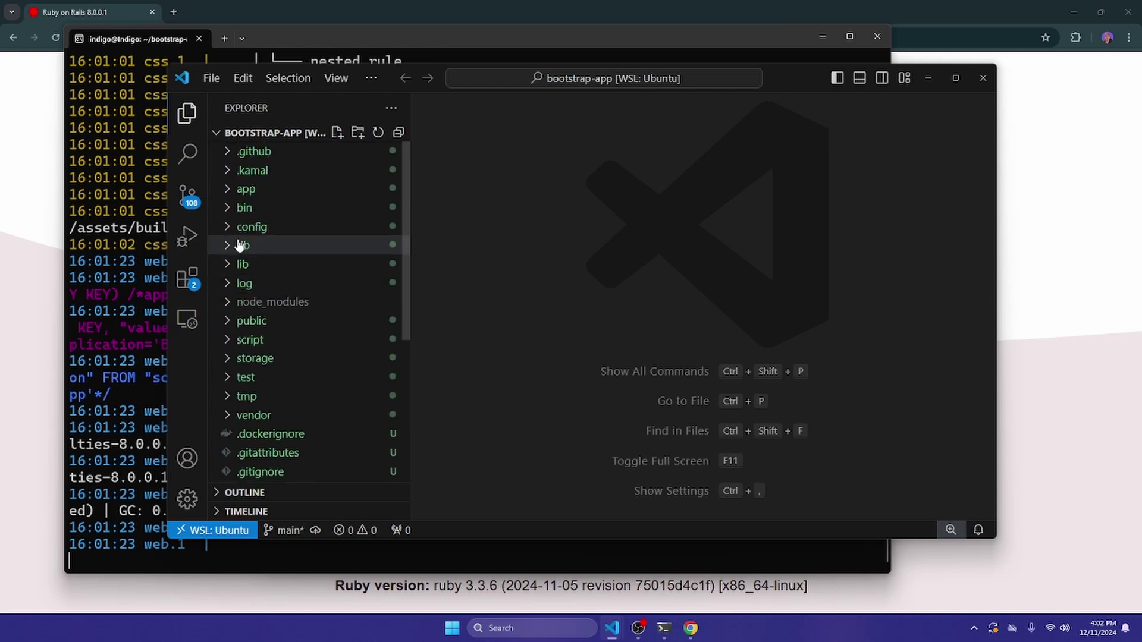
# Glance at the installed extensions, return to the Explorer file tree, then bring Chrome forward.
pyautogui.click(187, 278)
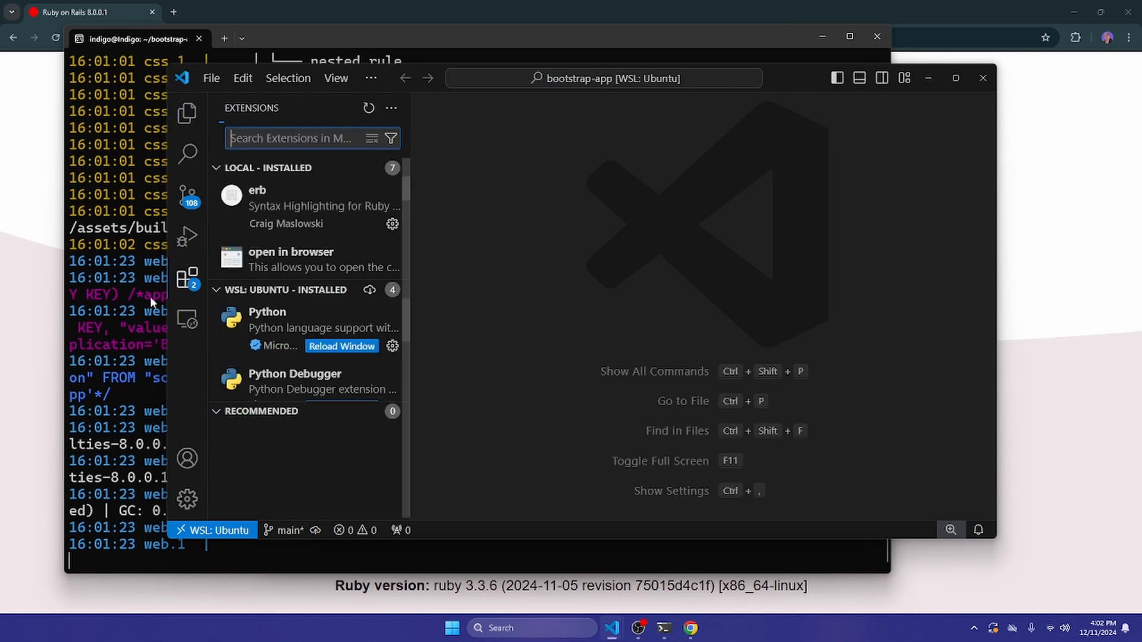
pyautogui.click(187, 113)
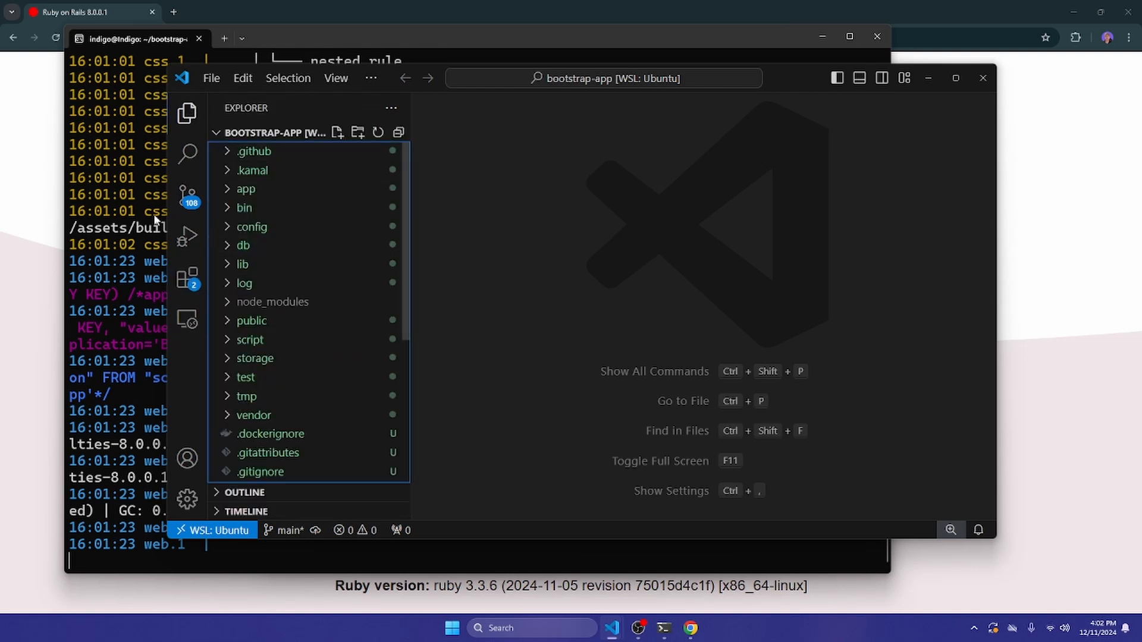
pyautogui.moveTo(499, 78)
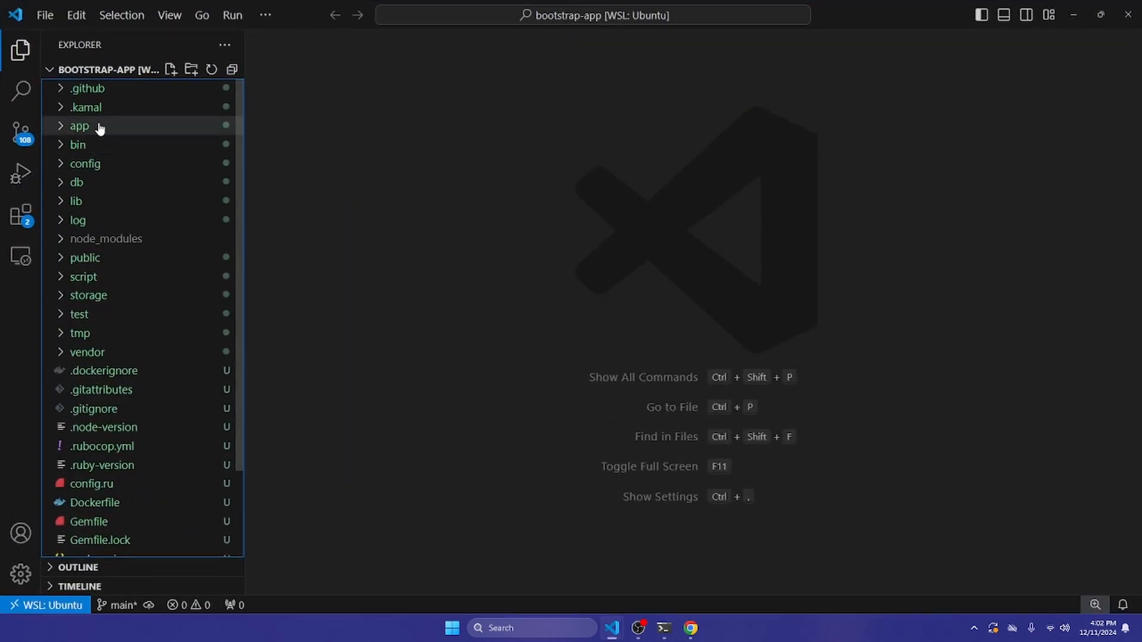
pyautogui.click(690, 628)
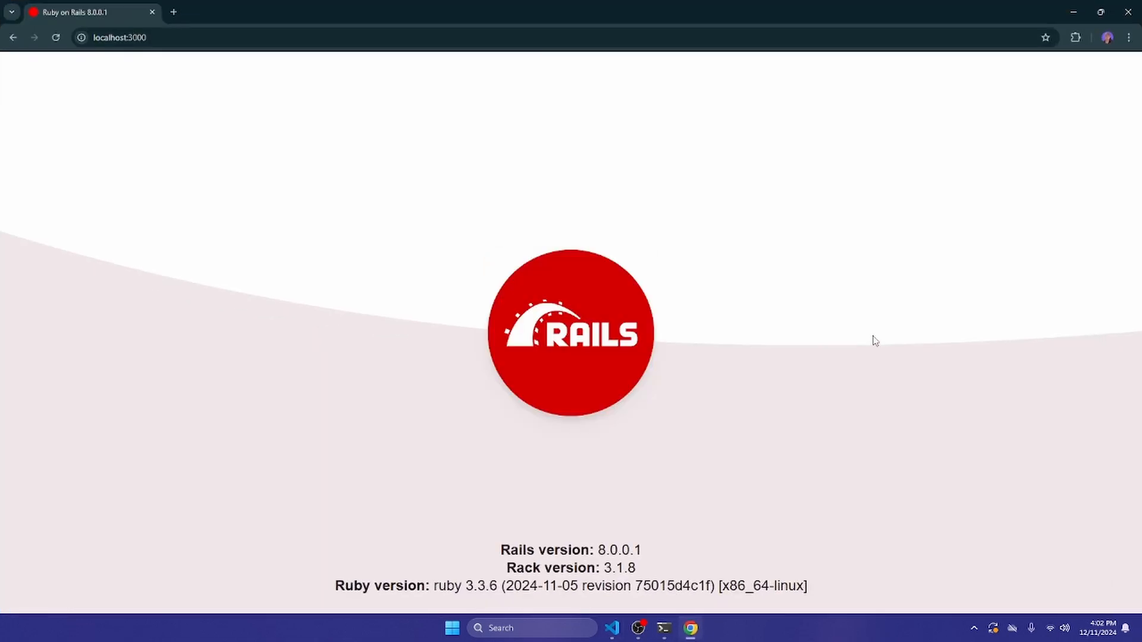
pyautogui.moveTo(304, 26)
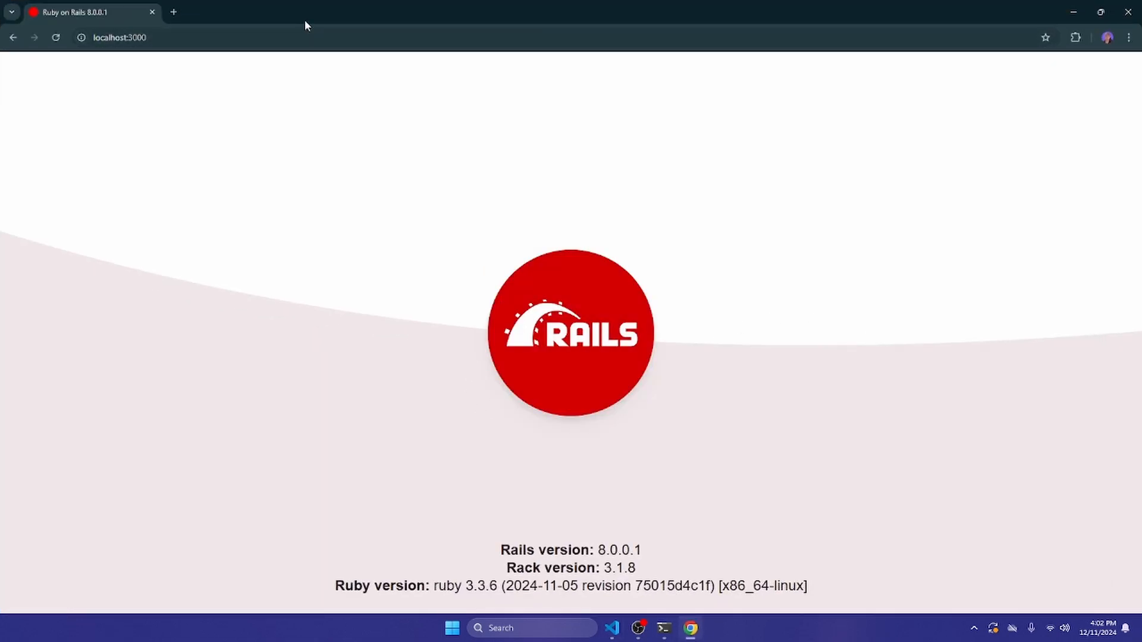
pyautogui.moveTo(201, 123)
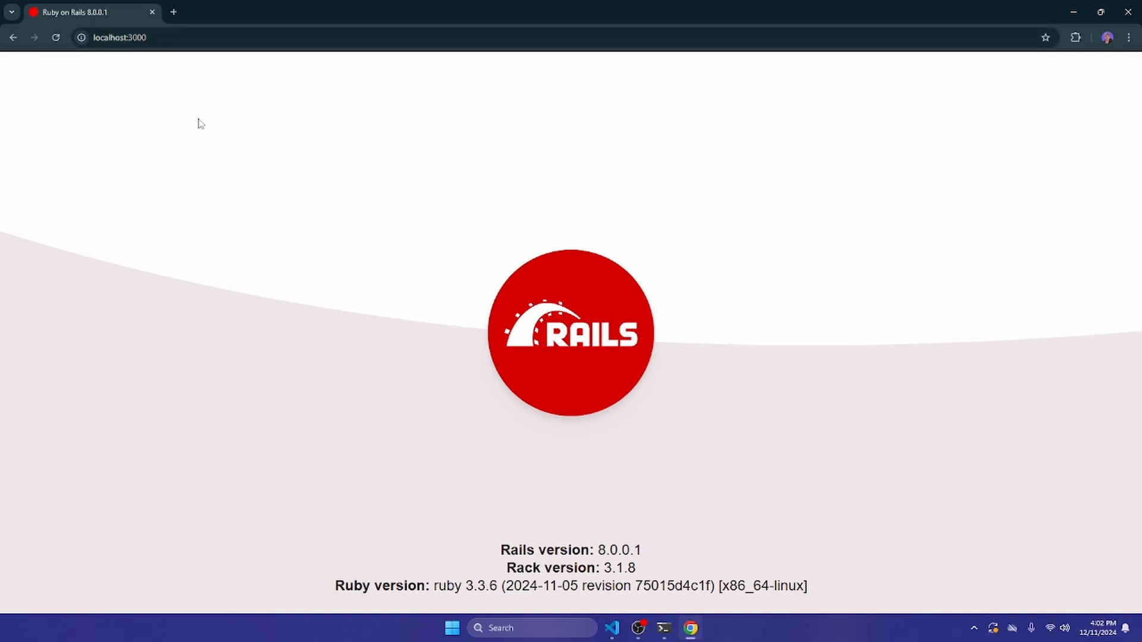
pyautogui.moveTo(853, 334)
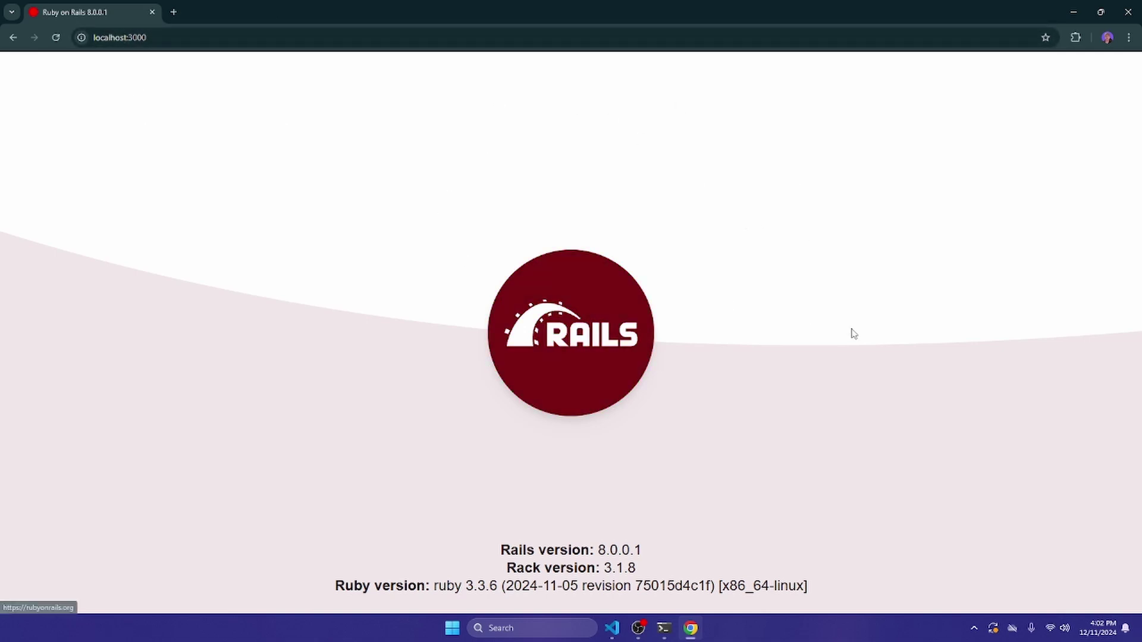
pyautogui.moveTo(856, 356)
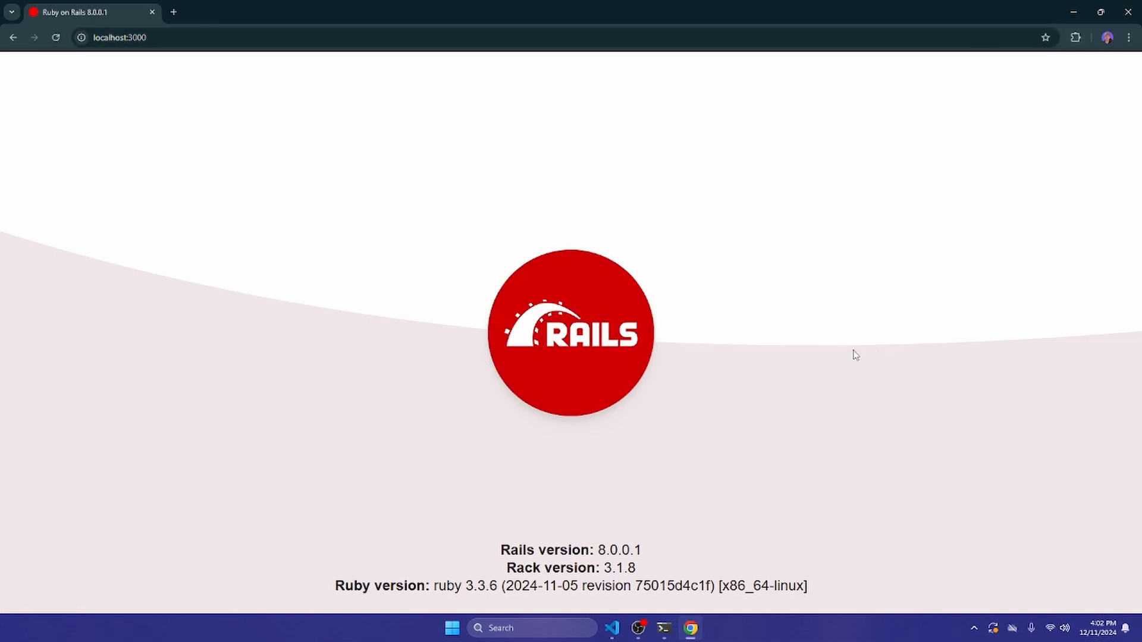
pyautogui.moveTo(961, 363)
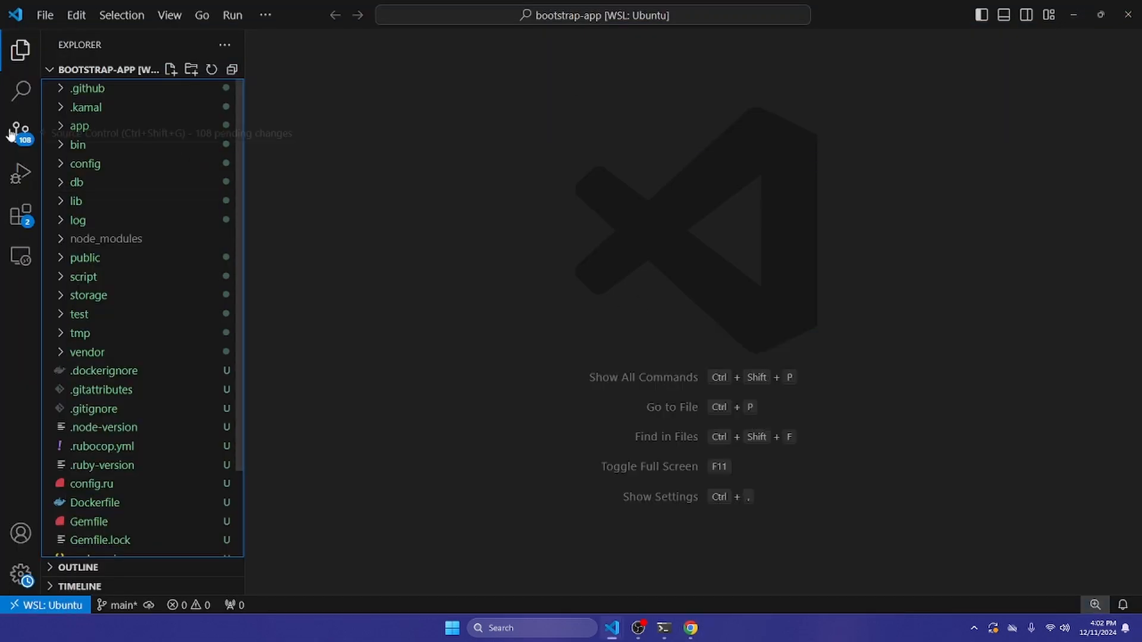
pyautogui.moveTo(178, 163)
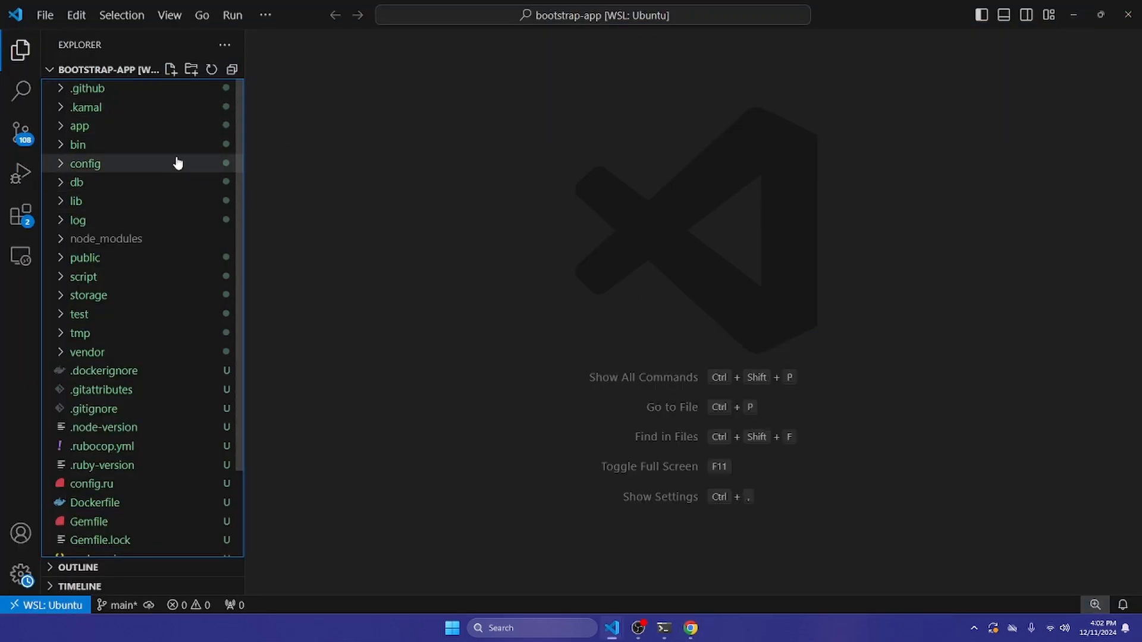
pyautogui.moveTo(151, 173)
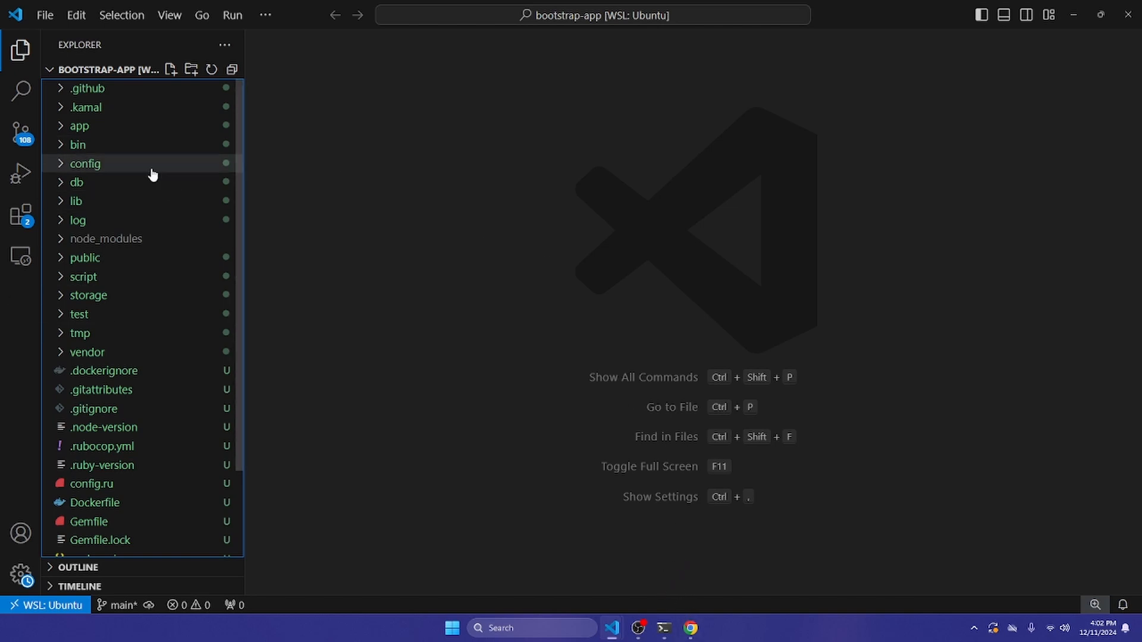
pyautogui.moveTo(72, 162)
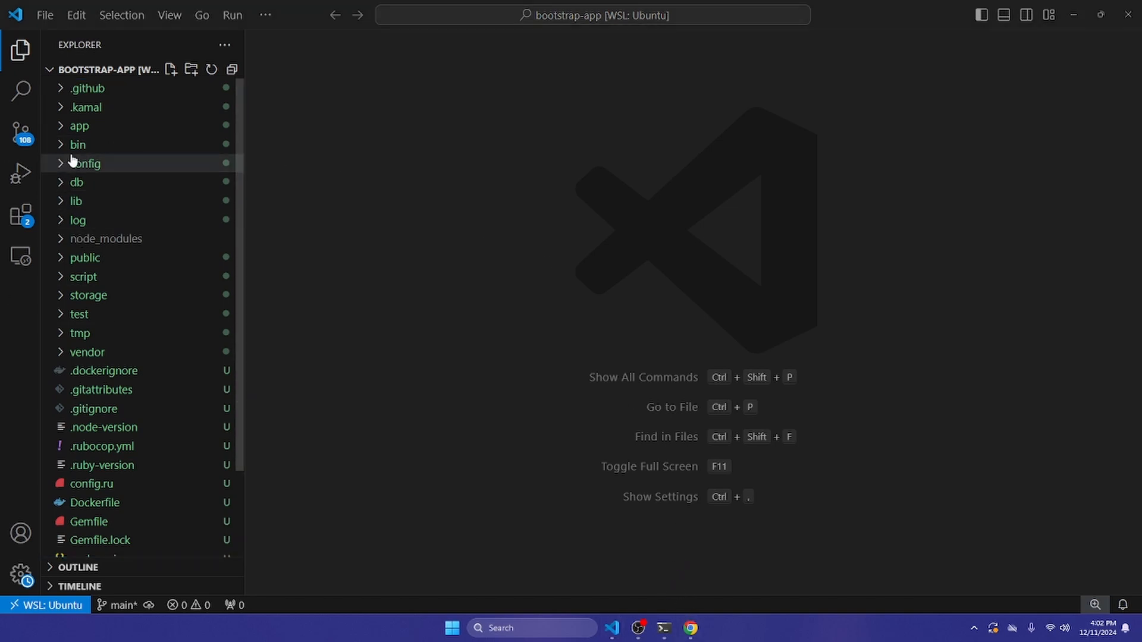
pyautogui.moveTo(122, 172)
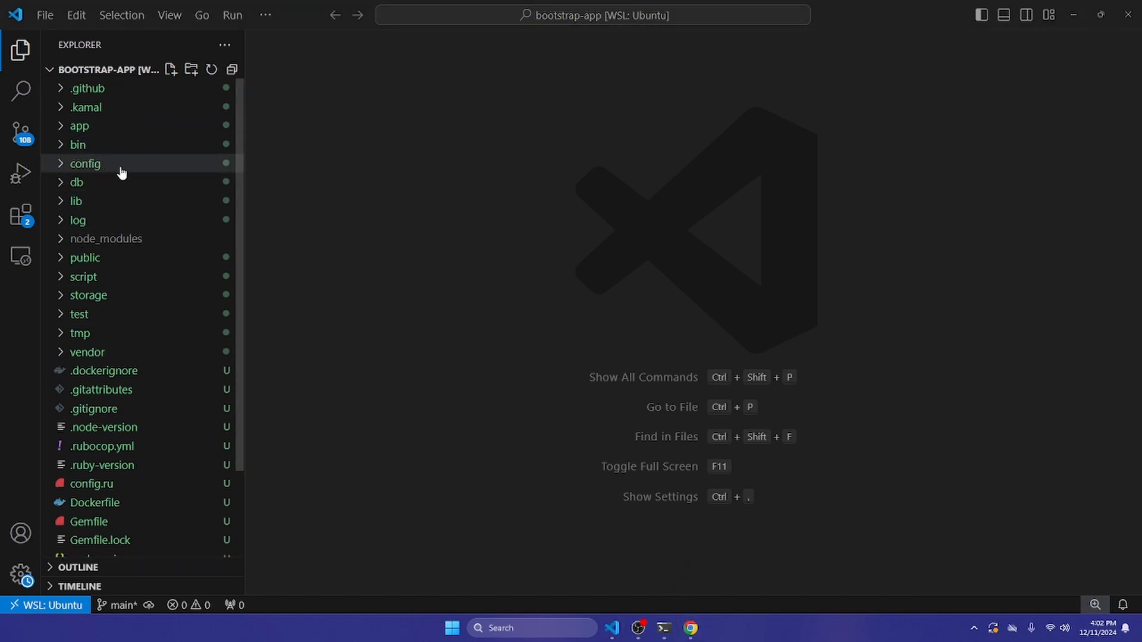
# Open config/routes.rb and make the root route point to "pages#home".
pyautogui.click(84, 163)
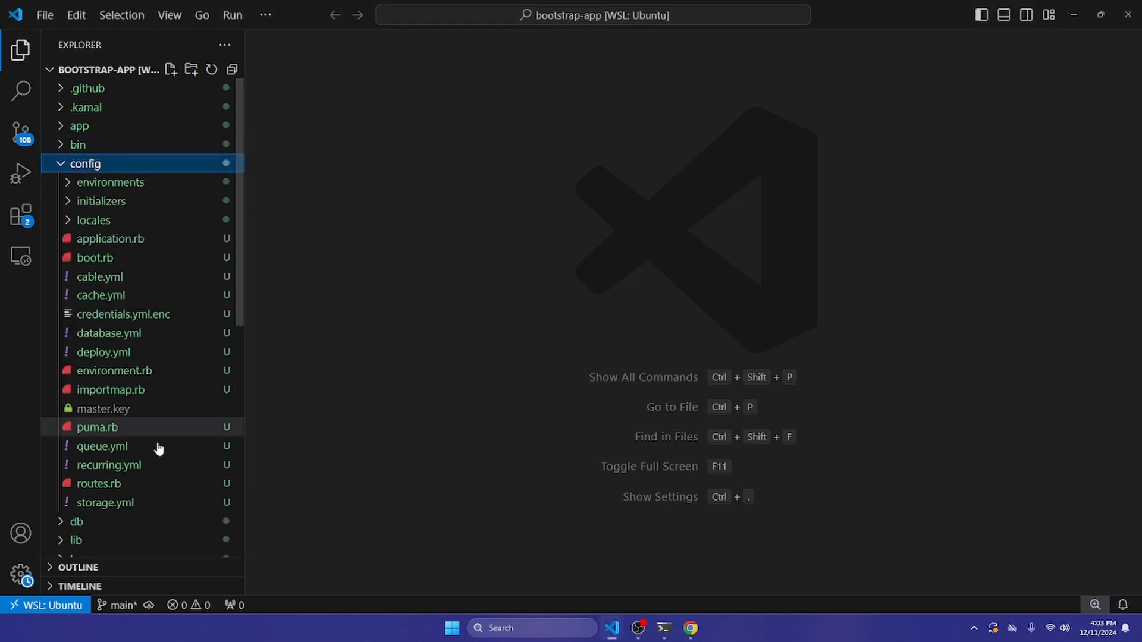
pyautogui.click(97, 484)
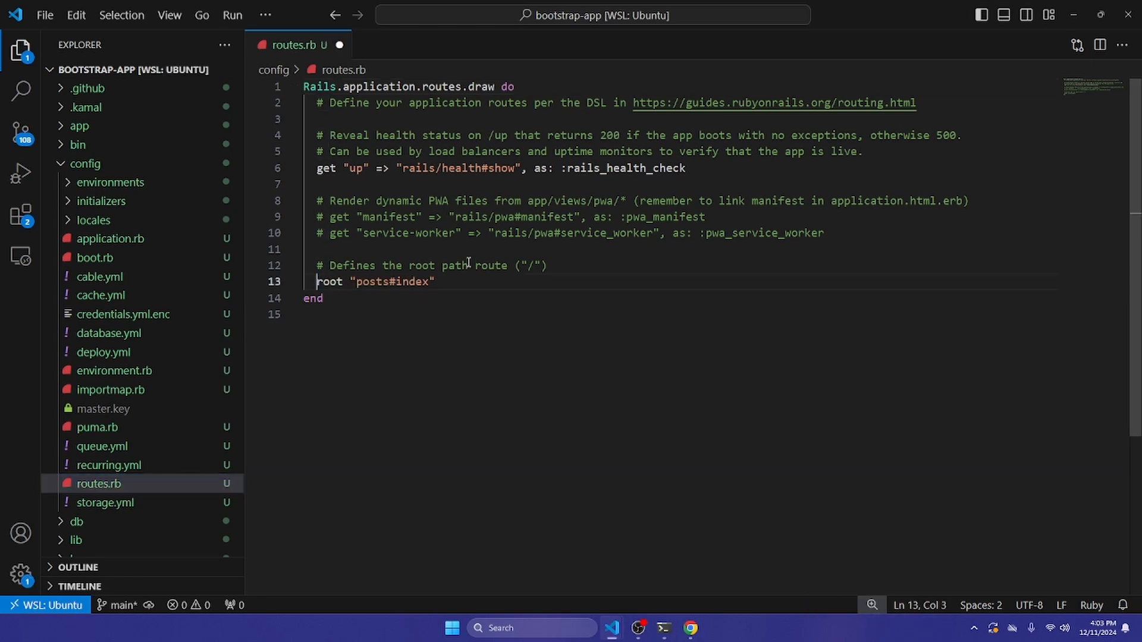
pyautogui.doubleClick(371, 282)
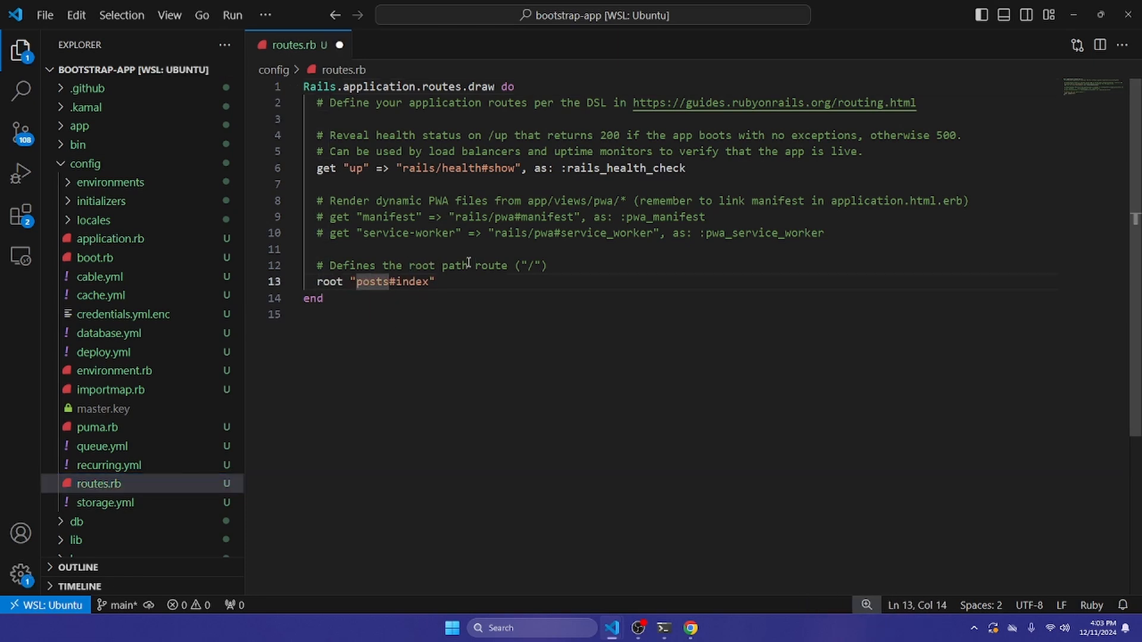
pyautogui.doubleClick(371, 282)
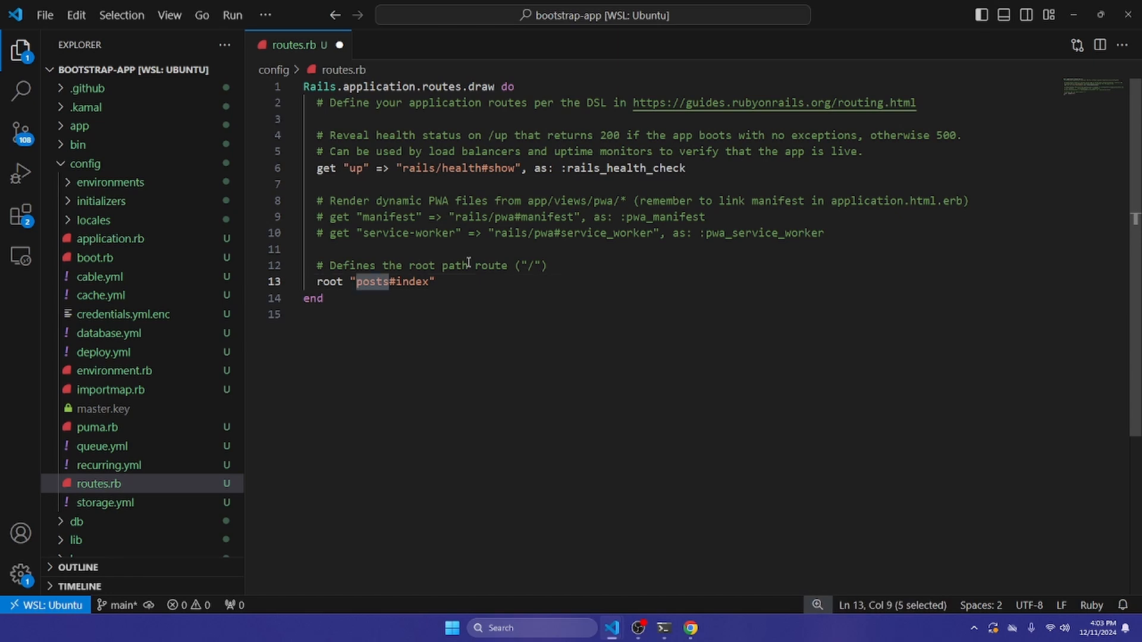
pyautogui.write('pages#home')
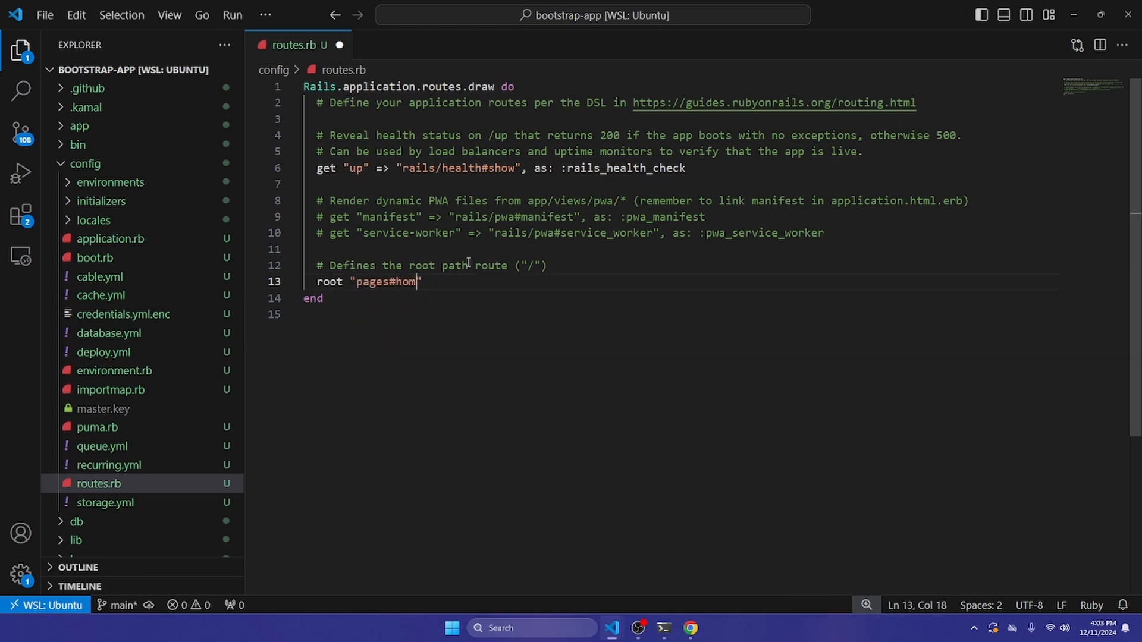
pyautogui.write('e')
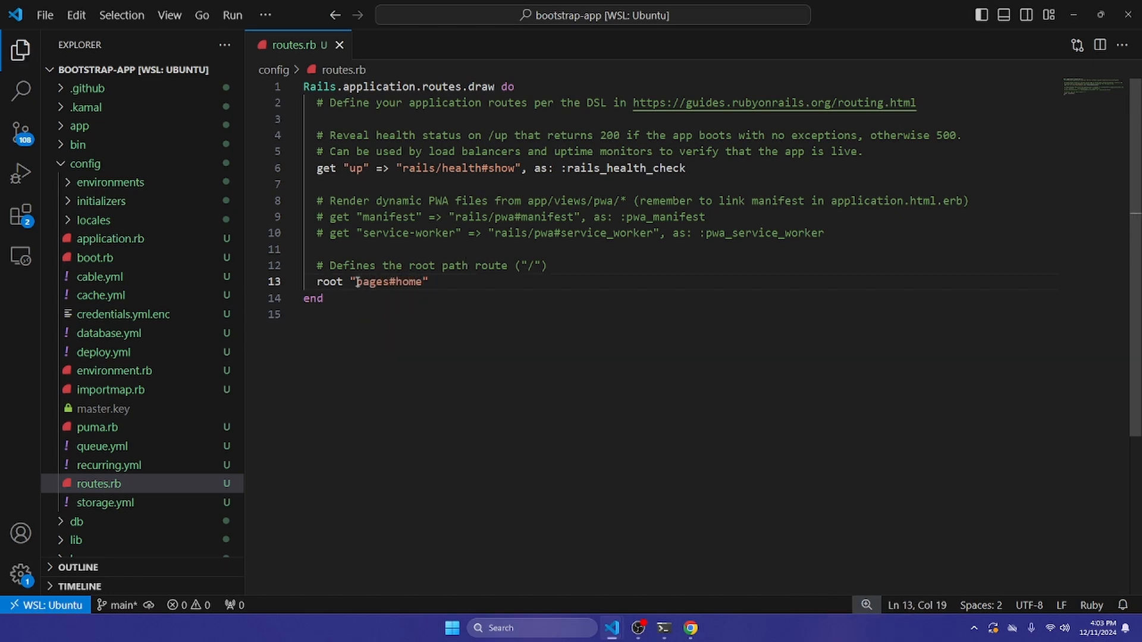
pyautogui.click(366, 282)
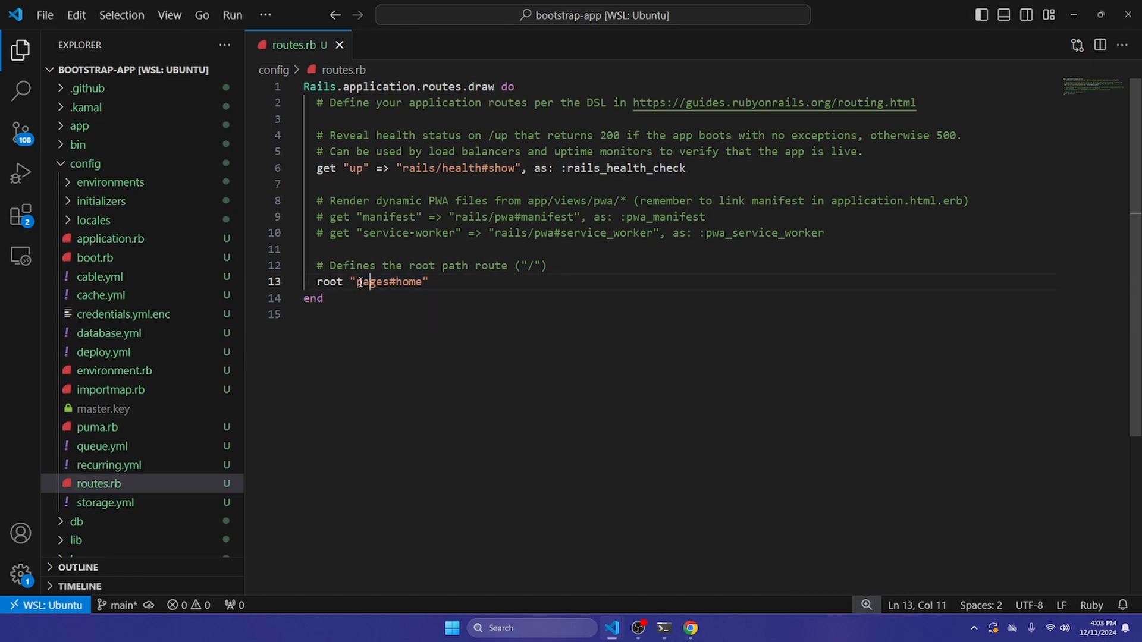
pyautogui.doubleClick(409, 282)
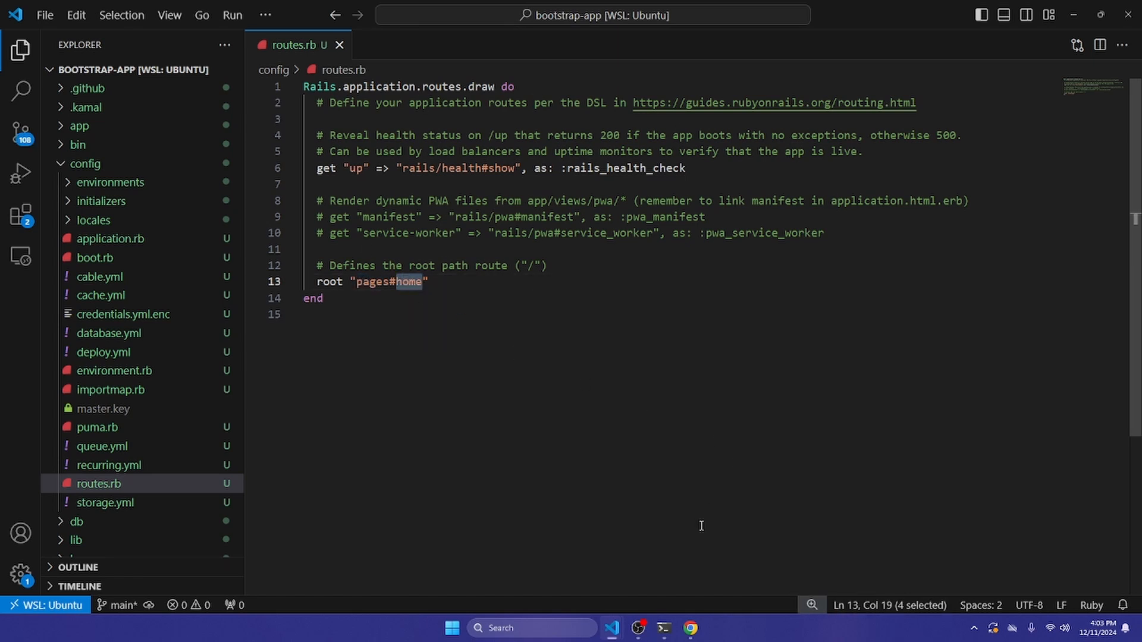
# Reload localhost:3000 and note the uninitialized constant PagesController routing error.
pyautogui.click(689, 628)
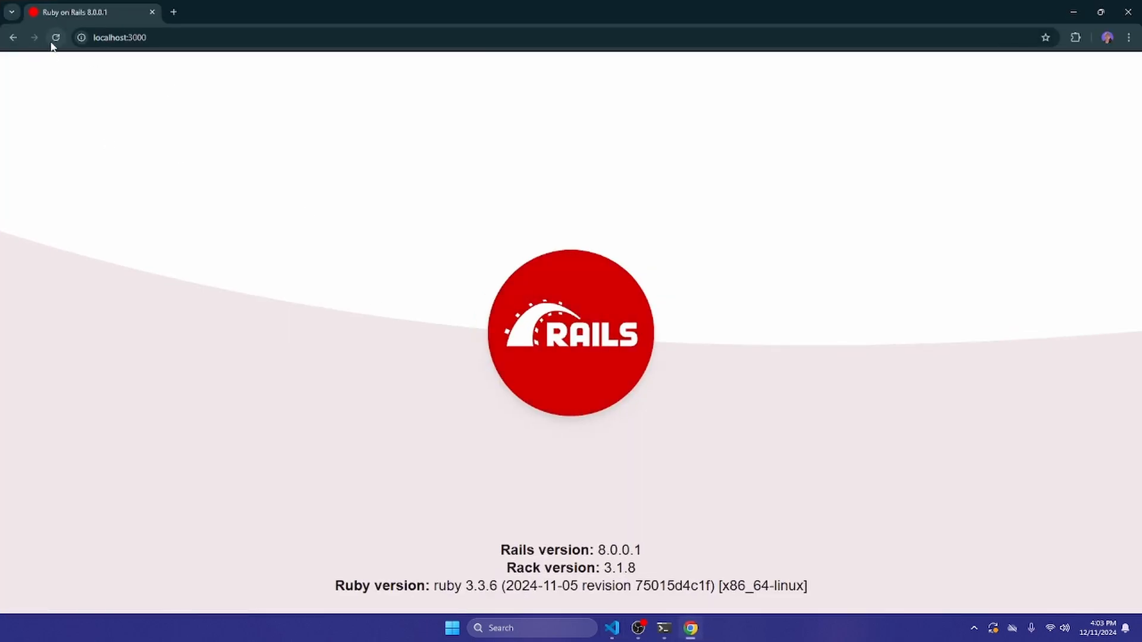
pyautogui.click(55, 37)
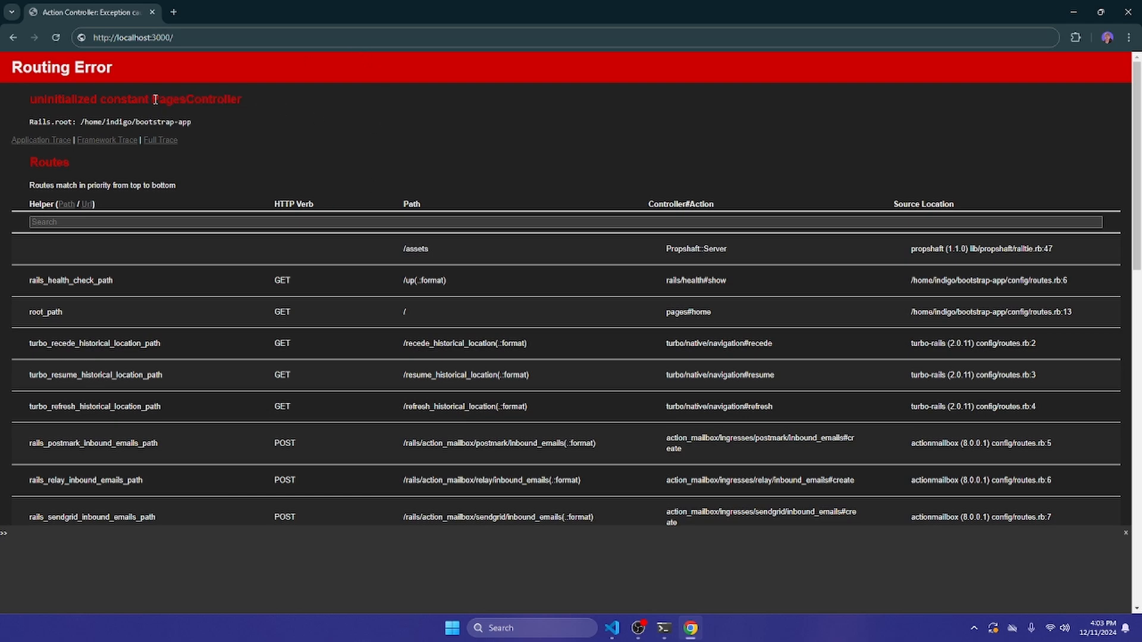
pyautogui.doubleClick(184, 99)
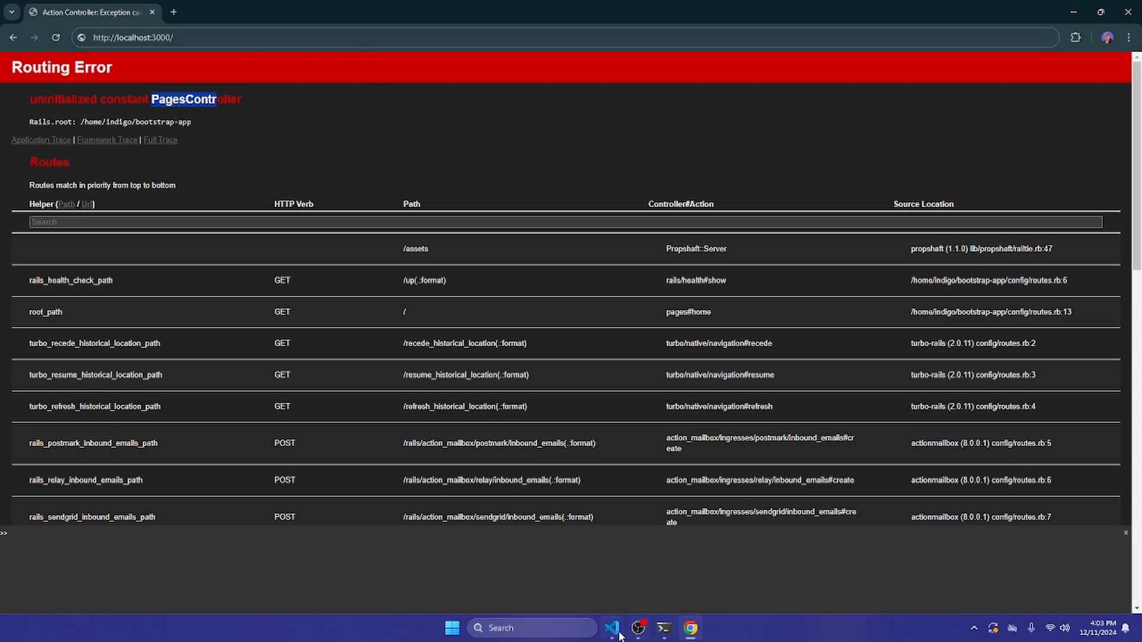
pyautogui.click(612, 628)
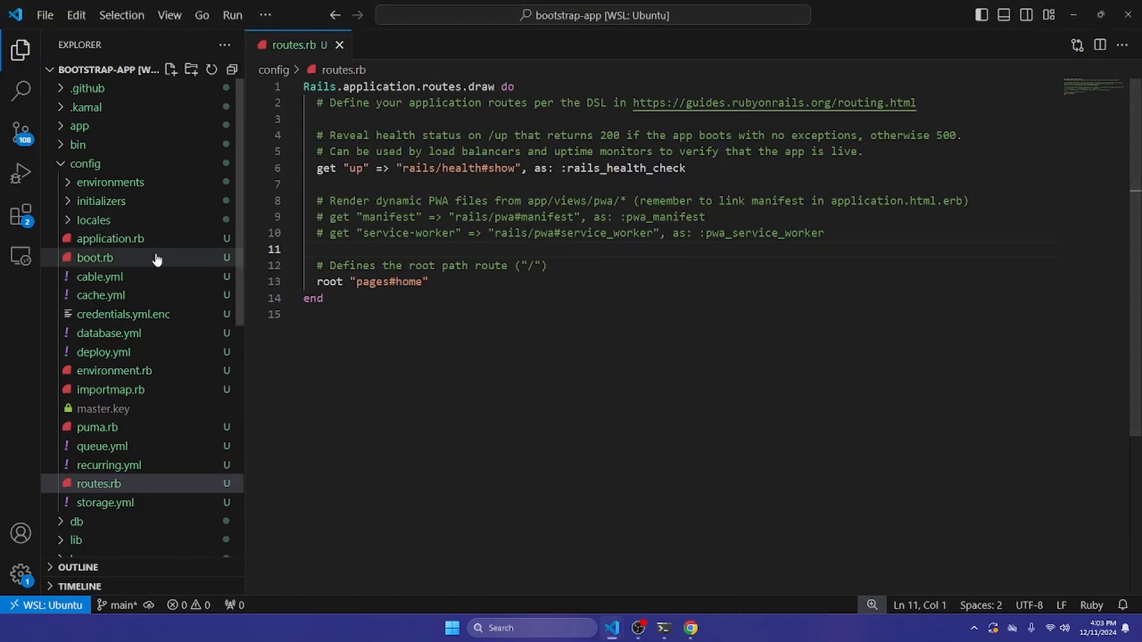
# Collapse config and expand the app > controllers folders in the Explorer.
pyautogui.click(84, 163)
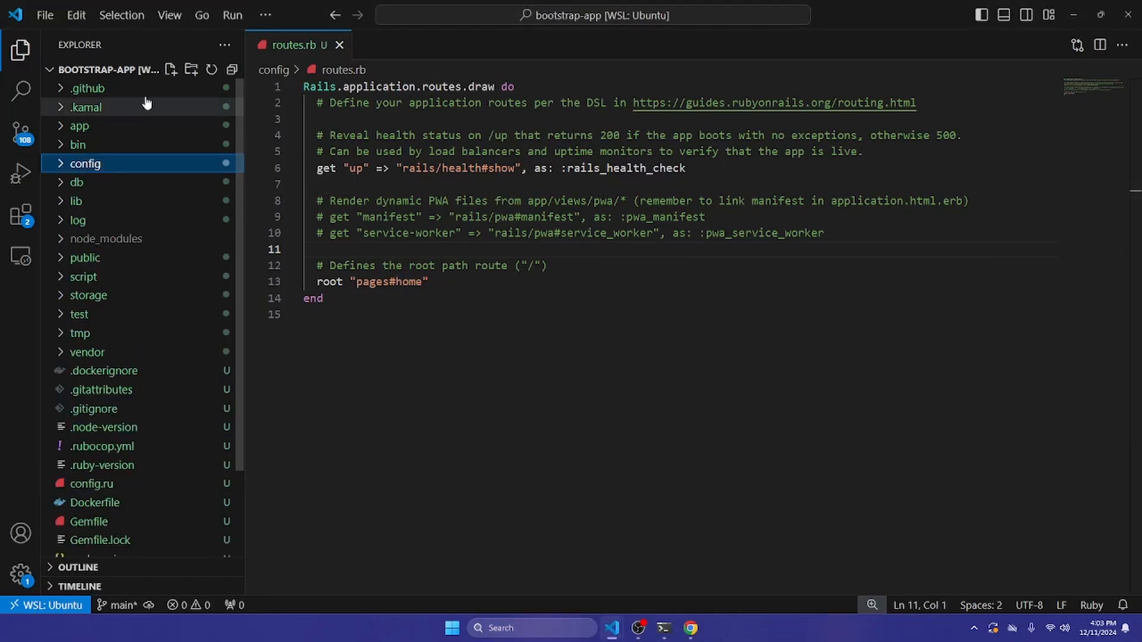
pyautogui.click(78, 126)
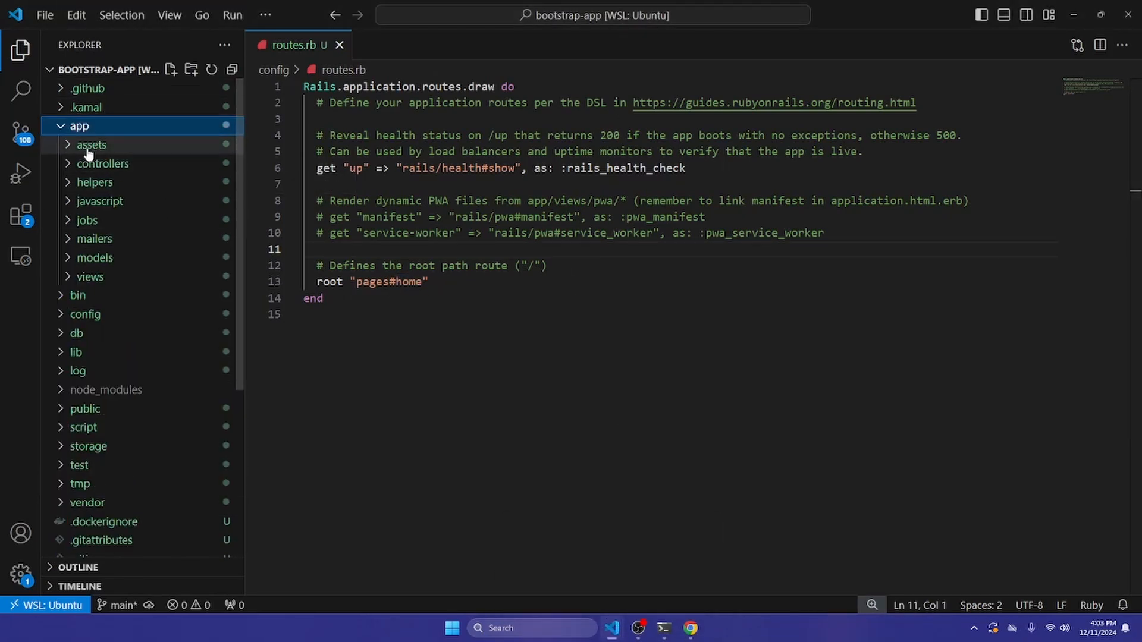
pyautogui.moveTo(88, 277)
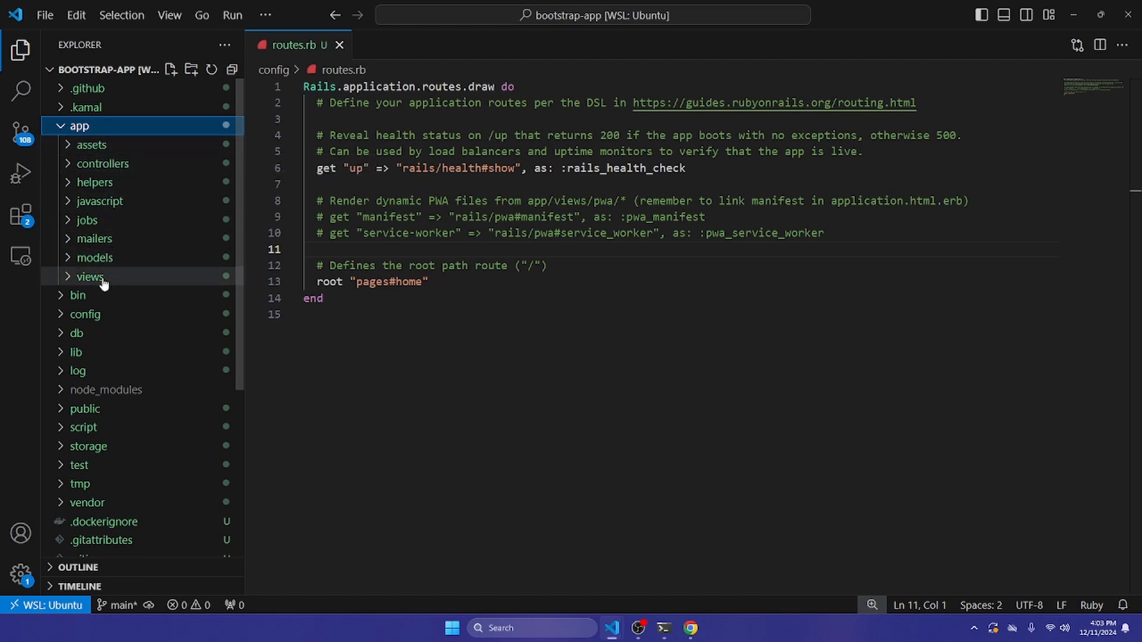
pyautogui.moveTo(102, 163)
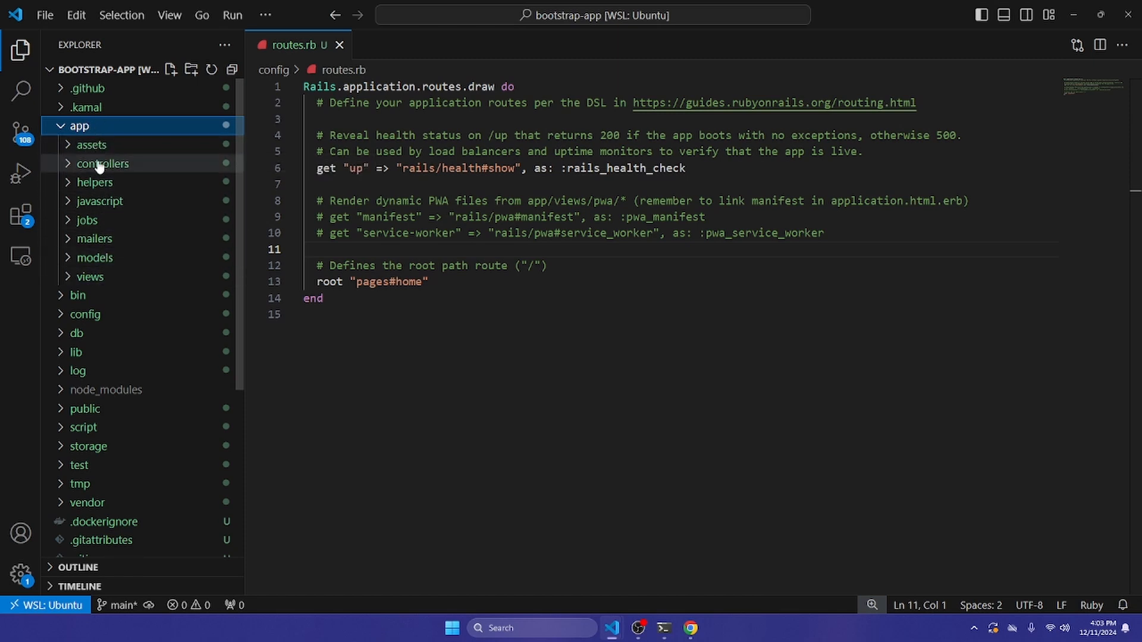
pyautogui.click(101, 163)
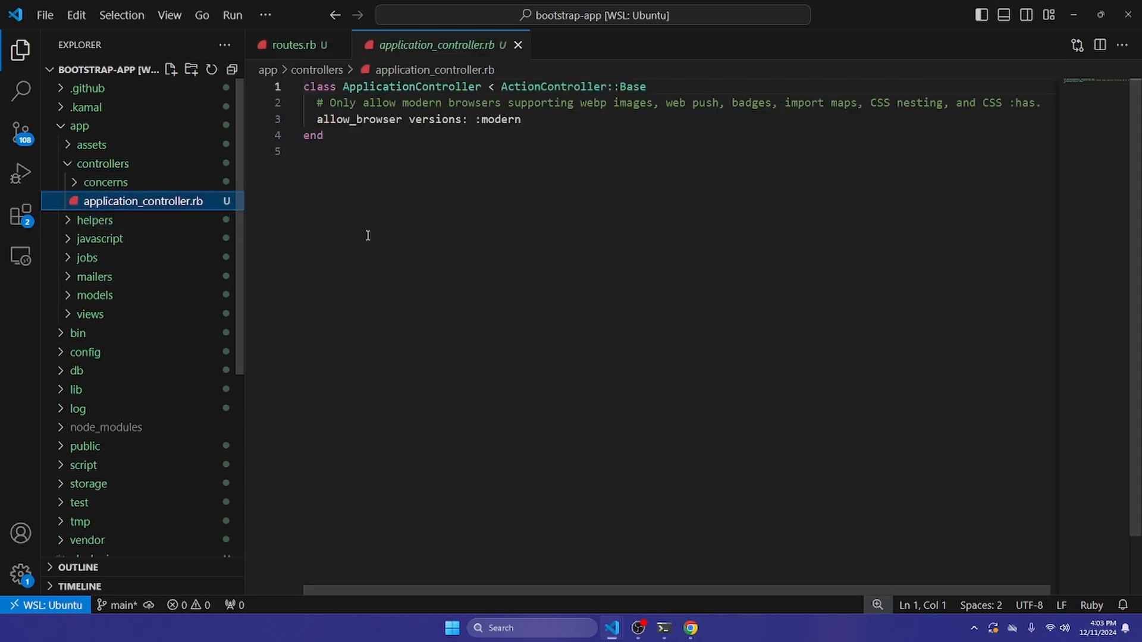
# Review the ApplicationController class in application_controller.rb.
pyautogui.doubleClick(411, 87)
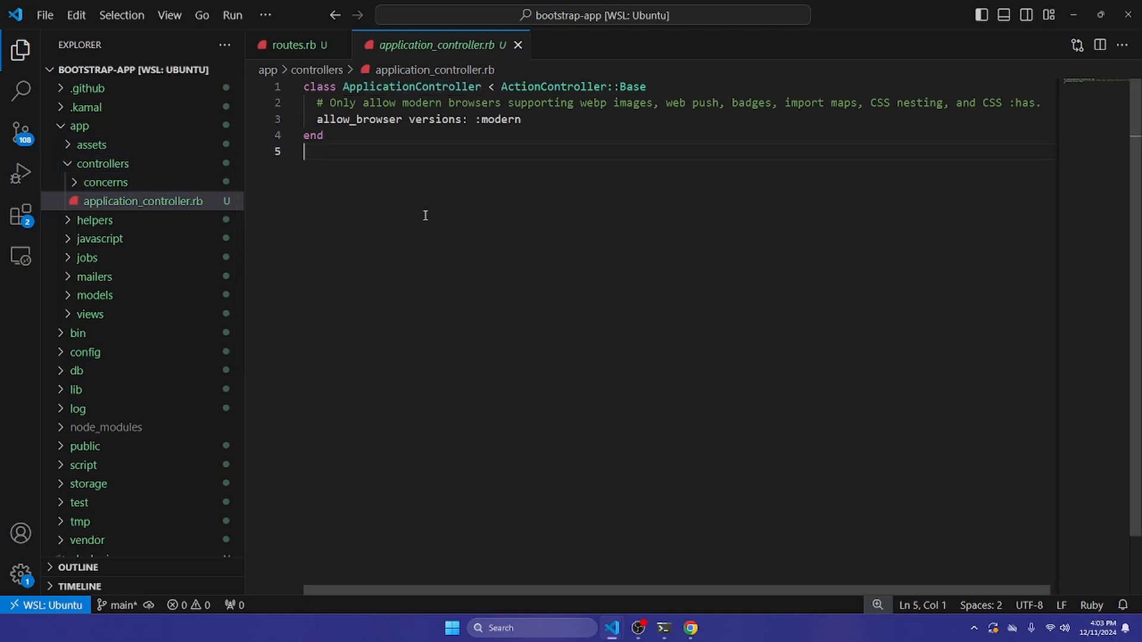
pyautogui.doubleClick(411, 87)
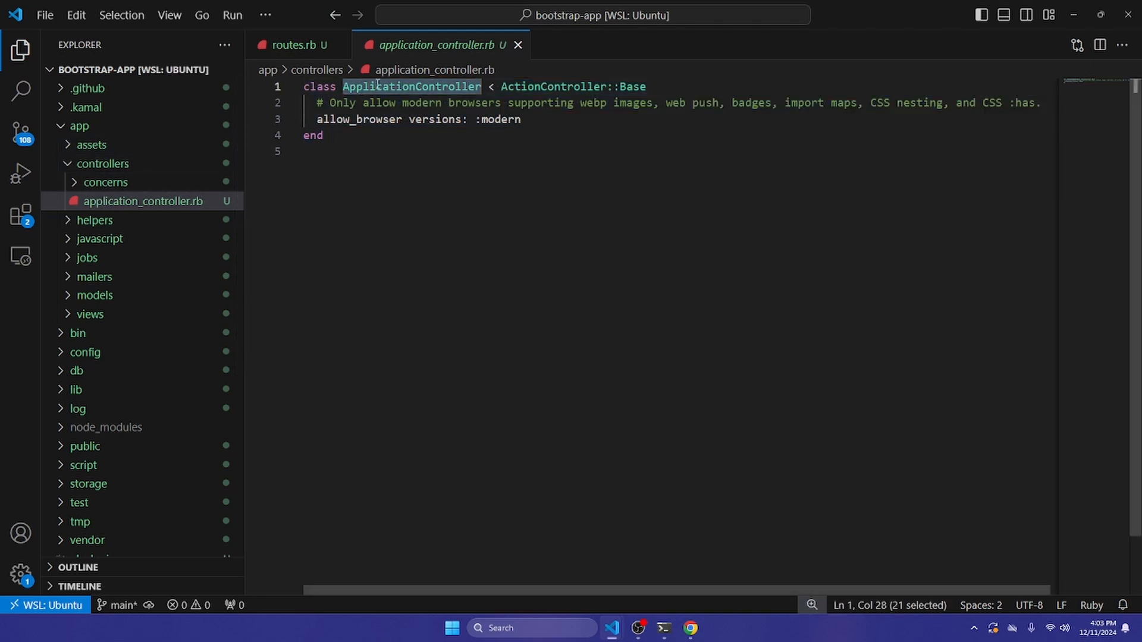
pyautogui.click(352, 152)
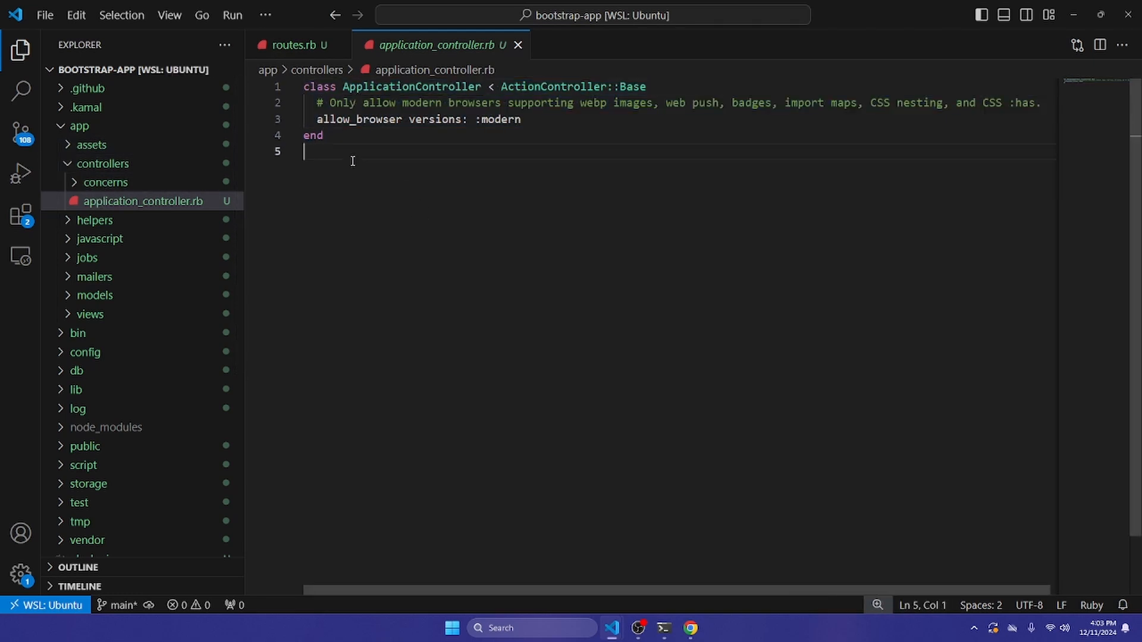
pyautogui.doubleClick(412, 87)
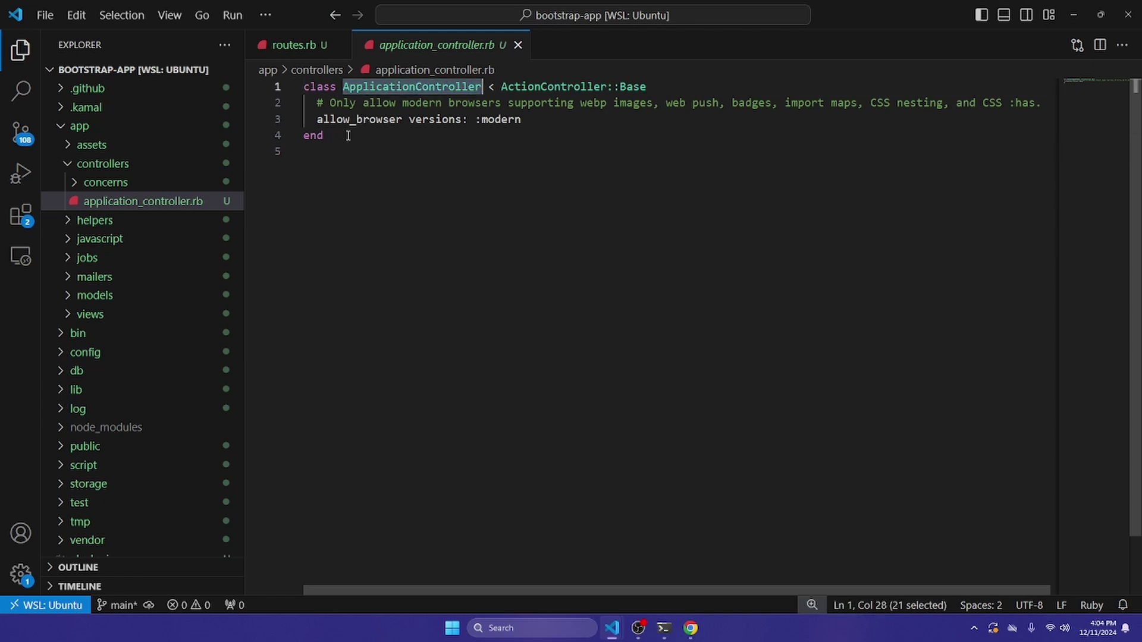
pyautogui.moveTo(391, 102)
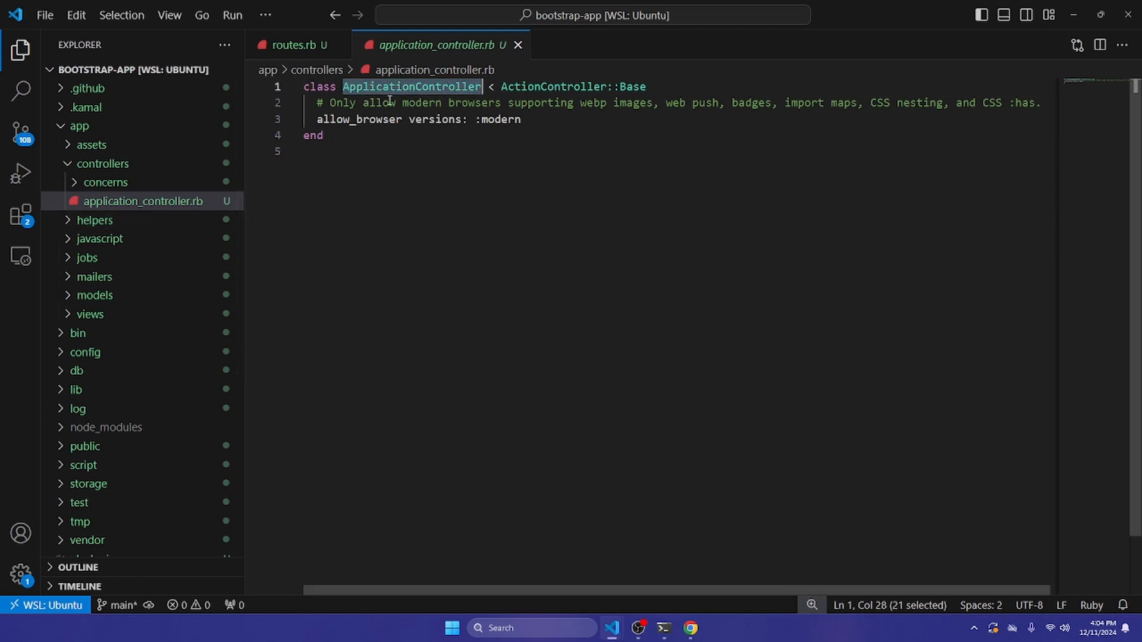
pyautogui.click(371, 87)
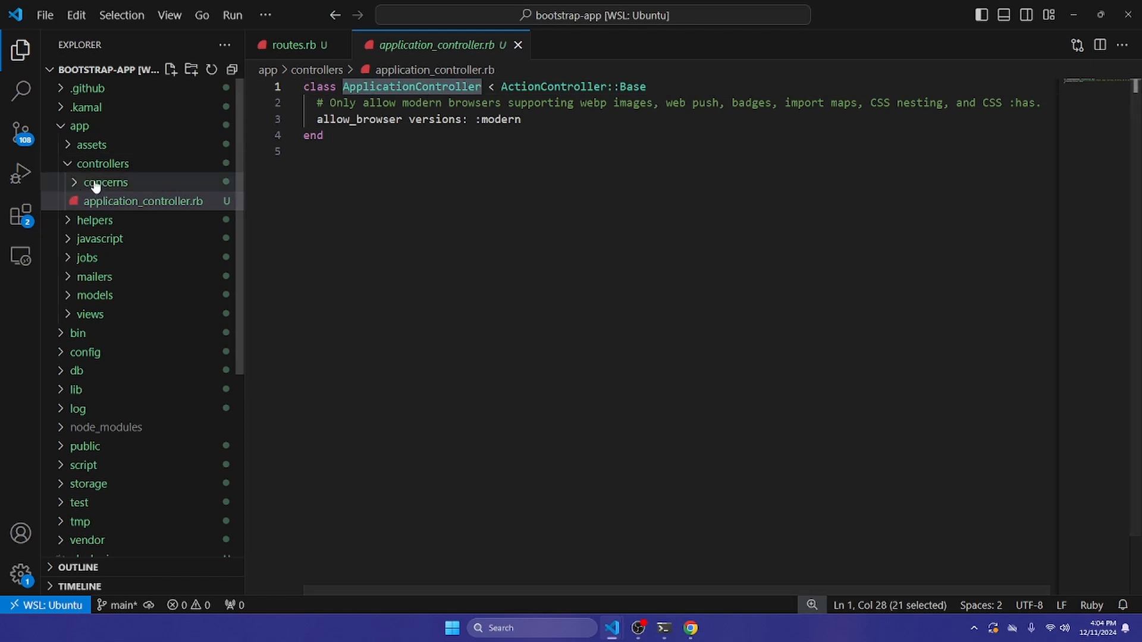
pyautogui.press('ctrl+a')
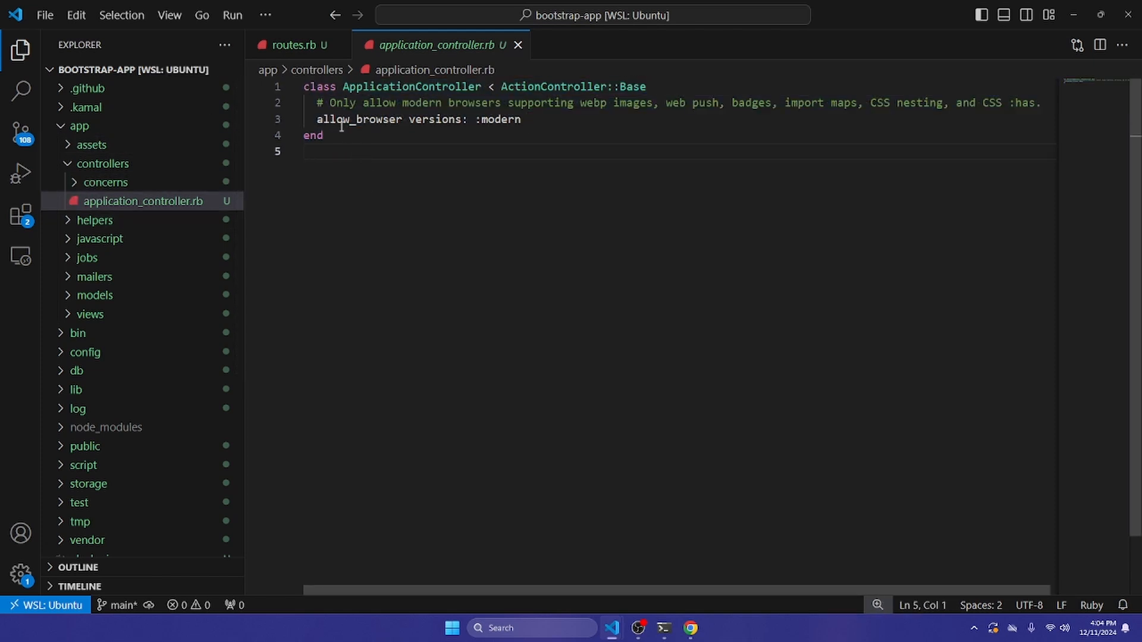
pyautogui.moveTo(630, 203)
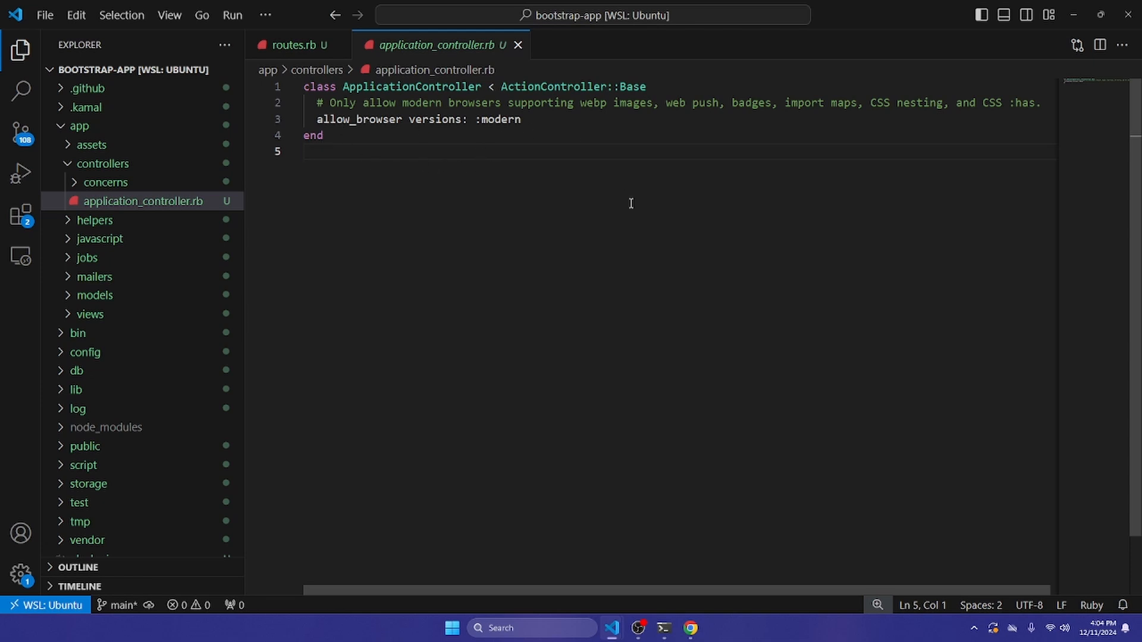
pyautogui.moveTo(155, 163)
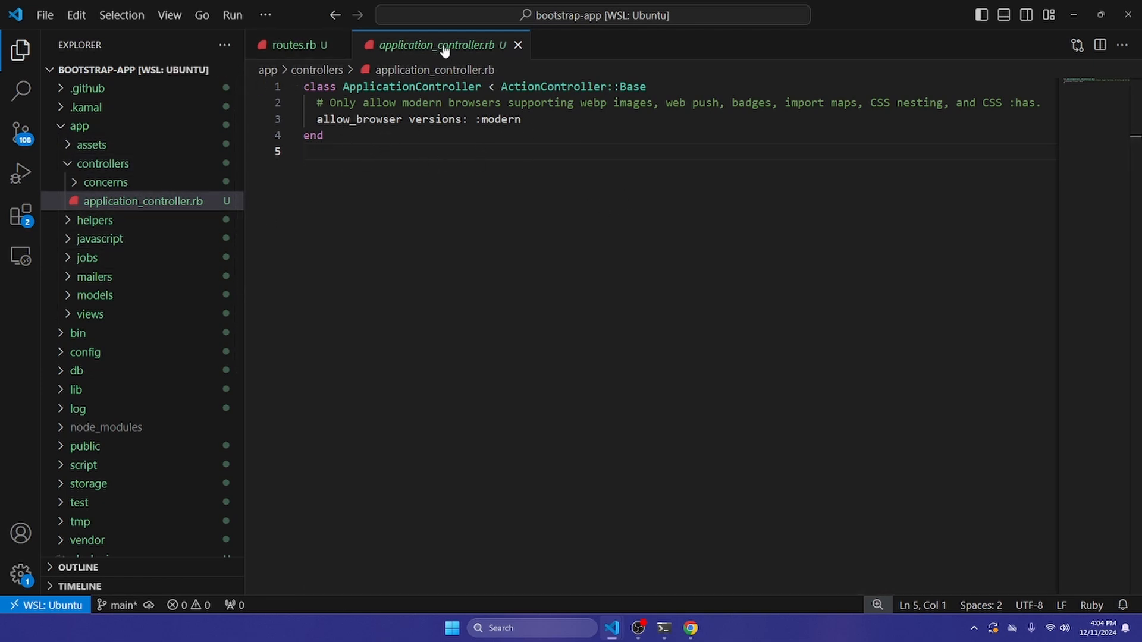
pyautogui.moveTo(103, 163)
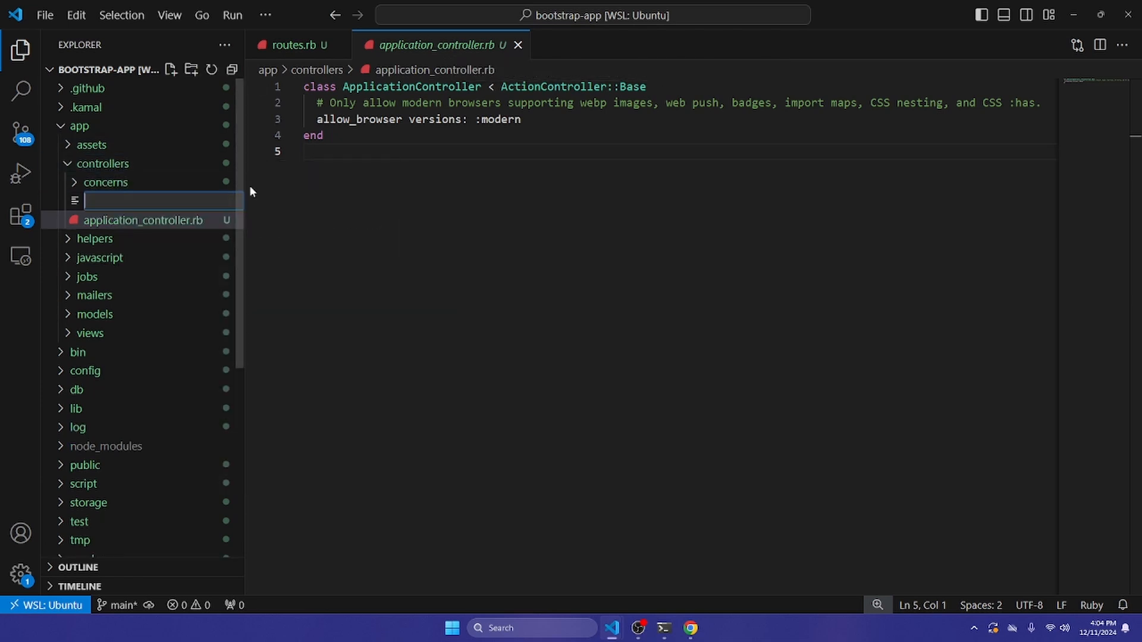
# Name the new file pages_controller.rb and type an empty PagesController class skeleton.
pyautogui.write('pages')
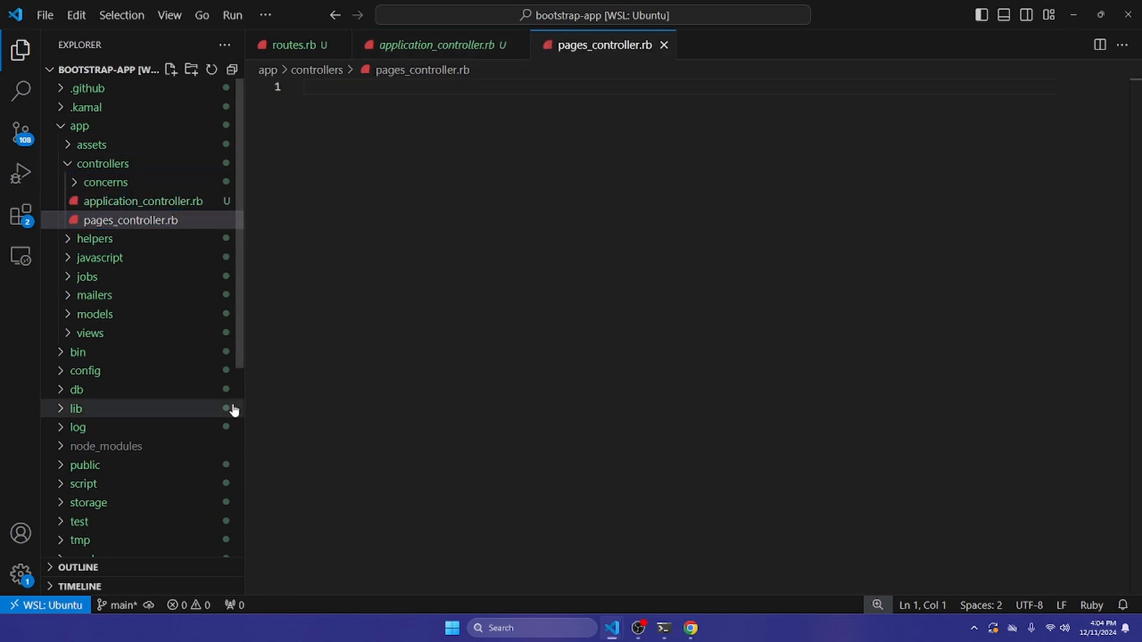
pyautogui.moveTo(132, 220)
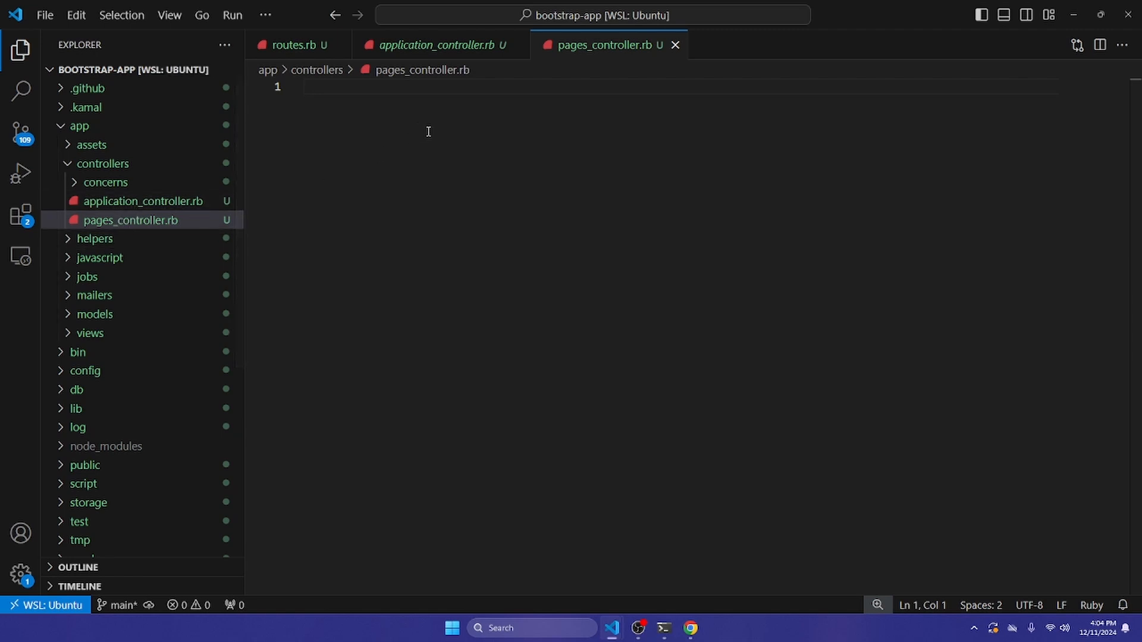
pyautogui.moveTo(603, 307)
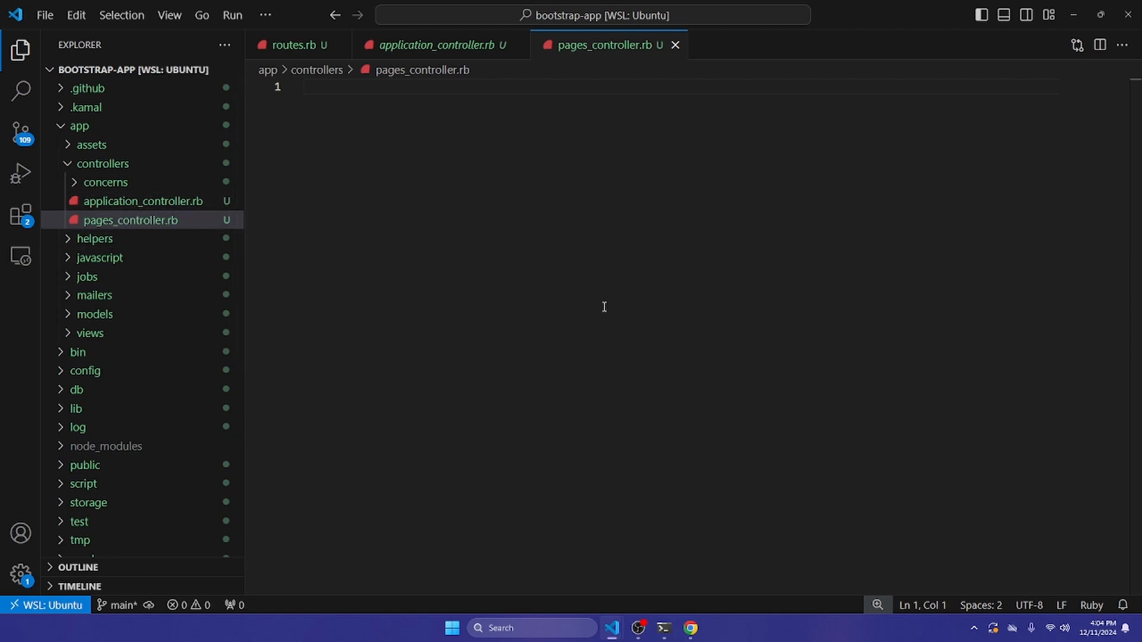
pyautogui.write('class PagesContro')
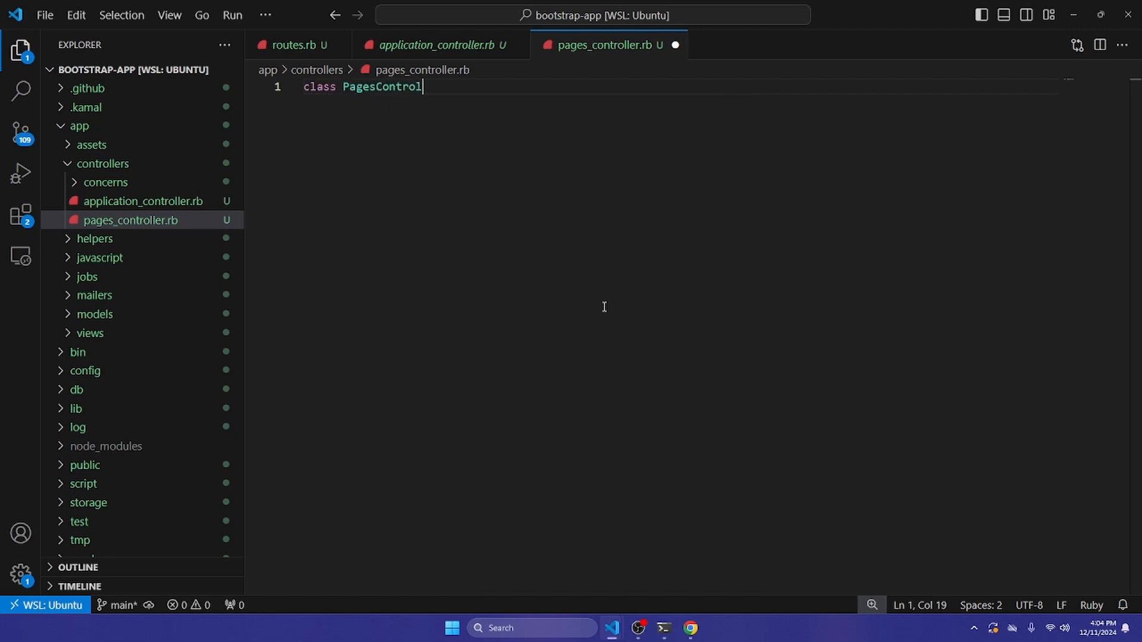
pyautogui.write('ler')
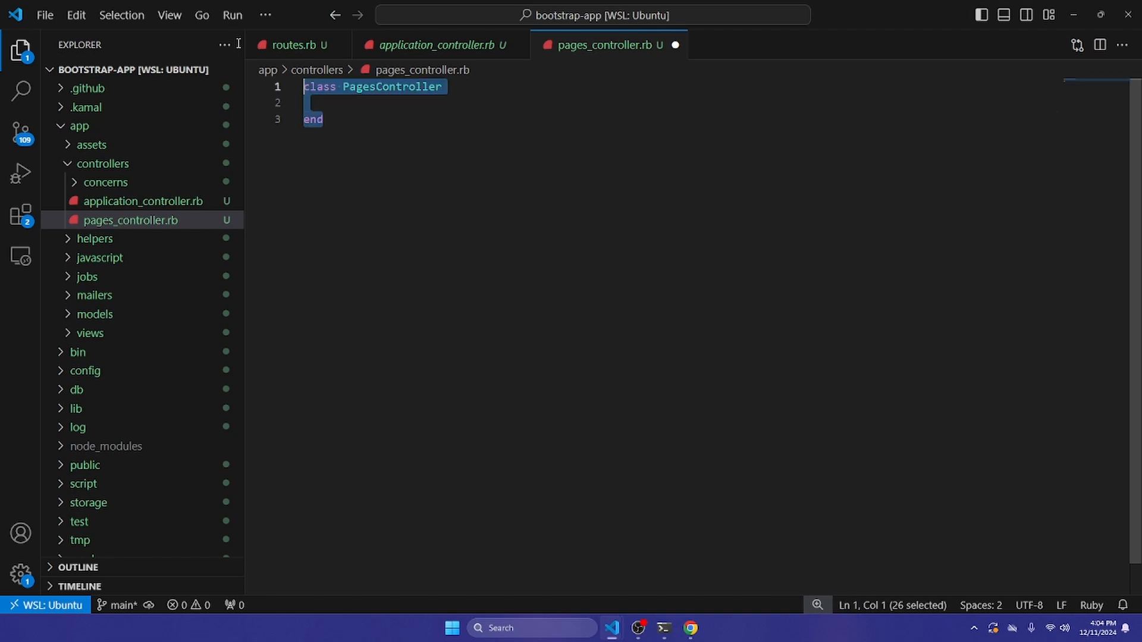
pyautogui.click(322, 87)
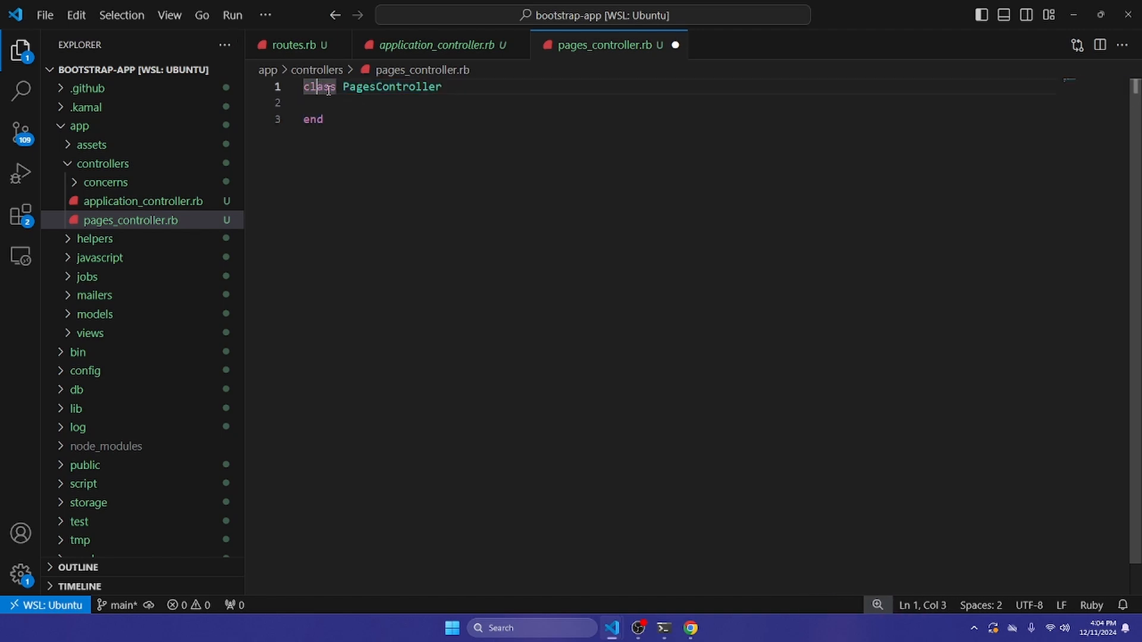
pyautogui.doubleClick(391, 87)
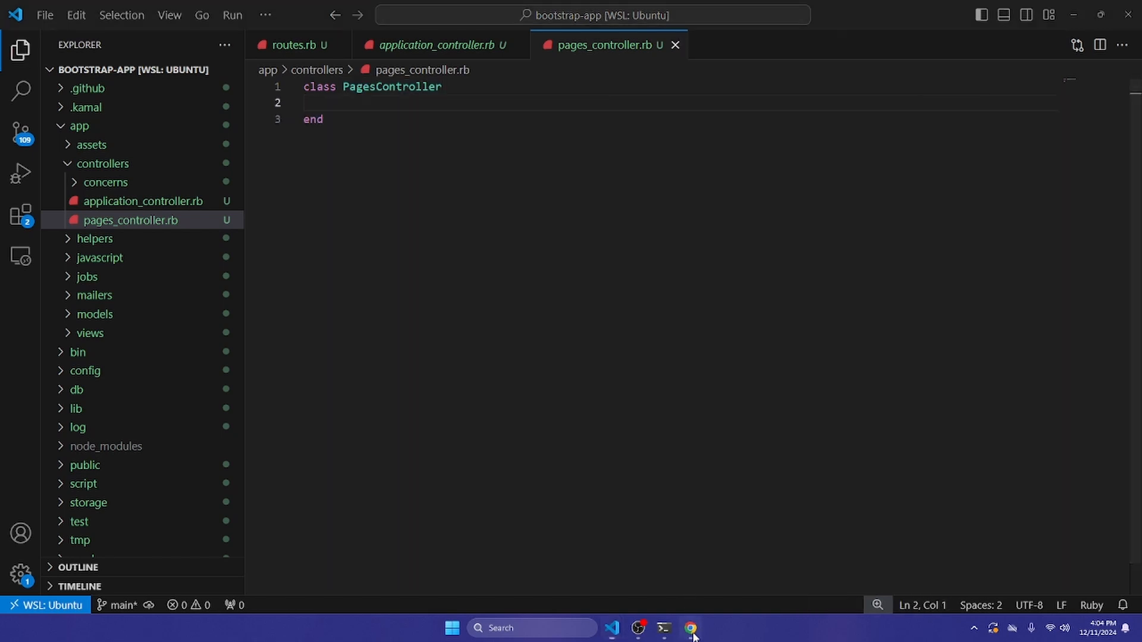
pyautogui.click(691, 628)
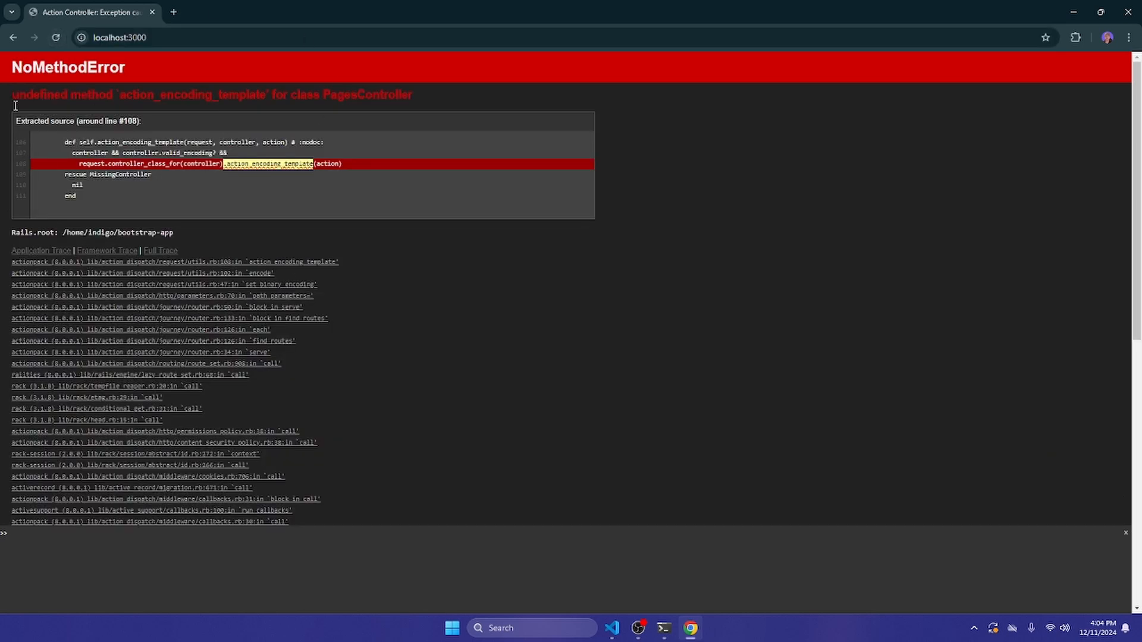
pyautogui.doubleClick(192, 95)
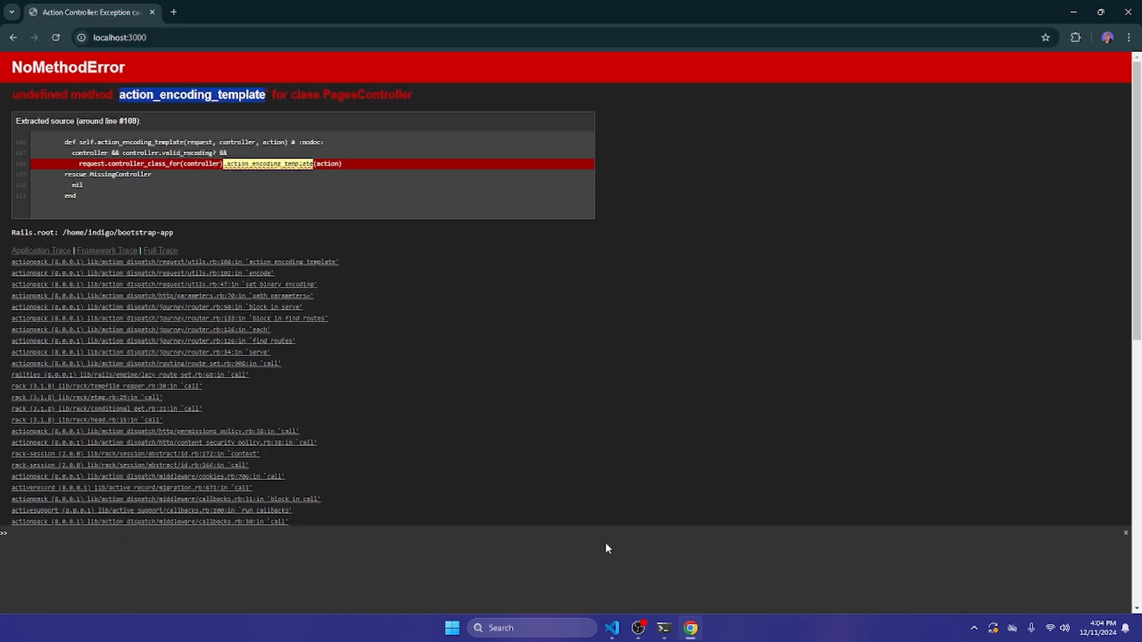
pyautogui.click(611, 628)
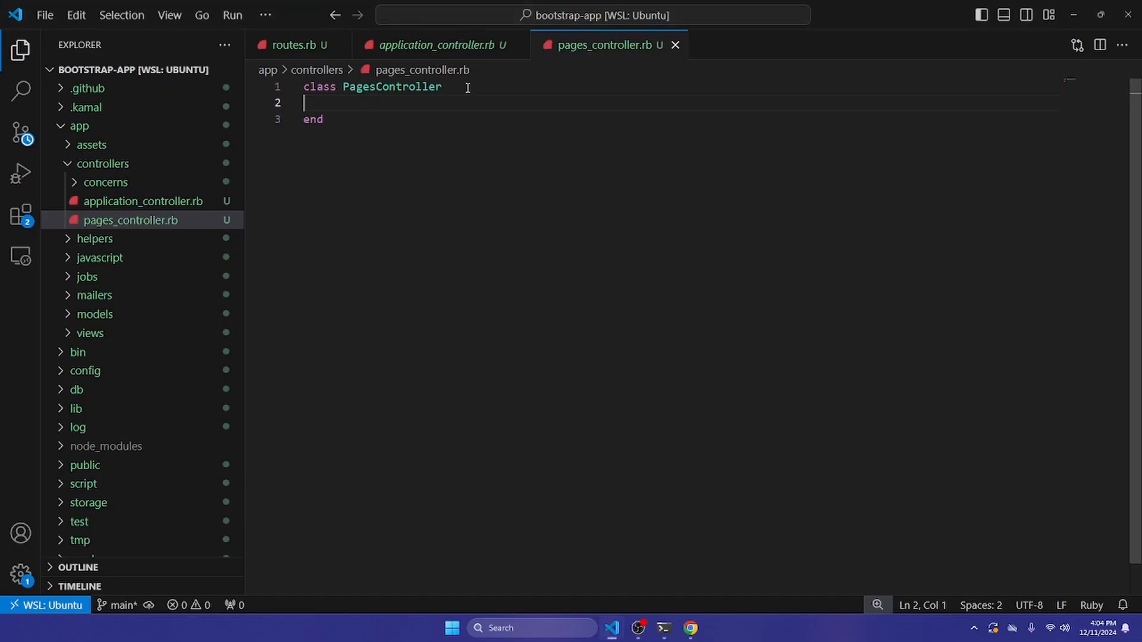
pyautogui.doubleClick(392, 86)
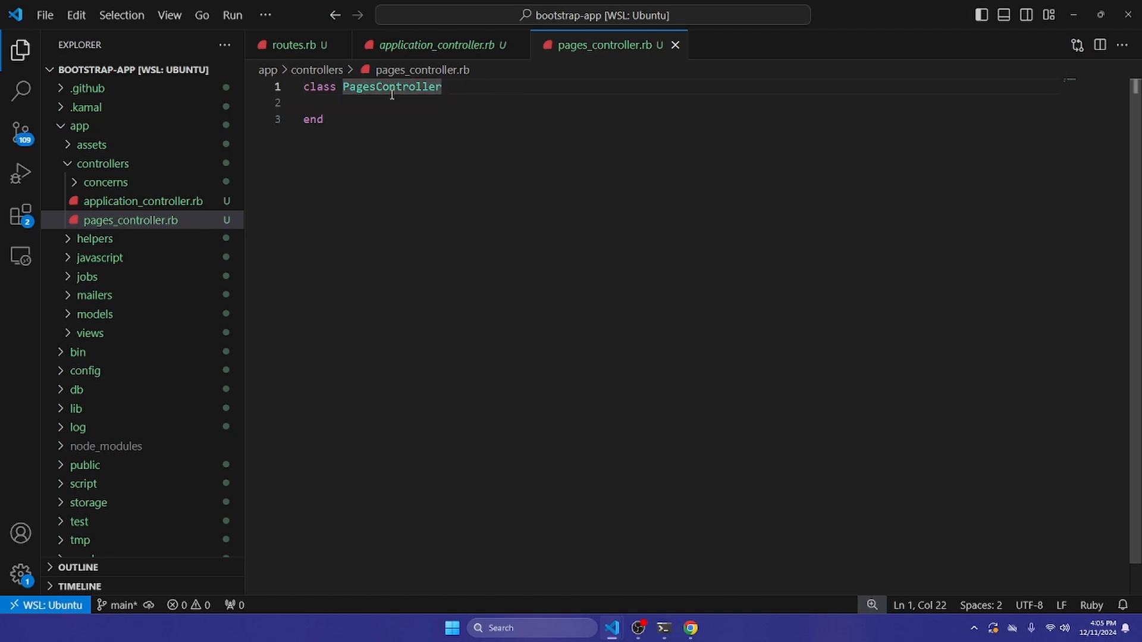
pyautogui.moveTo(690, 628)
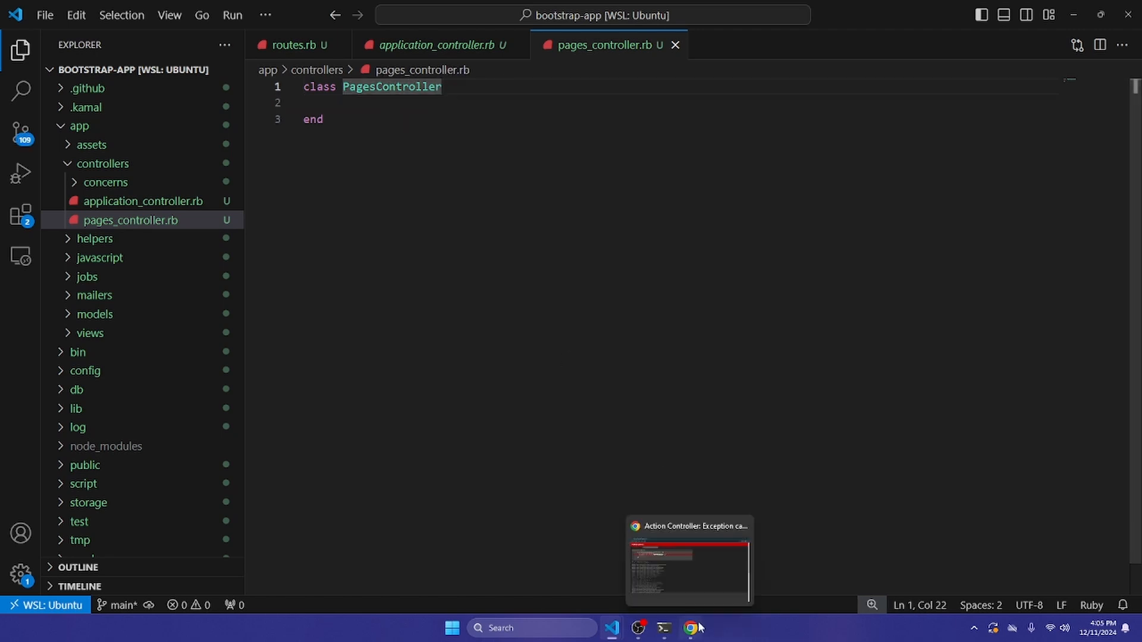
pyautogui.click(689, 561)
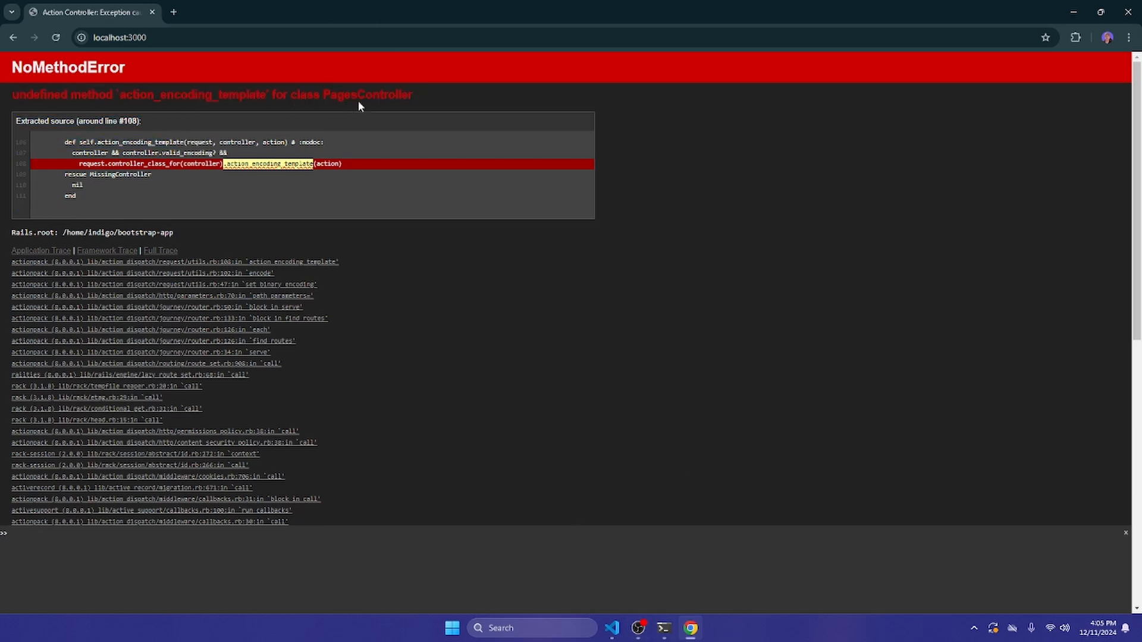
pyautogui.moveTo(612, 628)
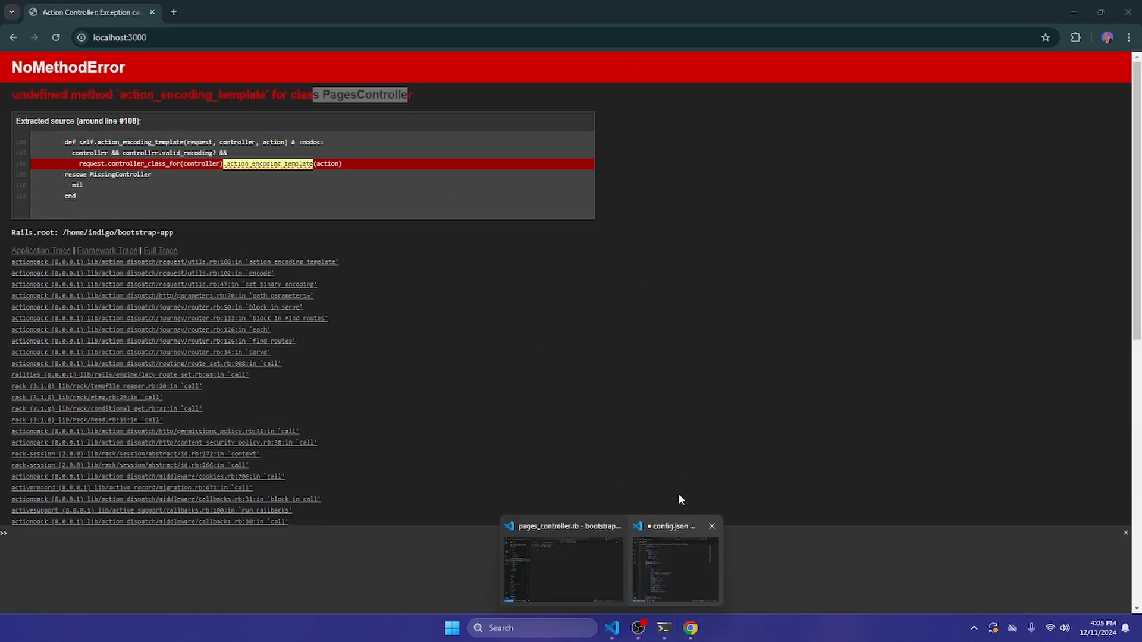
# Add '< ApplicationController' to the PagesController declaration via autocomplete.
pyautogui.click(562, 568)
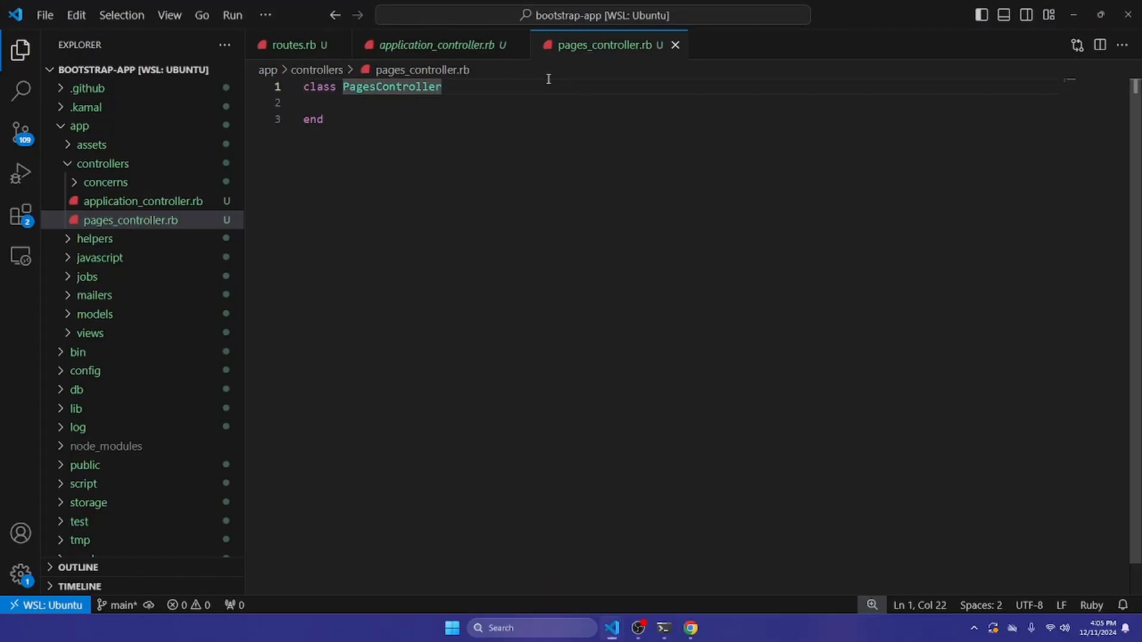
pyautogui.write('< A')
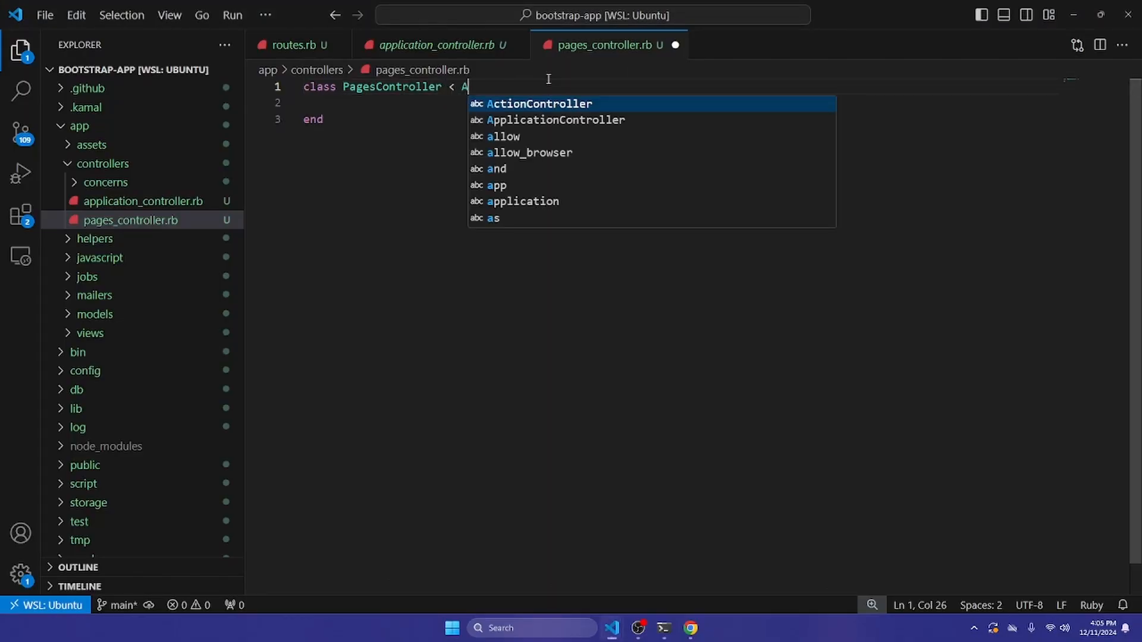
pyautogui.click(555, 120)
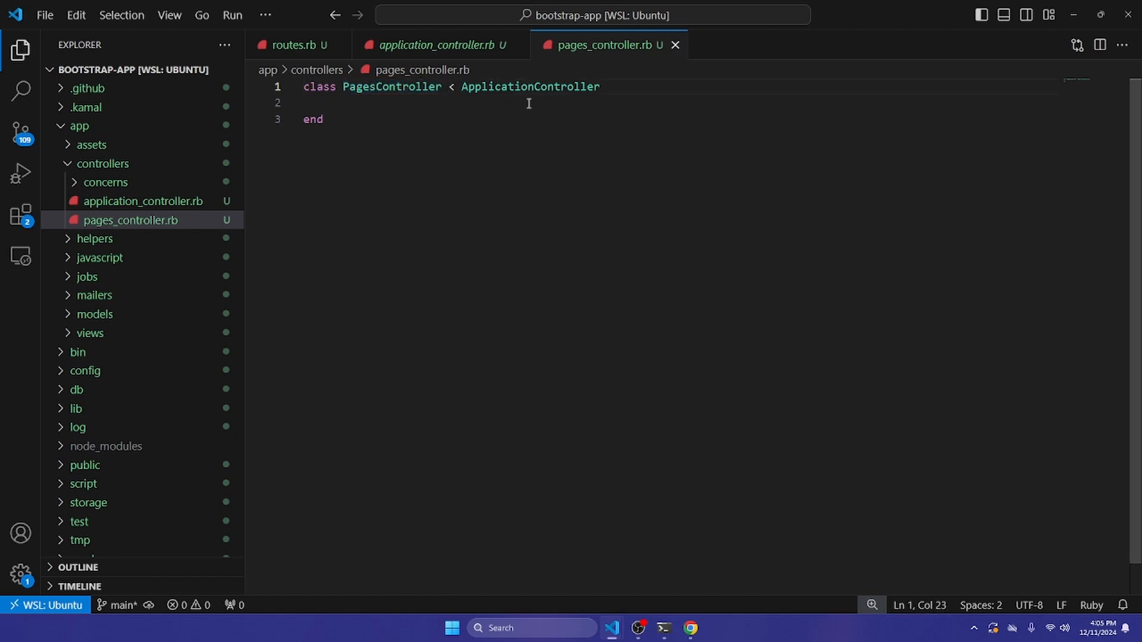
# Compare with application_controller.rb's ActionController::Base parent, then return inside PagesController.
pyautogui.click(434, 44)
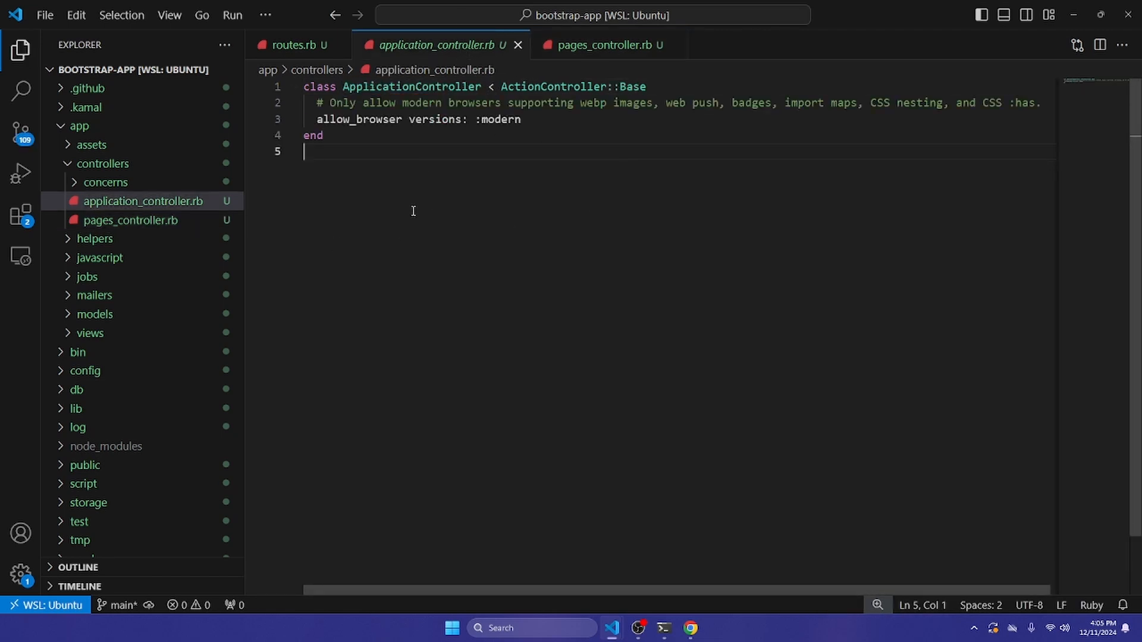
pyautogui.press('ctrl+a')
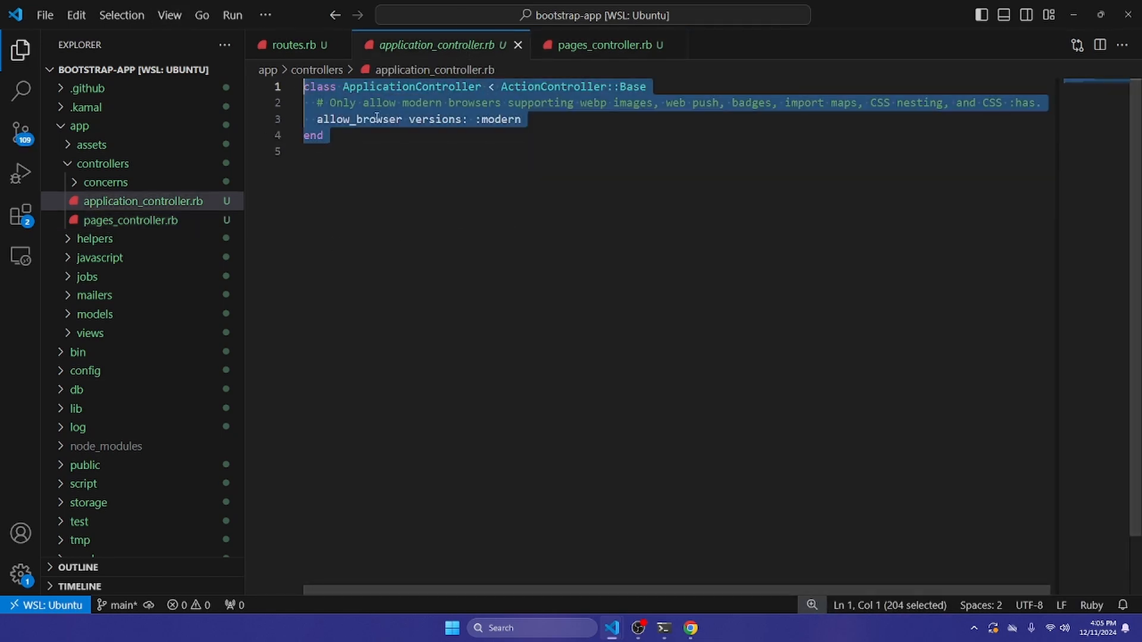
pyautogui.click(343, 87)
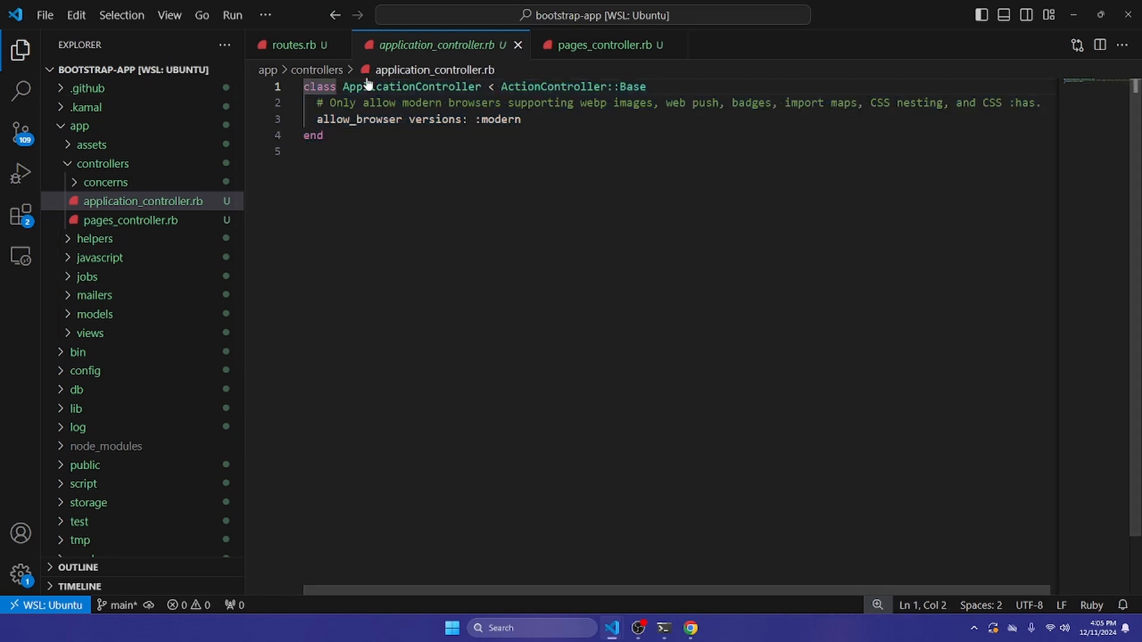
pyautogui.doubleClick(552, 87)
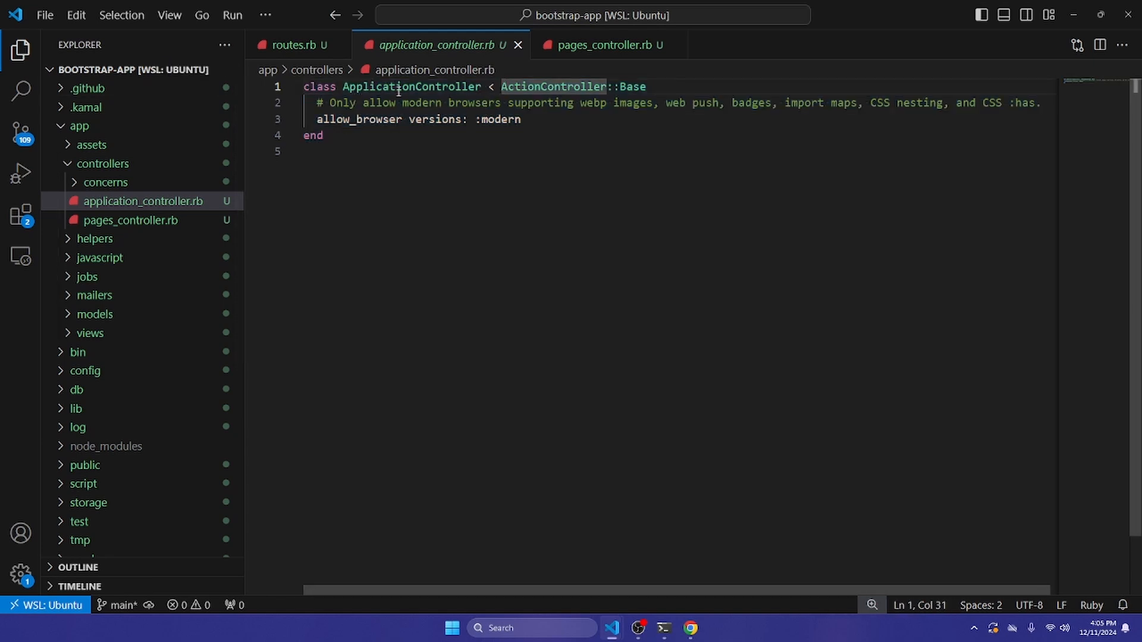
pyautogui.press('ctrl+a')
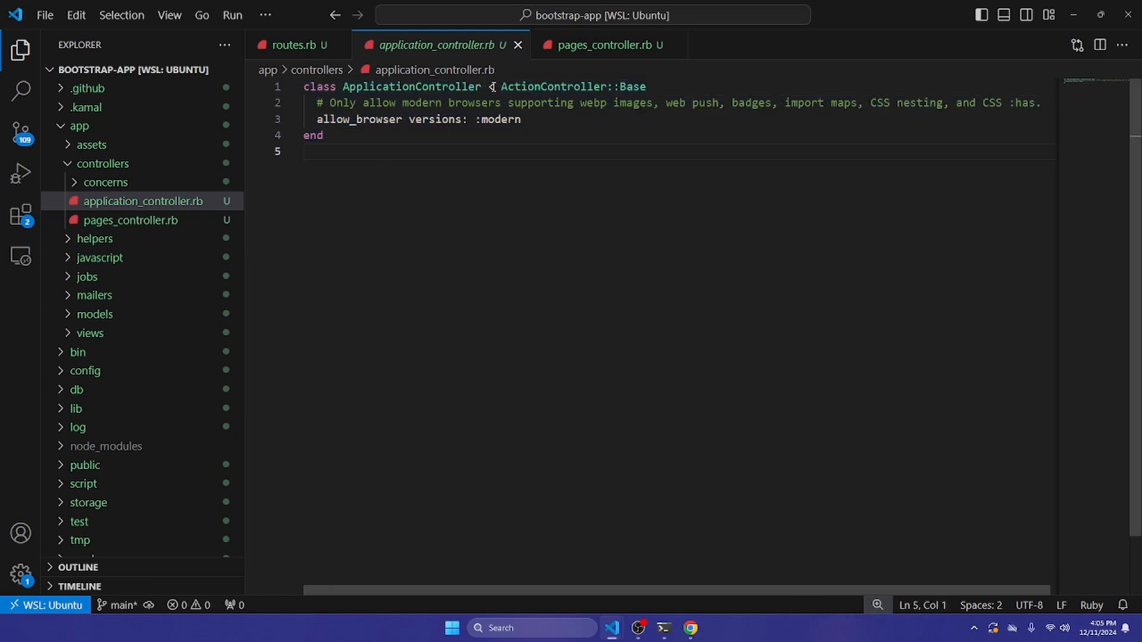
pyautogui.doubleClick(573, 86)
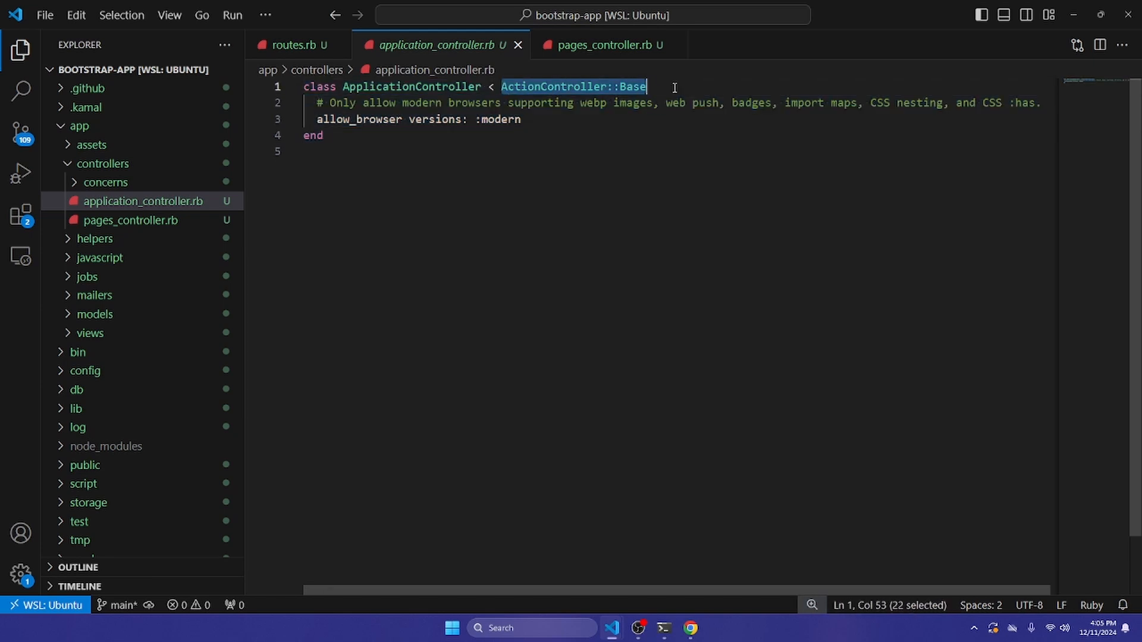
pyautogui.click(648, 86)
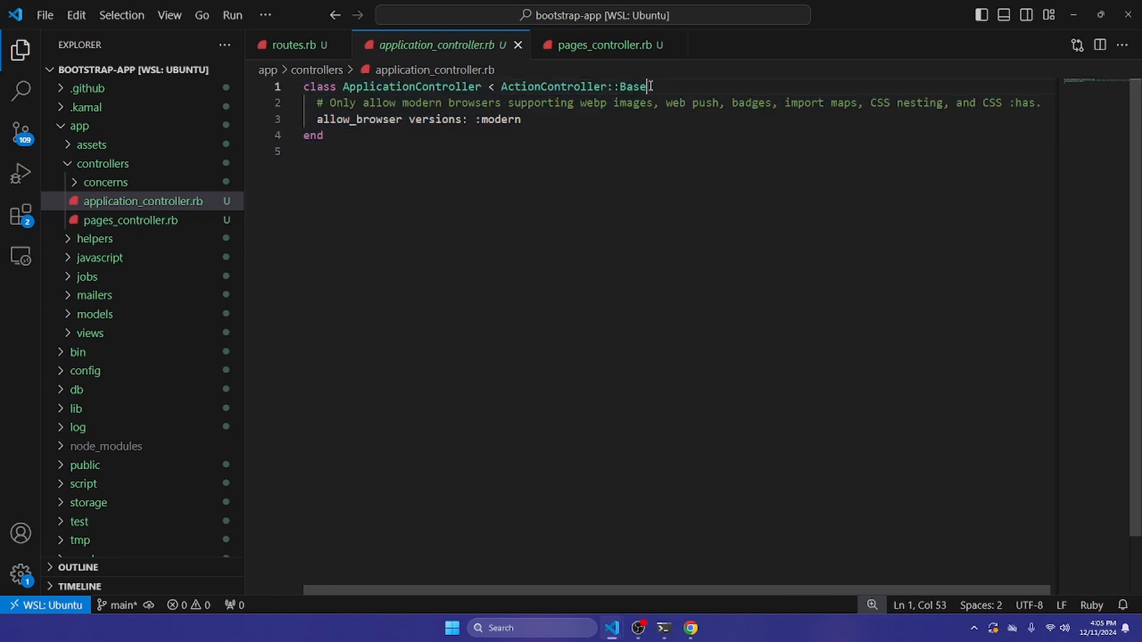
pyautogui.click(605, 44)
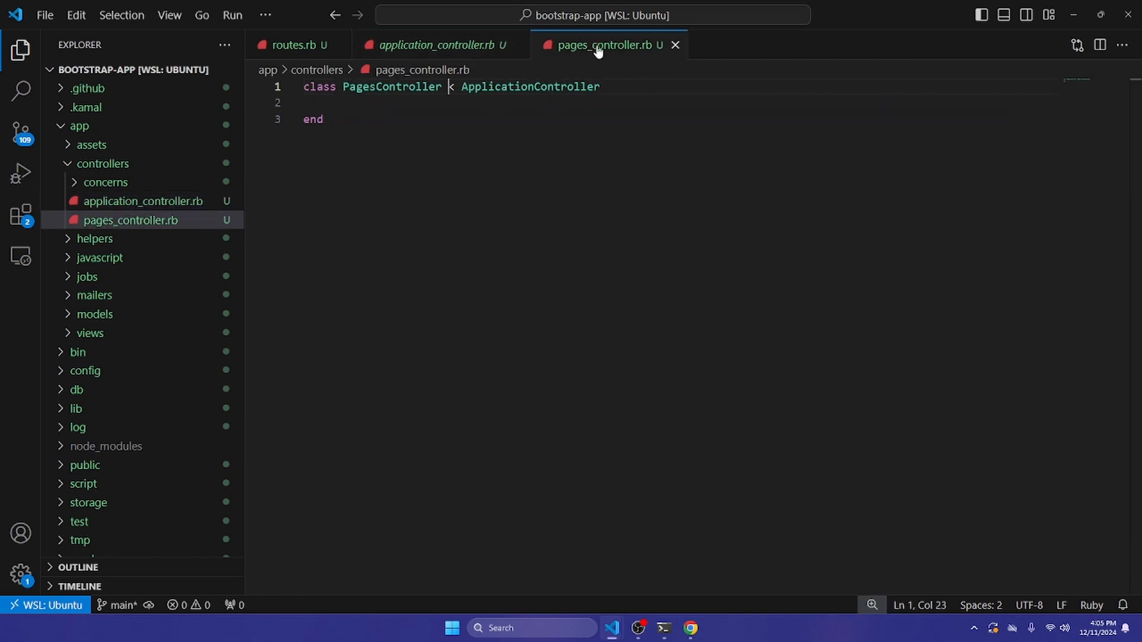
pyautogui.click(328, 101)
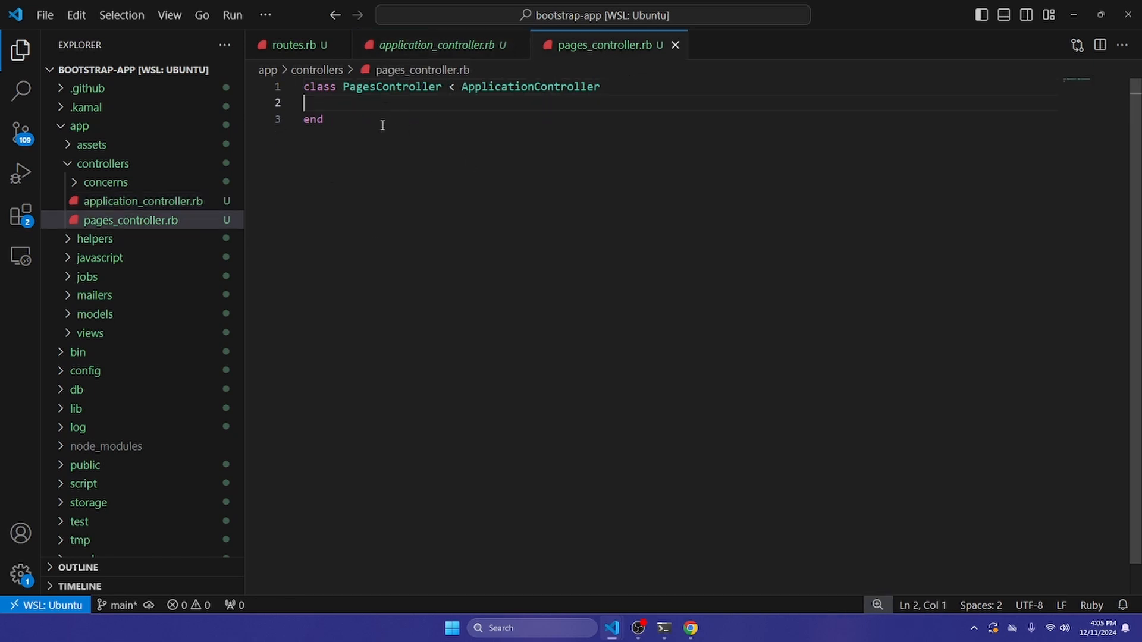
pyautogui.moveTo(371, 158)
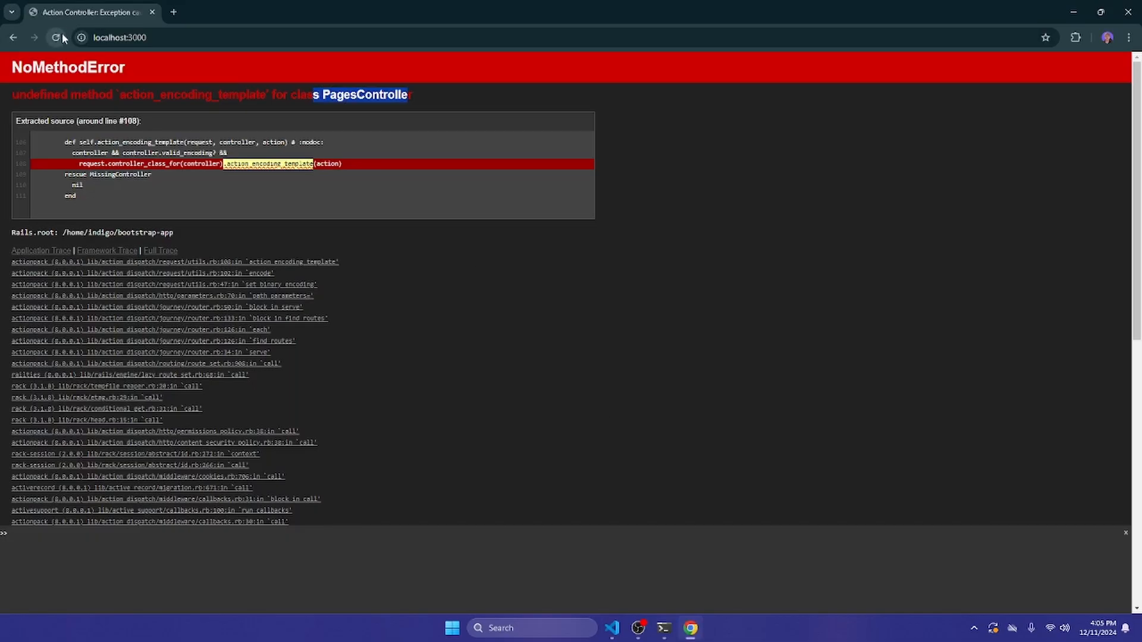
# Reload localhost:3000 to see the missing 'home' action, then close config.json without saving.
pyautogui.click(56, 36)
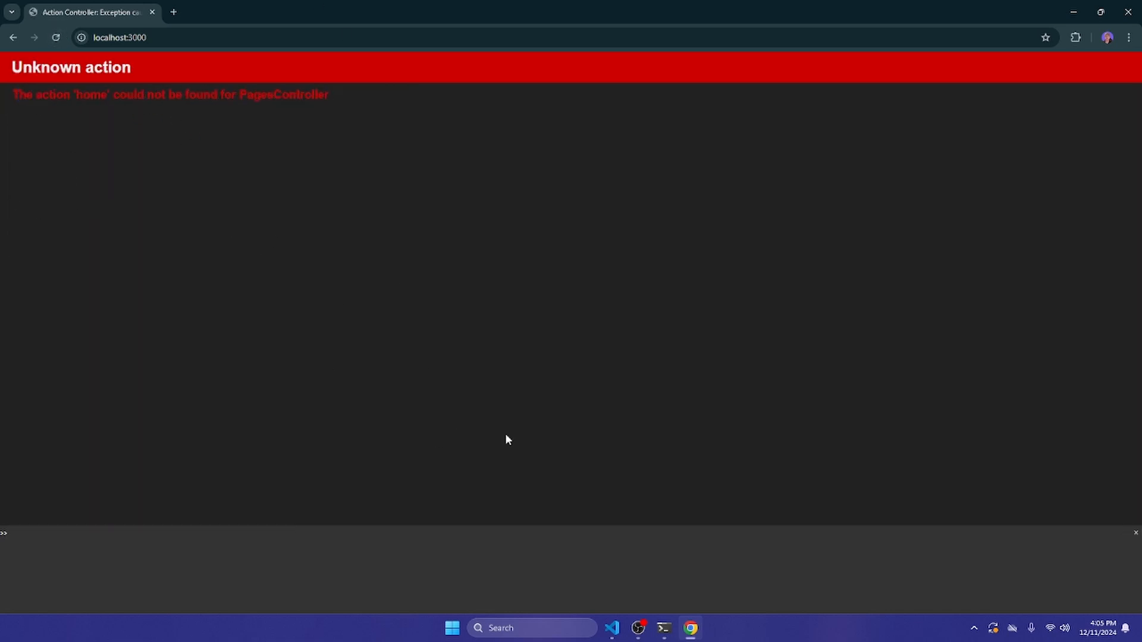
pyautogui.moveTo(610, 628)
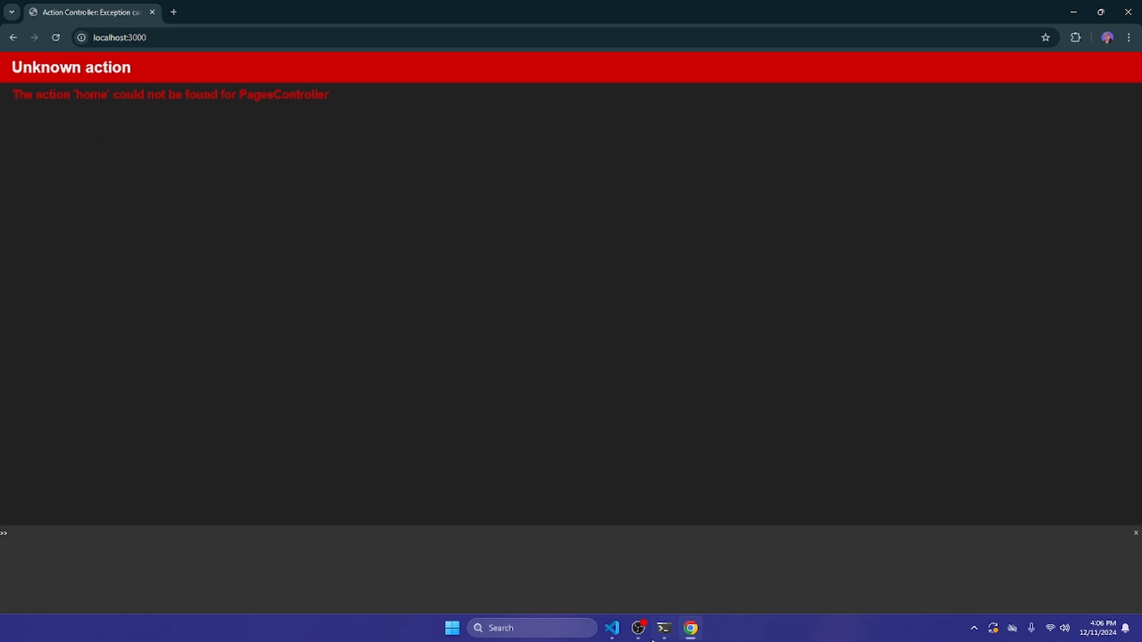
pyautogui.click(612, 628)
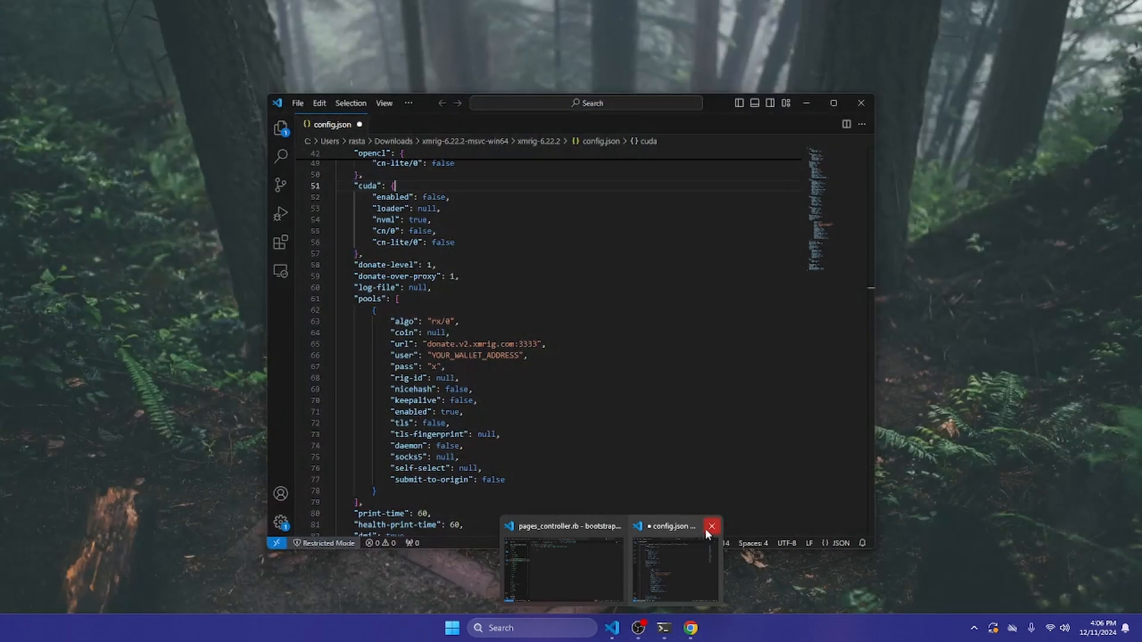
pyautogui.click(711, 526)
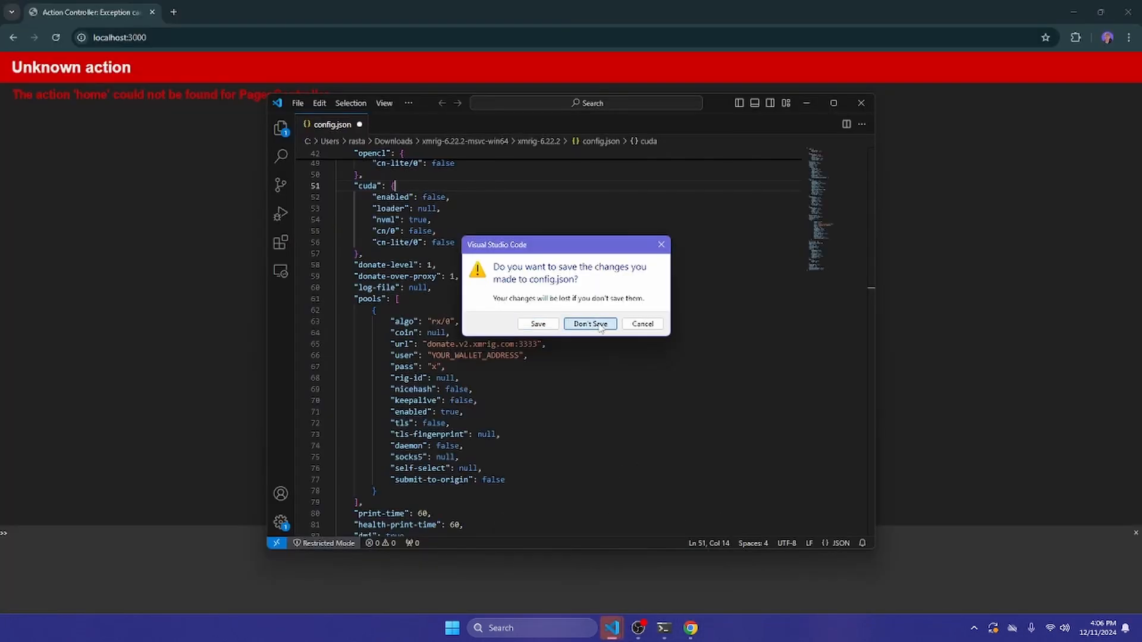
pyautogui.click(589, 325)
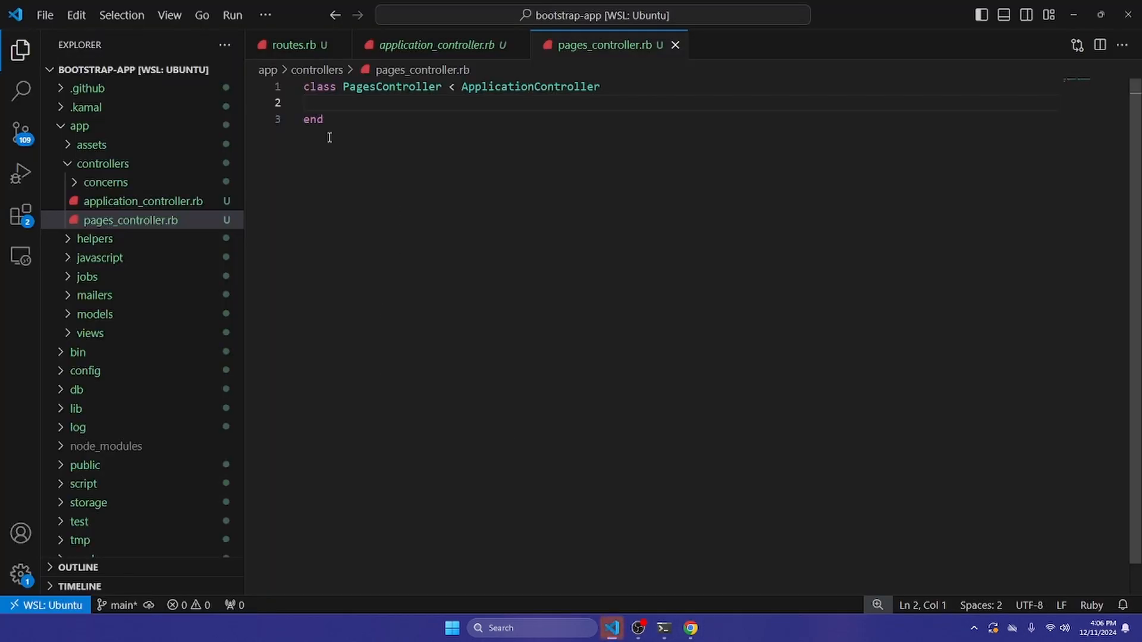
pyautogui.moveTo(390, 123)
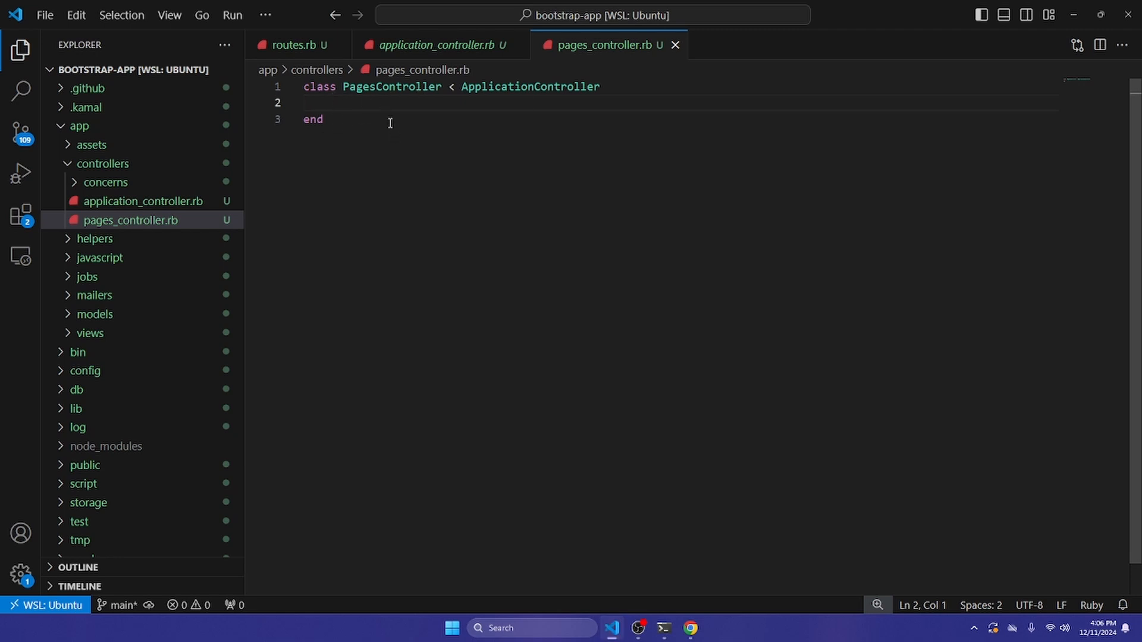
pyautogui.moveTo(562, 57)
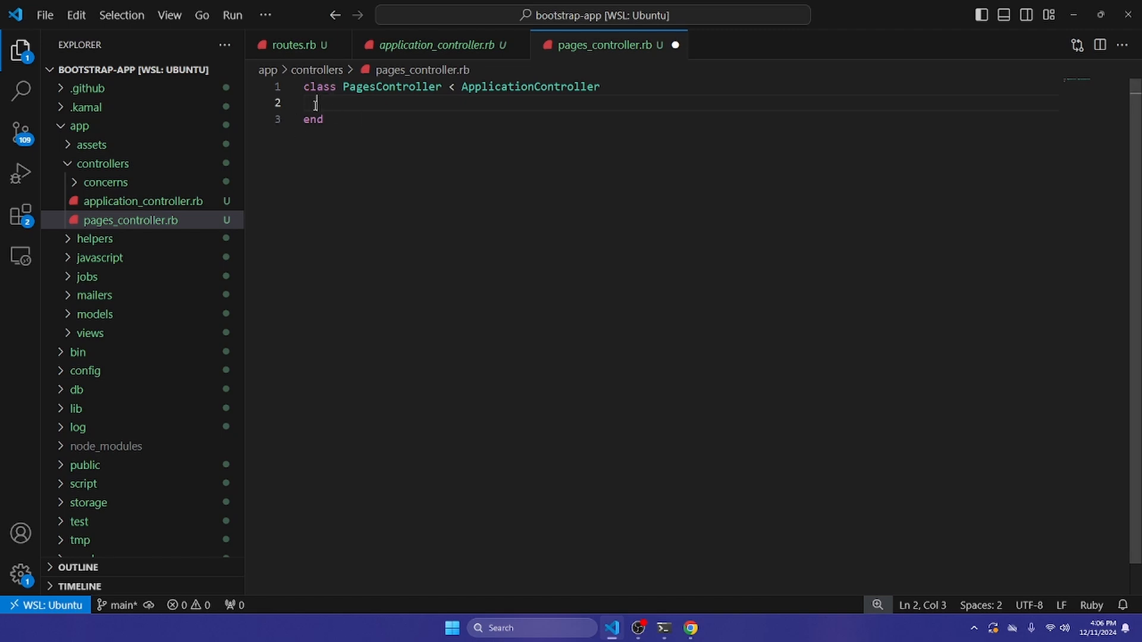
pyautogui.moveTo(364, 103)
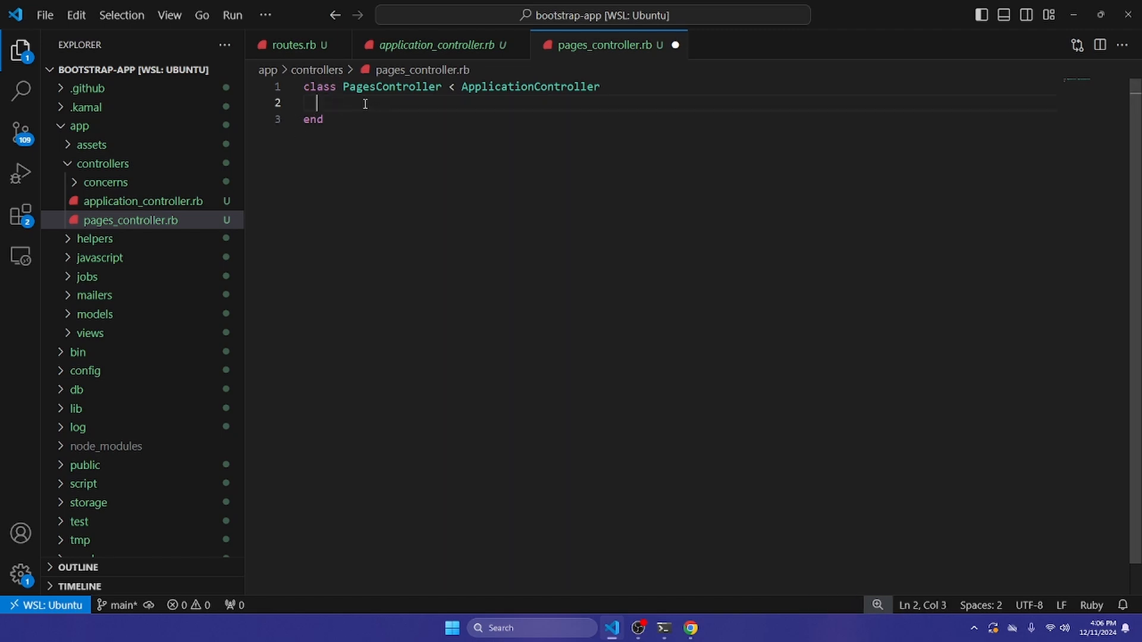
pyautogui.moveTo(321, 104)
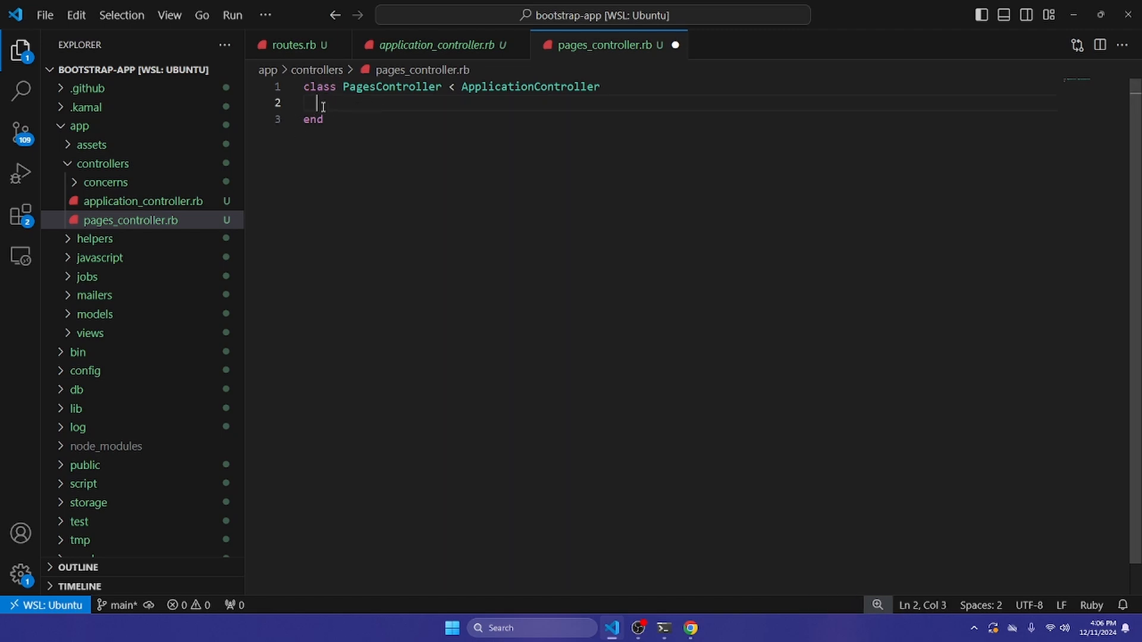
# Type an empty def home … end action inside the PagesController class.
pyautogui.write('def')
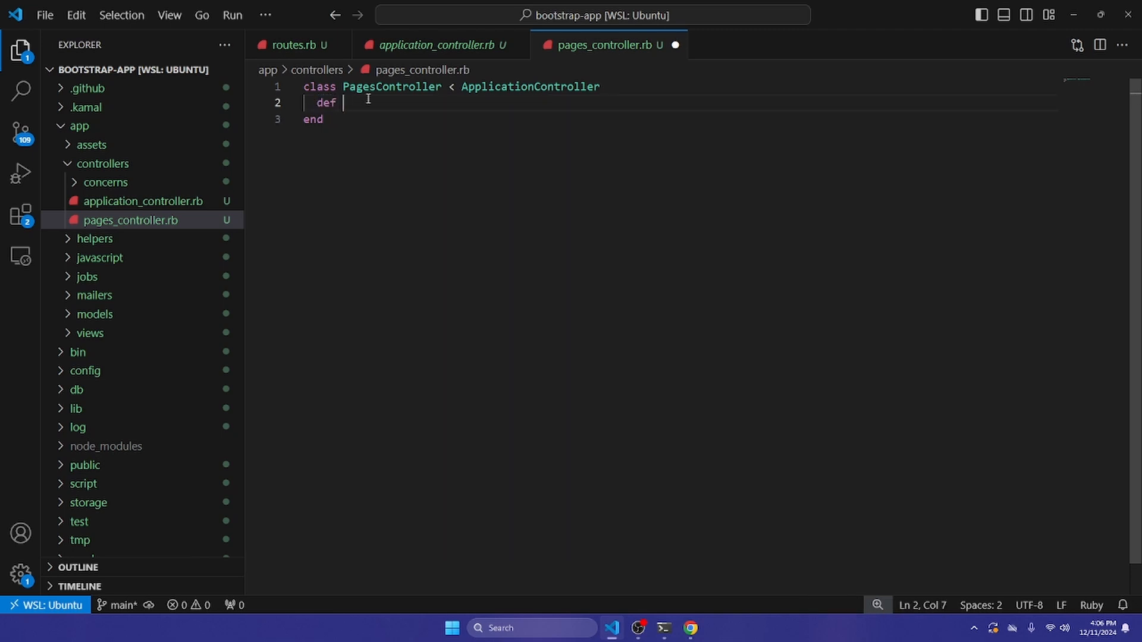
pyautogui.moveTo(448, 110)
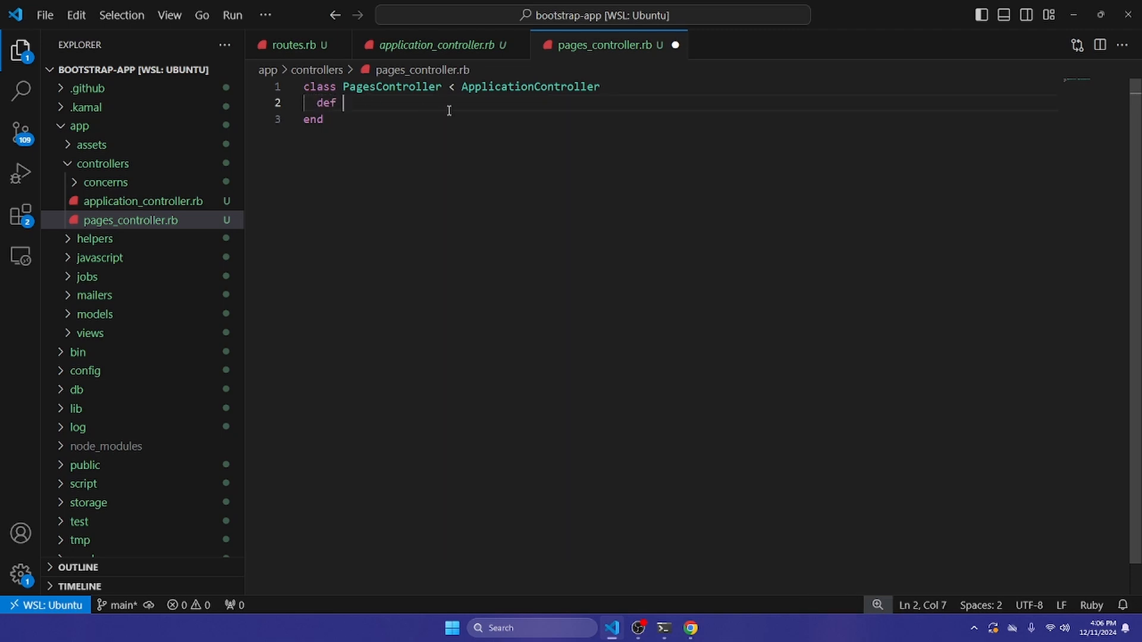
pyautogui.write('home')
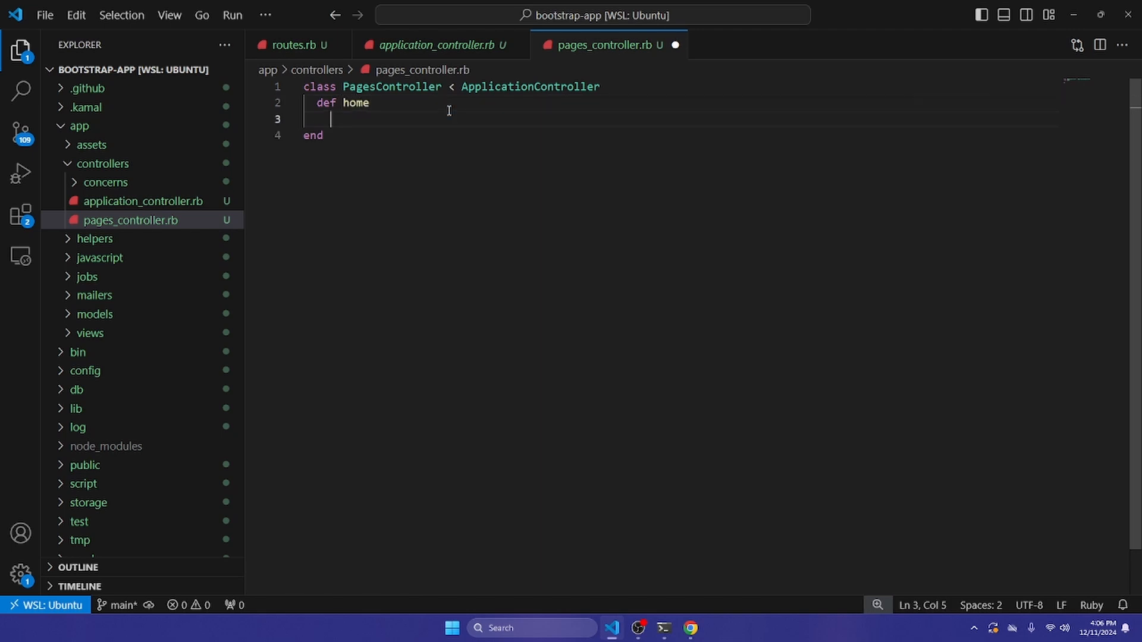
pyautogui.write('end')
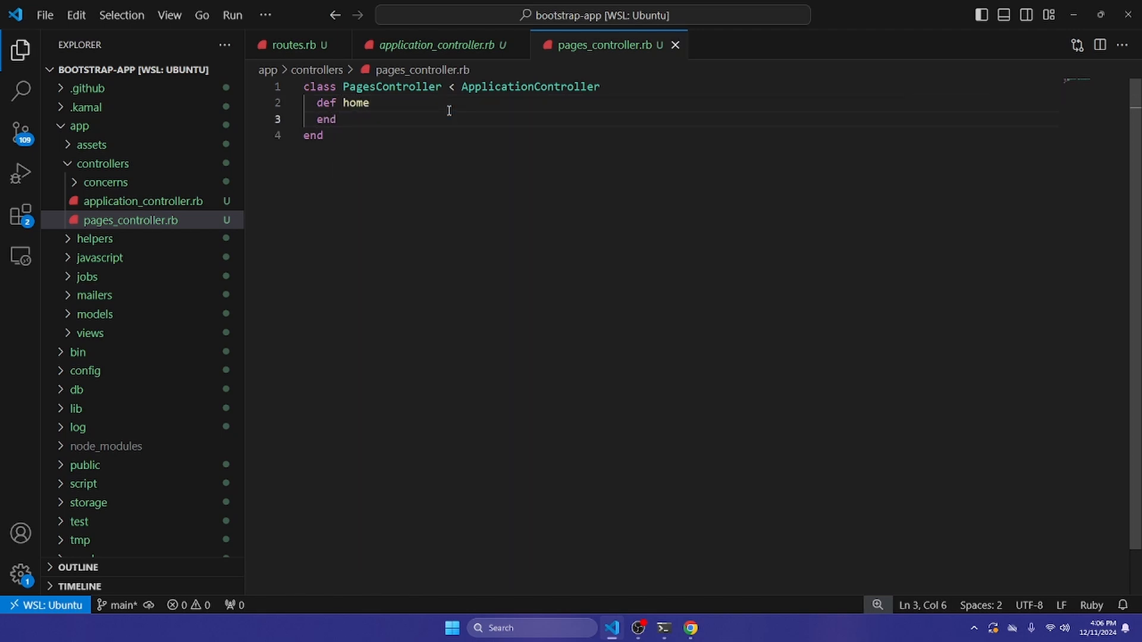
pyautogui.press('ctrl+a')
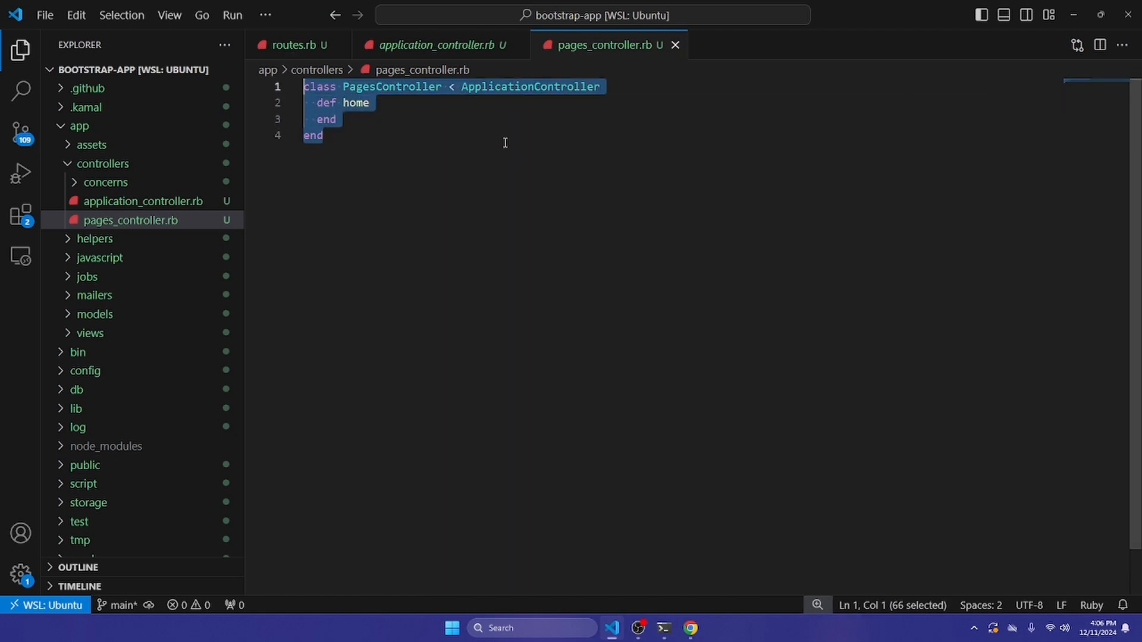
pyautogui.click(323, 135)
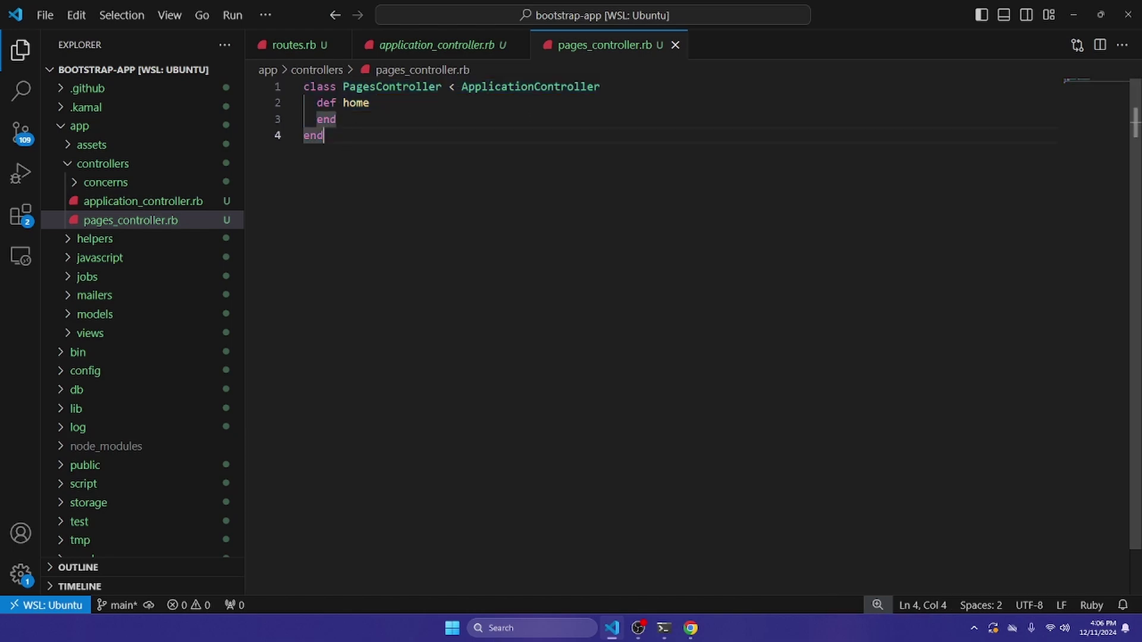
# In Chrome, highlight the error words about PagesController#home's missing home.html.erb template.
pyautogui.click(689, 628)
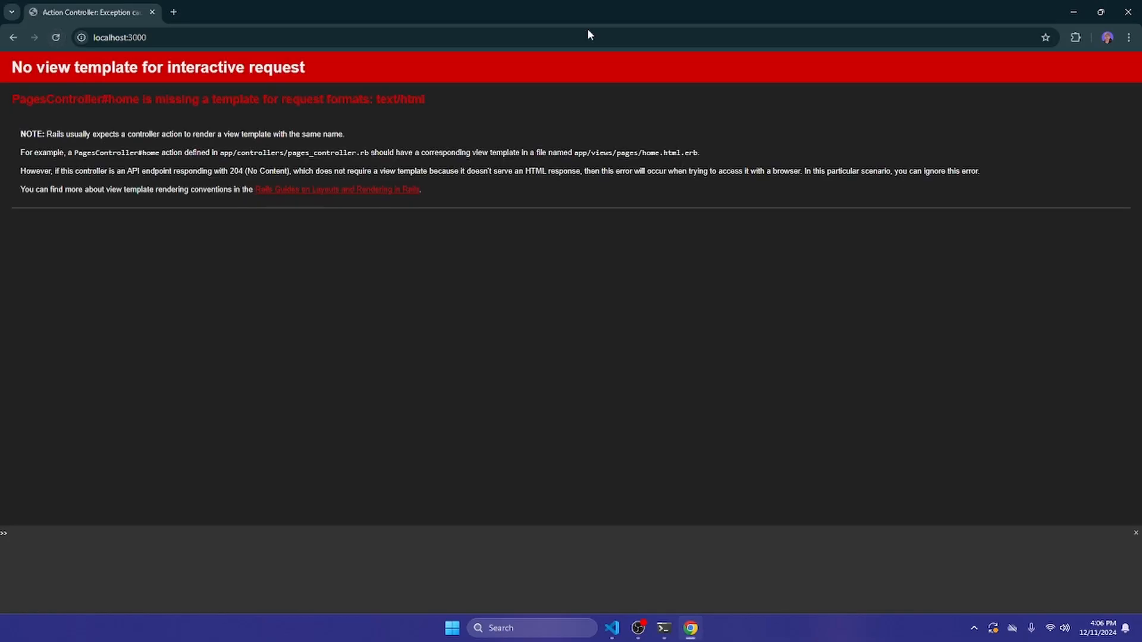
pyautogui.moveTo(2, 118)
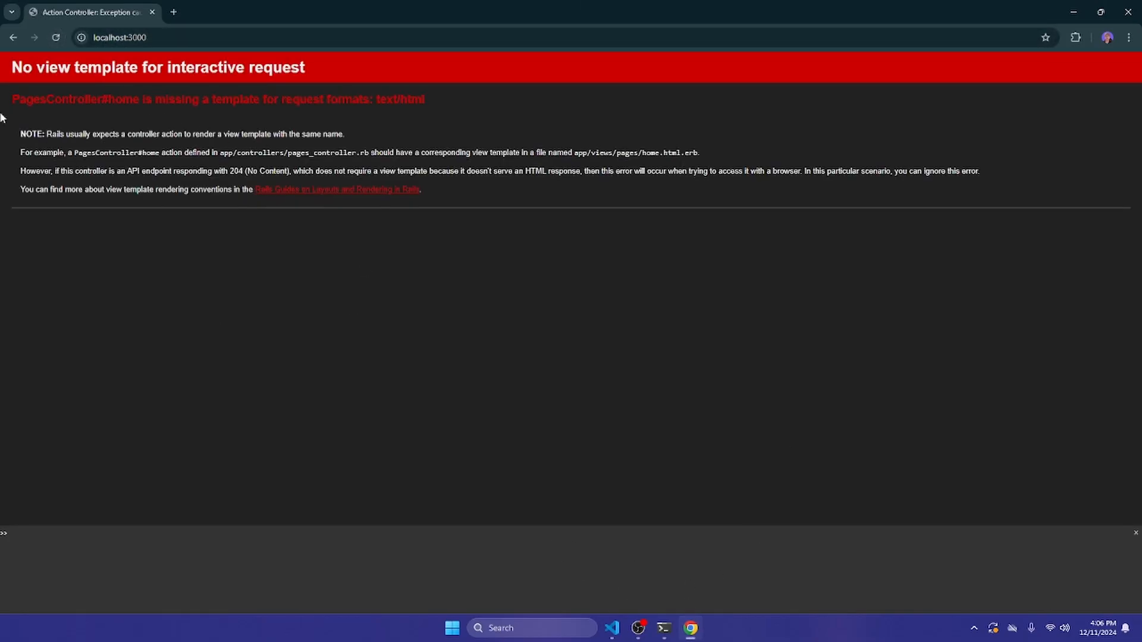
pyautogui.moveTo(73, 118)
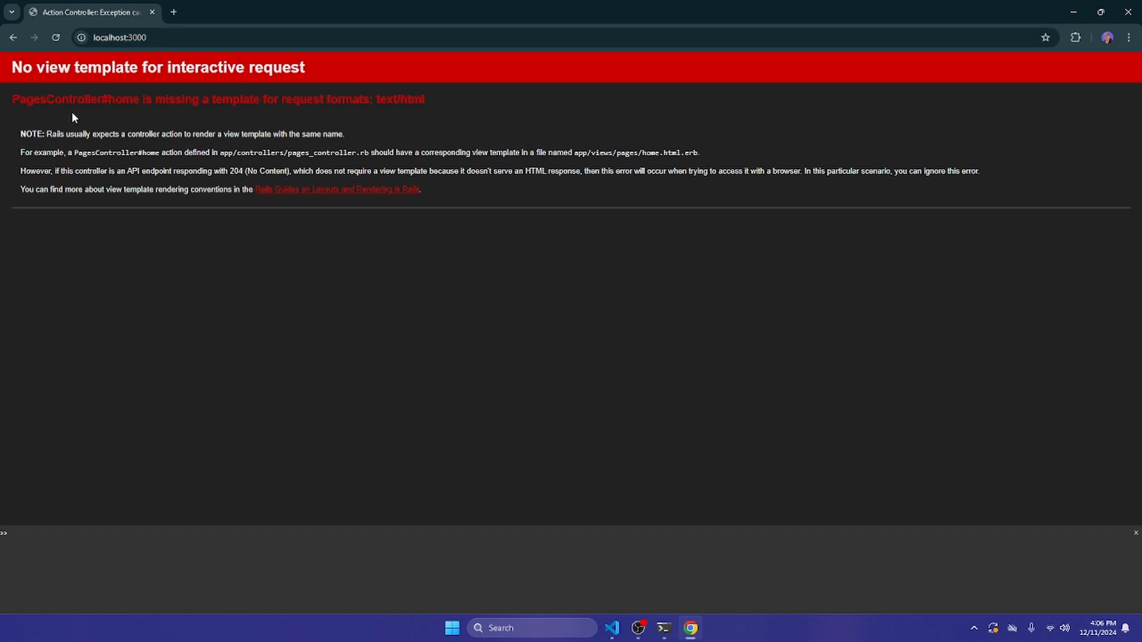
pyautogui.doubleClick(236, 99)
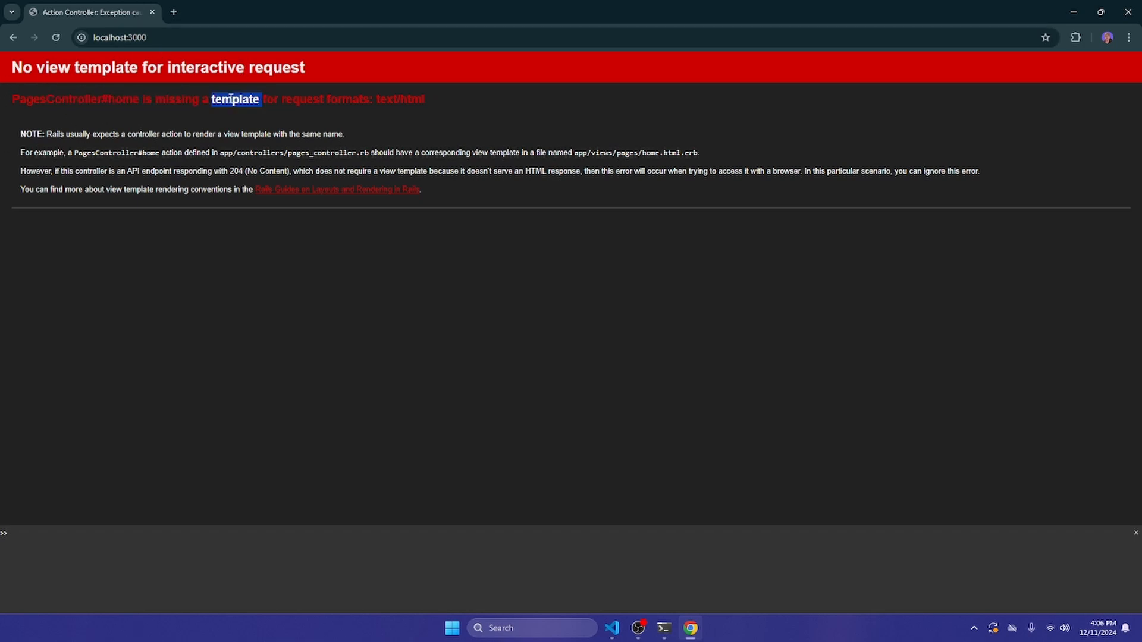
pyautogui.moveTo(211, 100); pyautogui.dragTo(357, 99)
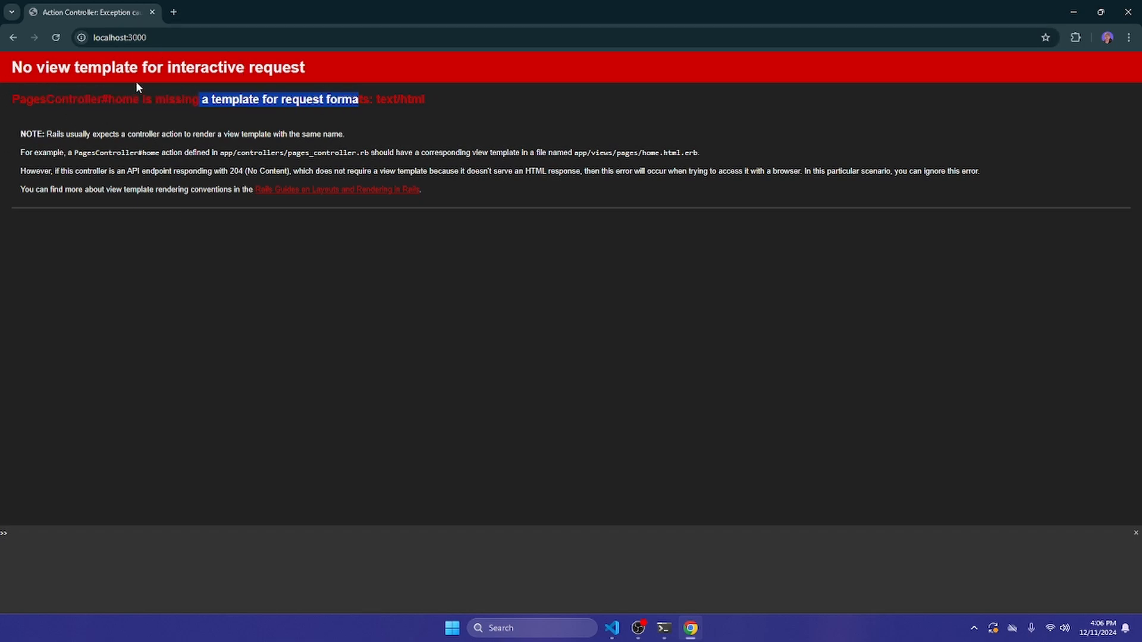
pyautogui.moveTo(119, 97)
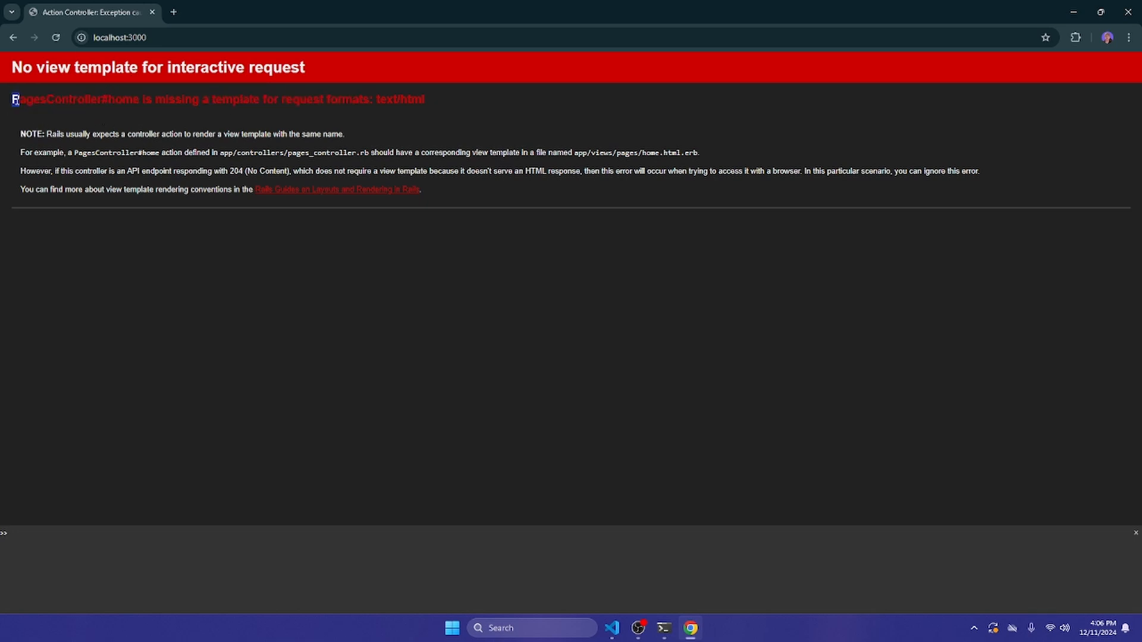
pyautogui.doubleClick(28, 100)
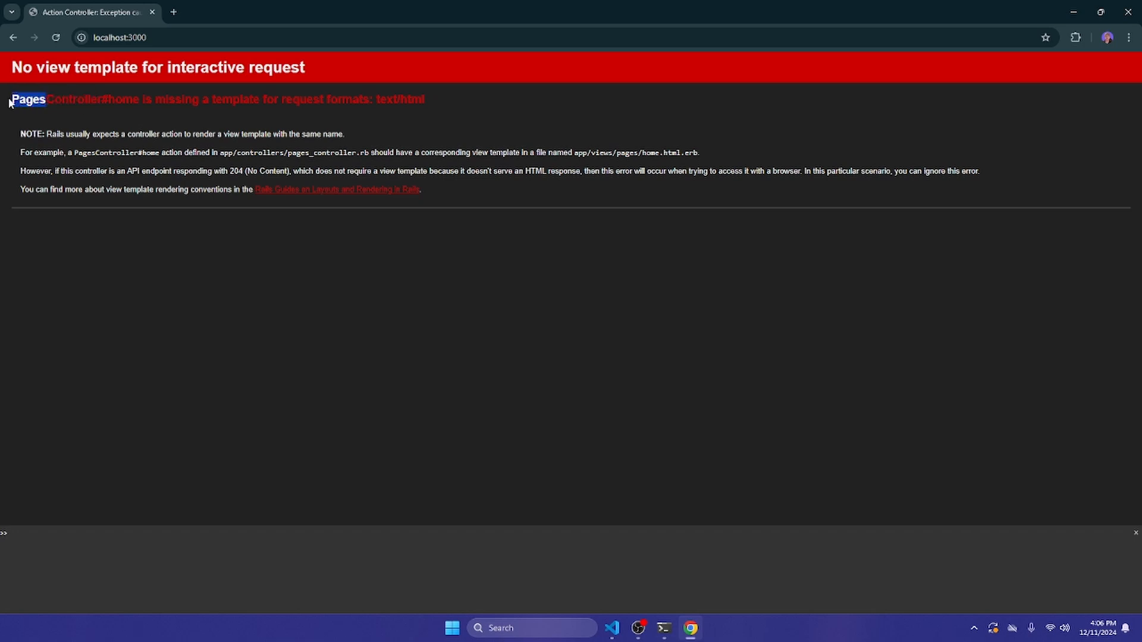
pyautogui.moveTo(112, 94)
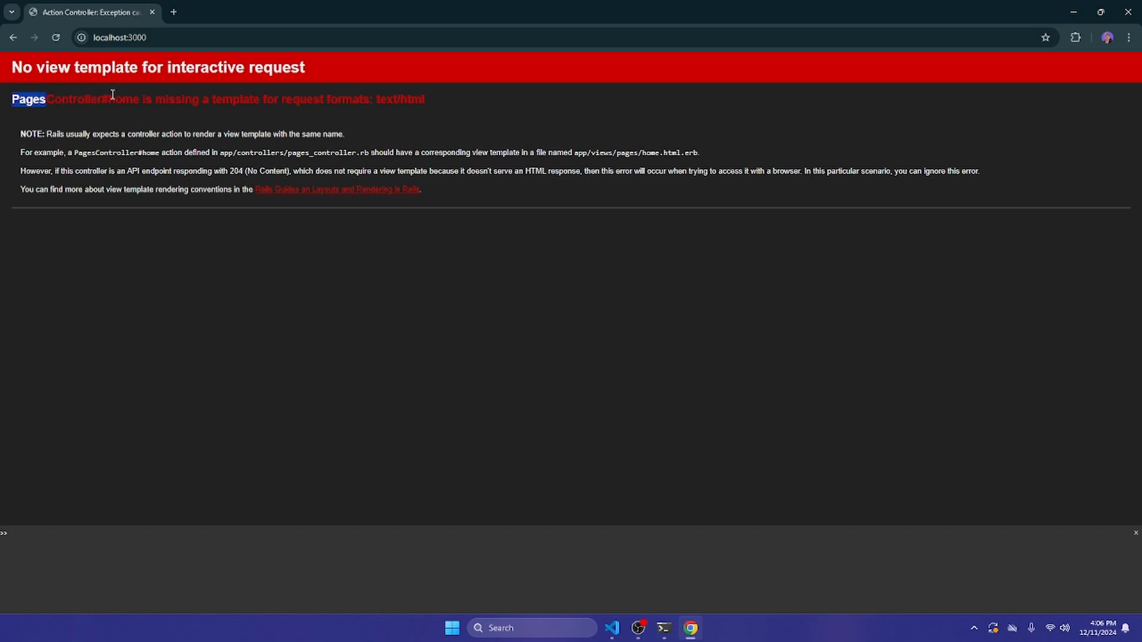
pyautogui.doubleClick(123, 99)
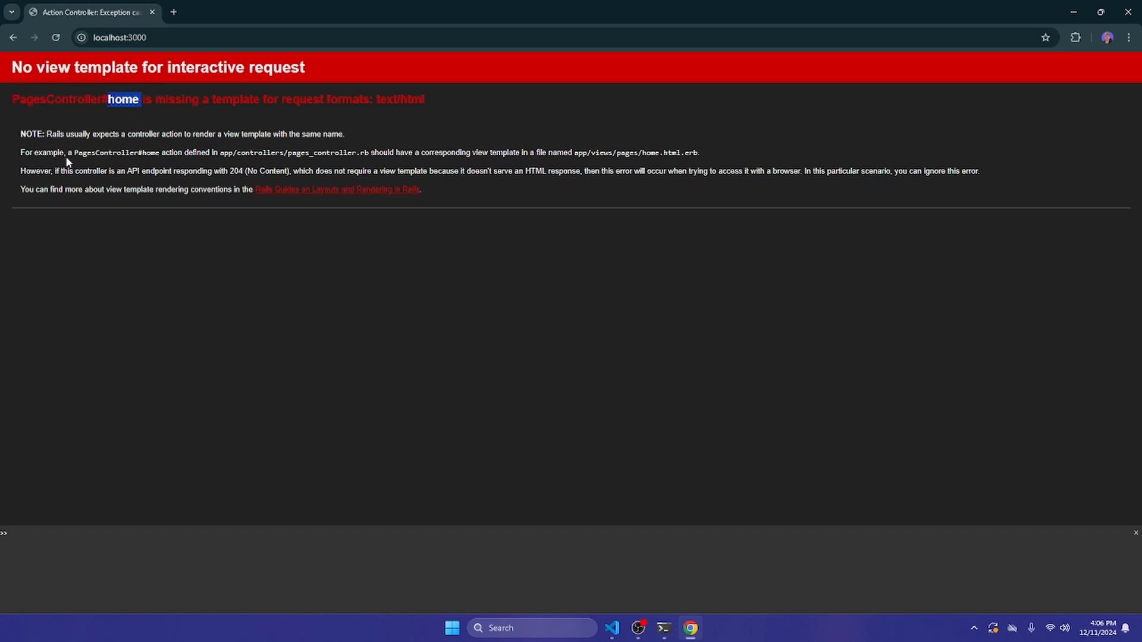
pyautogui.moveTo(436, 180)
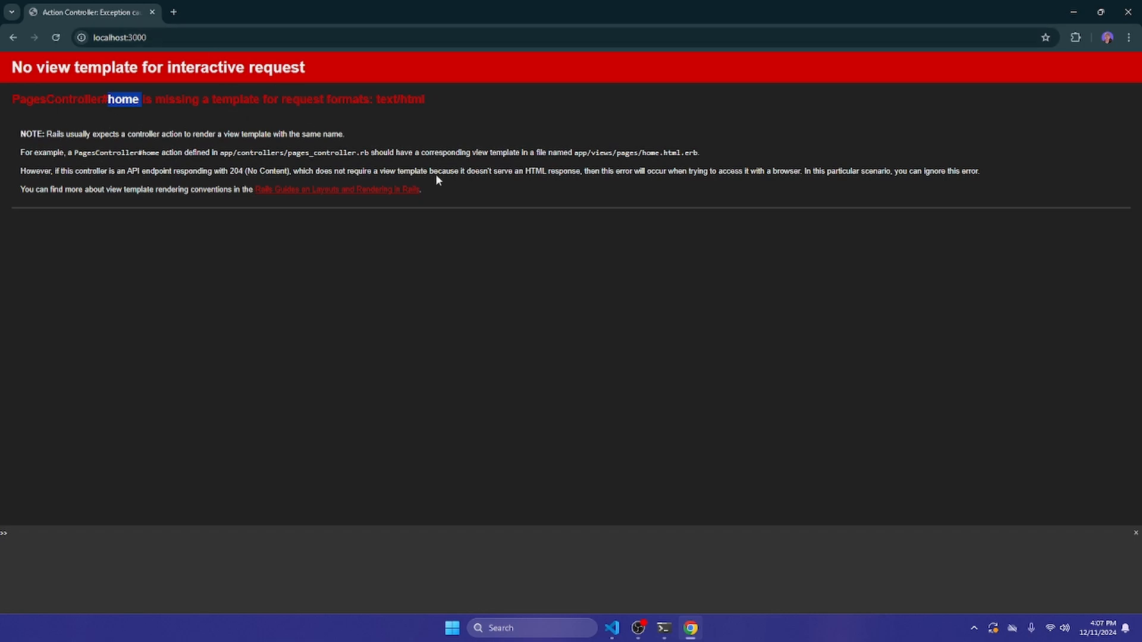
pyautogui.moveTo(550, 171)
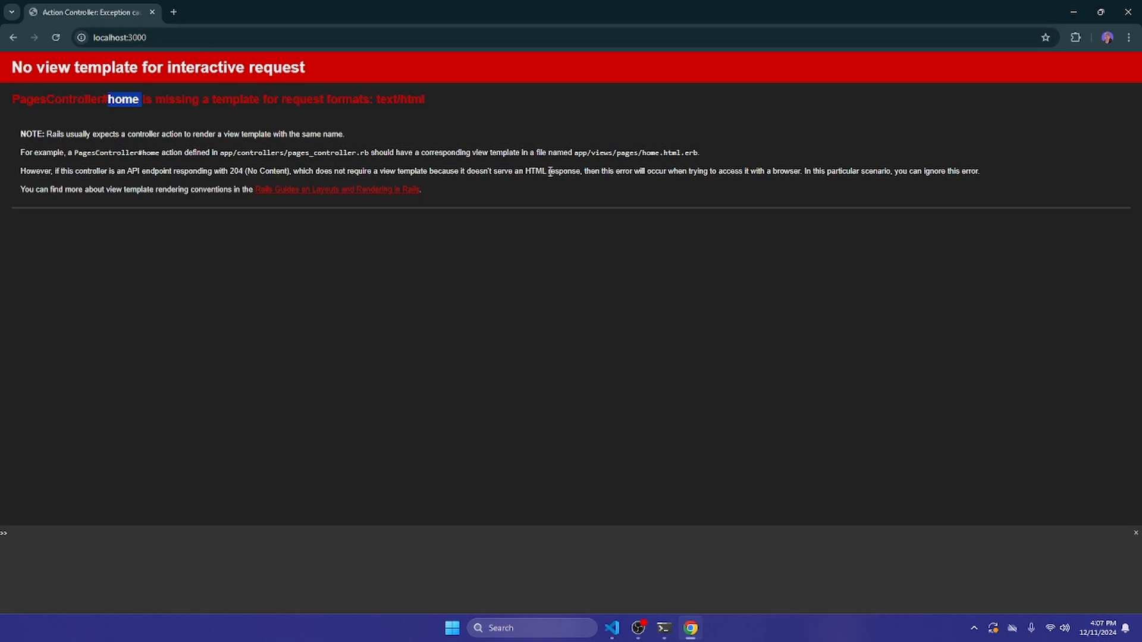
pyautogui.moveTo(18, 164)
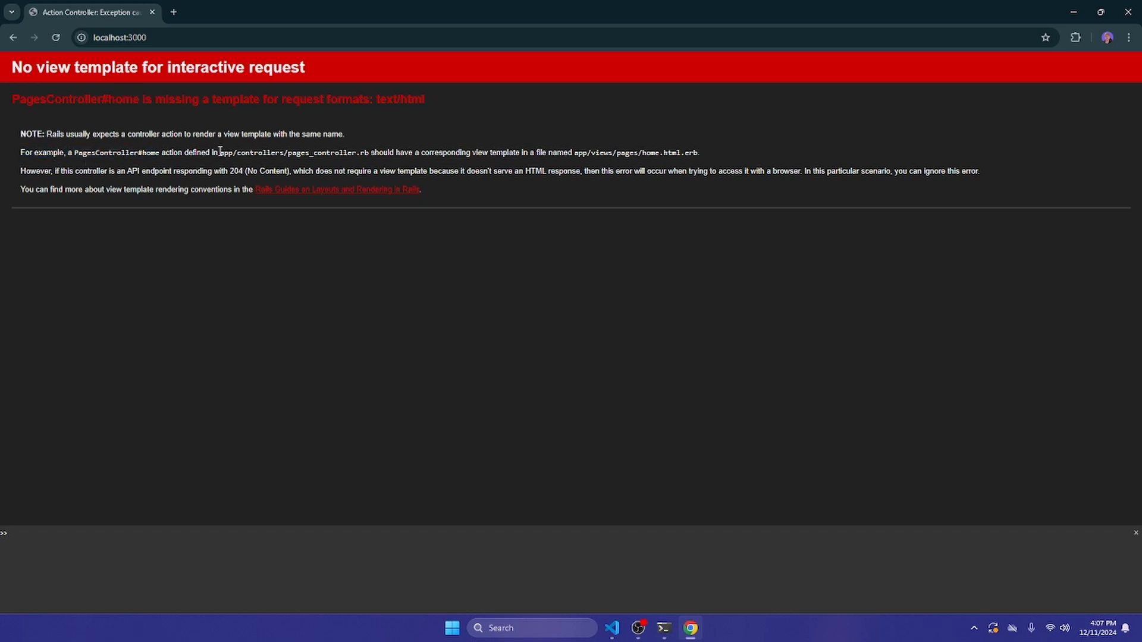
pyautogui.moveTo(504, 152)
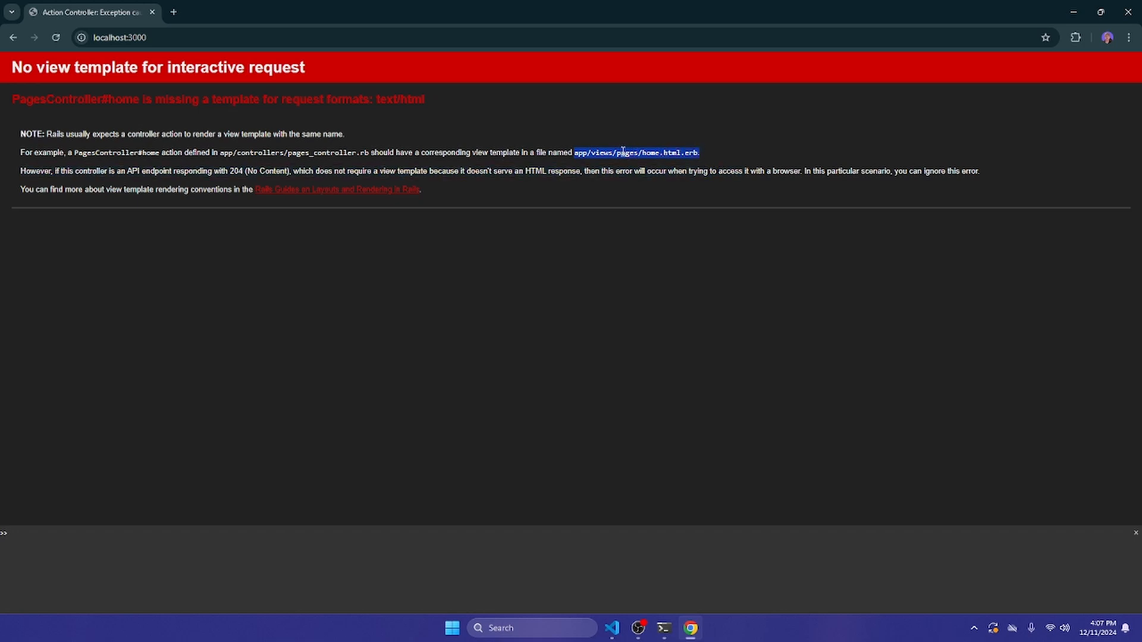
pyautogui.click(623, 153)
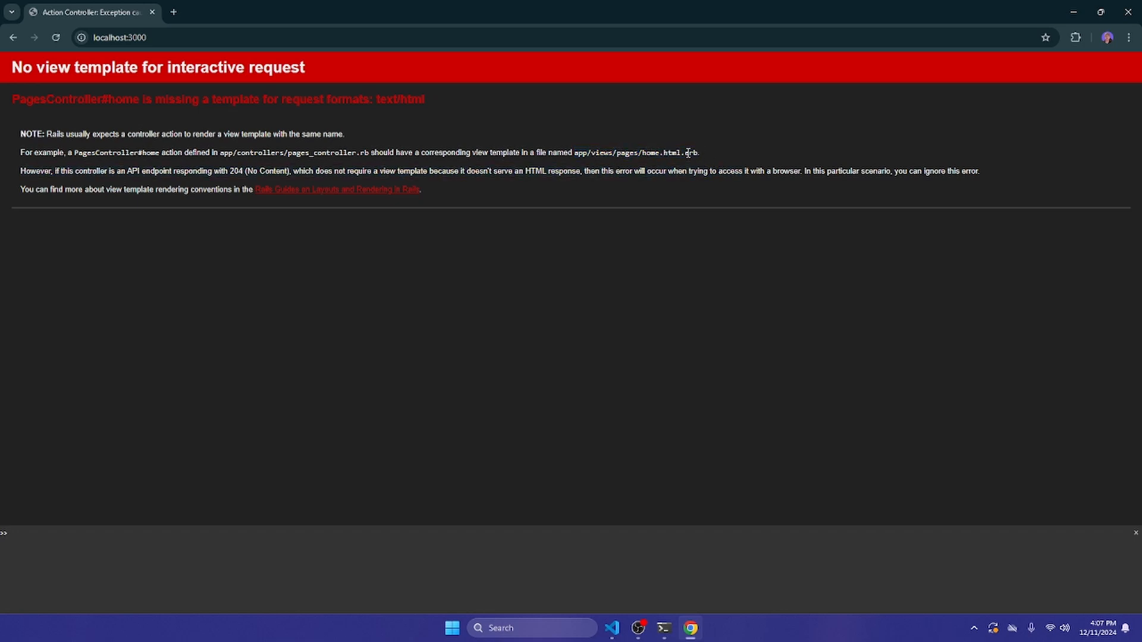
pyautogui.moveTo(141, 57)
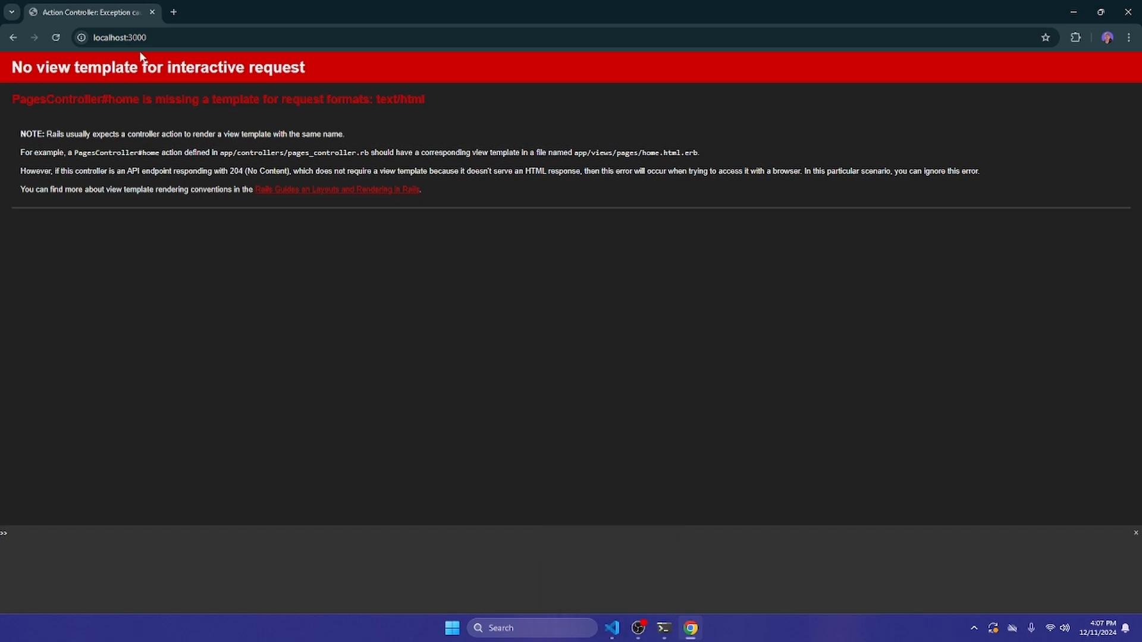
pyautogui.moveTo(279, 104)
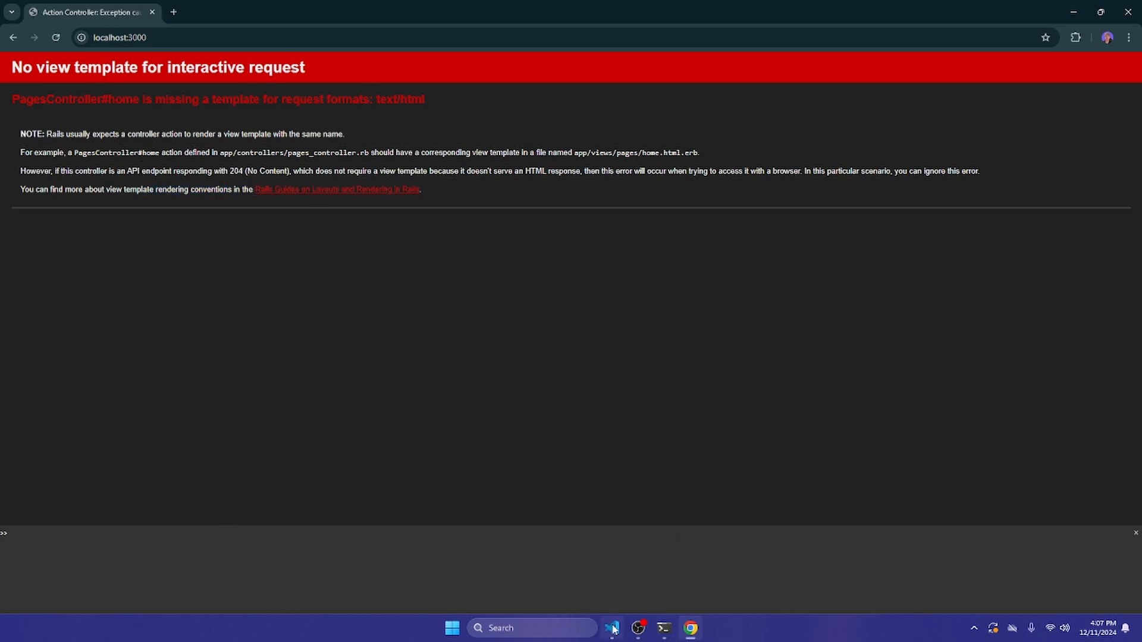
# Back in VS Code, expand app/views and create a new pages folder from its context menu.
pyautogui.click(611, 628)
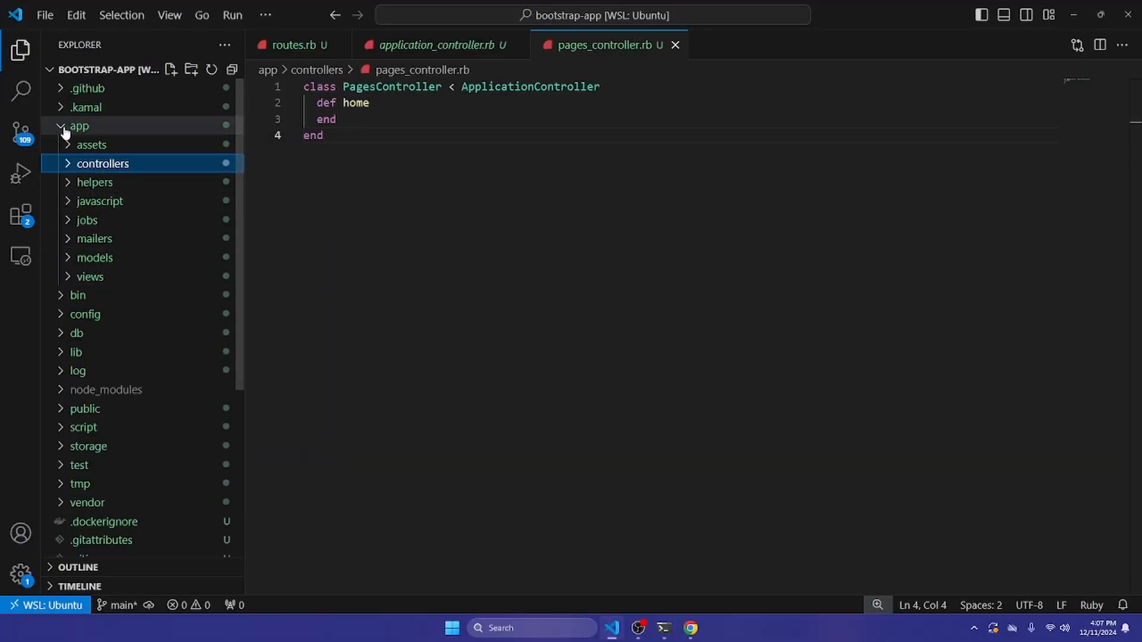
pyautogui.moveTo(89, 283)
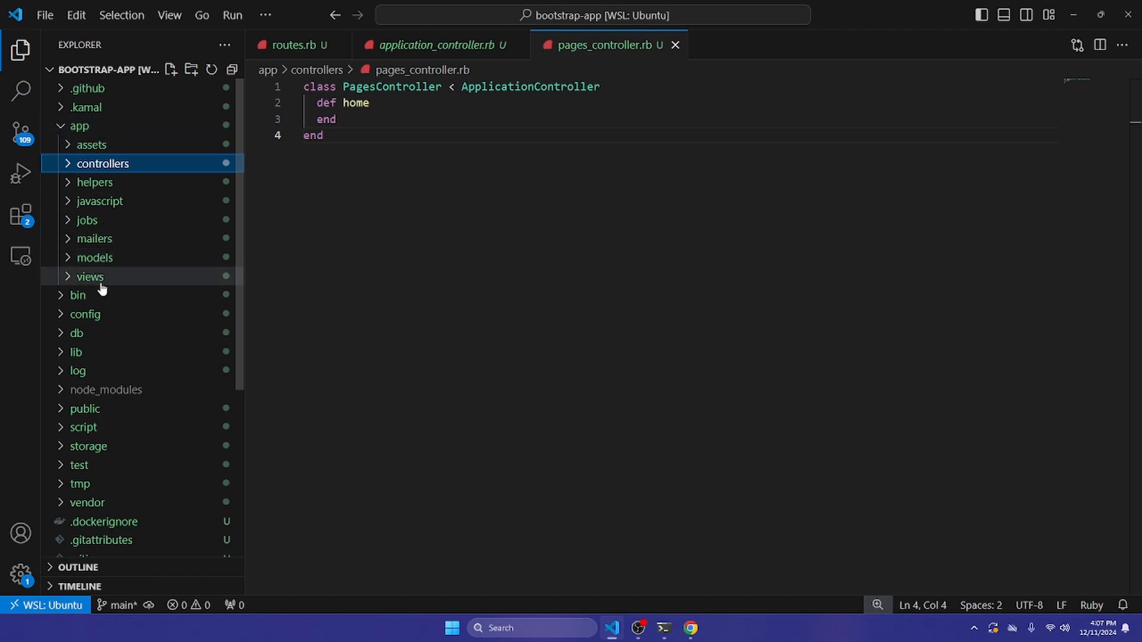
pyautogui.moveTo(109, 281)
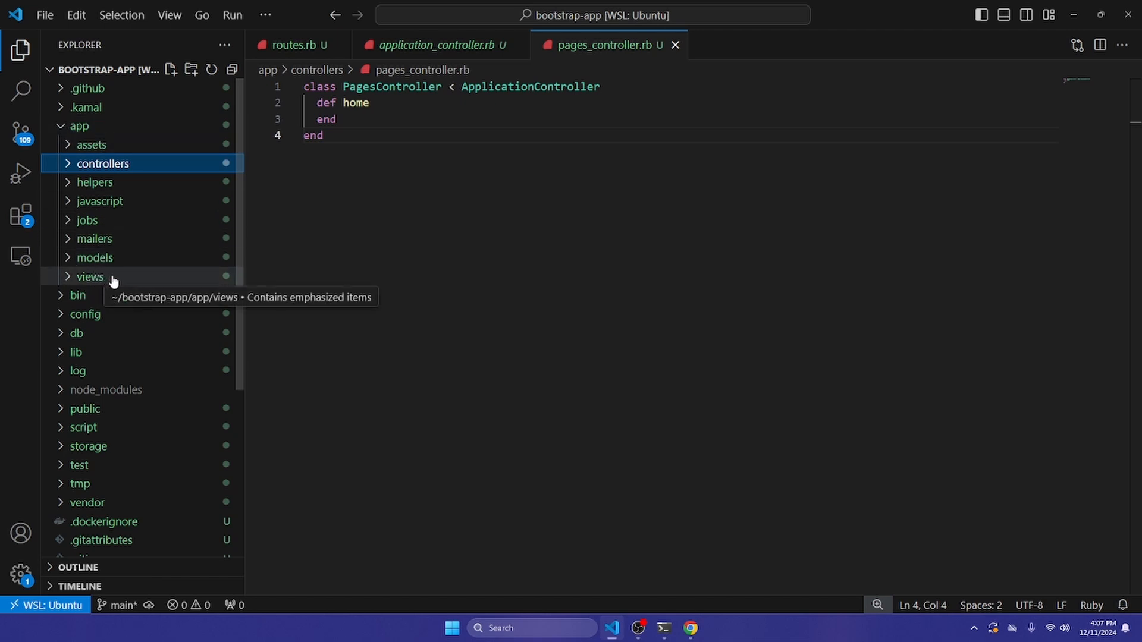
pyautogui.click(90, 276)
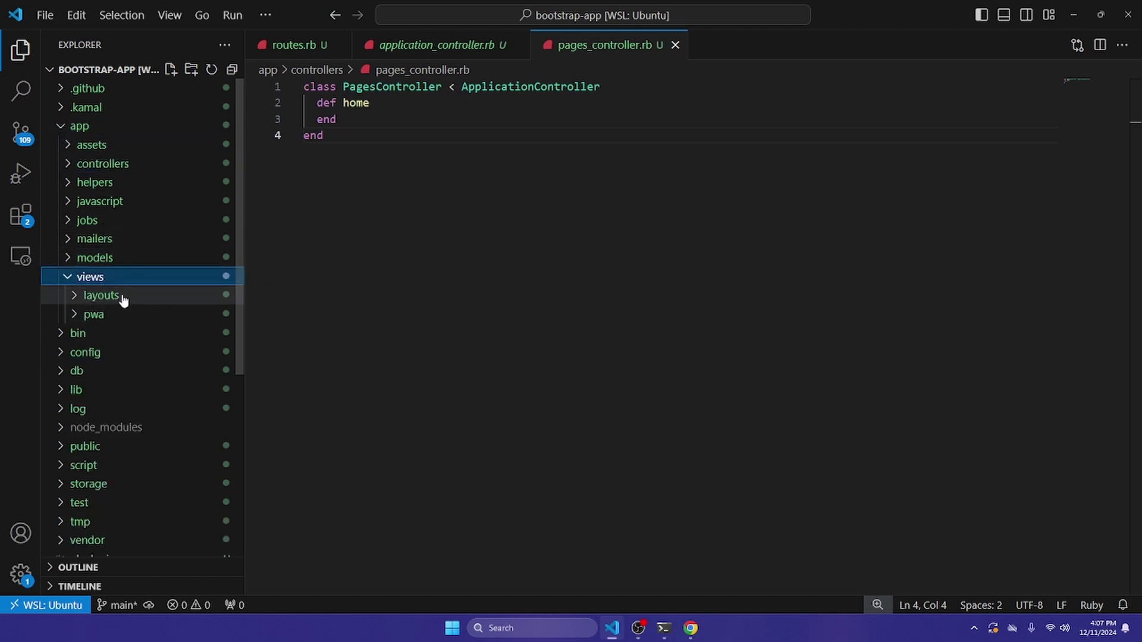
pyautogui.moveTo(109, 299)
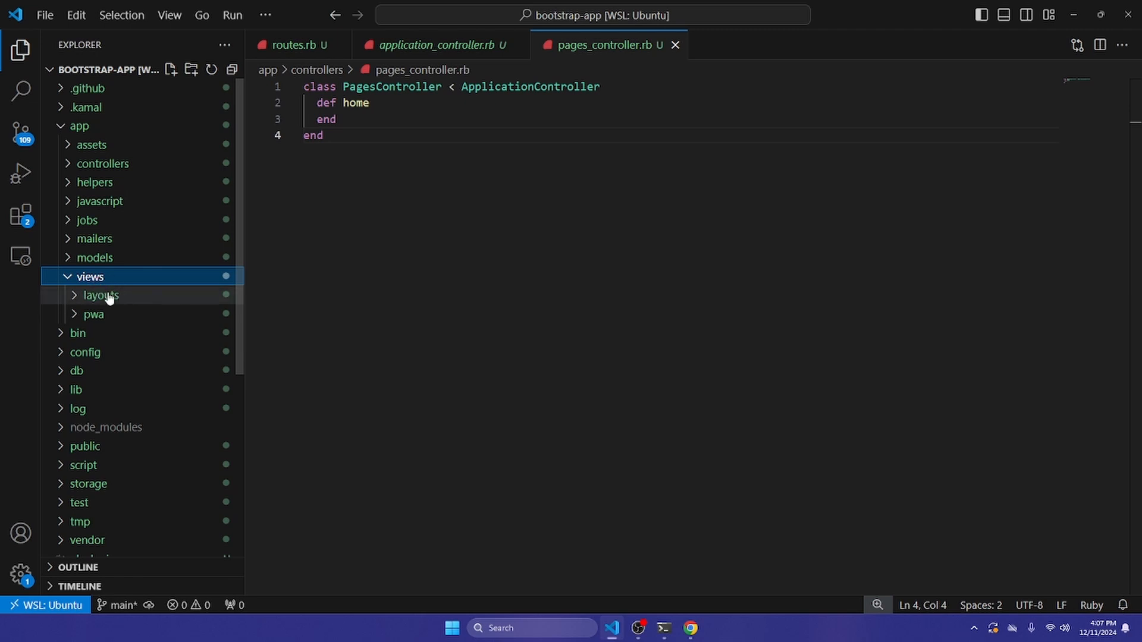
pyautogui.moveTo(102, 319)
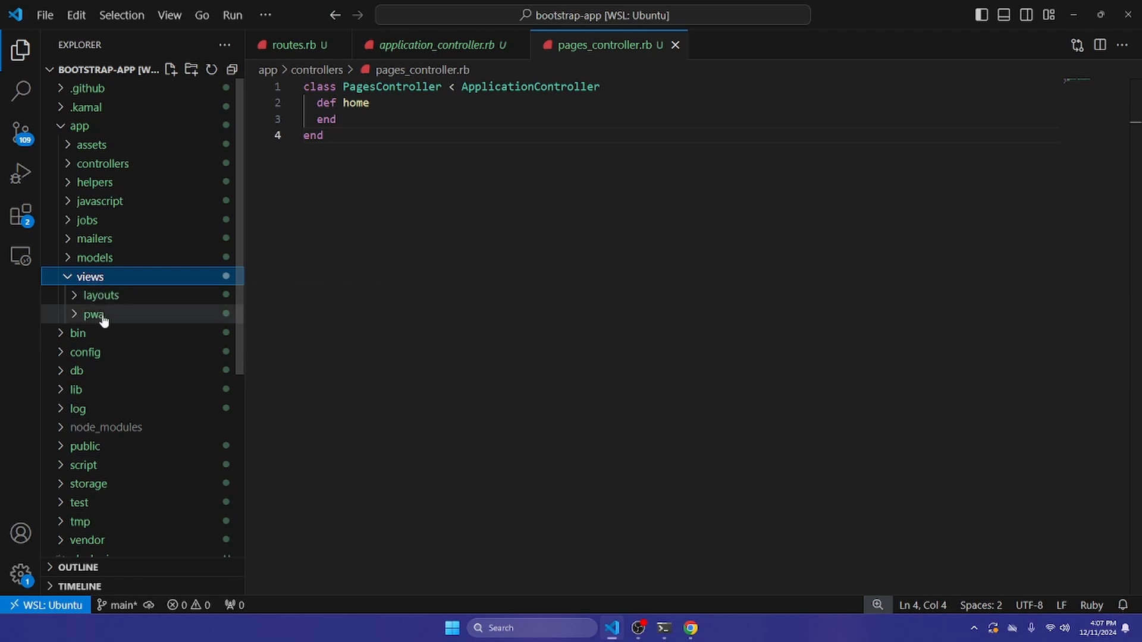
pyautogui.moveTo(110, 308)
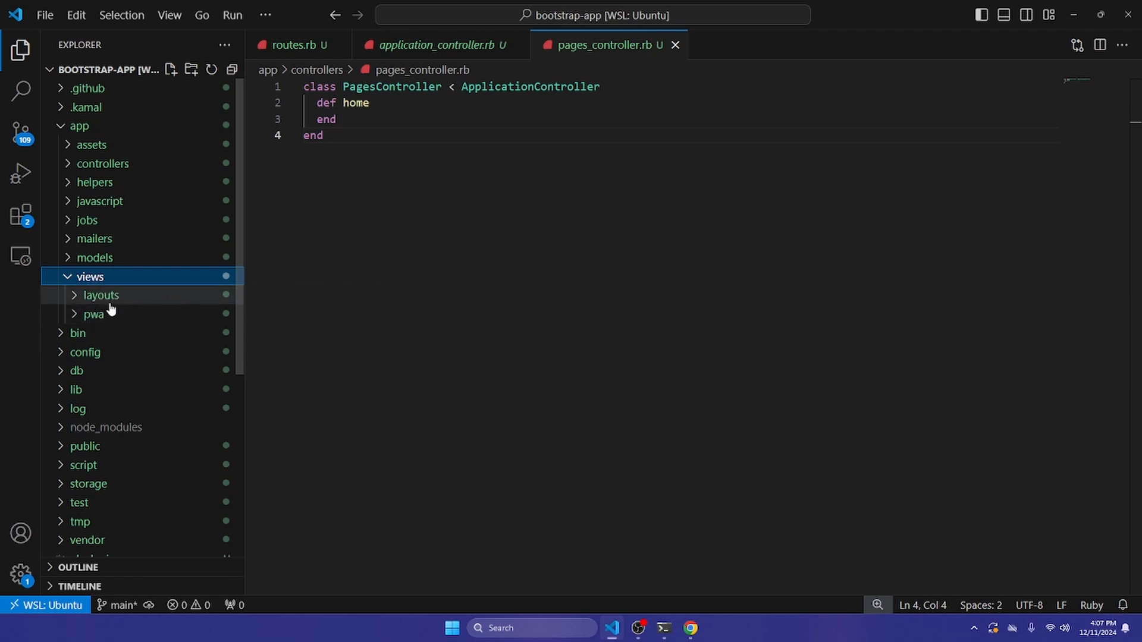
pyautogui.rightClick(90, 276)
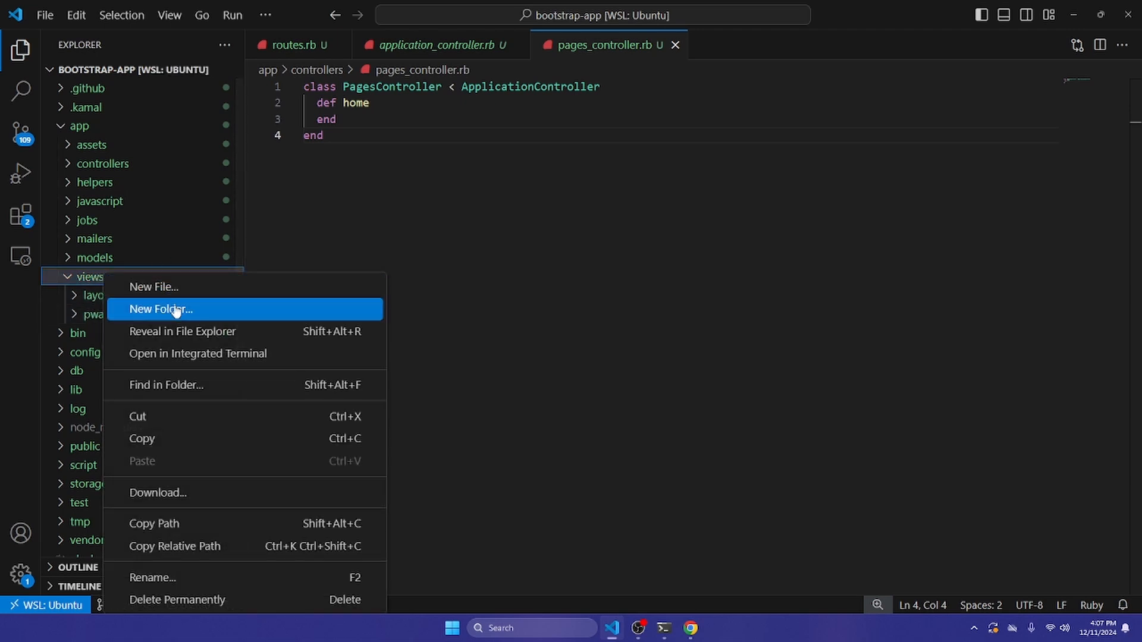
pyautogui.click(160, 308)
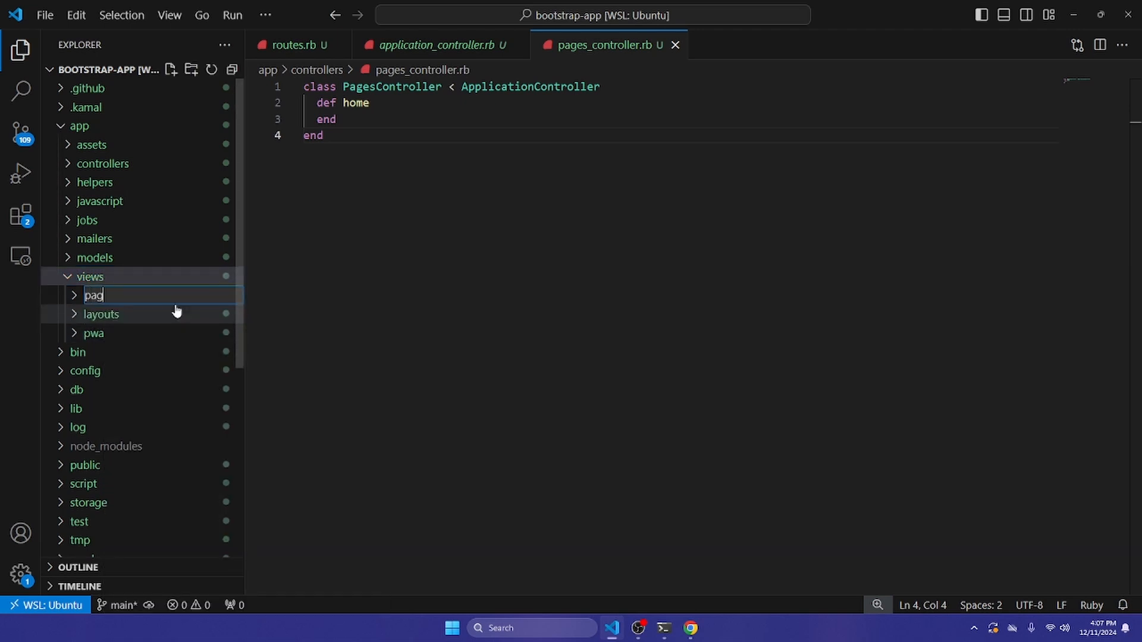
pyautogui.rightClick(97, 314)
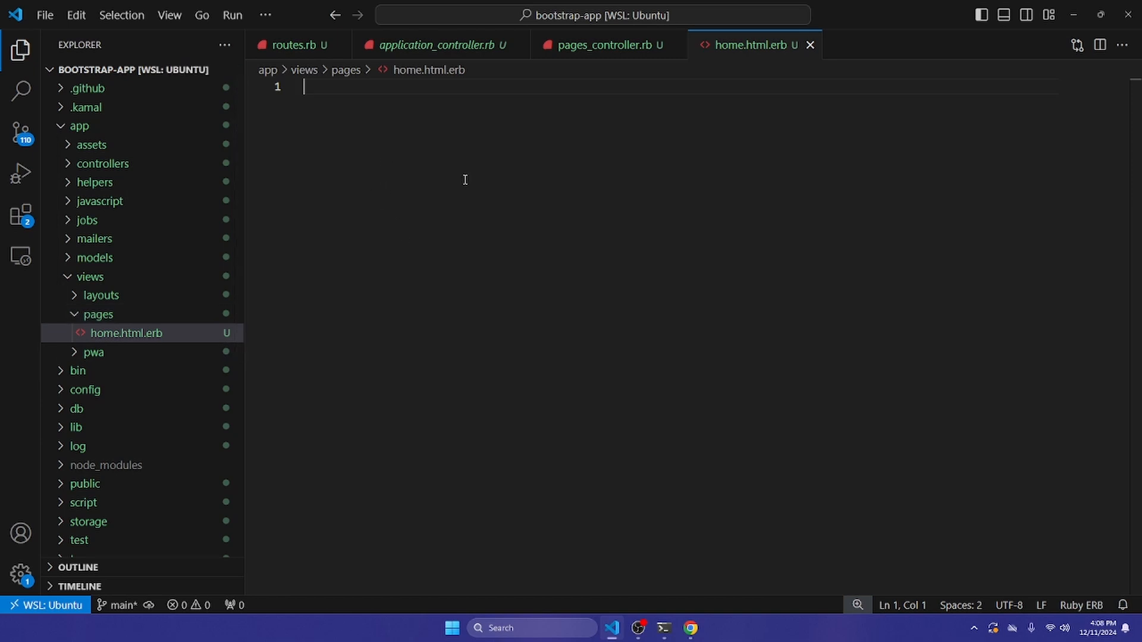
# Check the app's home page, then type <p> Hello World </p> into home.html.erb.
pyautogui.click(688, 628)
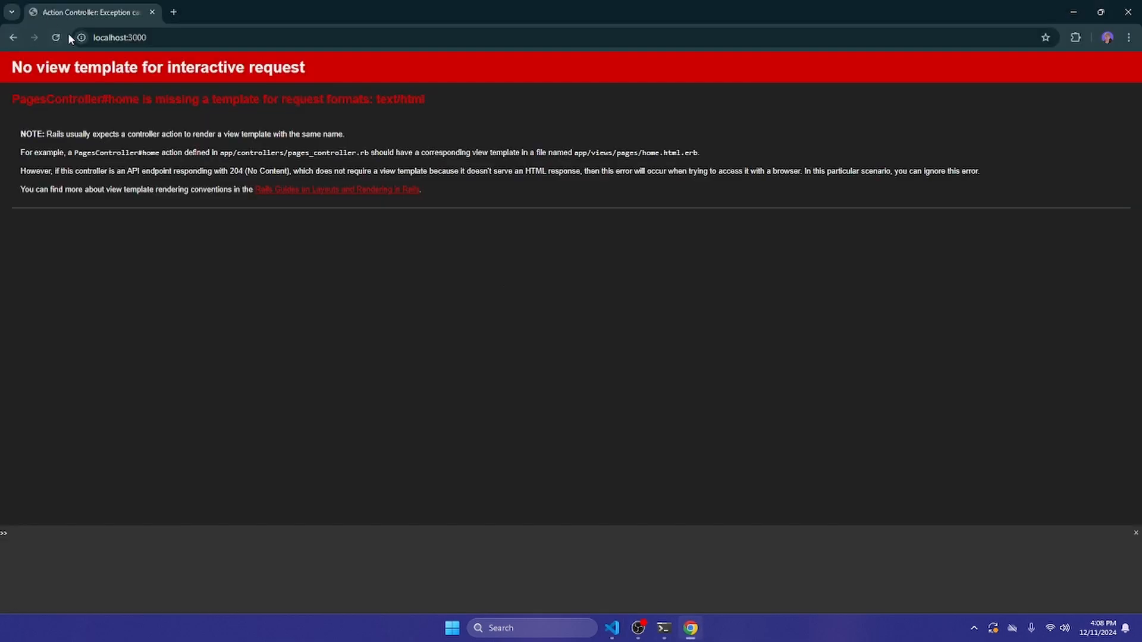
pyautogui.click(613, 628)
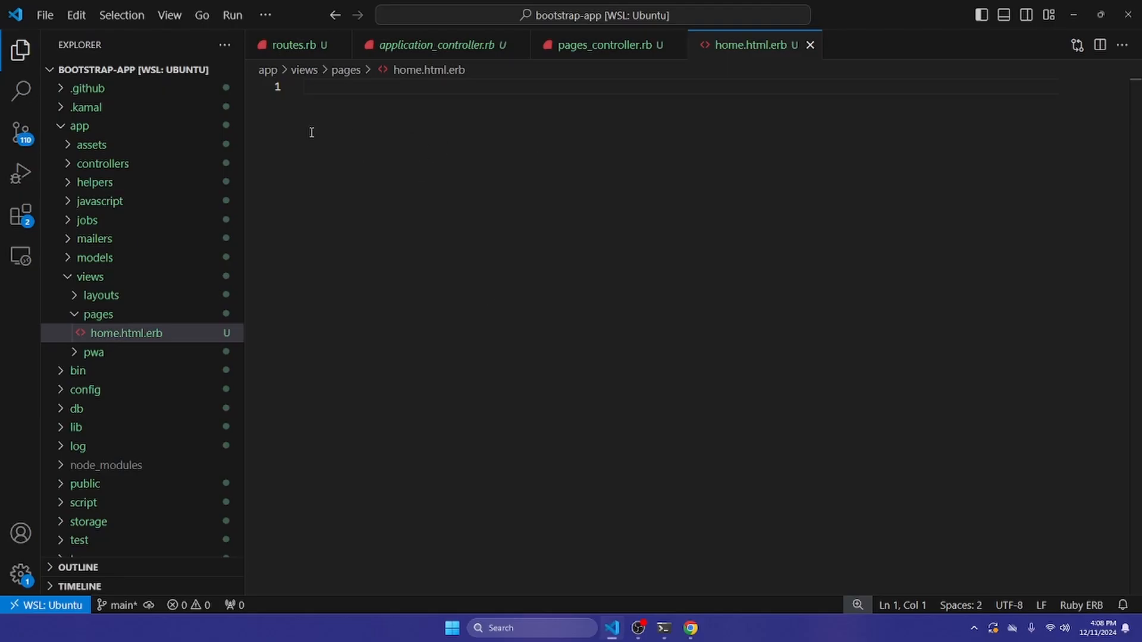
pyautogui.write('<p> Hello Wor')
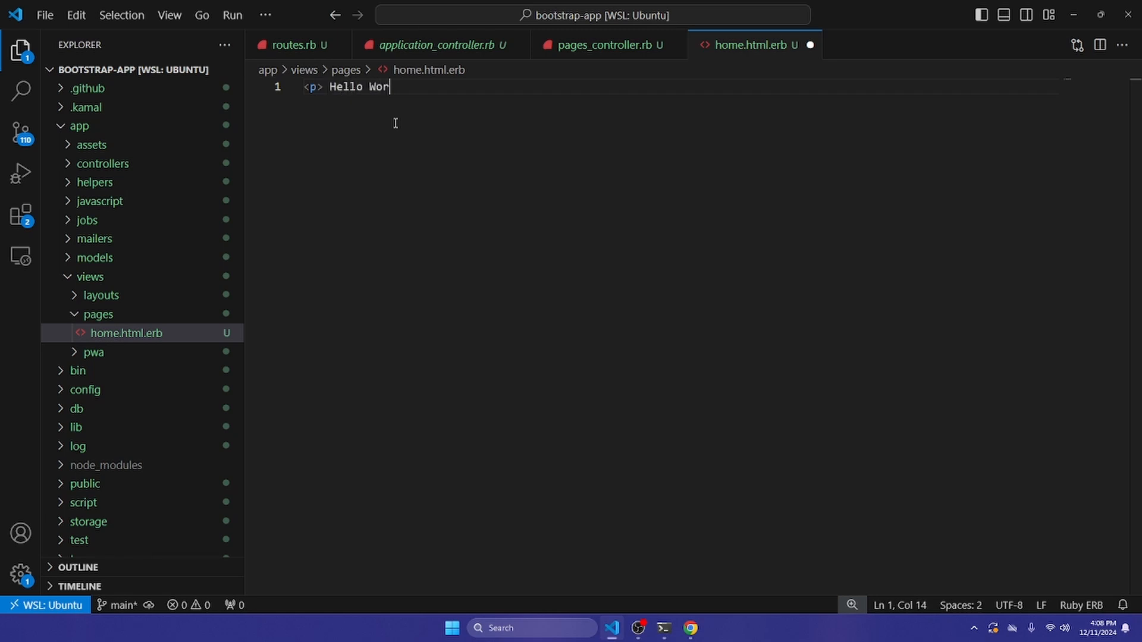
pyautogui.write('ld </p>')
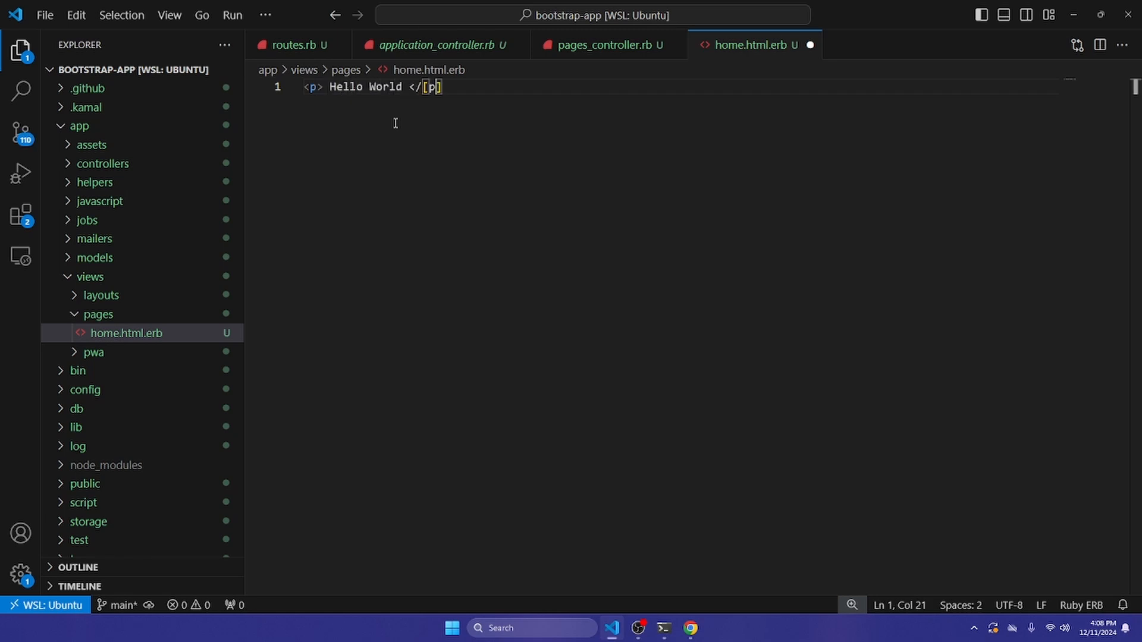
pyautogui.write('>')
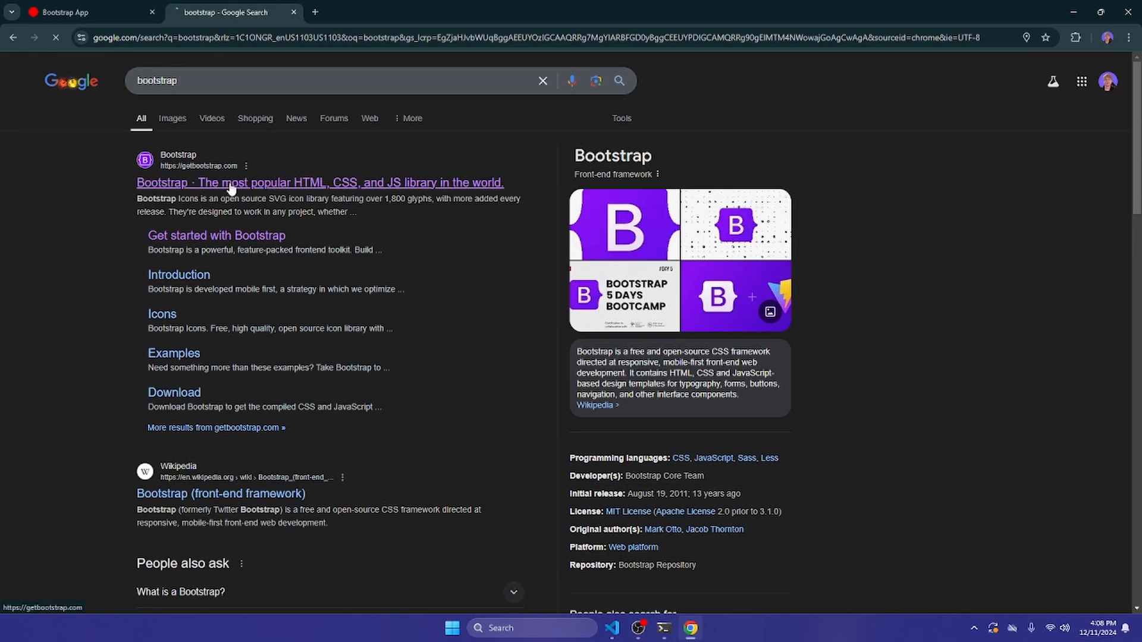
# Open getbootstrap.com from the search results, go to Examples, and scroll to Snippets.
pyautogui.click(319, 183)
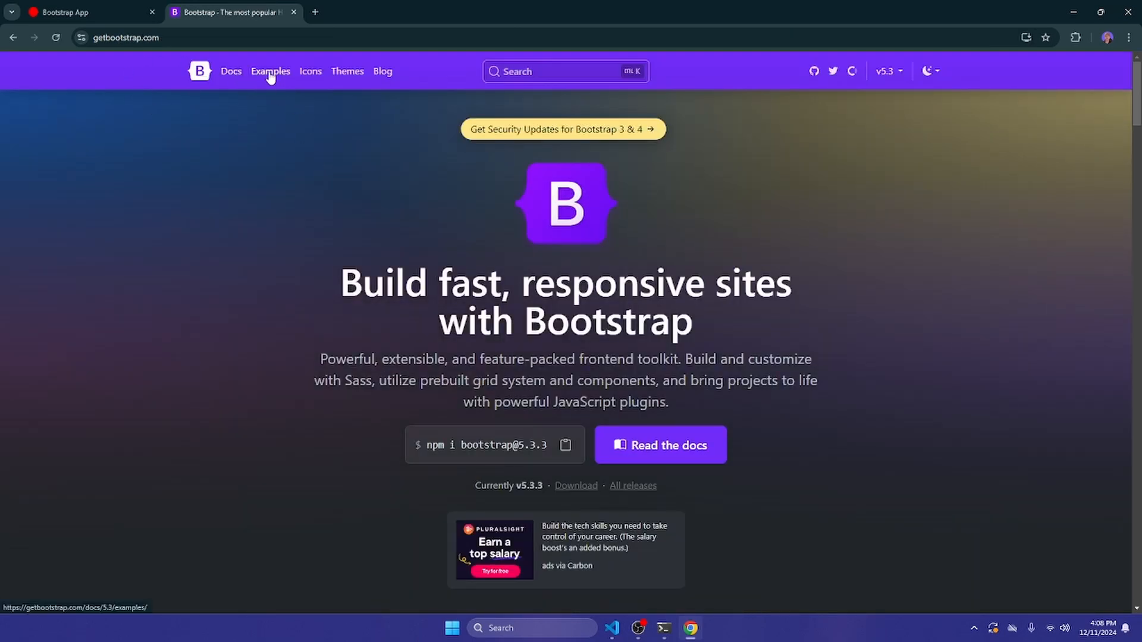
pyautogui.click(270, 70)
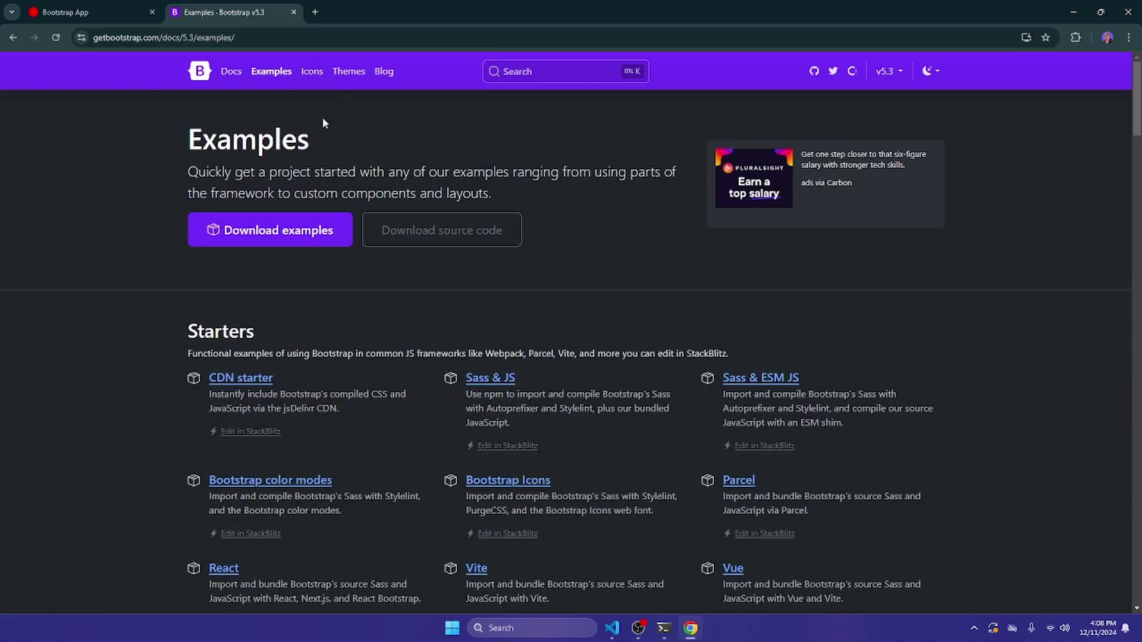
pyautogui.moveTo(422, 163)
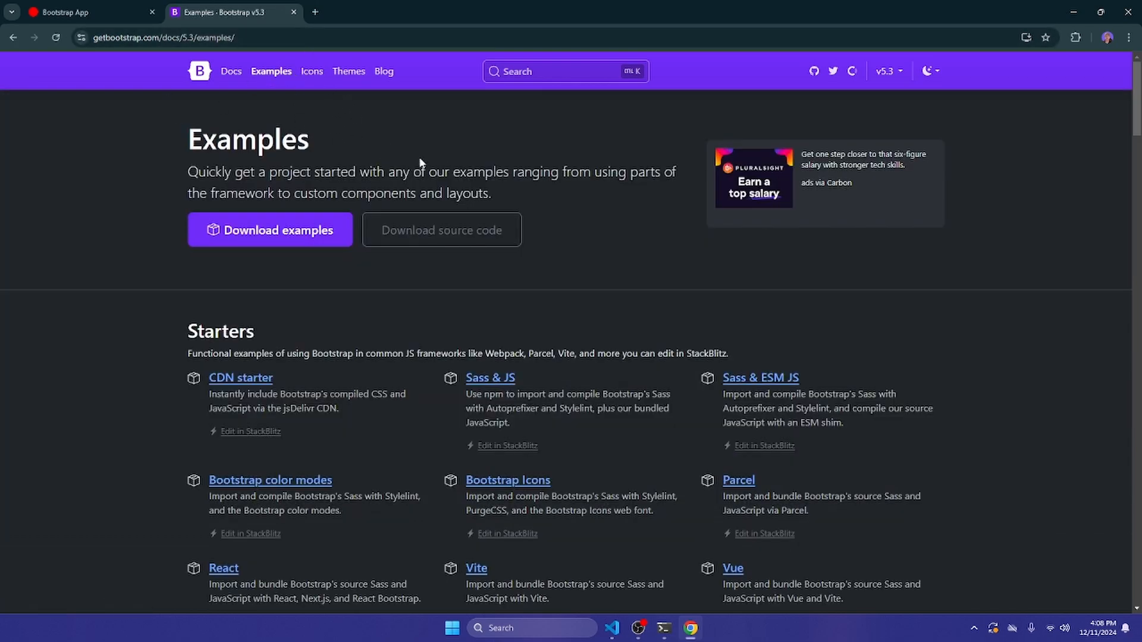
pyautogui.scroll(-3)
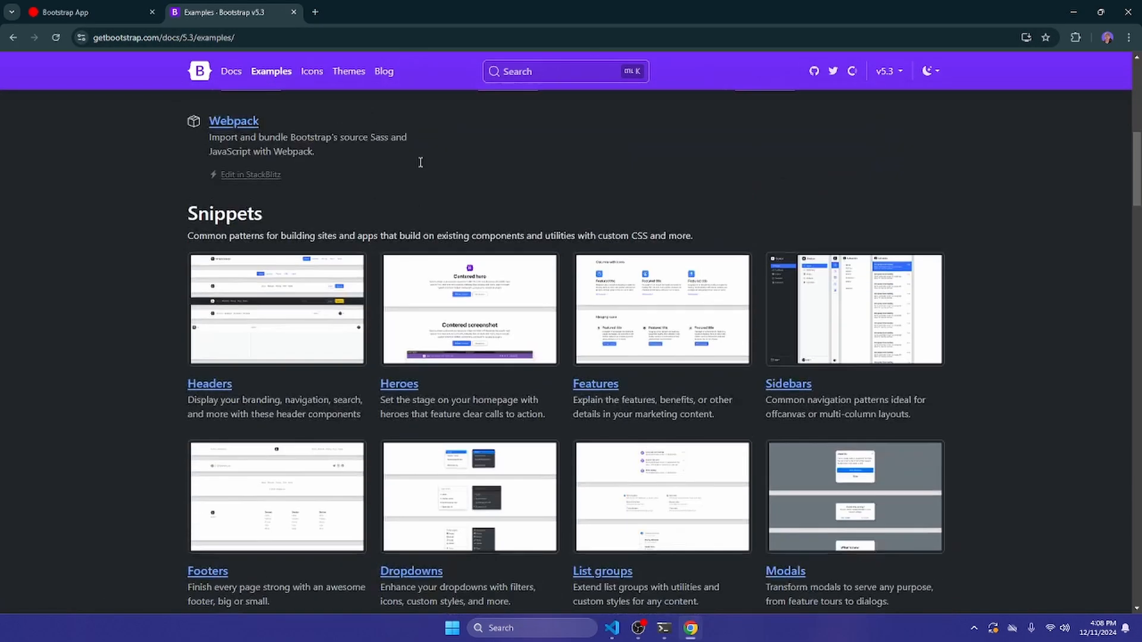
pyautogui.moveTo(303, 280)
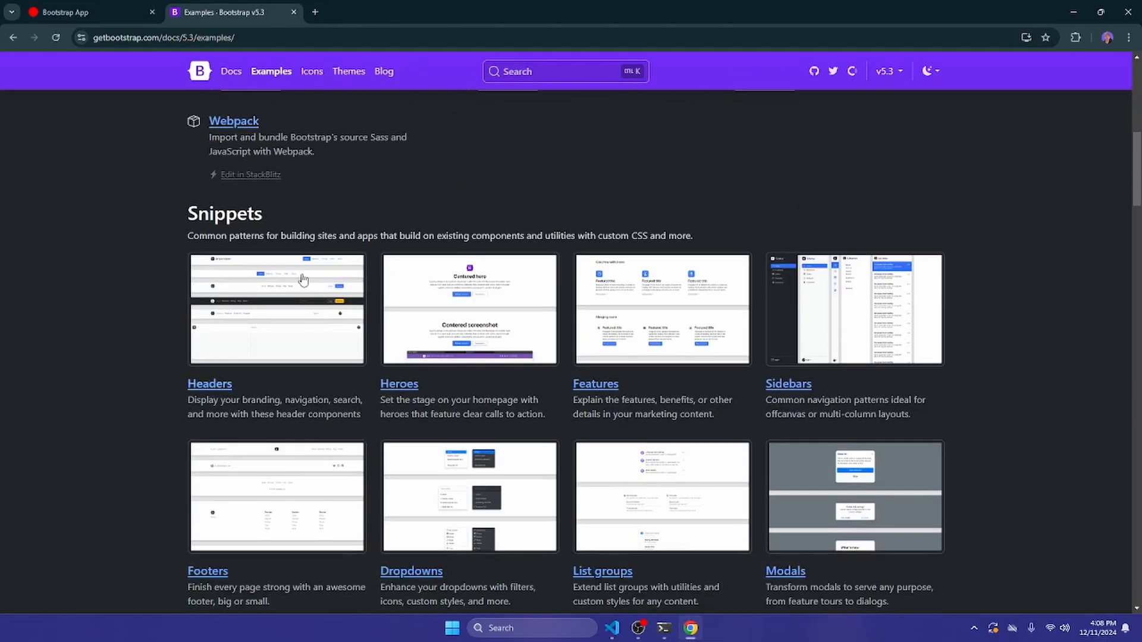
pyautogui.moveTo(275, 225)
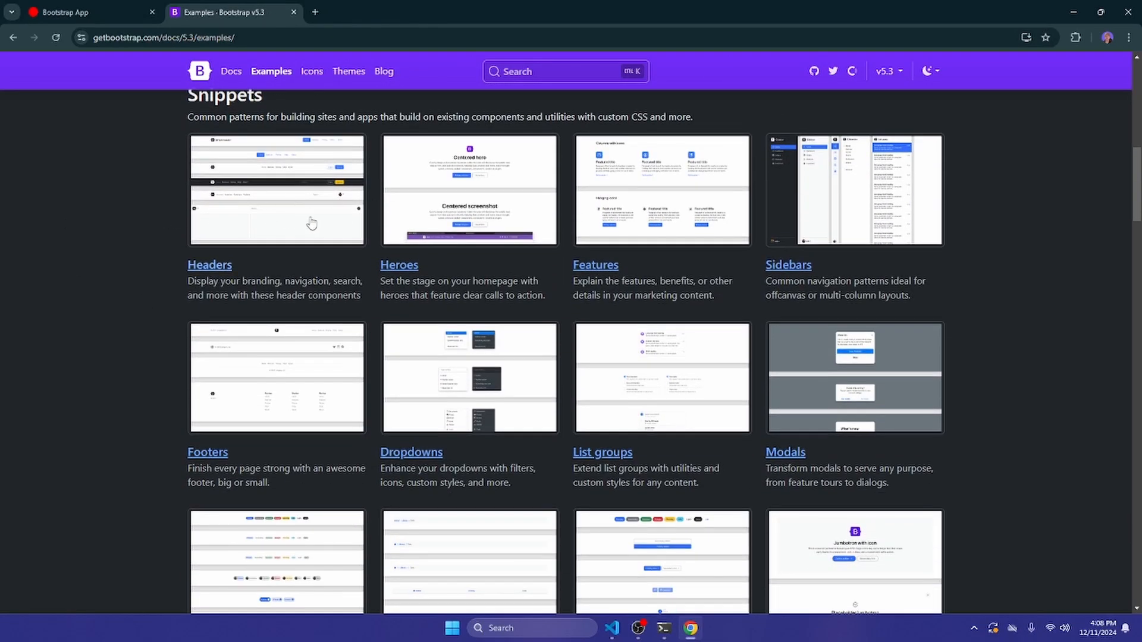
pyautogui.moveTo(496, 254)
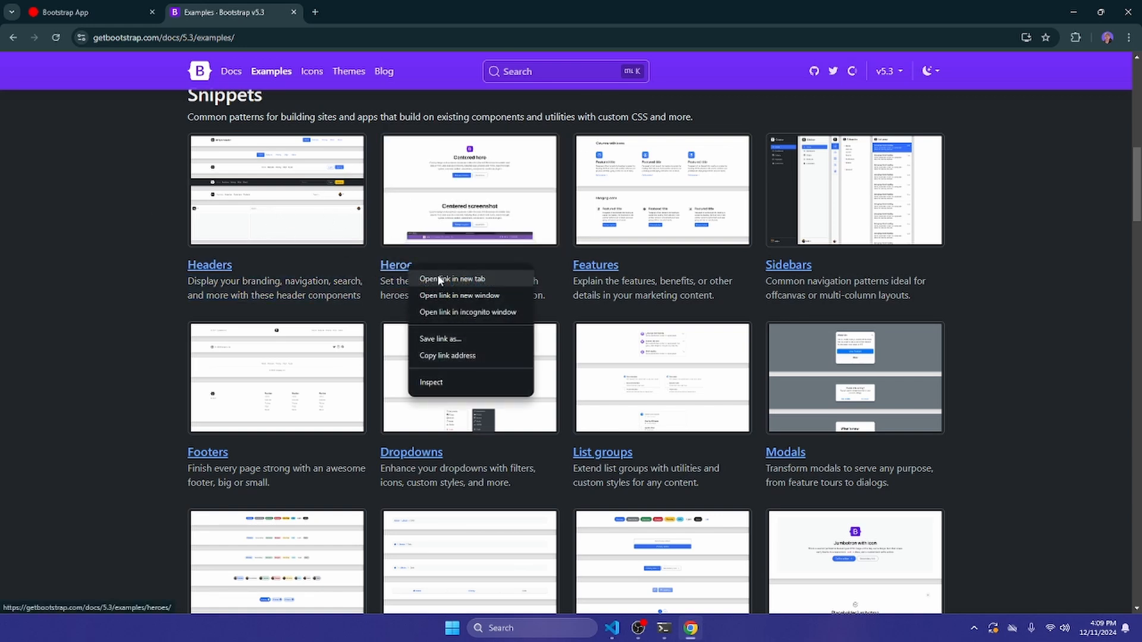
# Open the Heroes snippets in a new tab and scroll through the centered hero layouts.
pyautogui.click(453, 278)
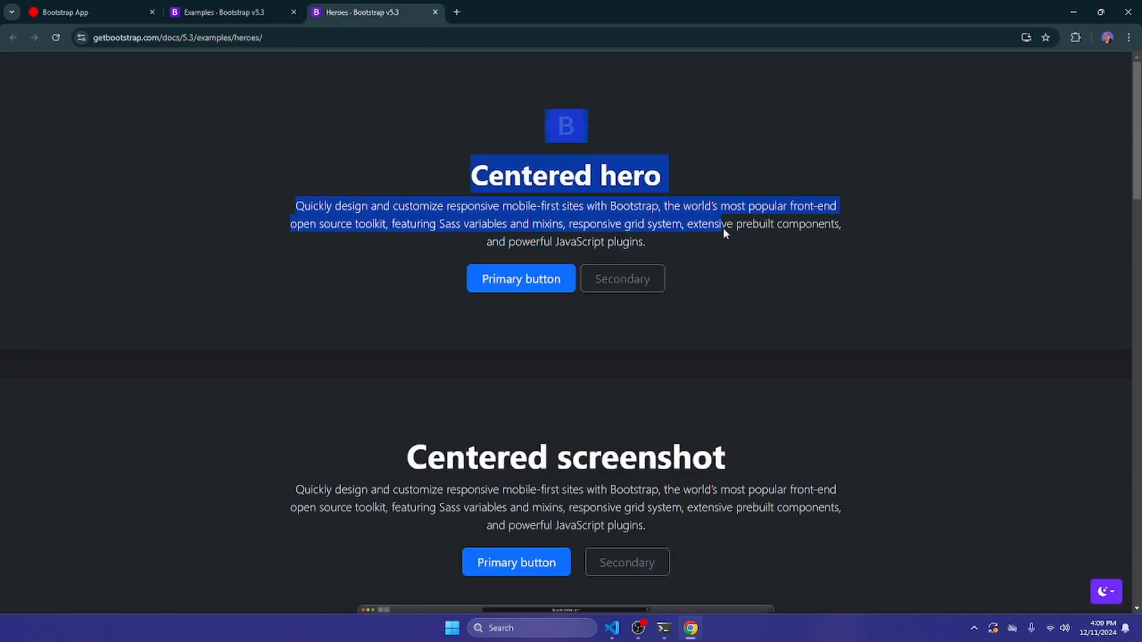
pyautogui.scroll(-3)
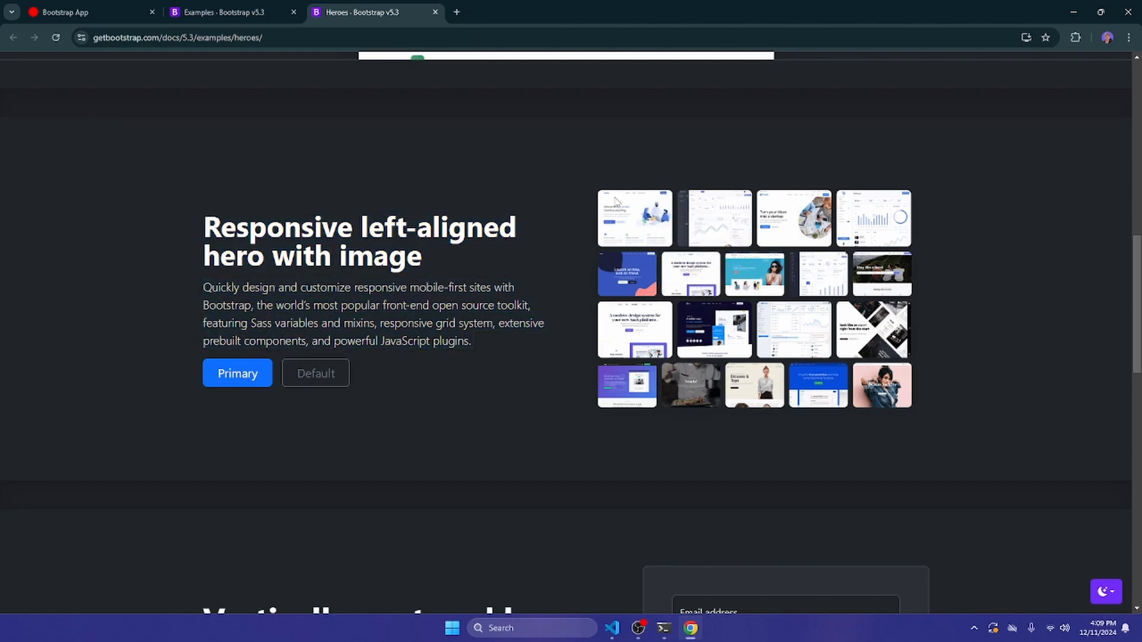
pyautogui.scroll(-3)
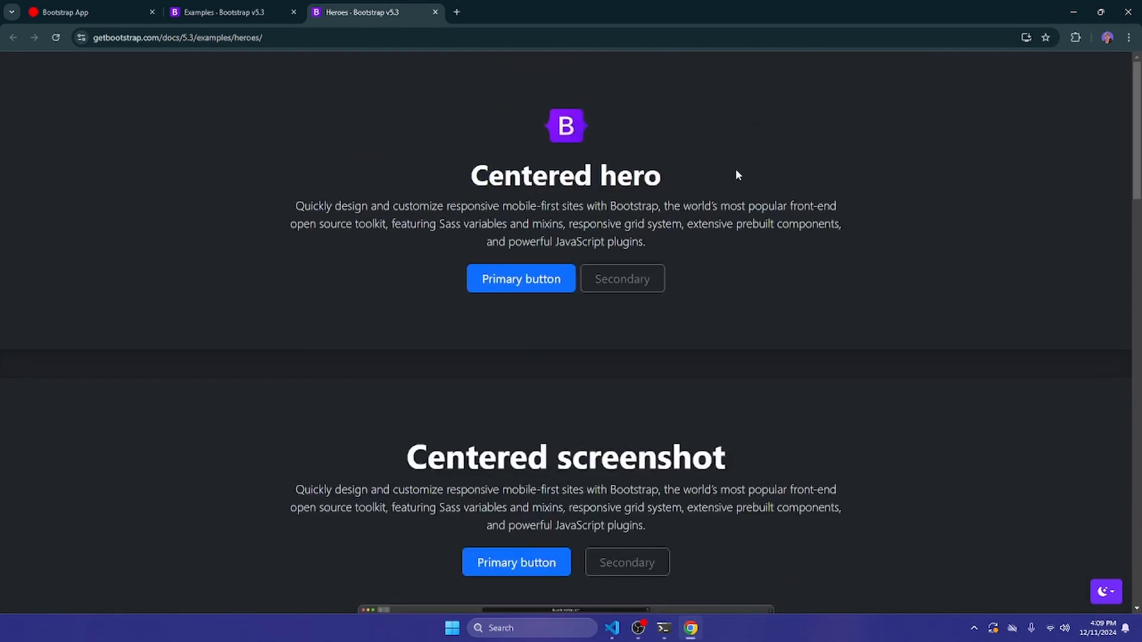
pyautogui.scroll(-3)
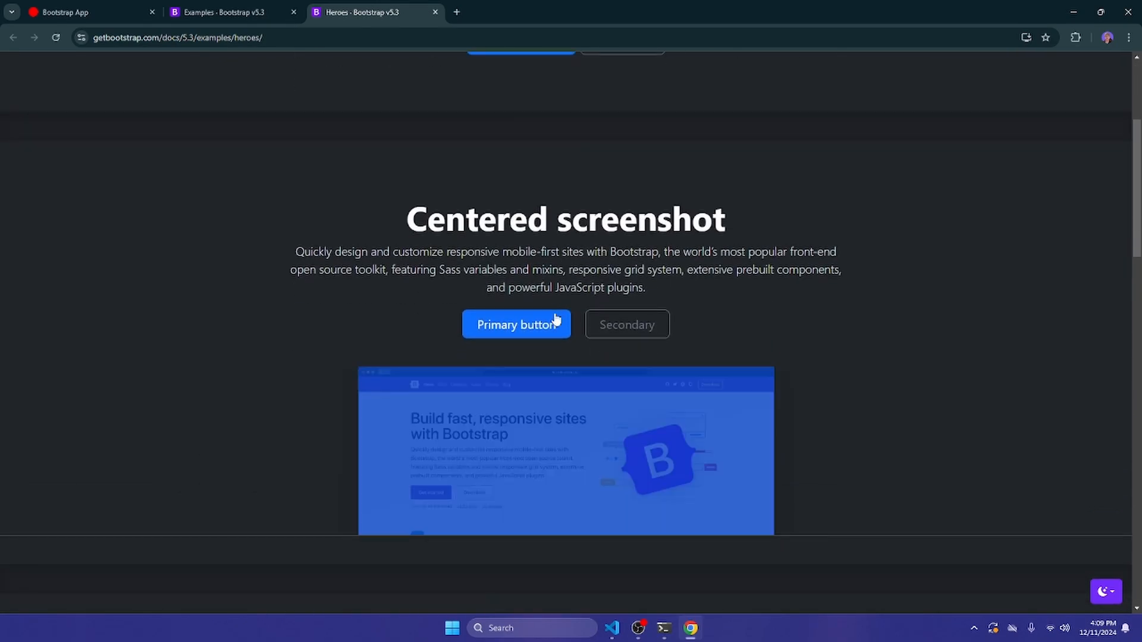
pyautogui.scroll(-3)
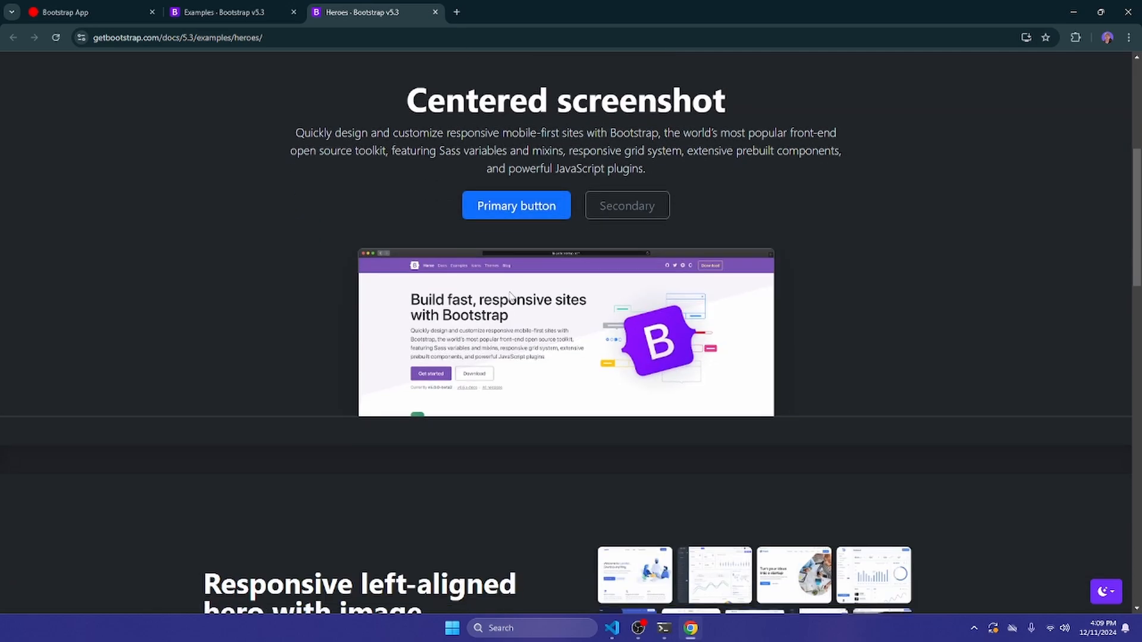
pyautogui.moveTo(435, 12)
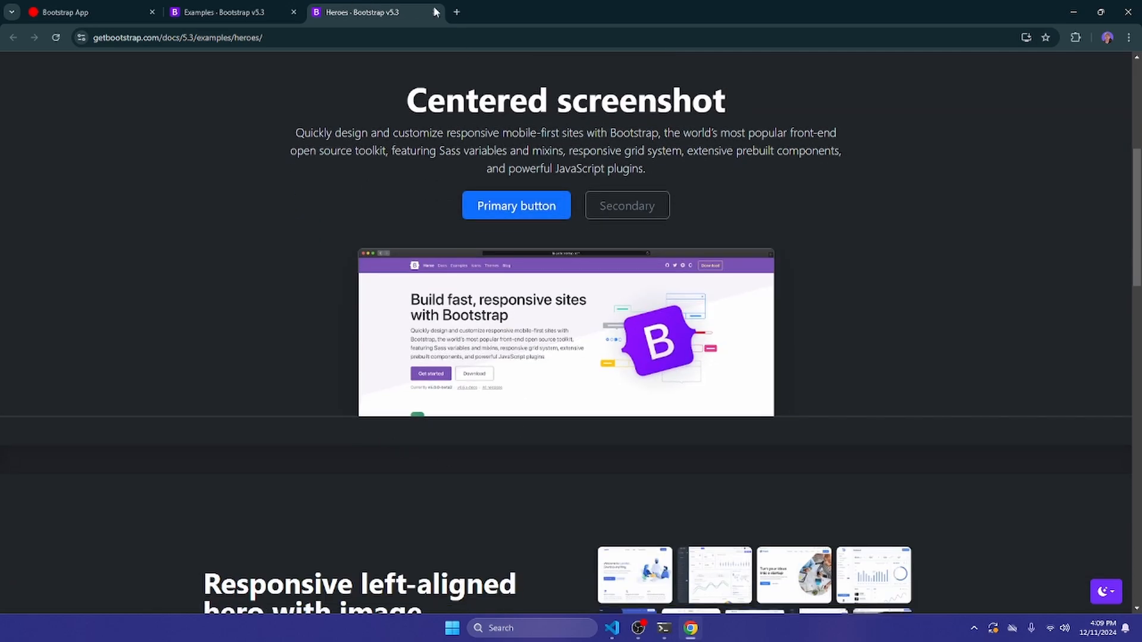
# Close the Heroes tab, open the Get started docs, and scroll to the Components list.
pyautogui.click(437, 12)
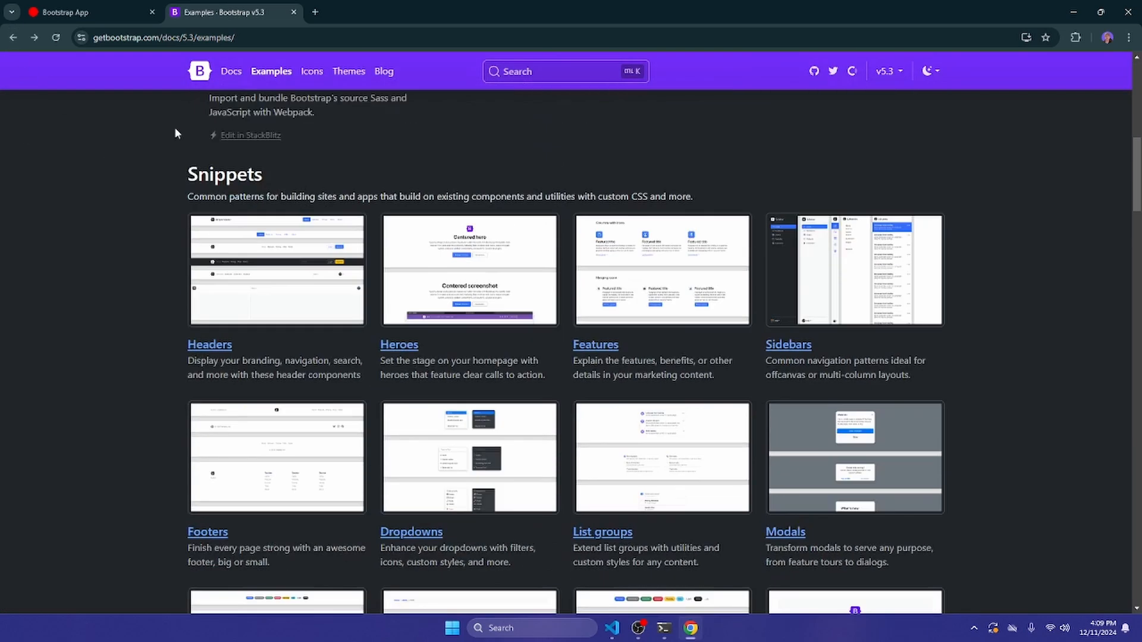
pyautogui.scroll(3)
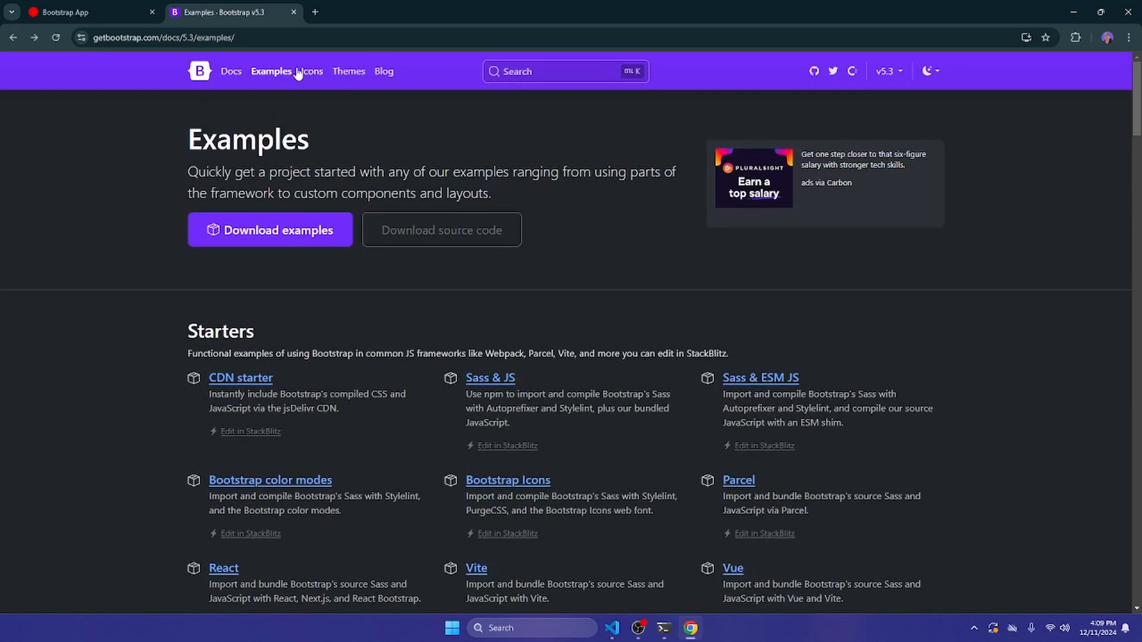
pyautogui.click(231, 72)
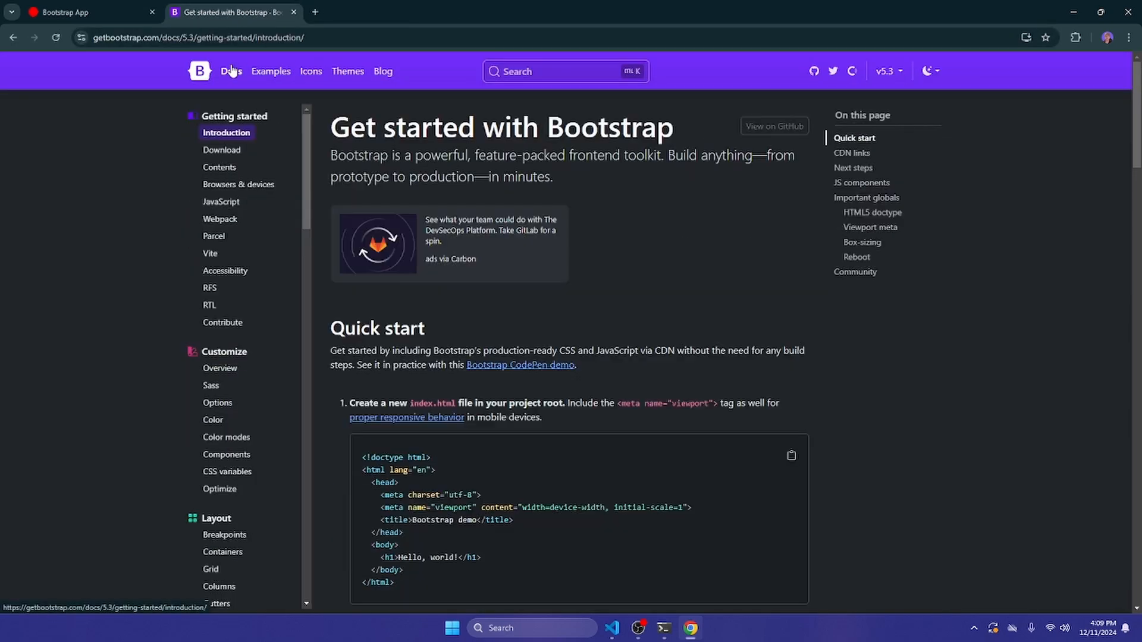
pyautogui.moveTo(238, 183)
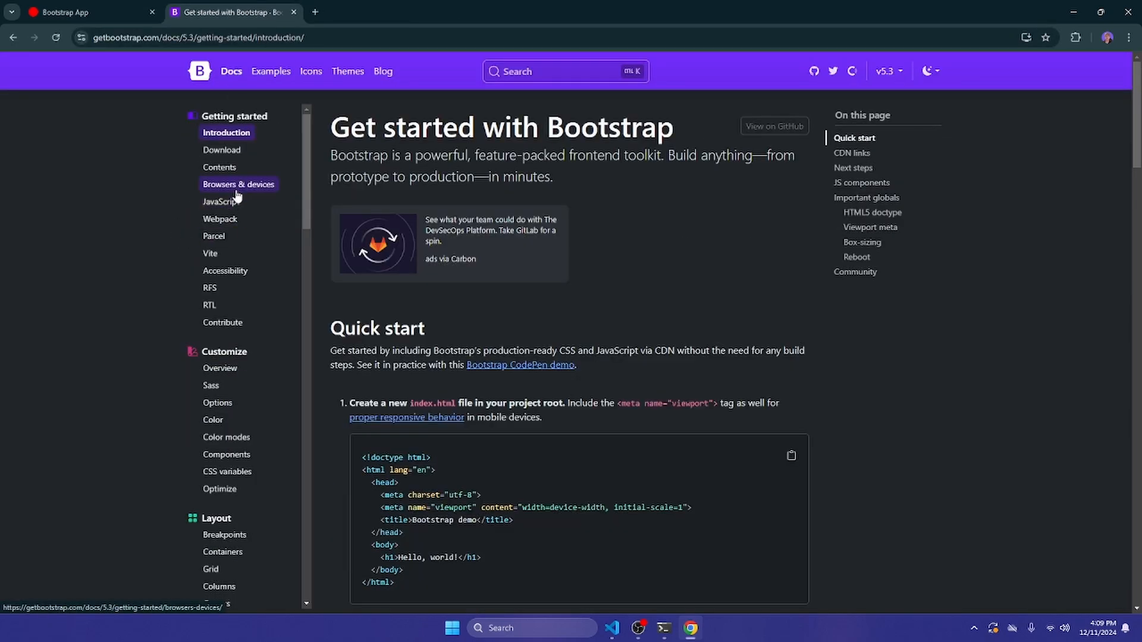
pyautogui.moveTo(226, 132)
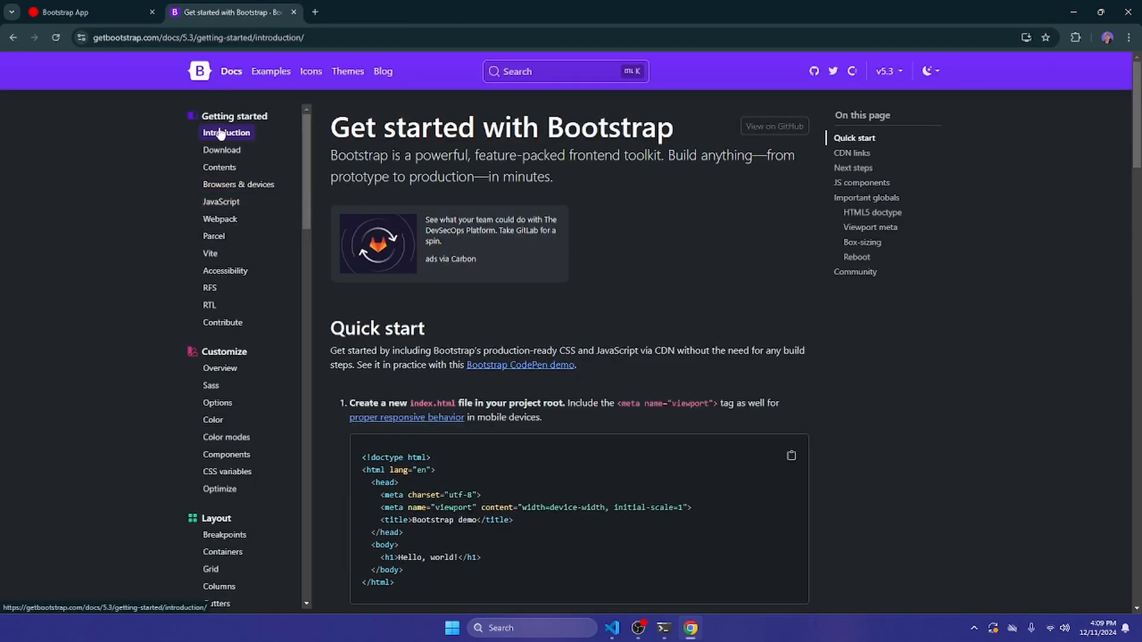
pyautogui.scroll(-3)
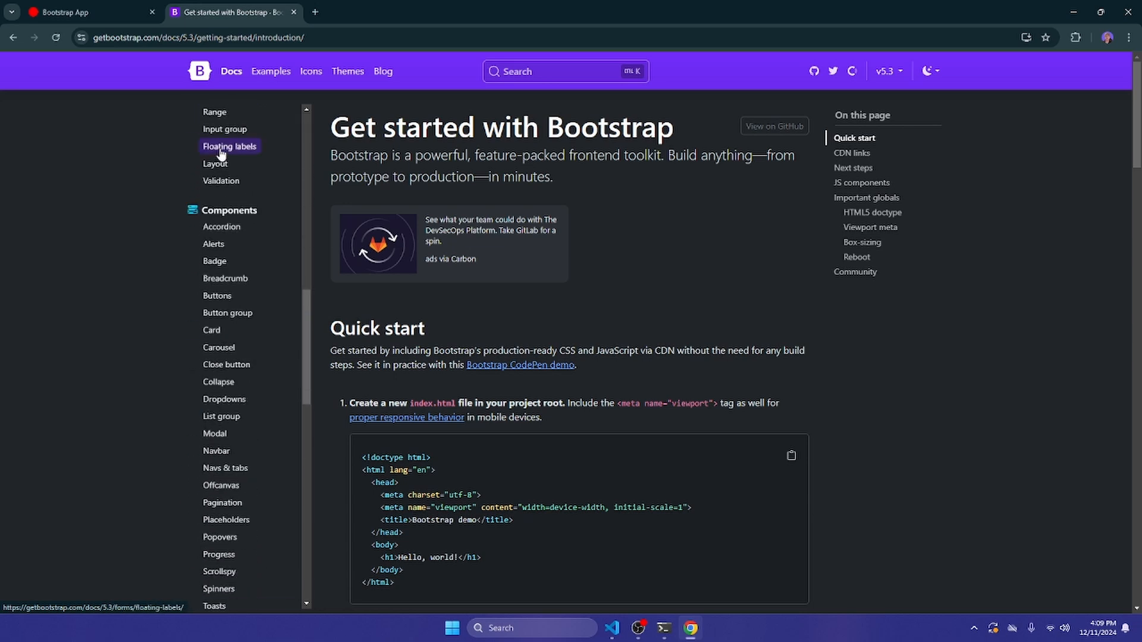
pyautogui.moveTo(269, 104)
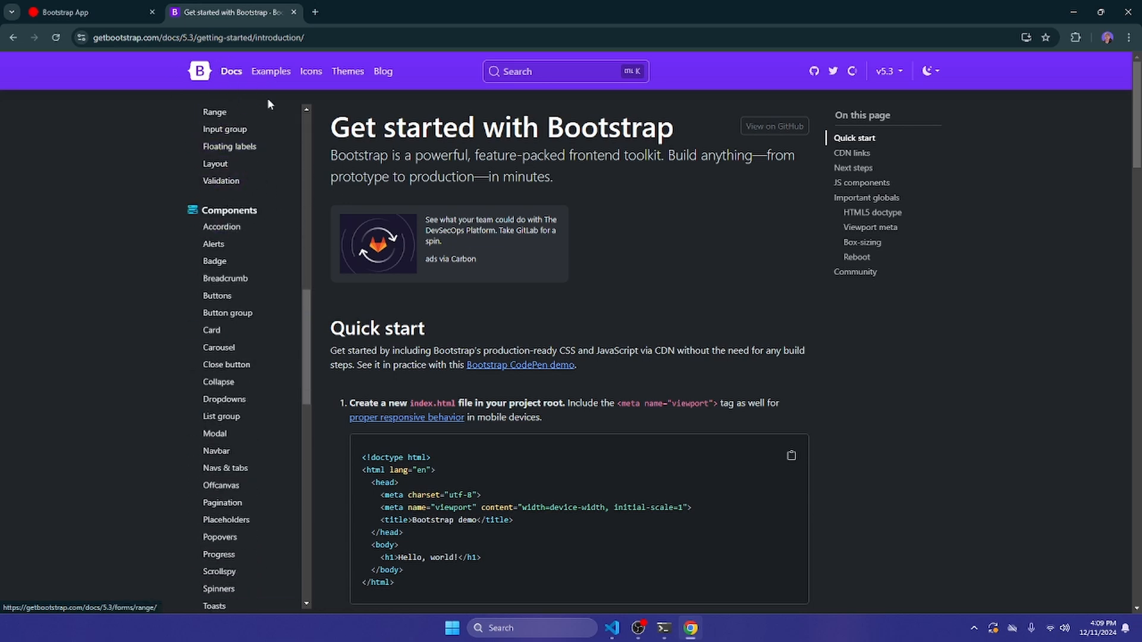
pyautogui.moveTo(210, 211)
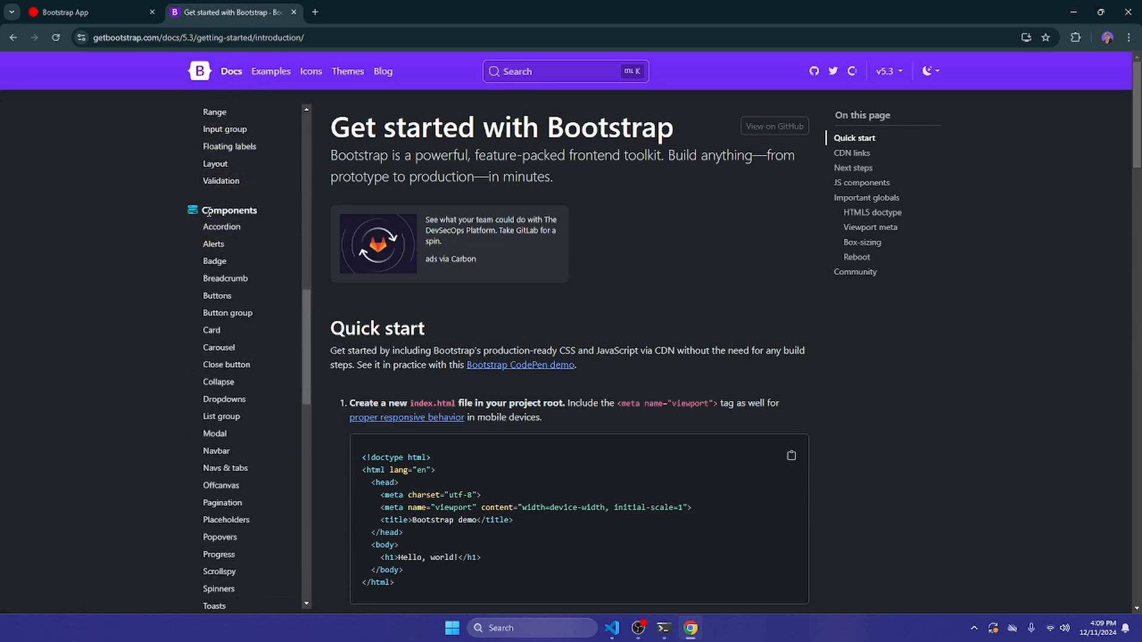
pyautogui.scroll(-3)
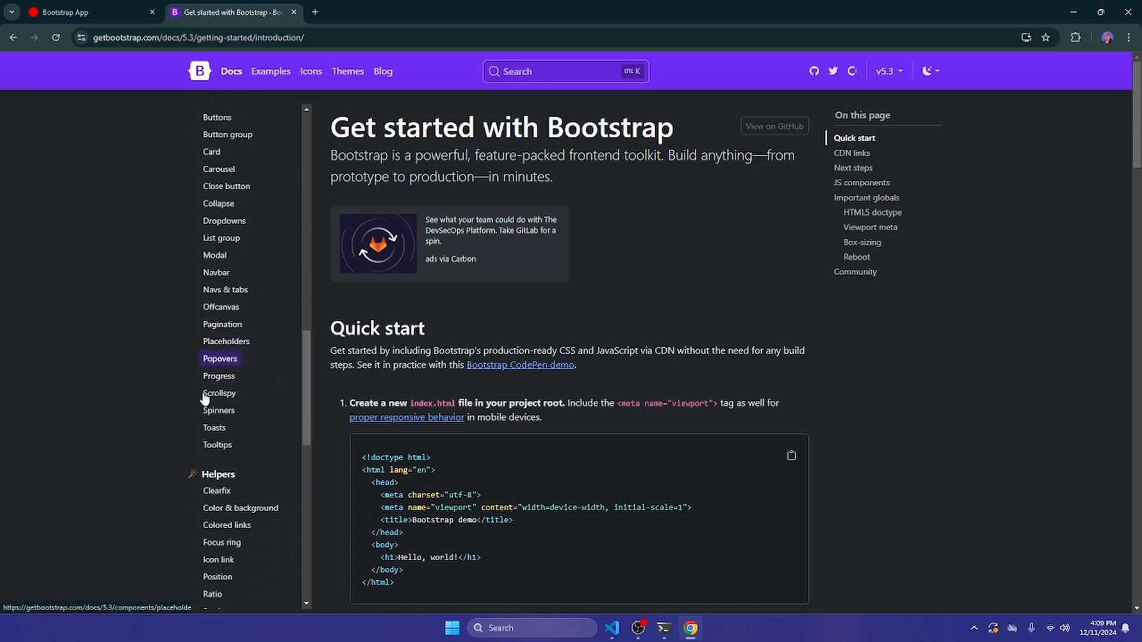
pyautogui.scroll(3)
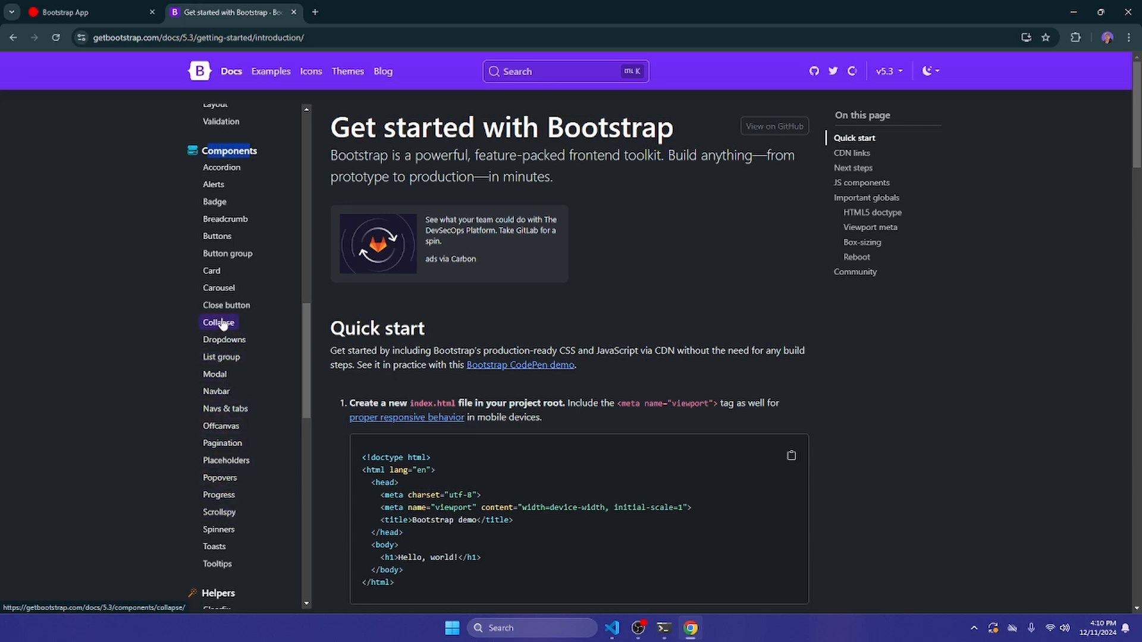
pyautogui.moveTo(272, 71)
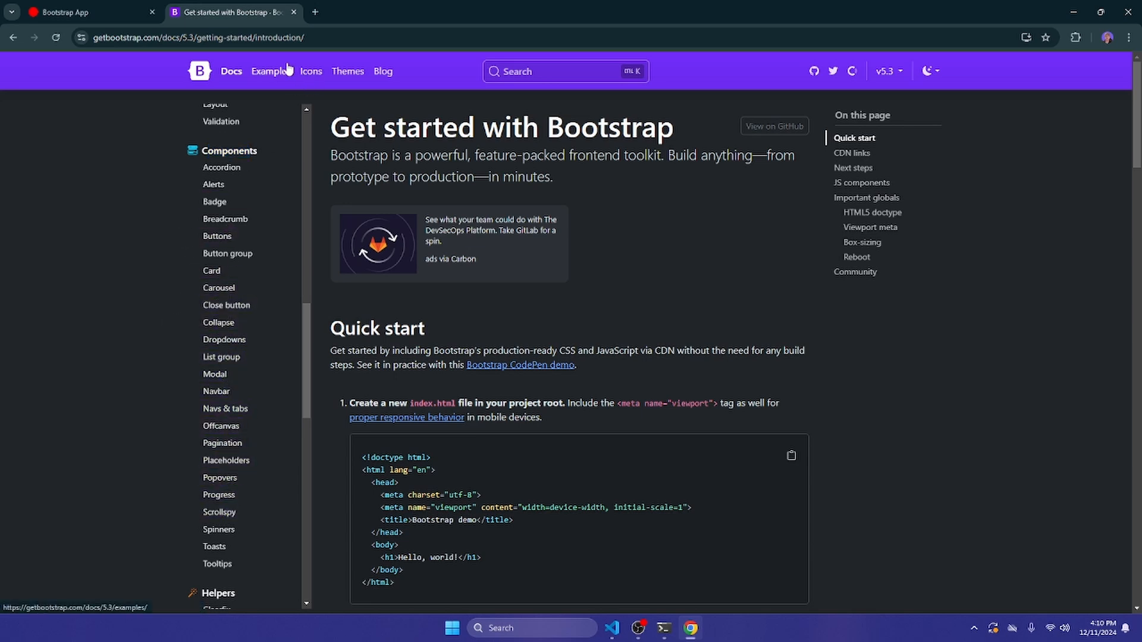
pyautogui.moveTo(266, 153)
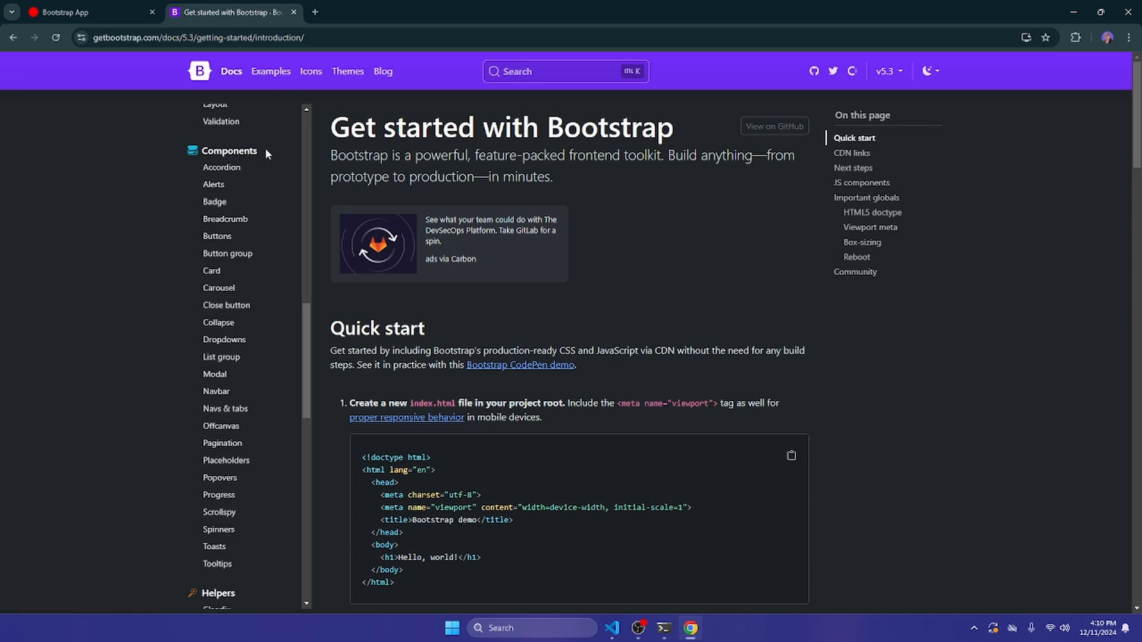
pyautogui.moveTo(220, 425)
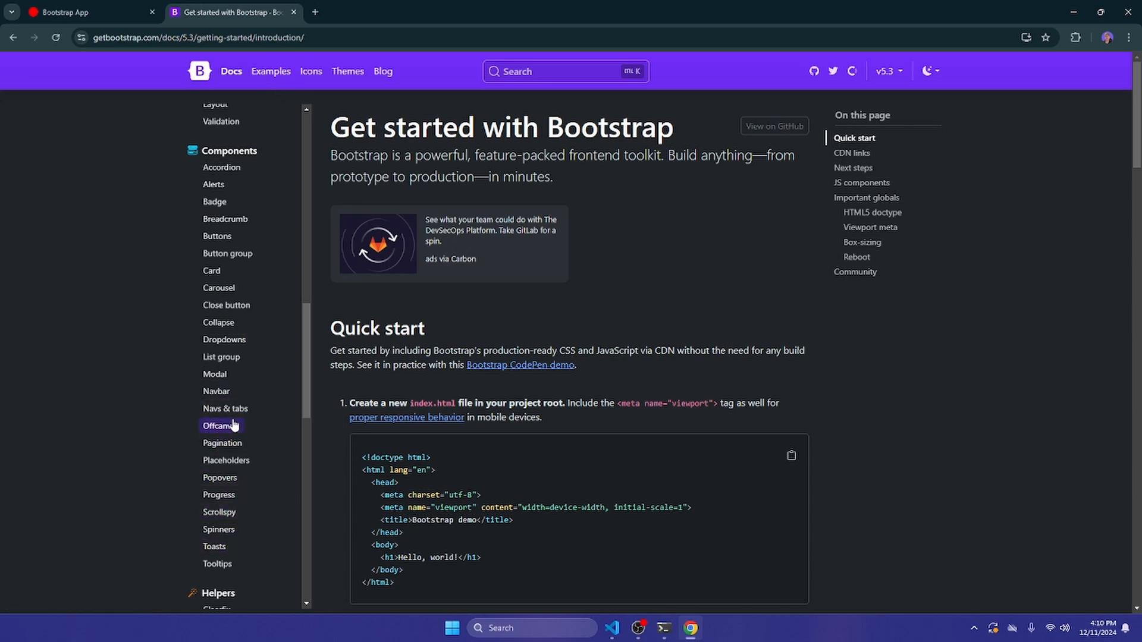
pyautogui.moveTo(218, 288)
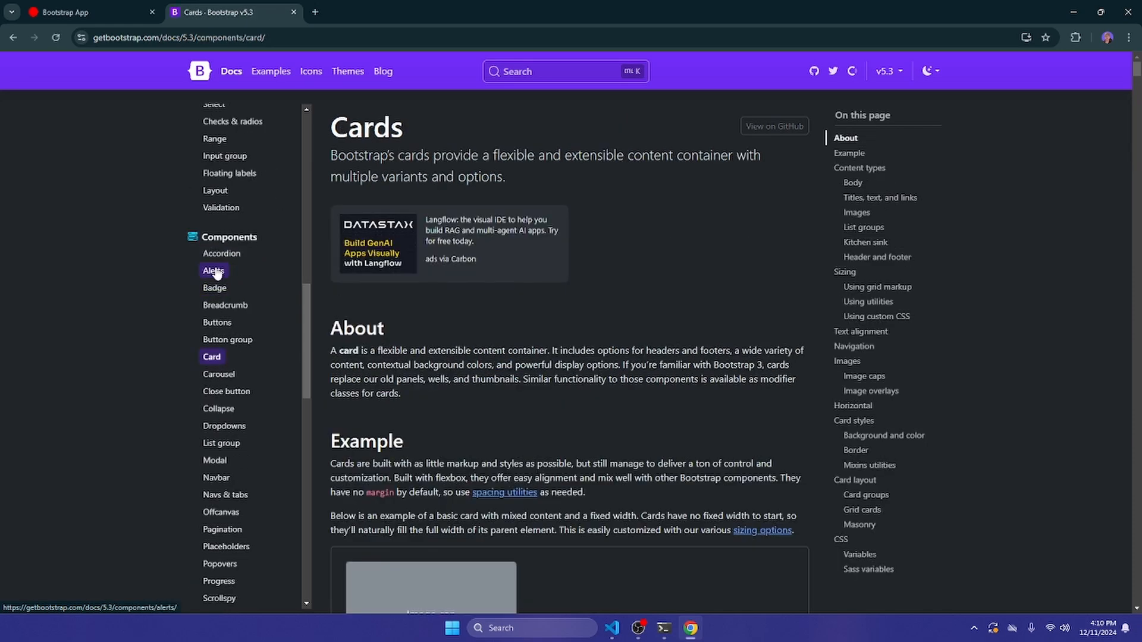
# Scroll the Cards page to review the basic card example and its markup.
pyautogui.scroll(-3)
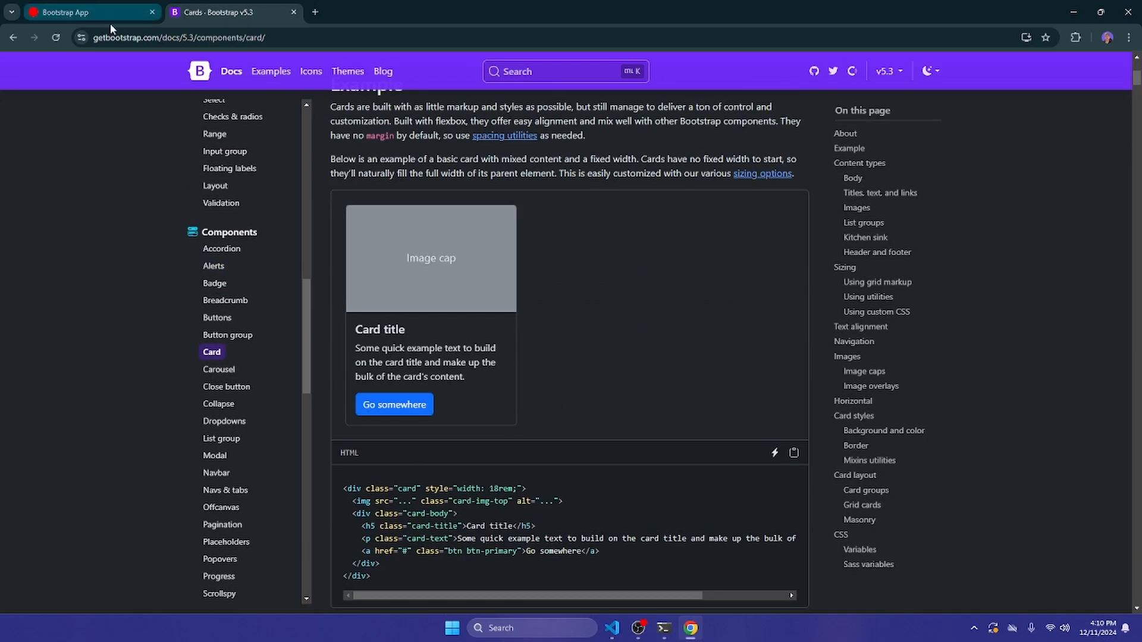
pyautogui.scroll(-3)
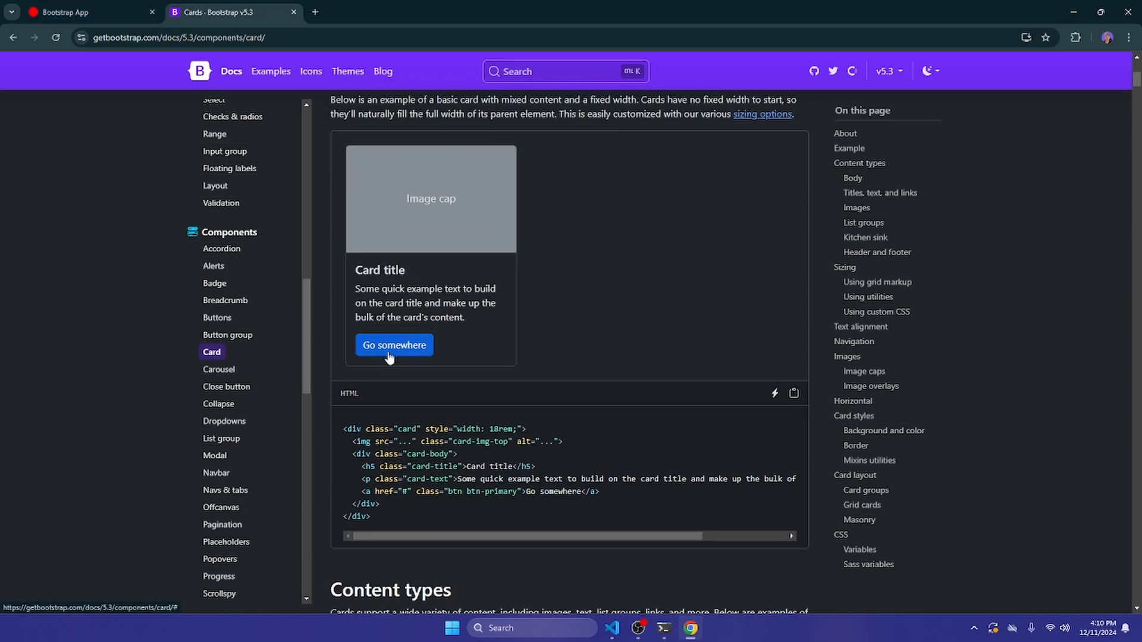
pyautogui.scroll(-3)
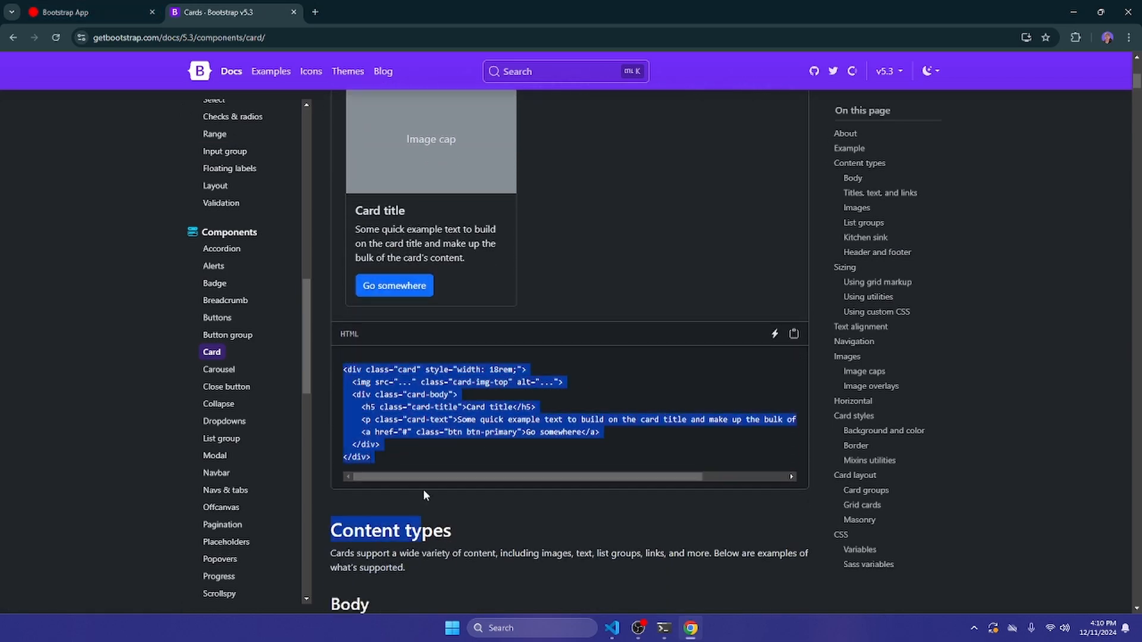
pyautogui.scroll(-3)
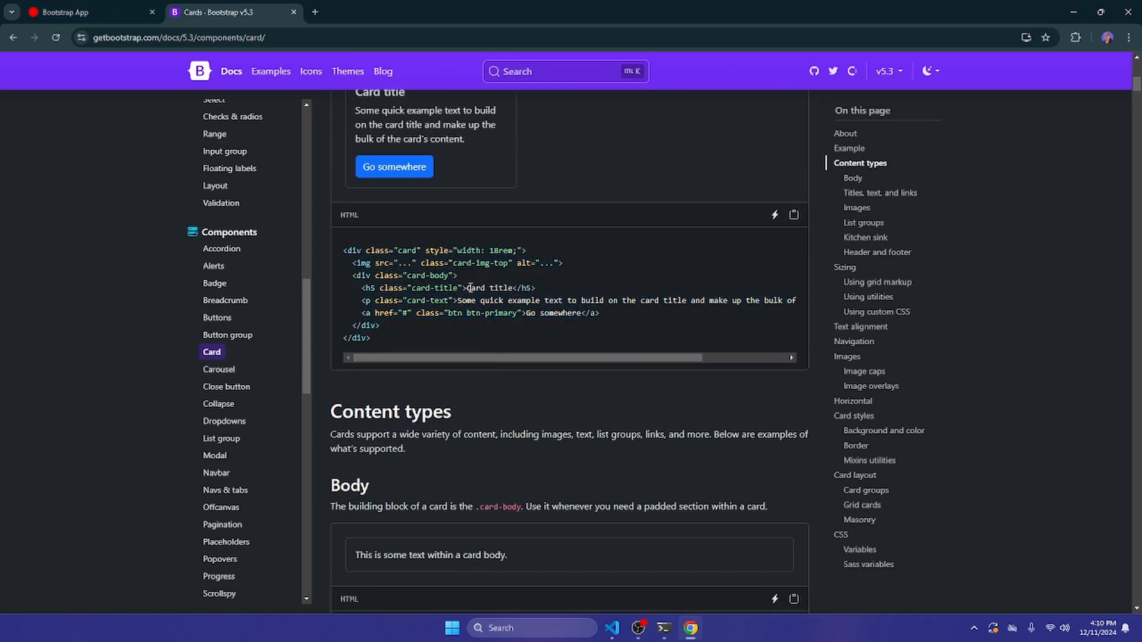
pyautogui.scroll(3)
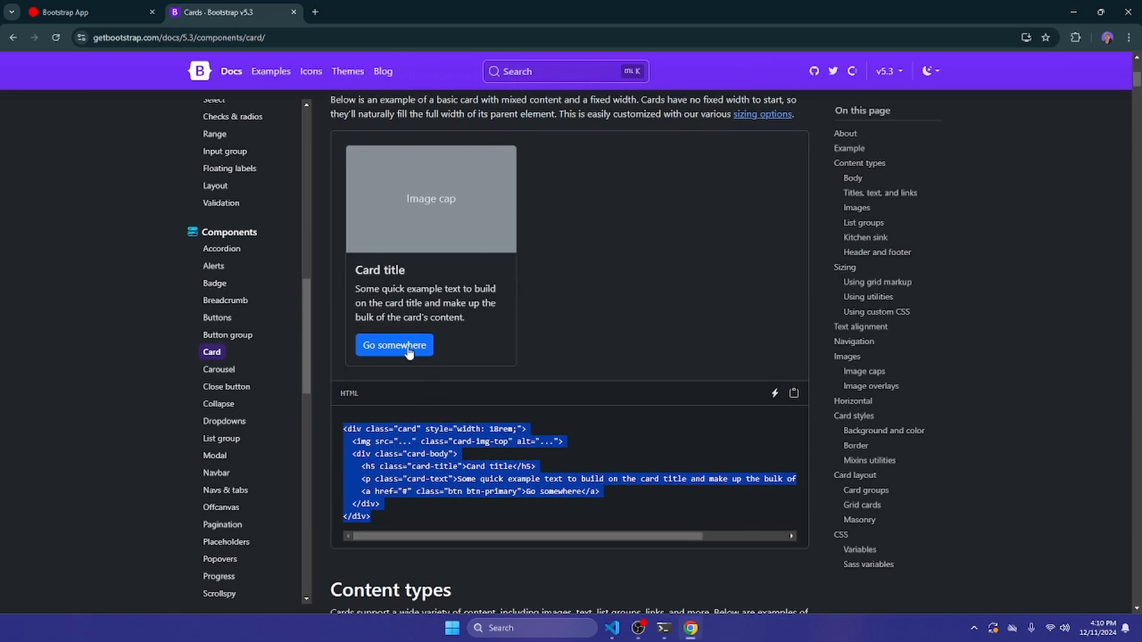
pyautogui.scroll(-3)
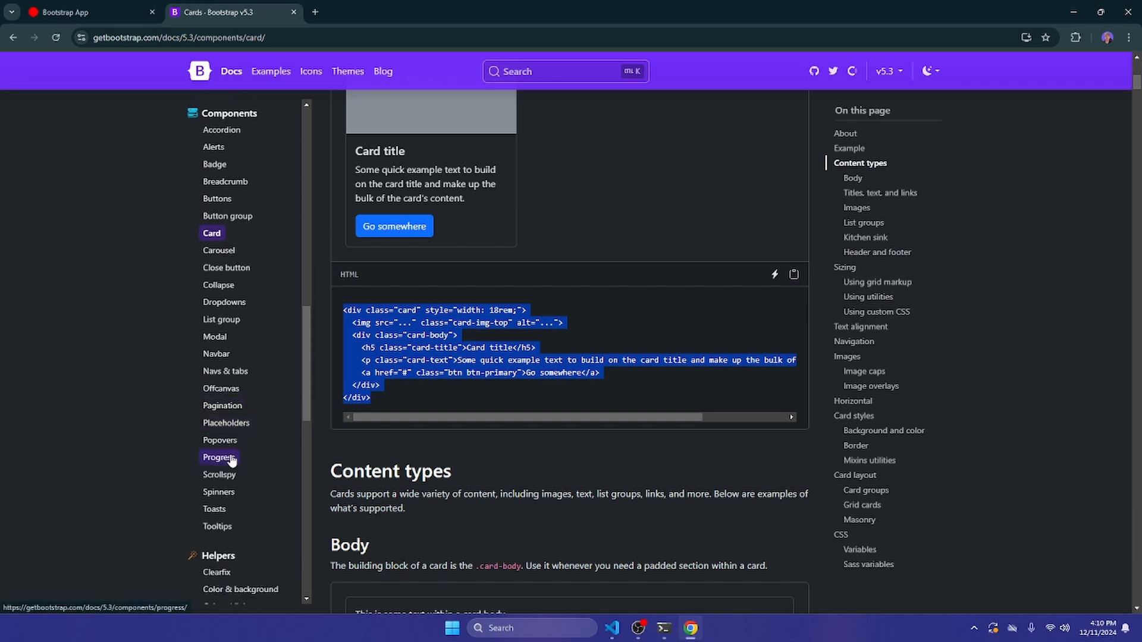
pyautogui.scroll(-3)
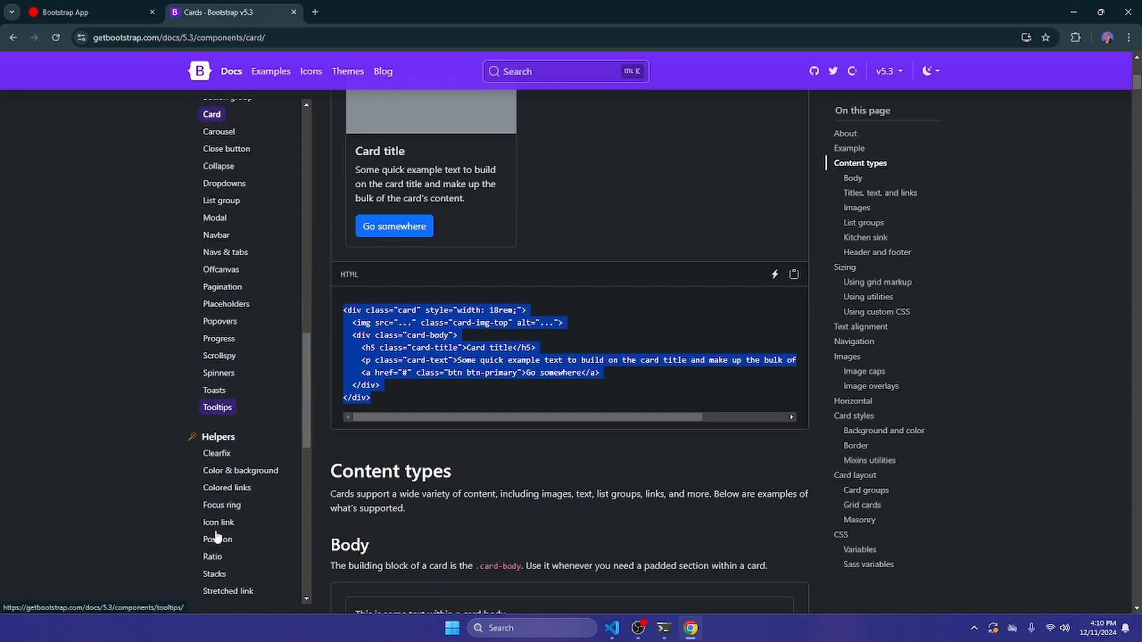
pyautogui.scroll(3)
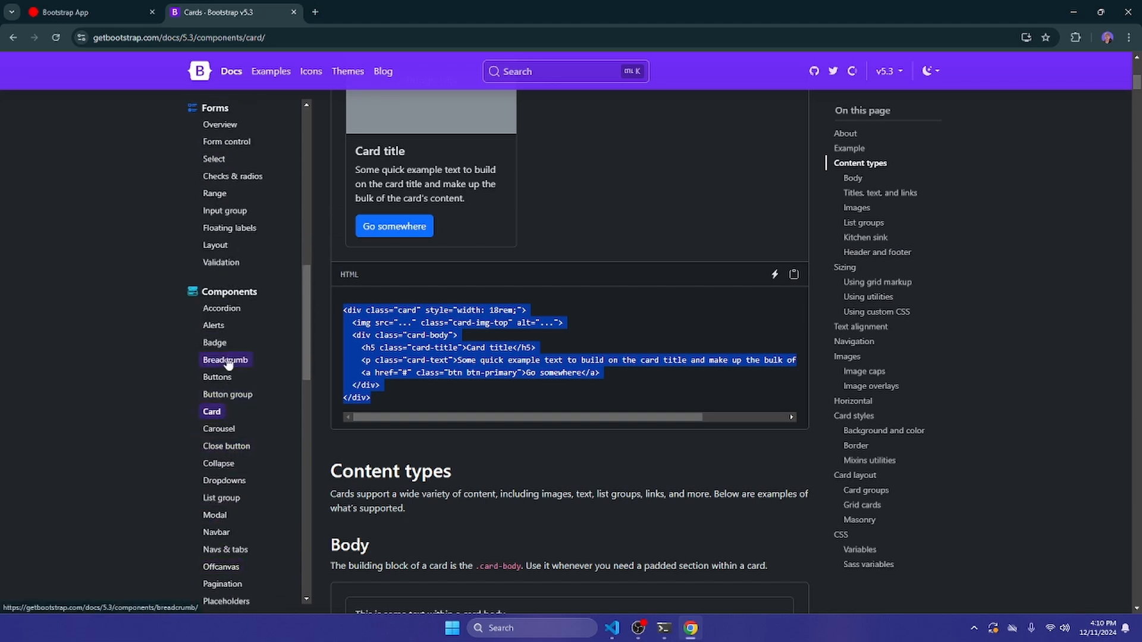
# Open the Button group docs and scroll through the basic, mixed and outlined examples.
pyautogui.click(227, 377)
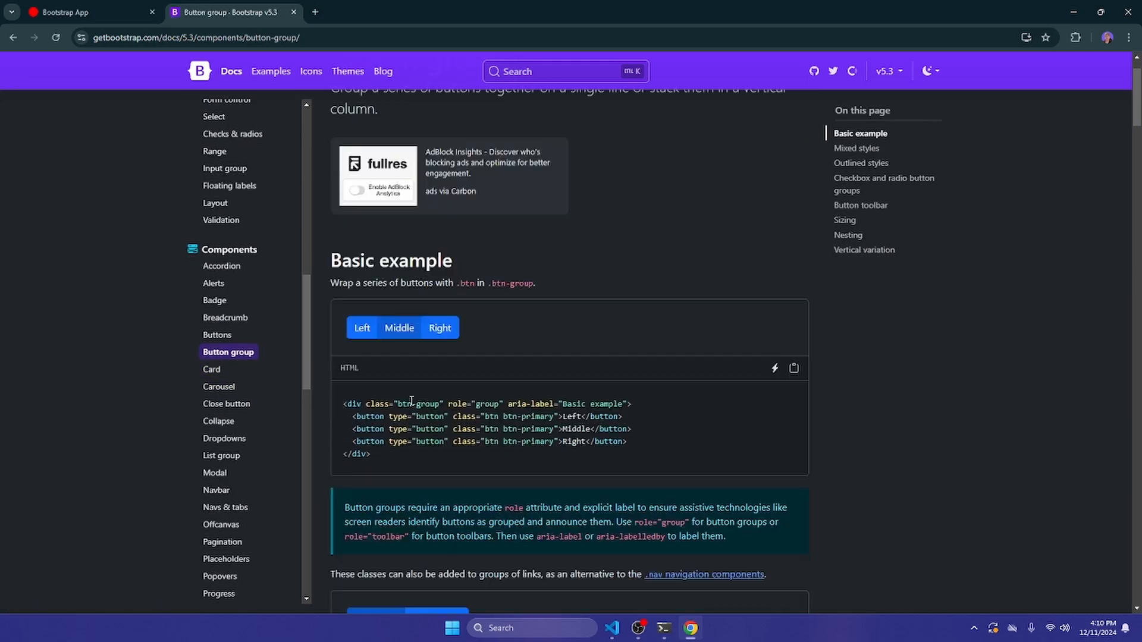
pyautogui.scroll(-3)
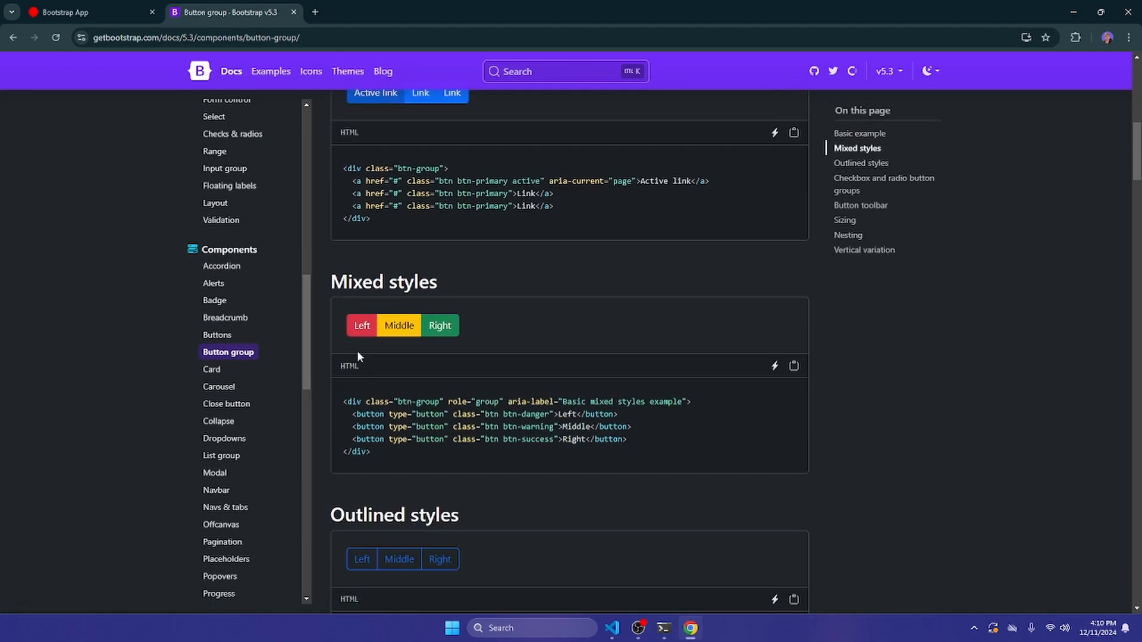
pyautogui.scroll(-3)
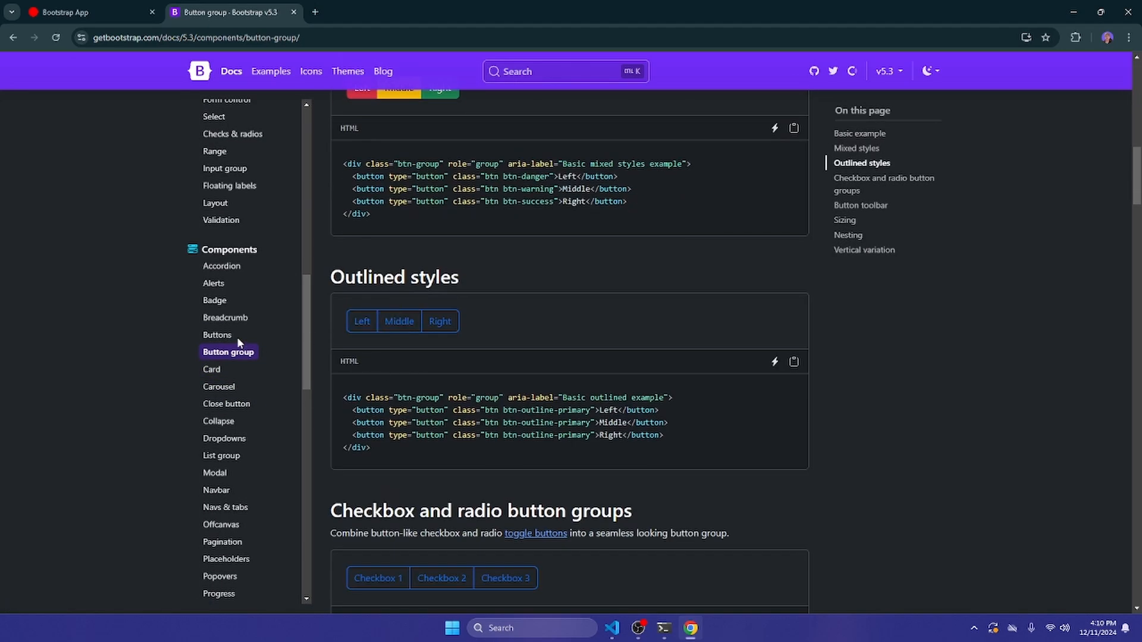
# Open the Buttons docs and copy the btn-primary line from the Variants snippet.
pyautogui.click(217, 335)
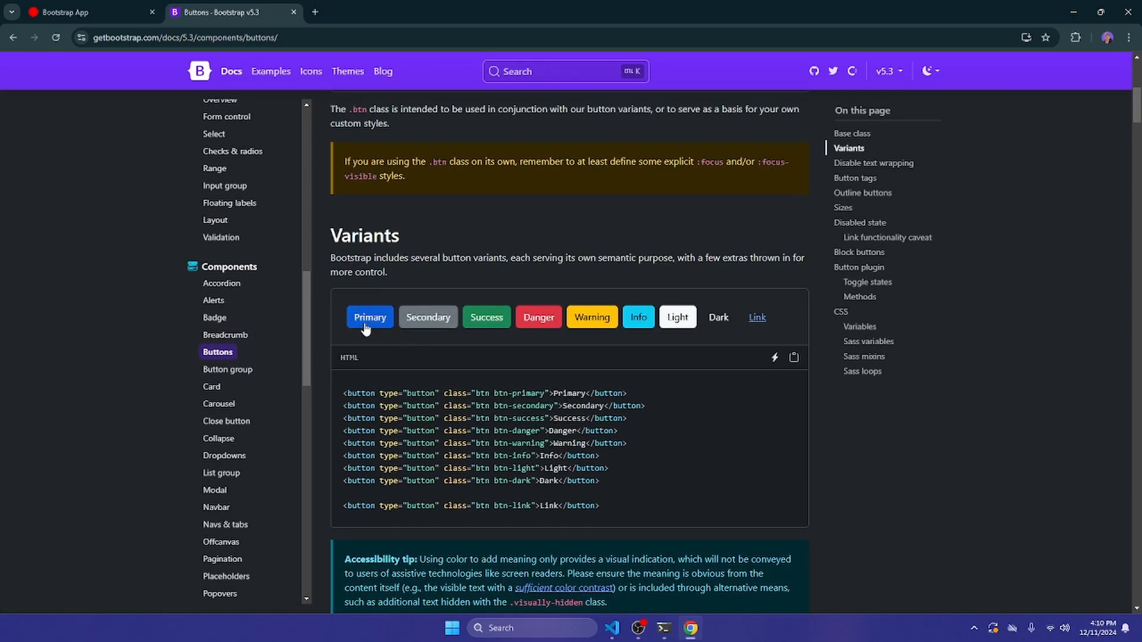
pyautogui.moveTo(373, 315)
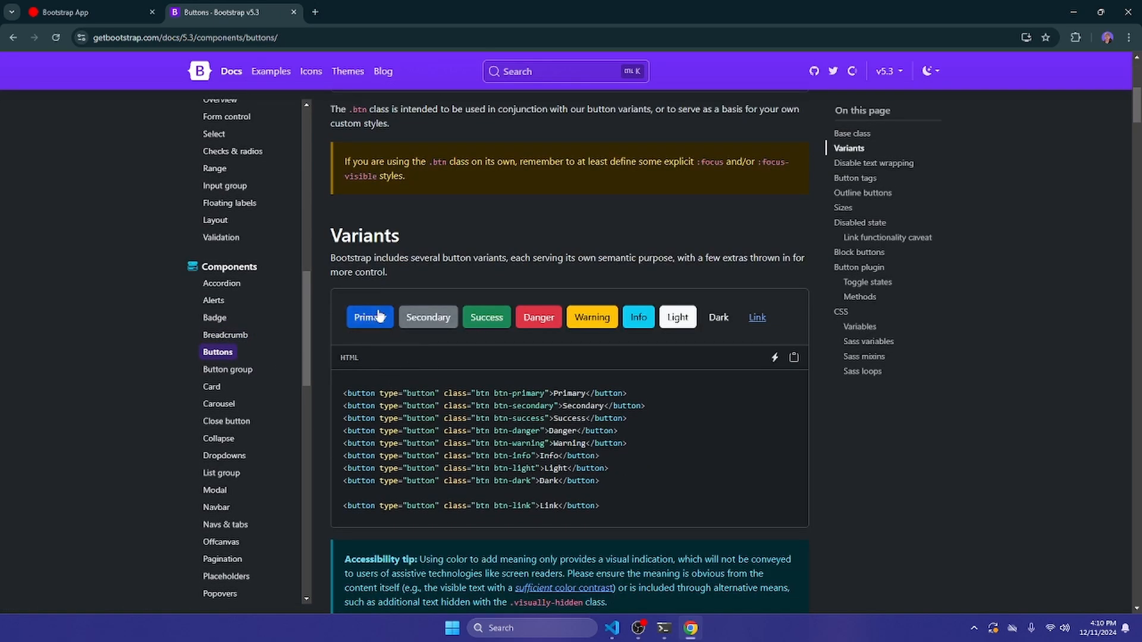
pyautogui.moveTo(366, 299)
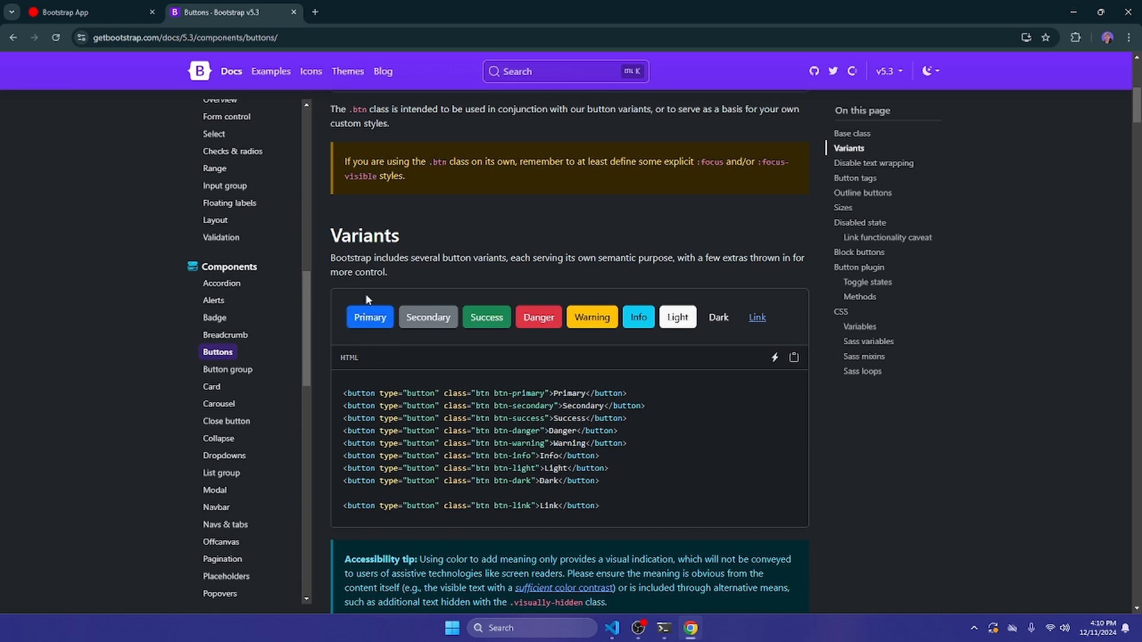
pyautogui.moveTo(363, 337)
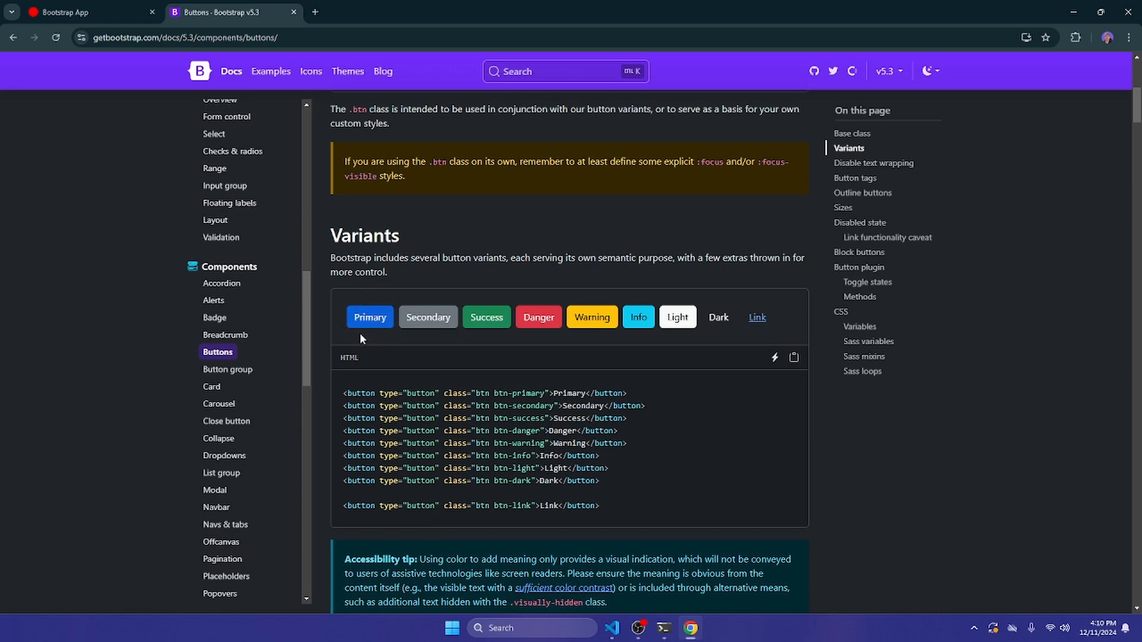
pyautogui.moveTo(539, 320)
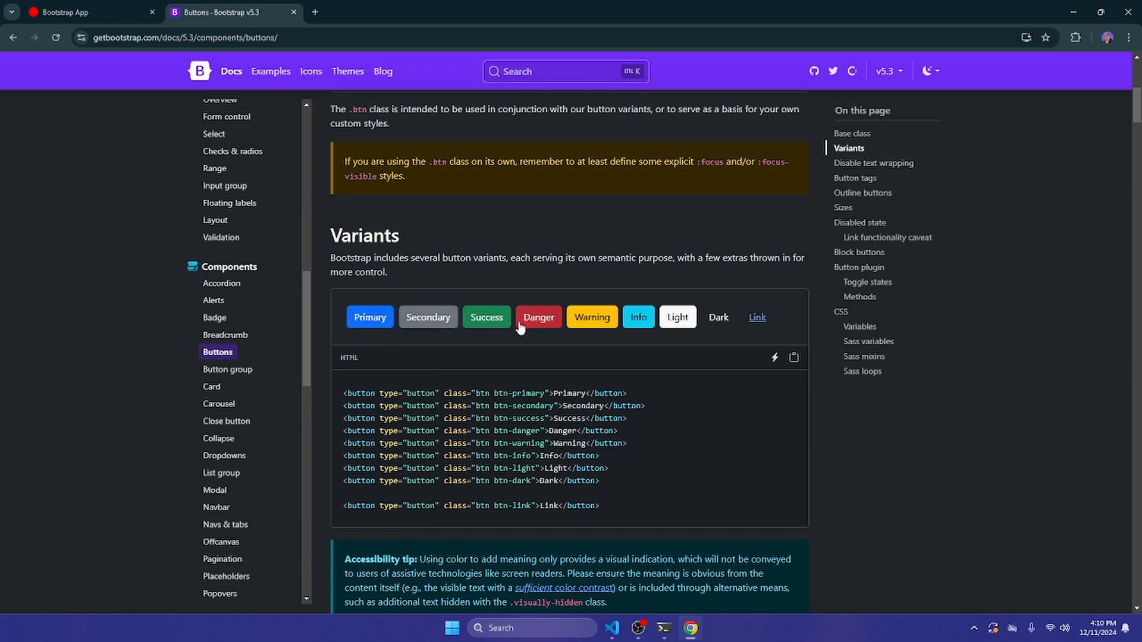
pyautogui.moveTo(336, 396)
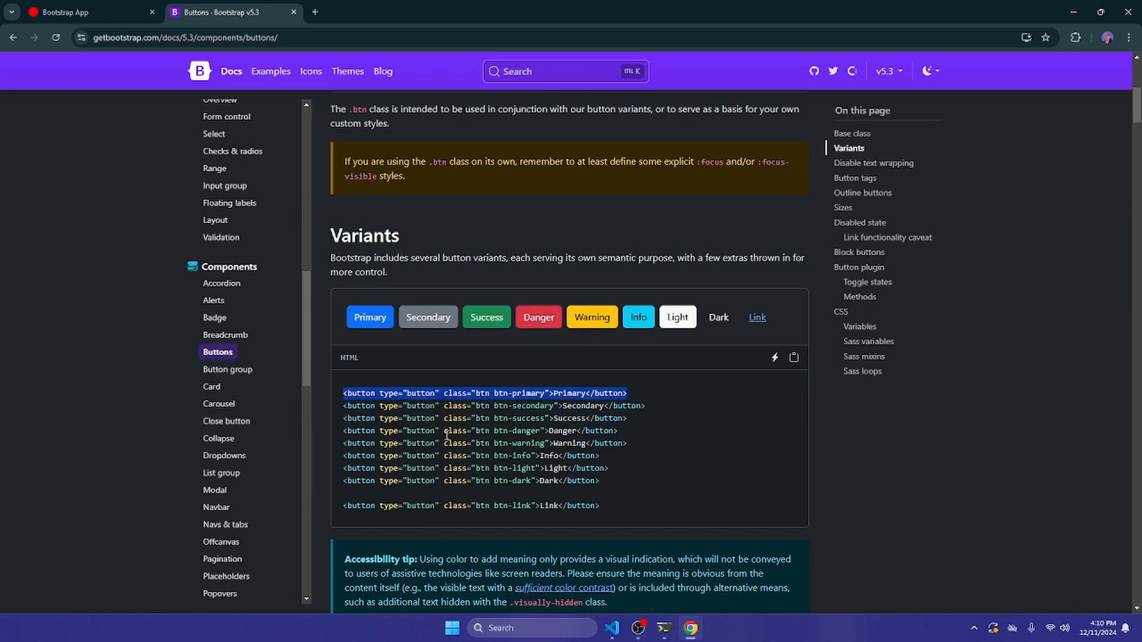
pyautogui.click(611, 628)
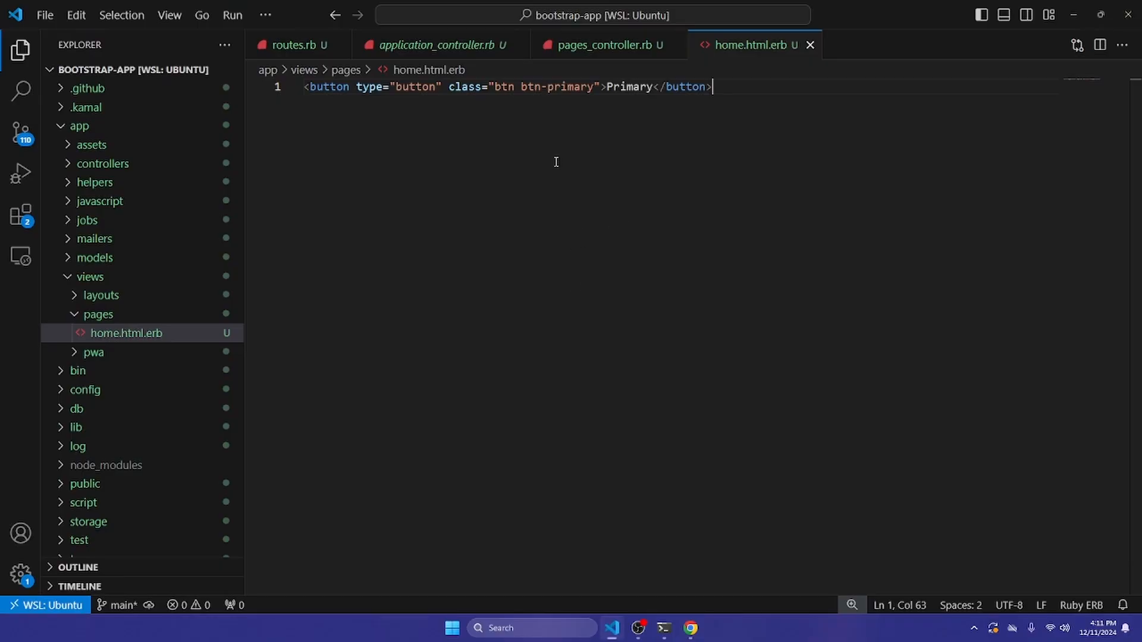
# Save home.html.erb with the pasted Primary button markup.
pyautogui.press('ctrl+a')
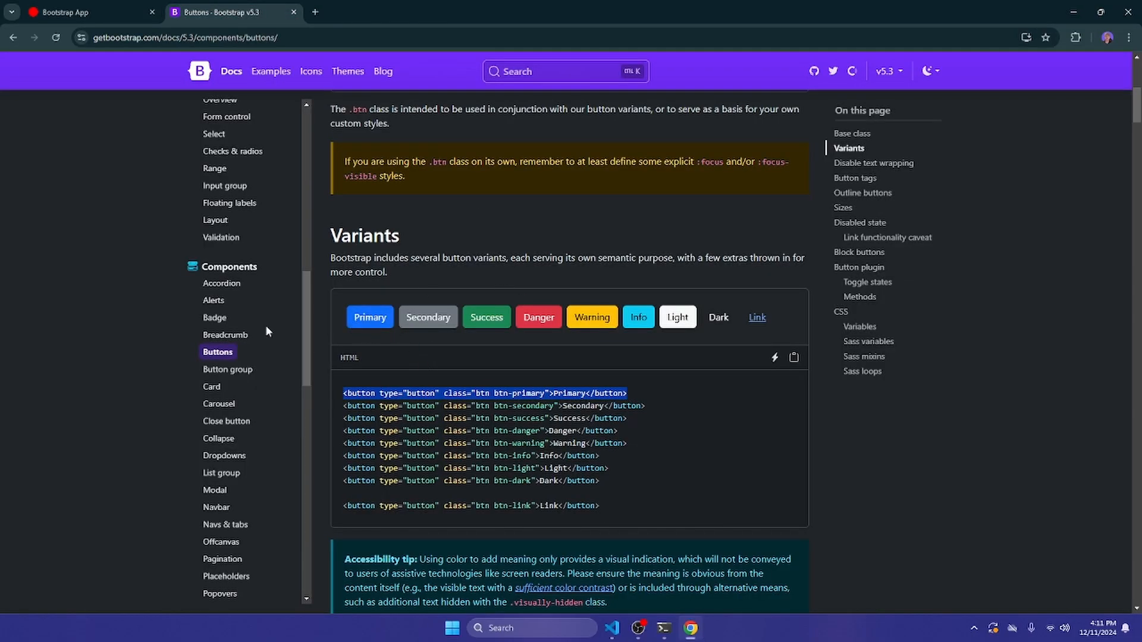
# Browse the Navs & tabs alignment and vertical examples, then open the Offcanvas docs.
pyautogui.scroll(-3)
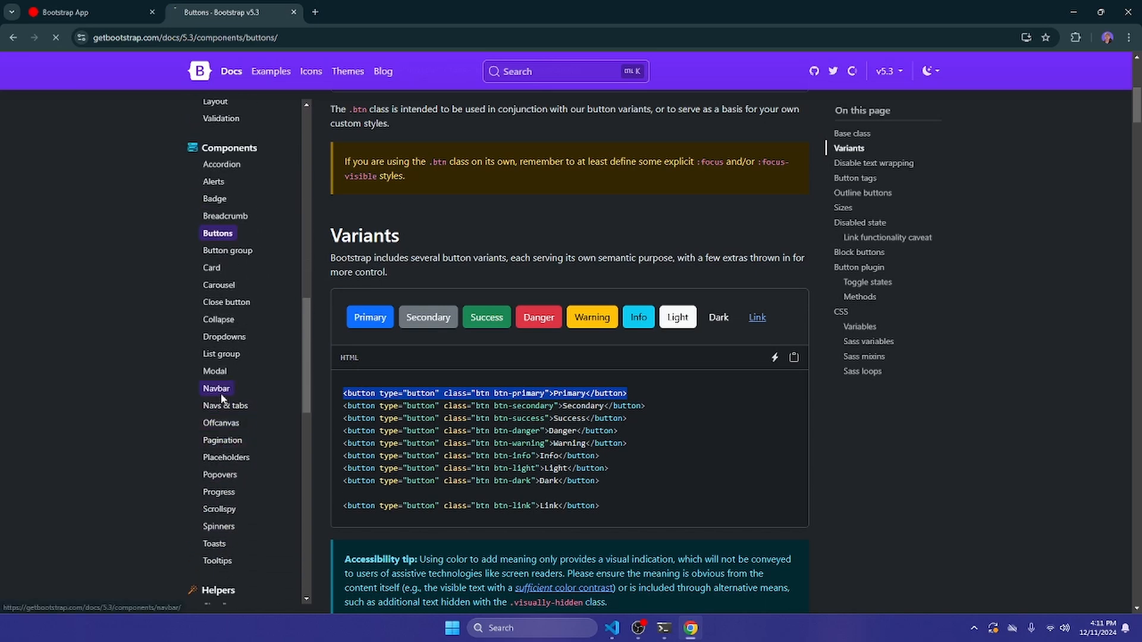
pyautogui.click(217, 388)
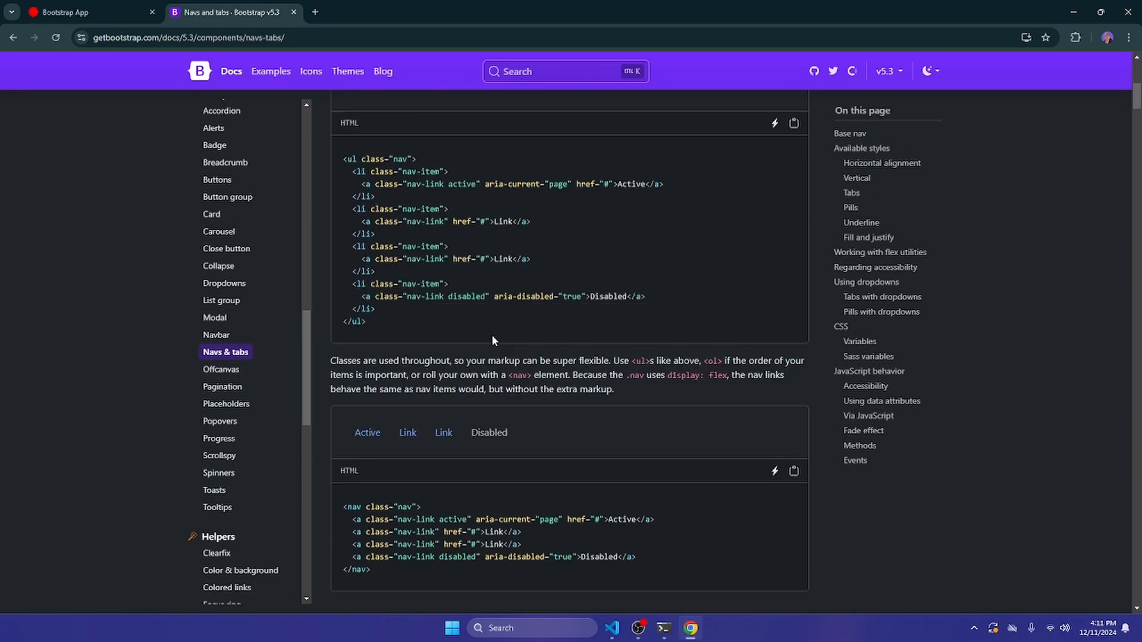
pyautogui.scroll(3)
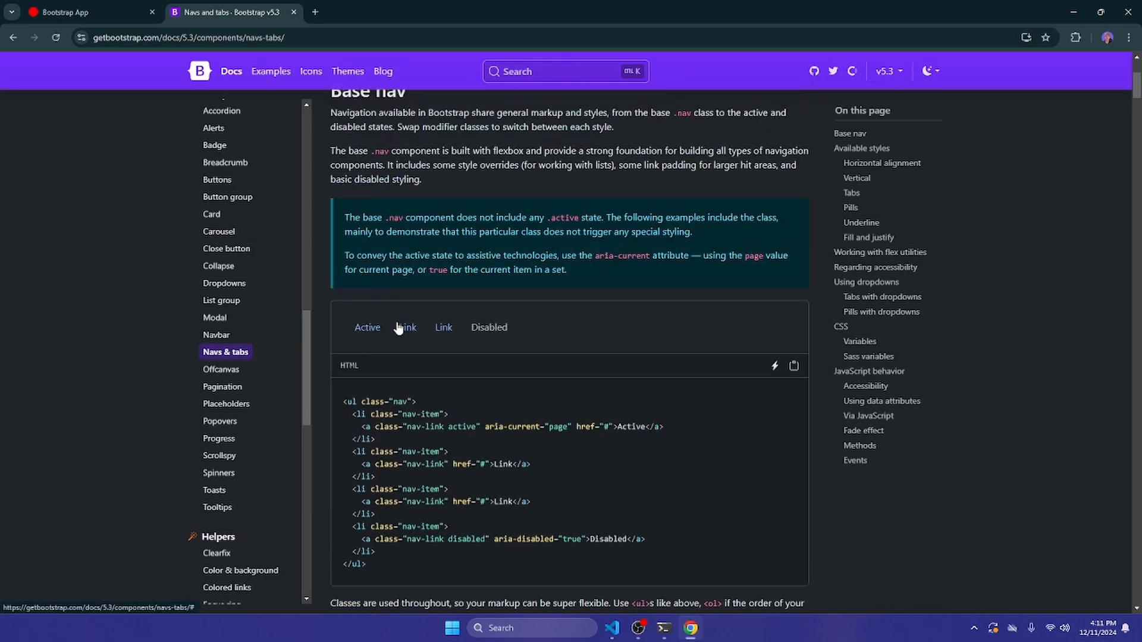
pyautogui.scroll(-3)
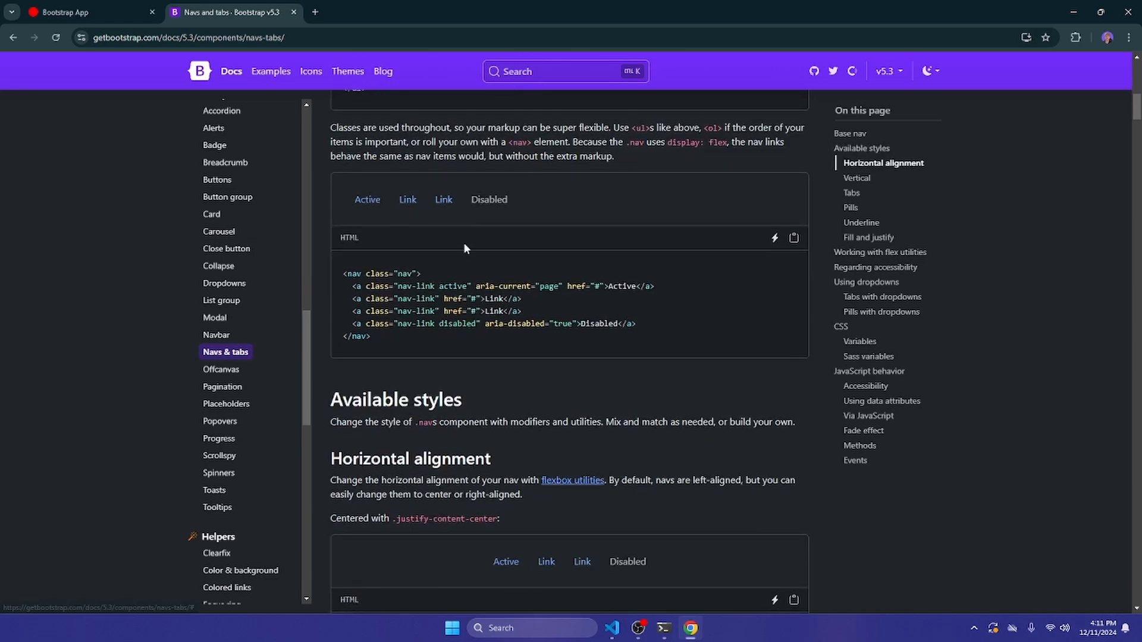
pyautogui.scroll(-3)
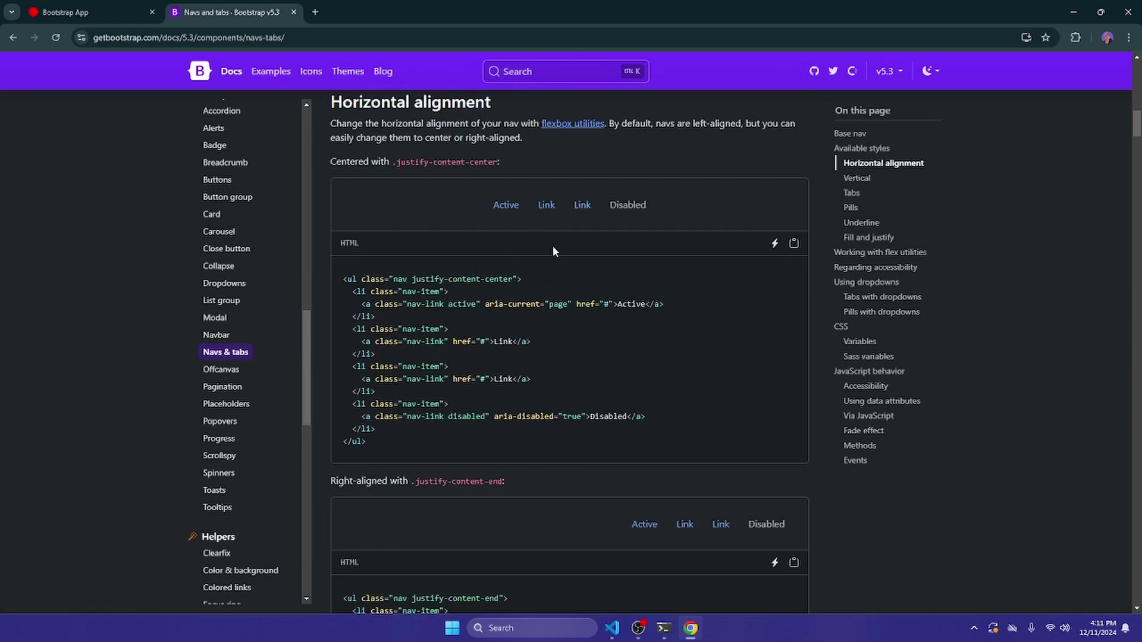
pyautogui.scroll(-3)
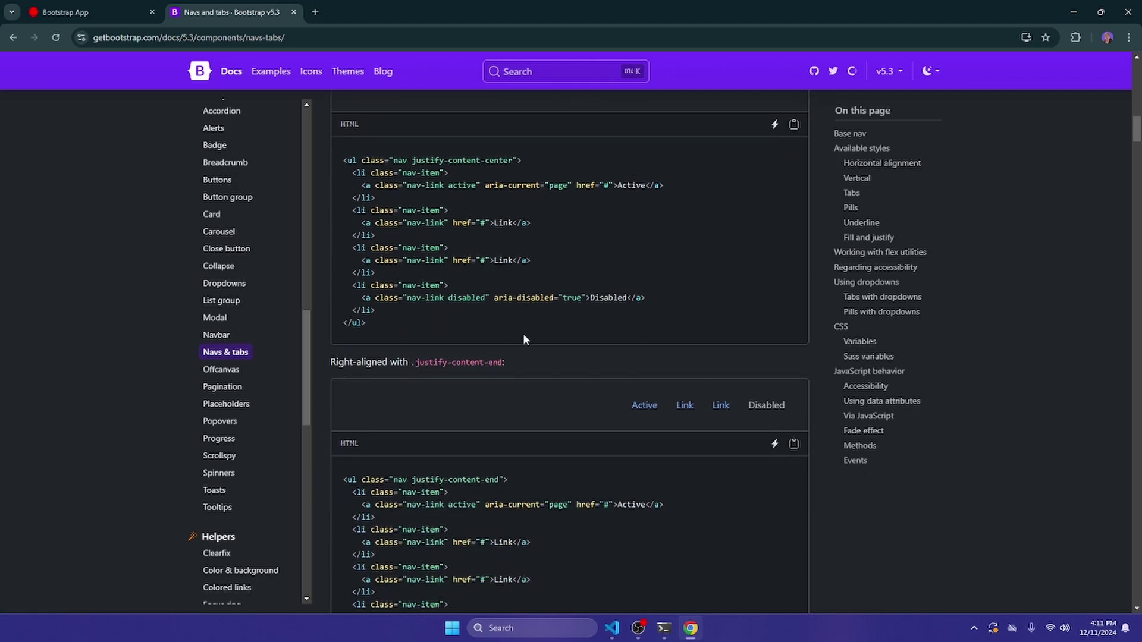
pyautogui.scroll(3)
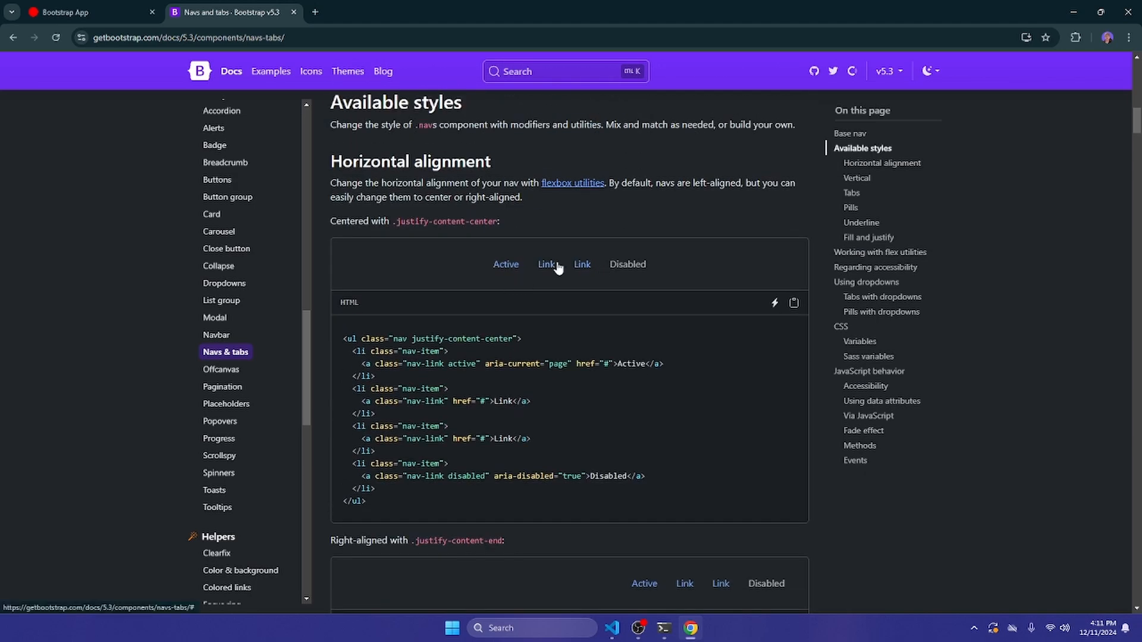
pyautogui.scroll(-3)
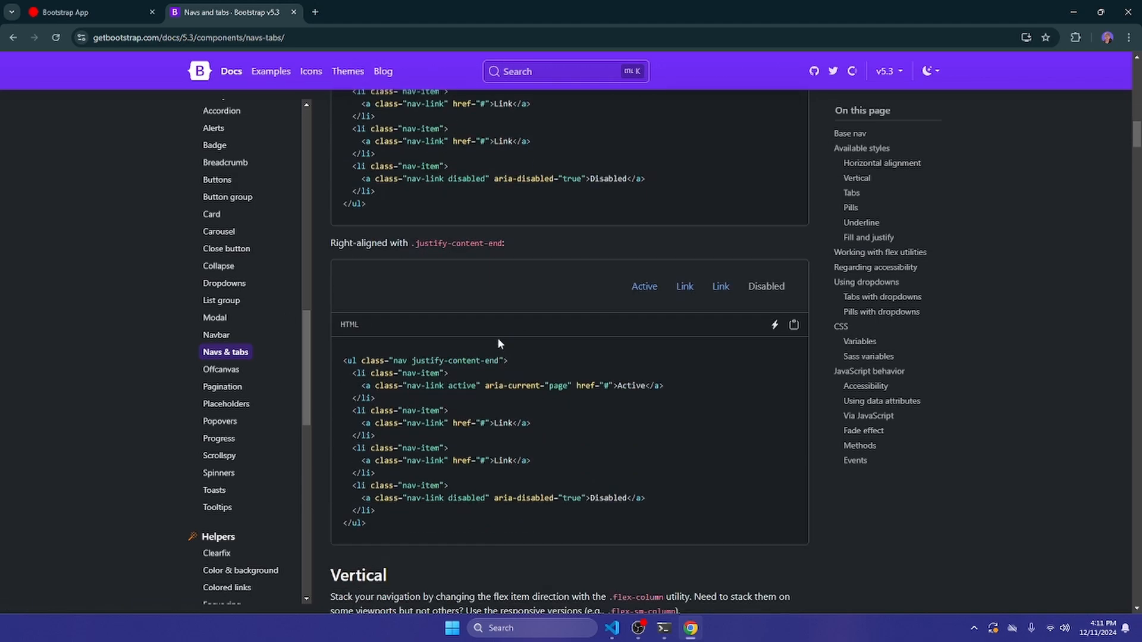
pyautogui.scroll(-3)
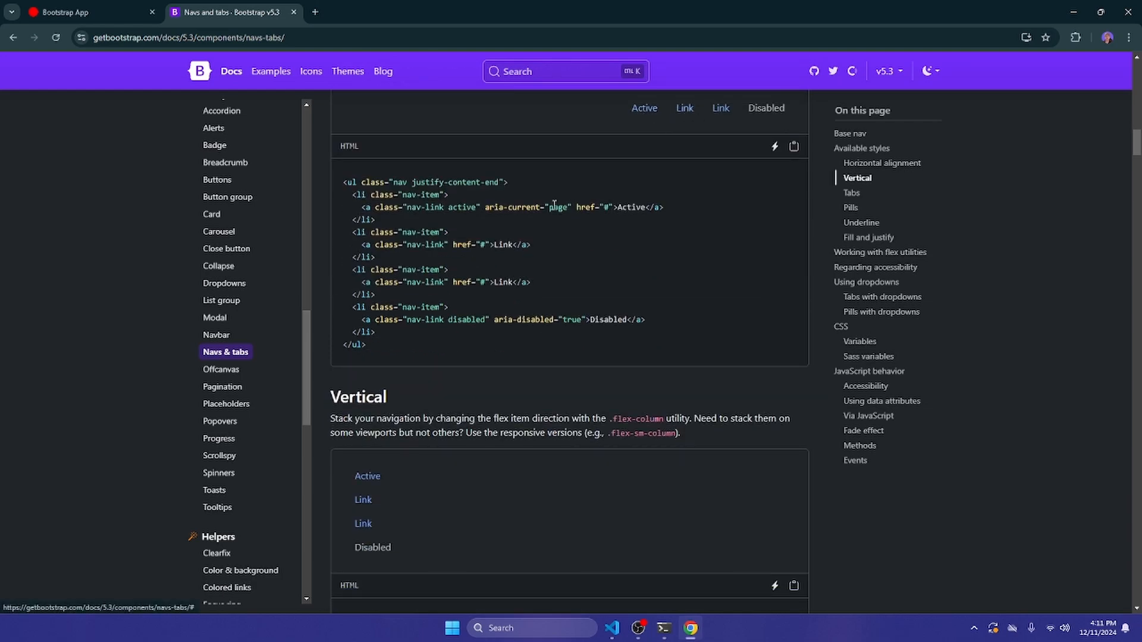
pyautogui.scroll(-3)
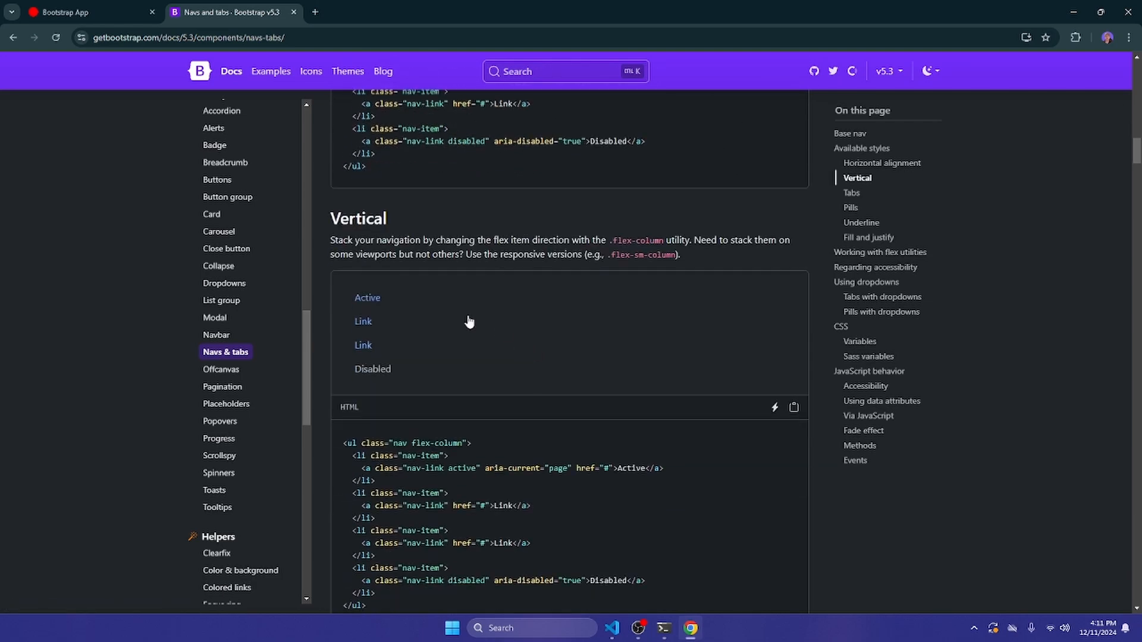
pyautogui.click(221, 351)
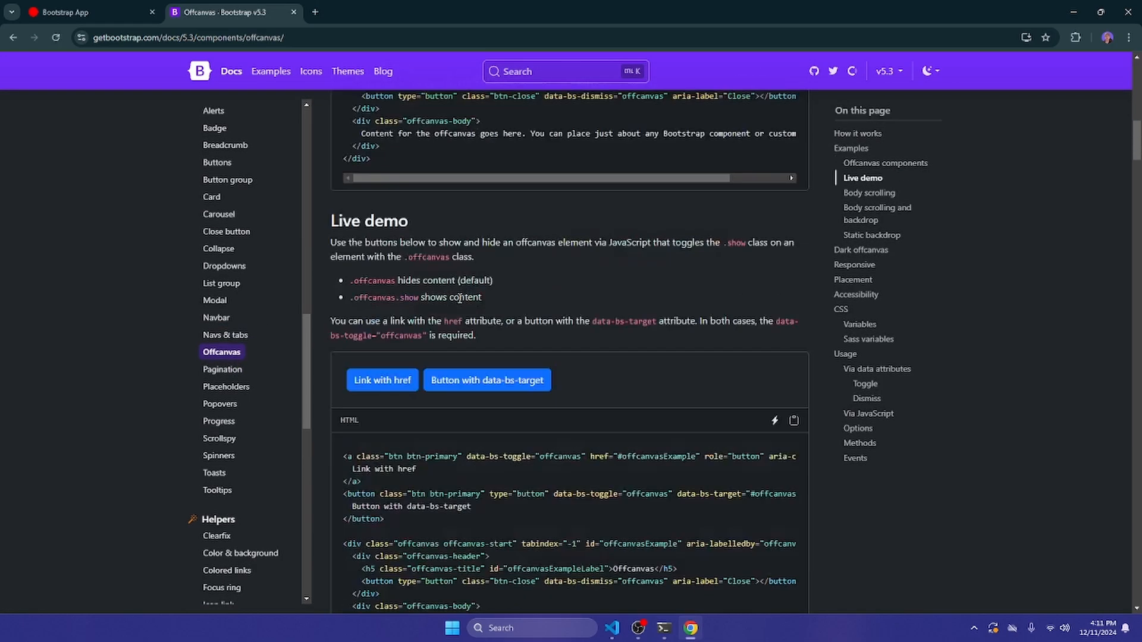
# Step through the Pagination and Tooltips pages to reach the Accordion docs.
pyautogui.scroll(-3)
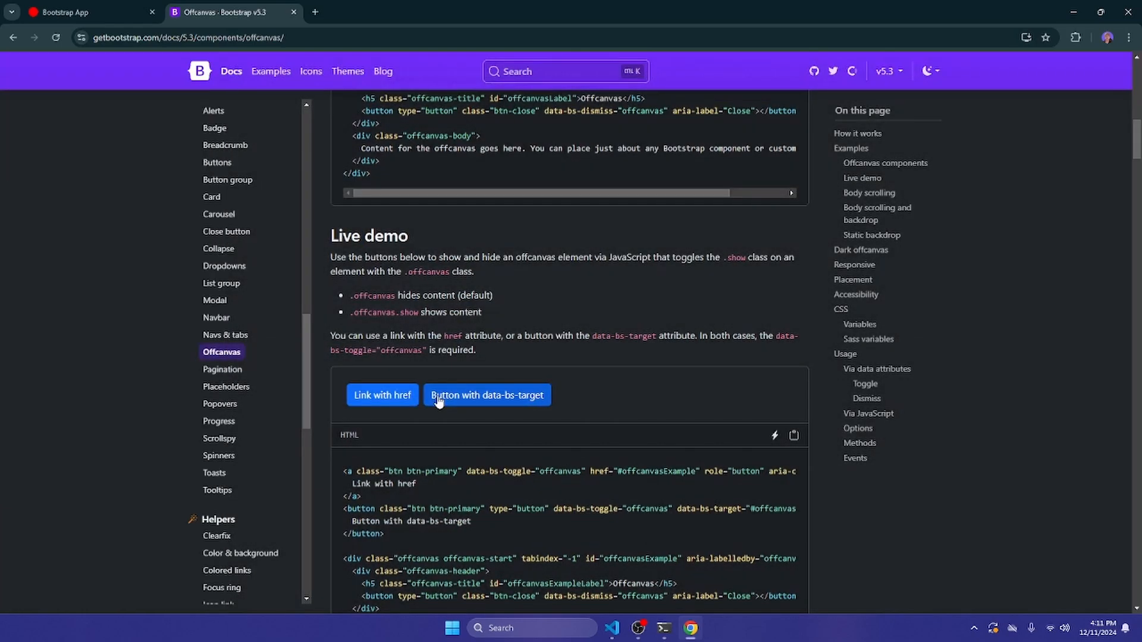
pyautogui.moveTo(382, 408)
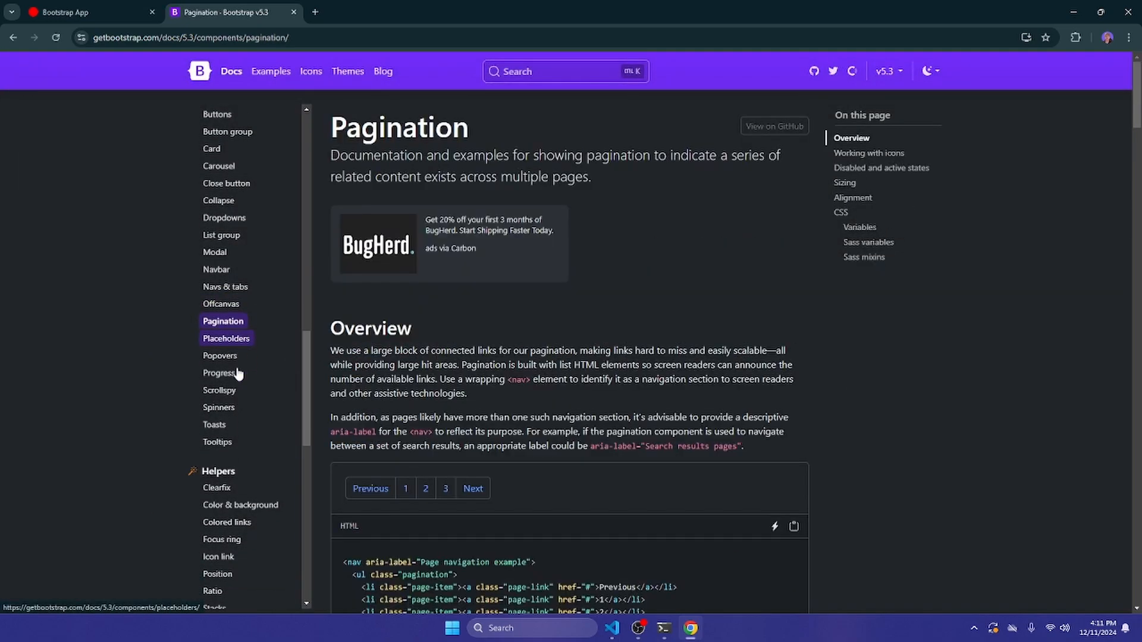
pyautogui.click(217, 443)
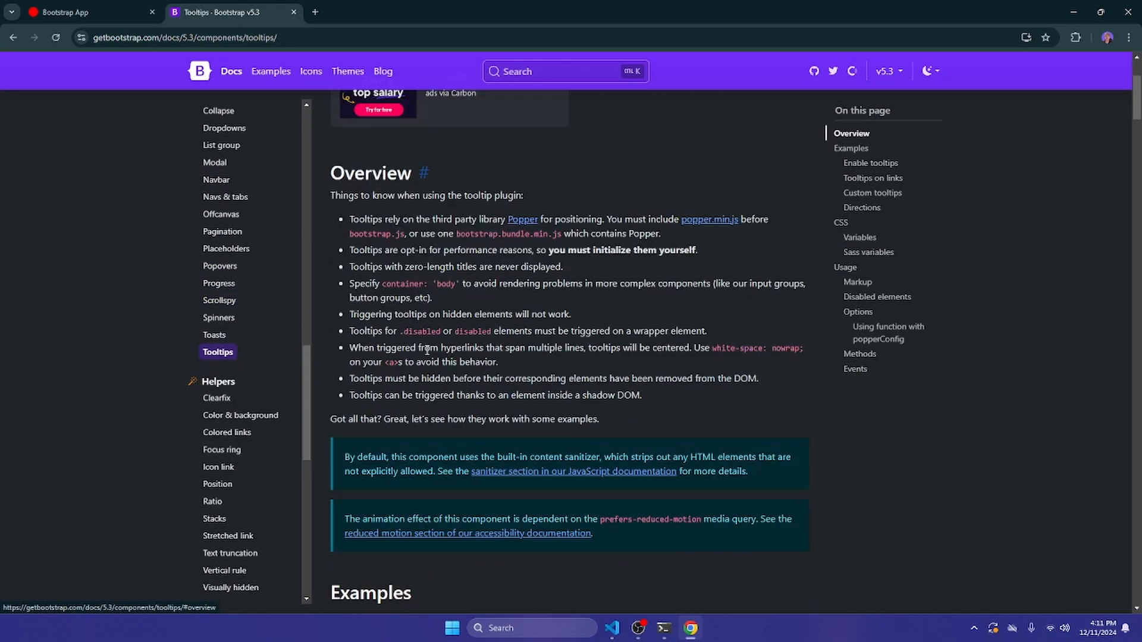
pyautogui.scroll(3)
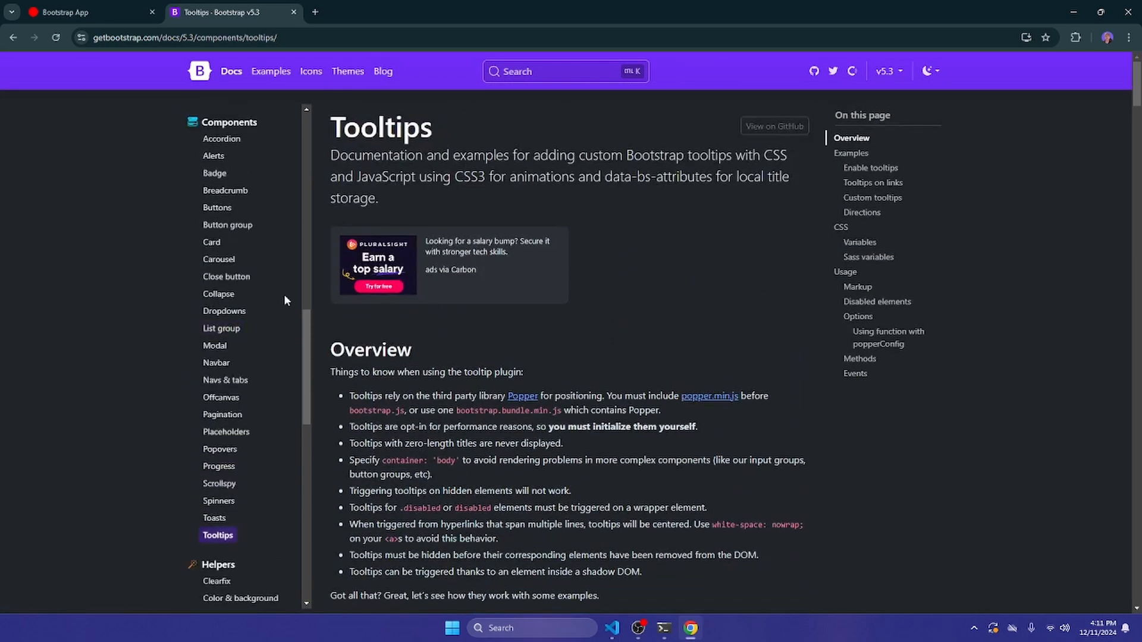
pyautogui.click(221, 138)
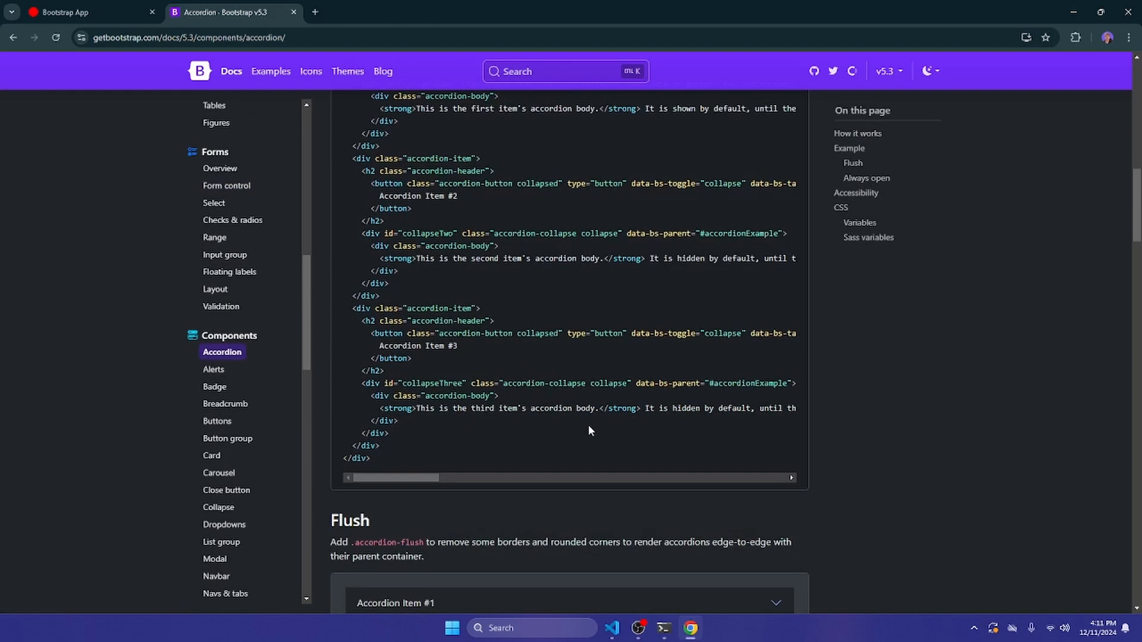
# Toggle the flush accordion item and scroll through the always-open accordion demo.
pyautogui.scroll(3)
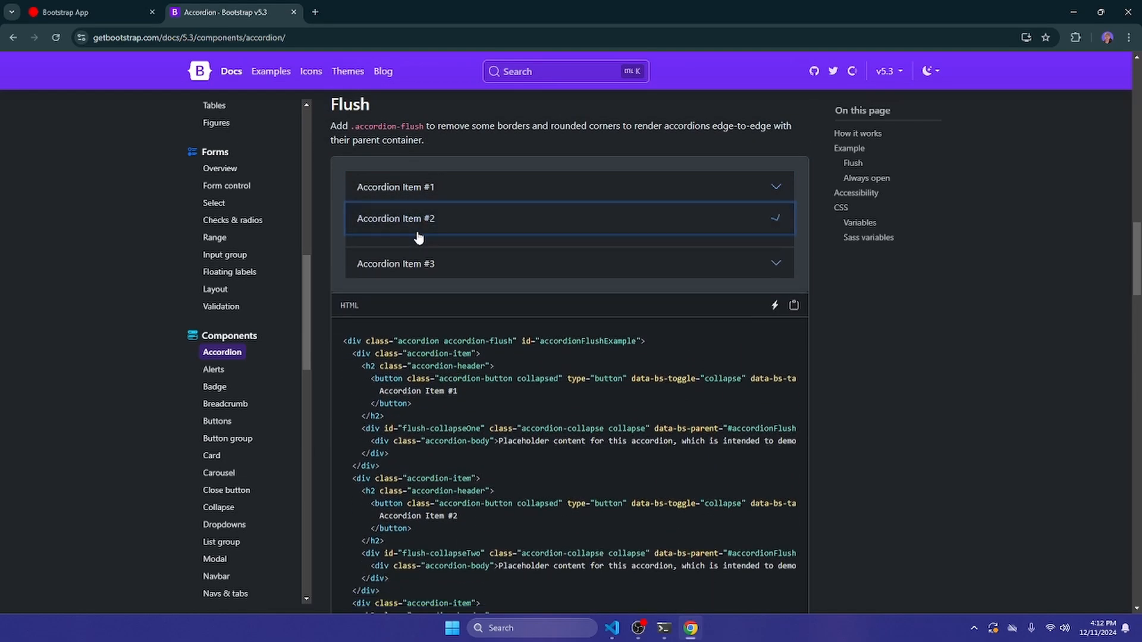
pyautogui.click(396, 264)
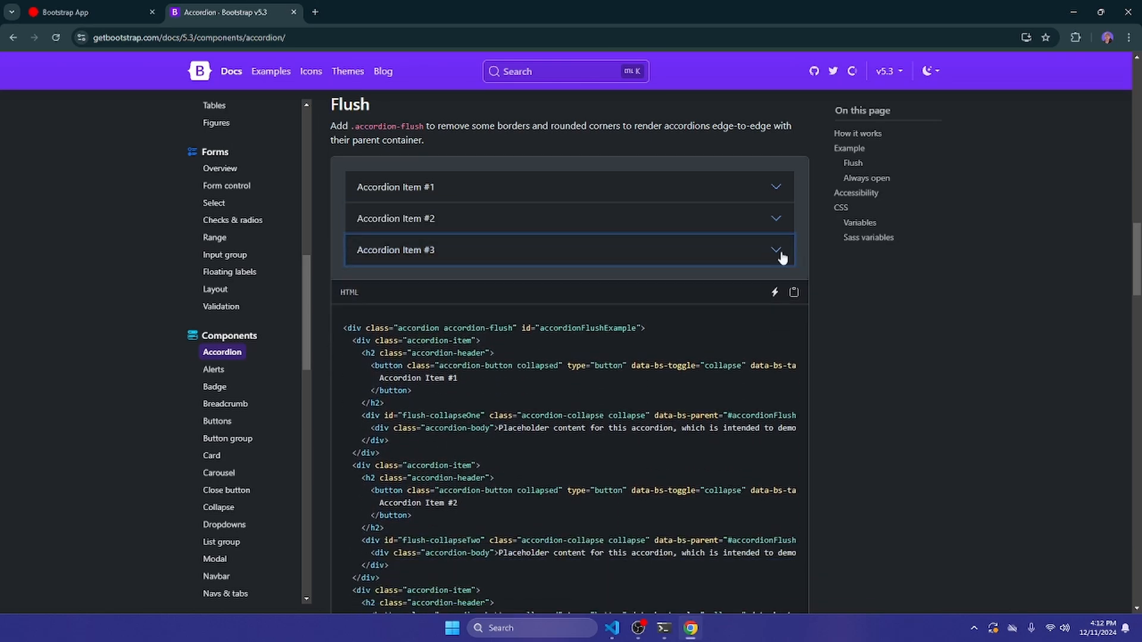
pyautogui.scroll(-3)
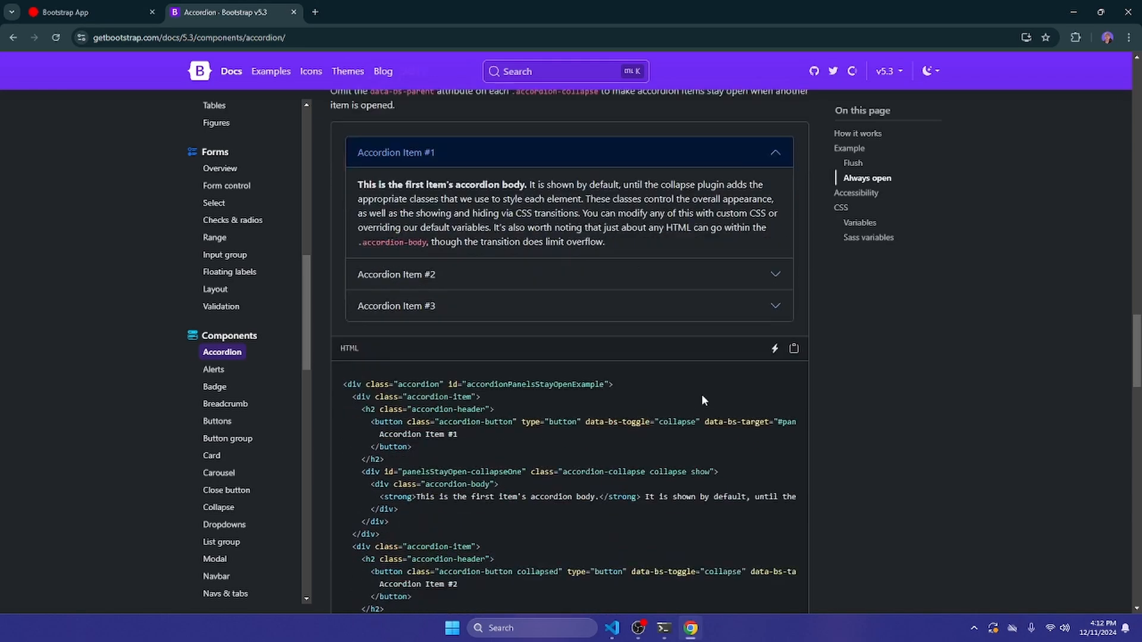
pyautogui.scroll(-3)
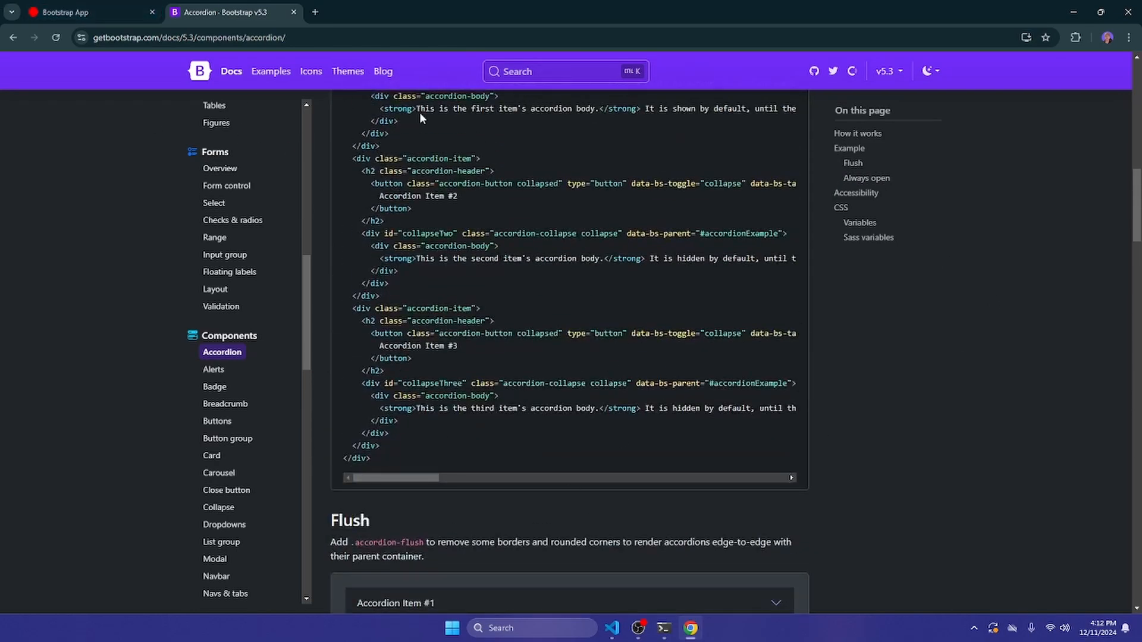
# Switch to the free components search results and bring up the Ayro UI site.
pyautogui.click(218, 37)
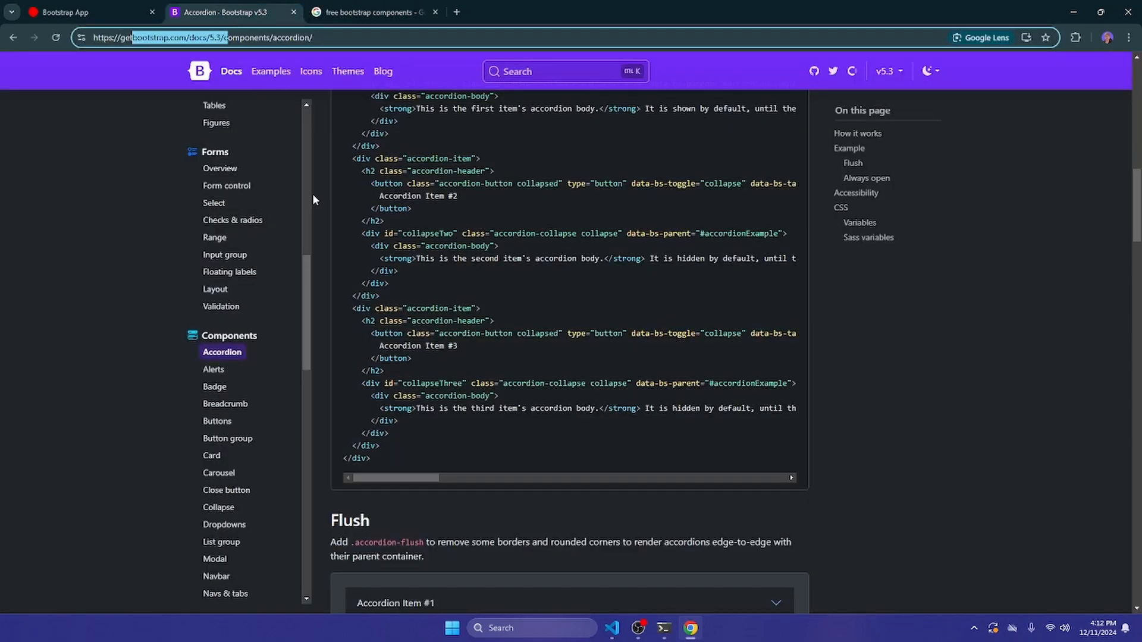
pyautogui.scroll(3)
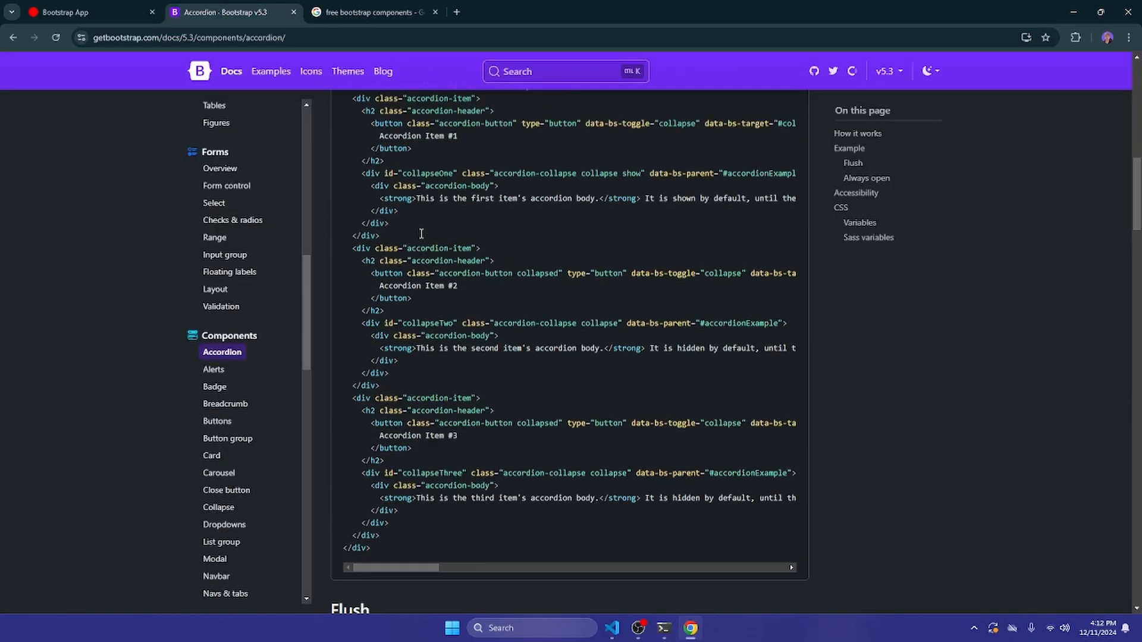
pyautogui.scroll(3)
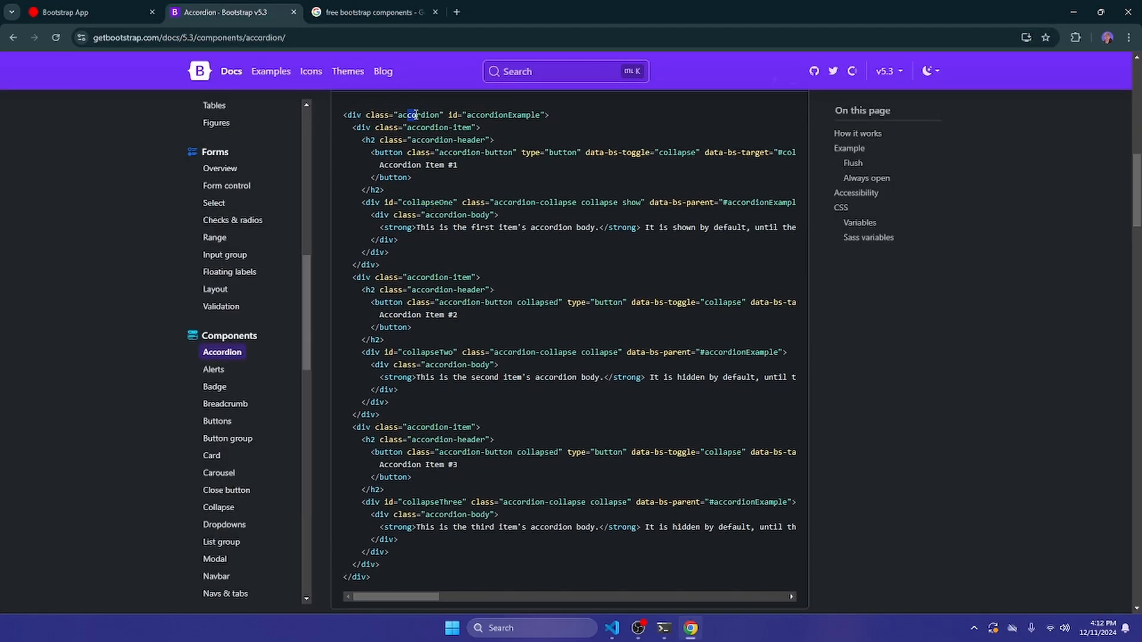
pyautogui.click(371, 12)
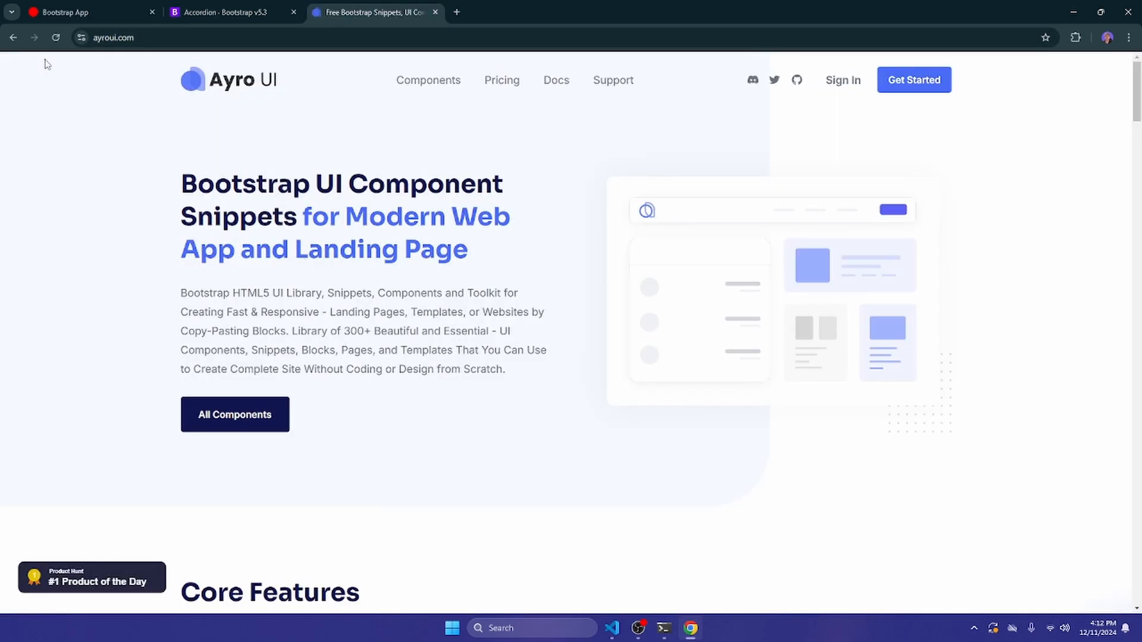
pyautogui.scroll(-3)
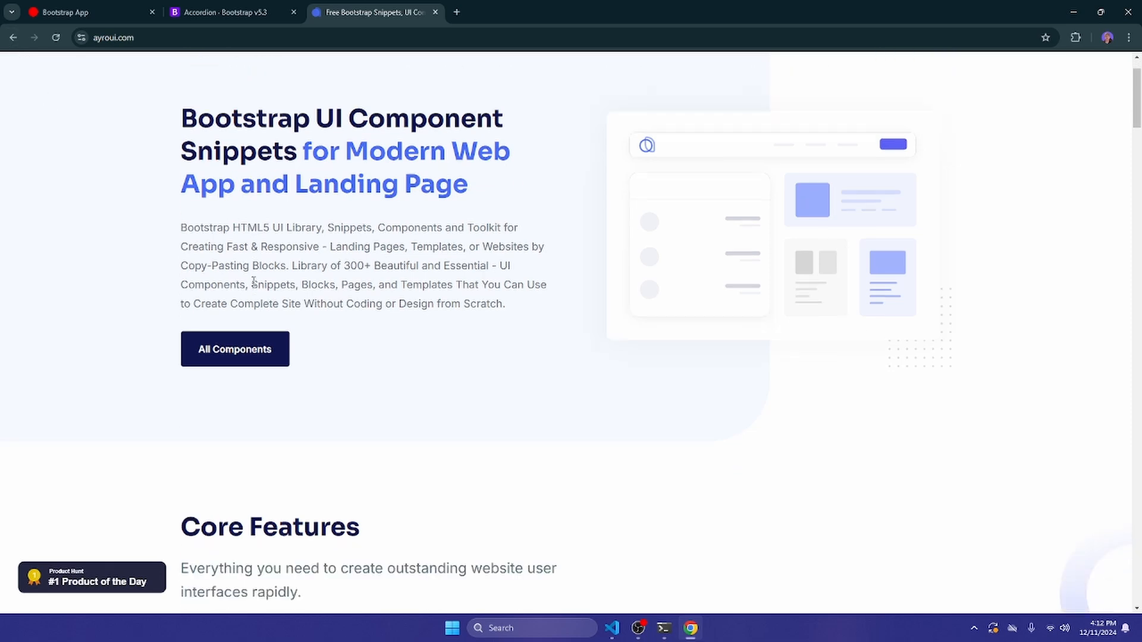
pyautogui.click(233, 350)
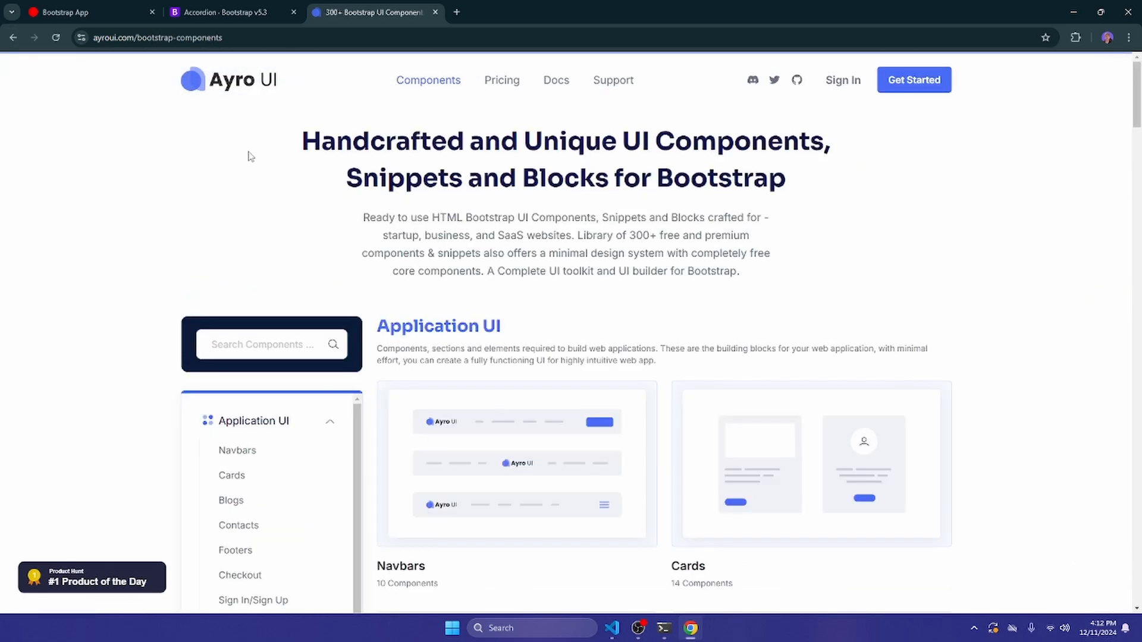
pyautogui.scroll(-3)
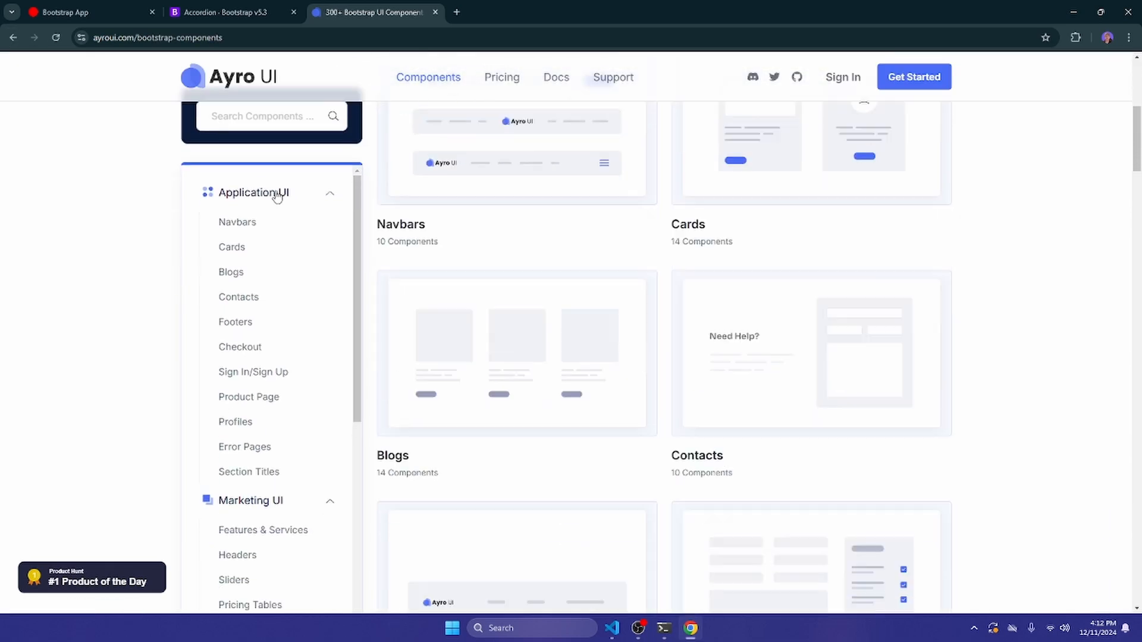
pyautogui.scroll(-3)
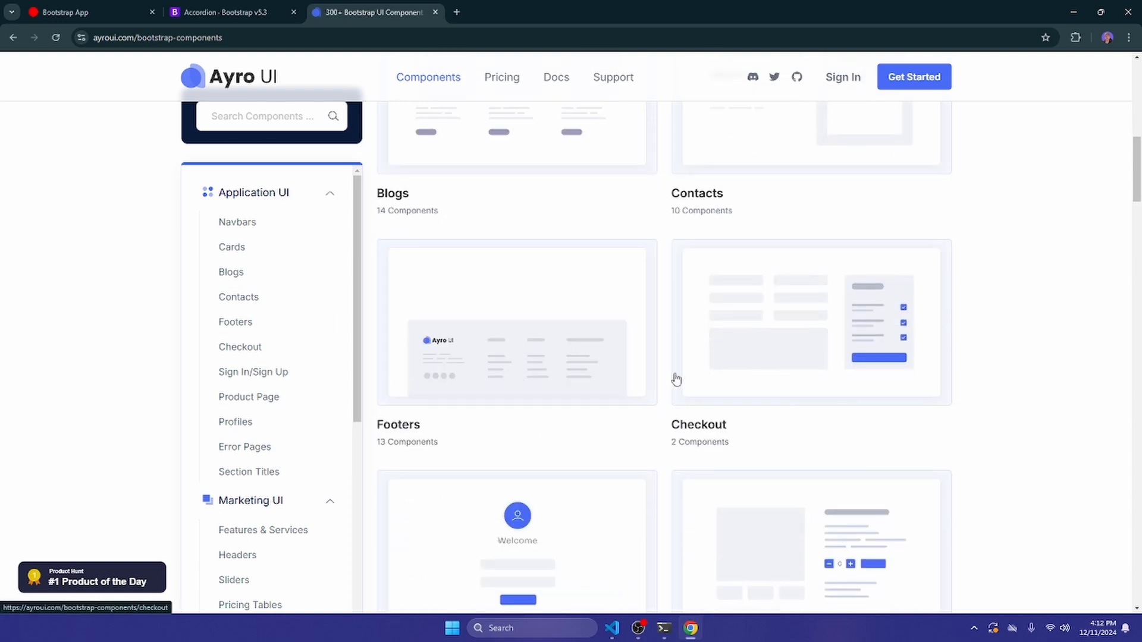
pyautogui.scroll(-3)
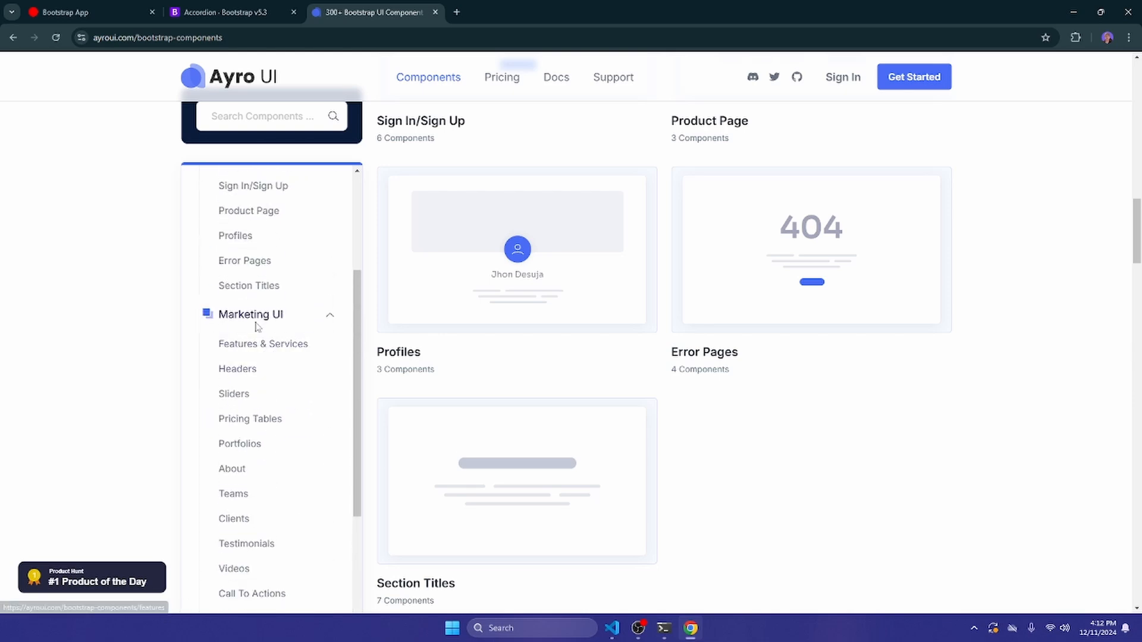
pyautogui.click(263, 343)
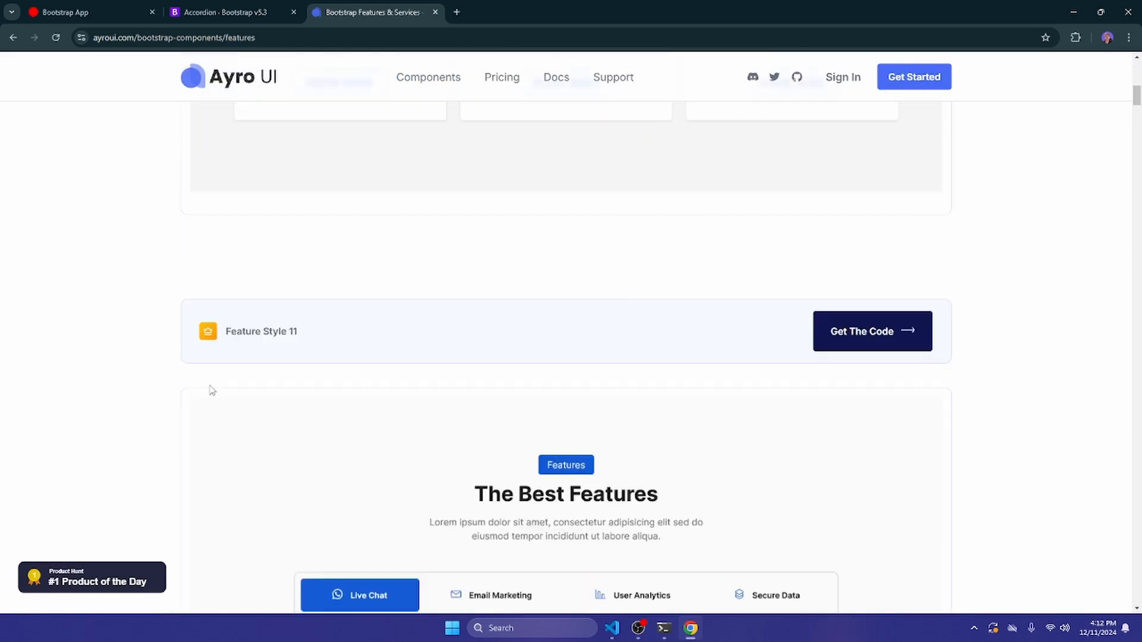
pyautogui.scroll(-3)
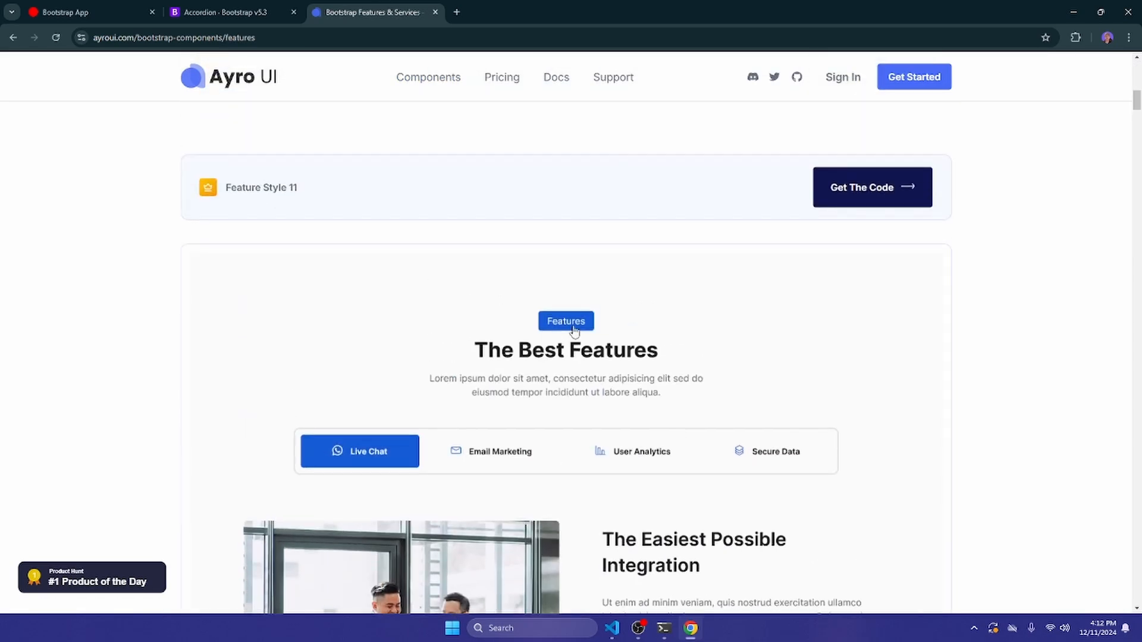
pyautogui.click(501, 78)
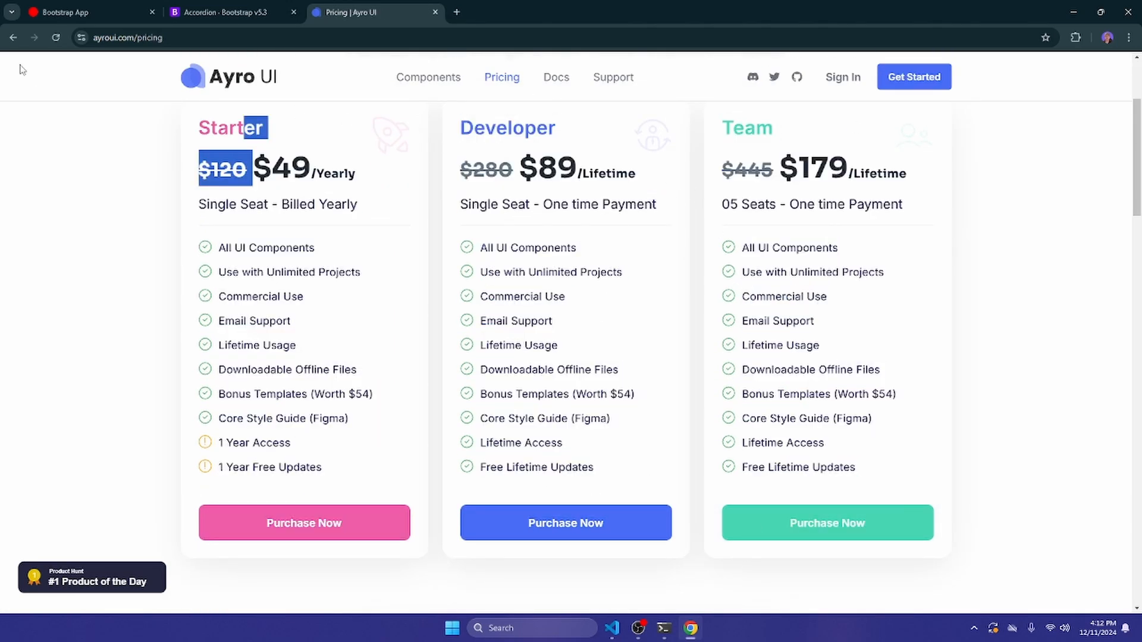
pyautogui.click(13, 37)
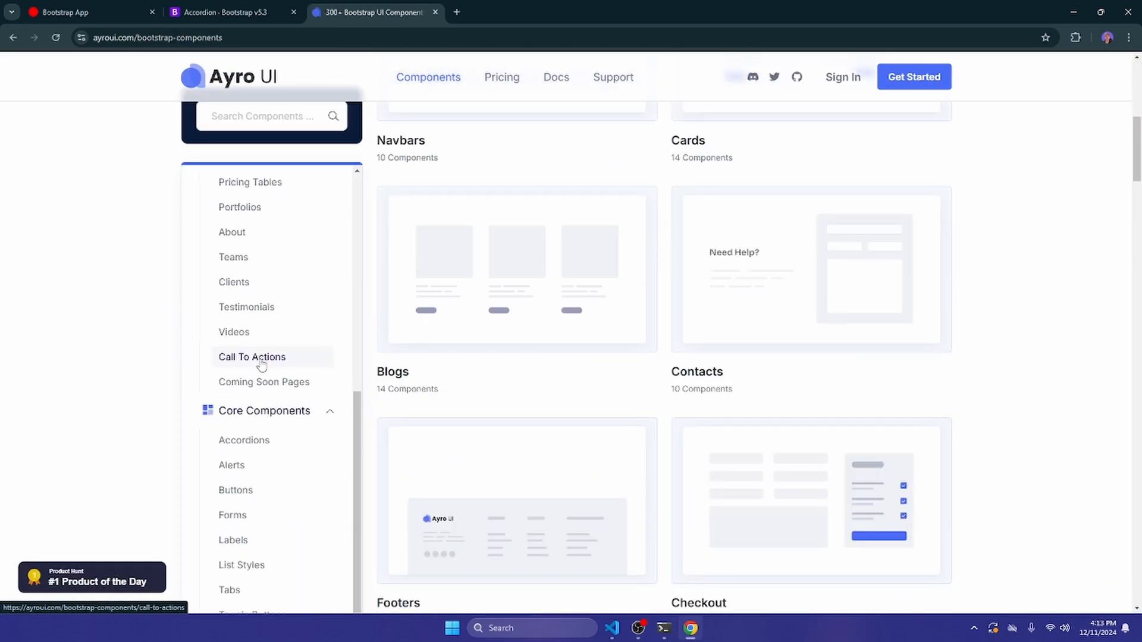
pyautogui.click(12, 37)
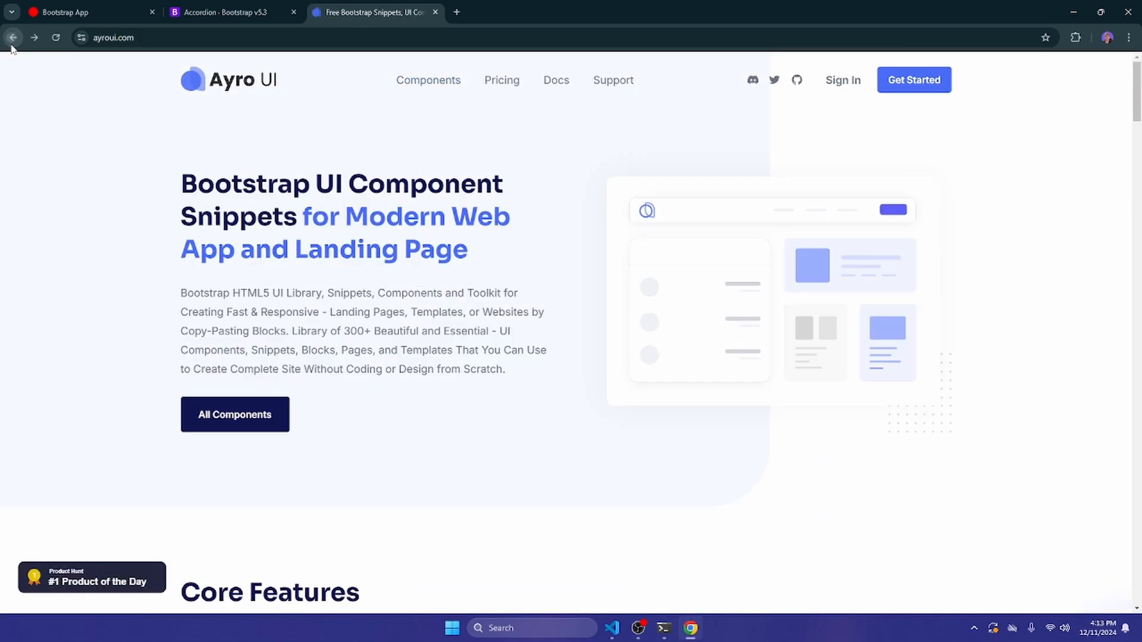
# Scroll through the FastBootstrap components catalogue, then search Google for free Bootstrap templates.
pyautogui.click(13, 37)
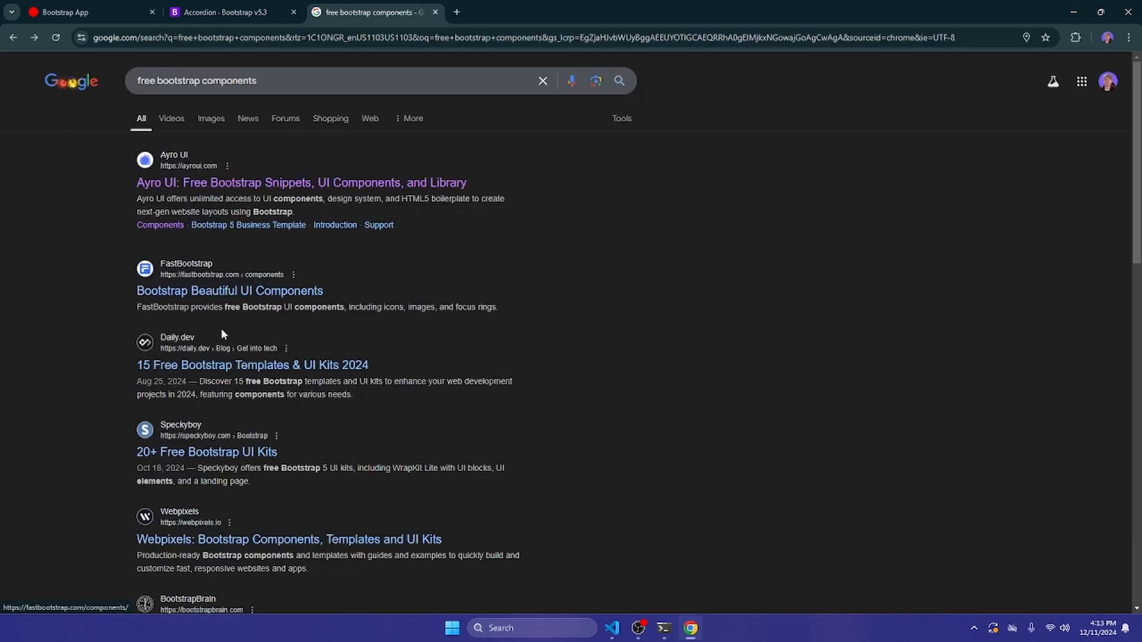
pyautogui.click(229, 291)
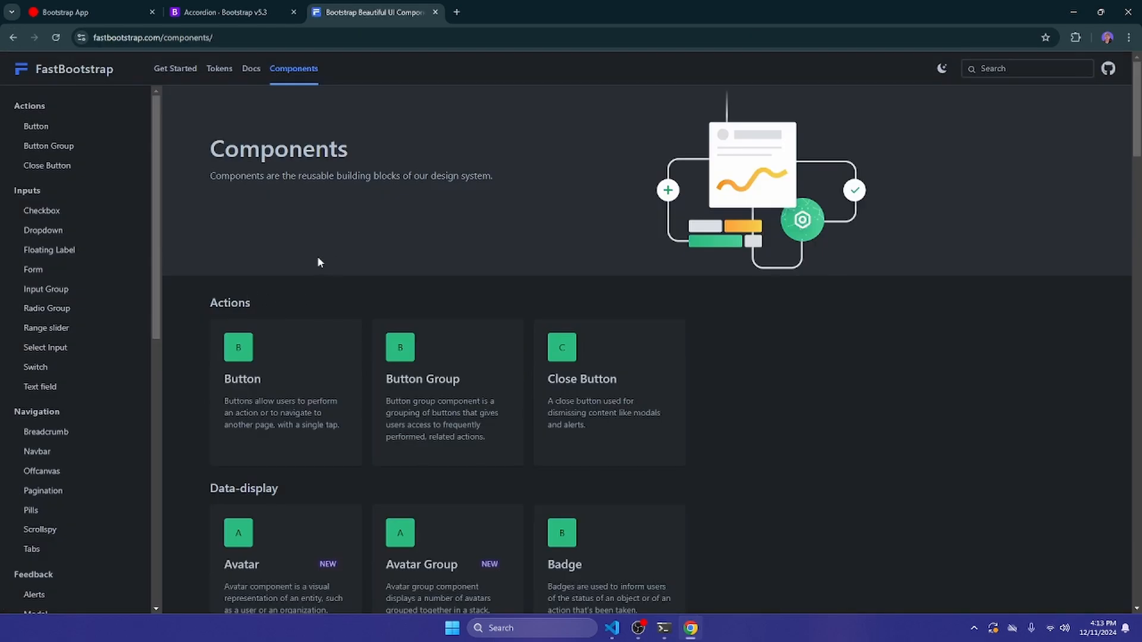
pyautogui.scroll(-3)
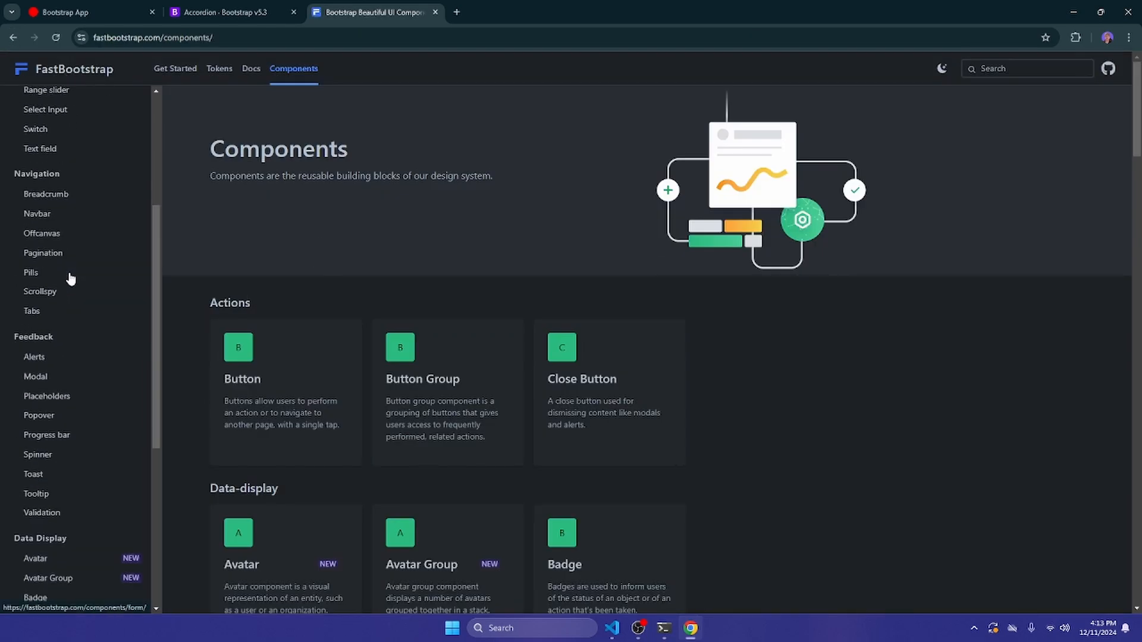
pyautogui.scroll(-3)
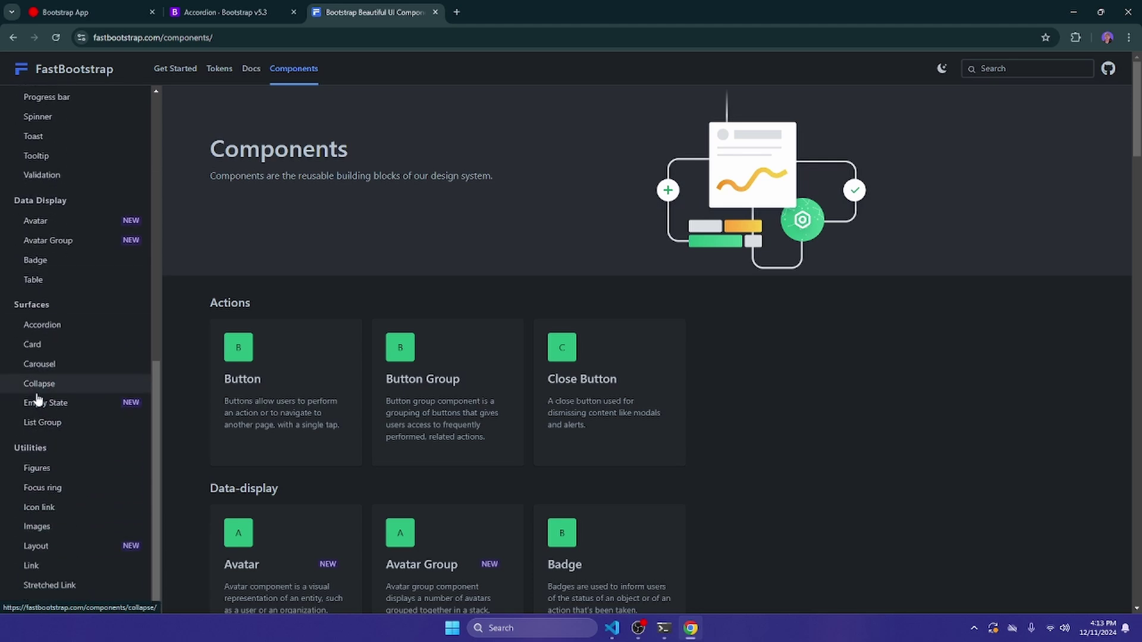
pyautogui.moveTo(42, 325)
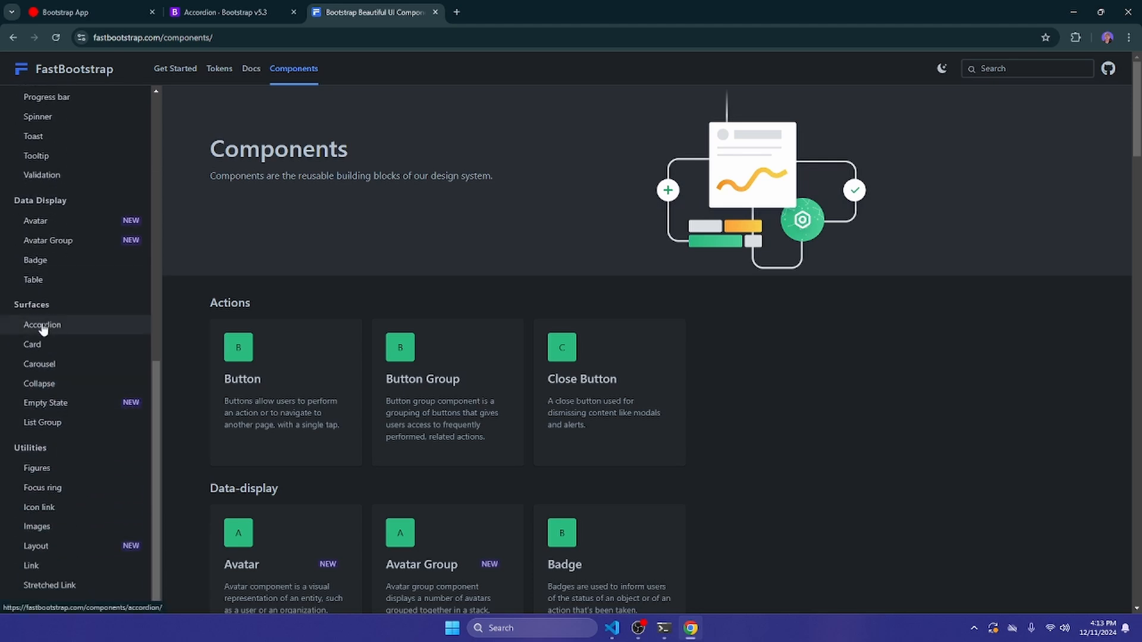
pyautogui.scroll(-3)
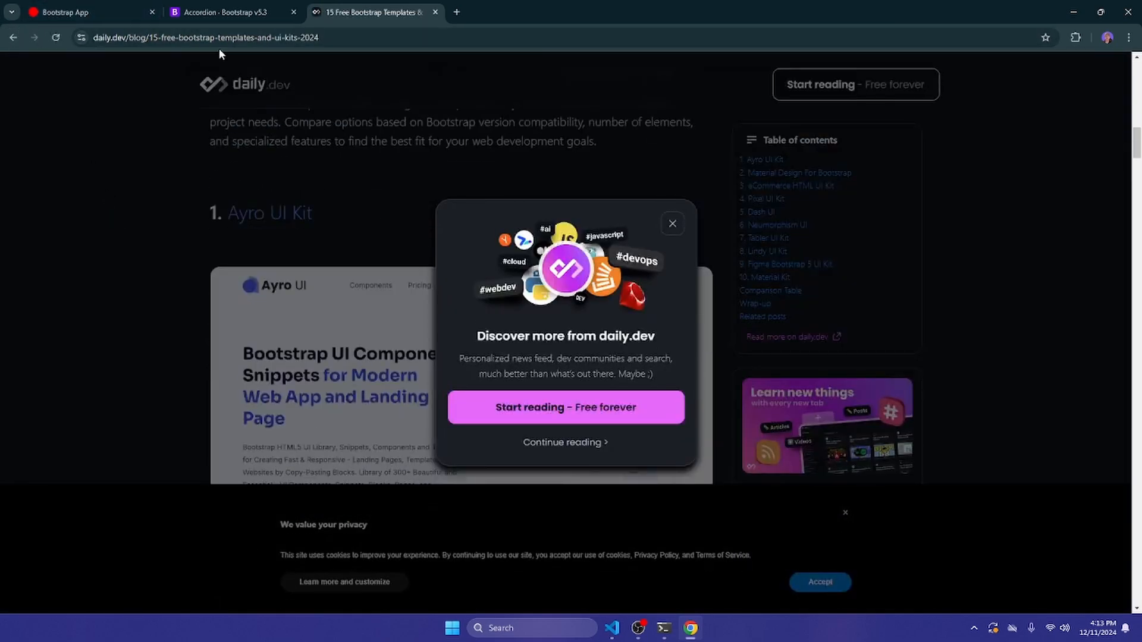
pyautogui.write('bootstrap templates')
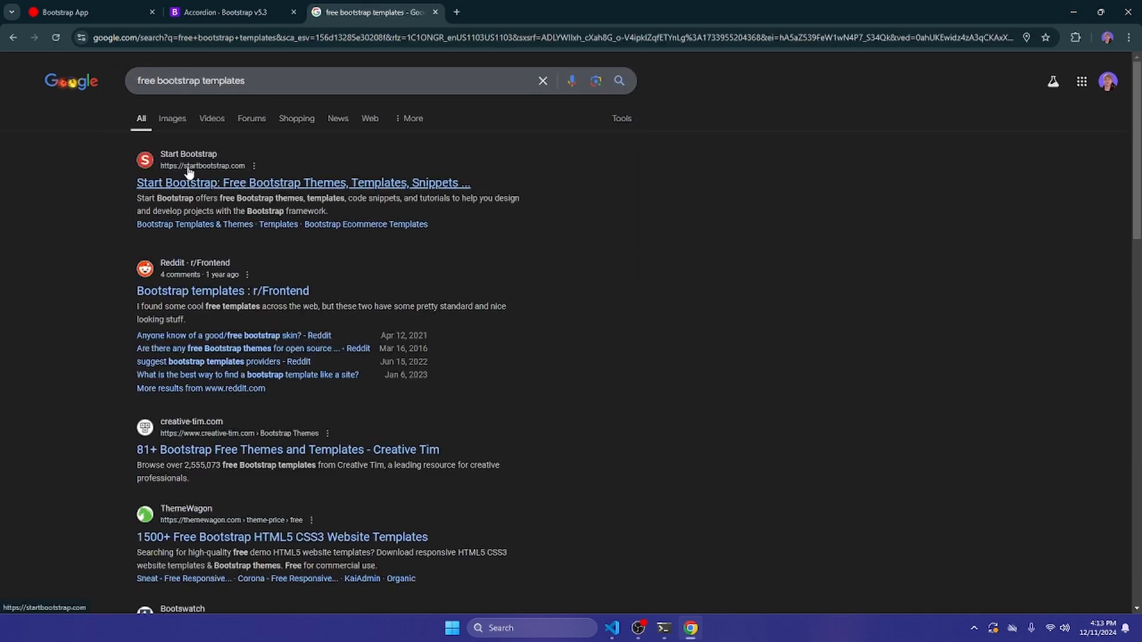
# Open Start Bootstrap from the results and view the SB Admin 2 theme details.
pyautogui.click(302, 182)
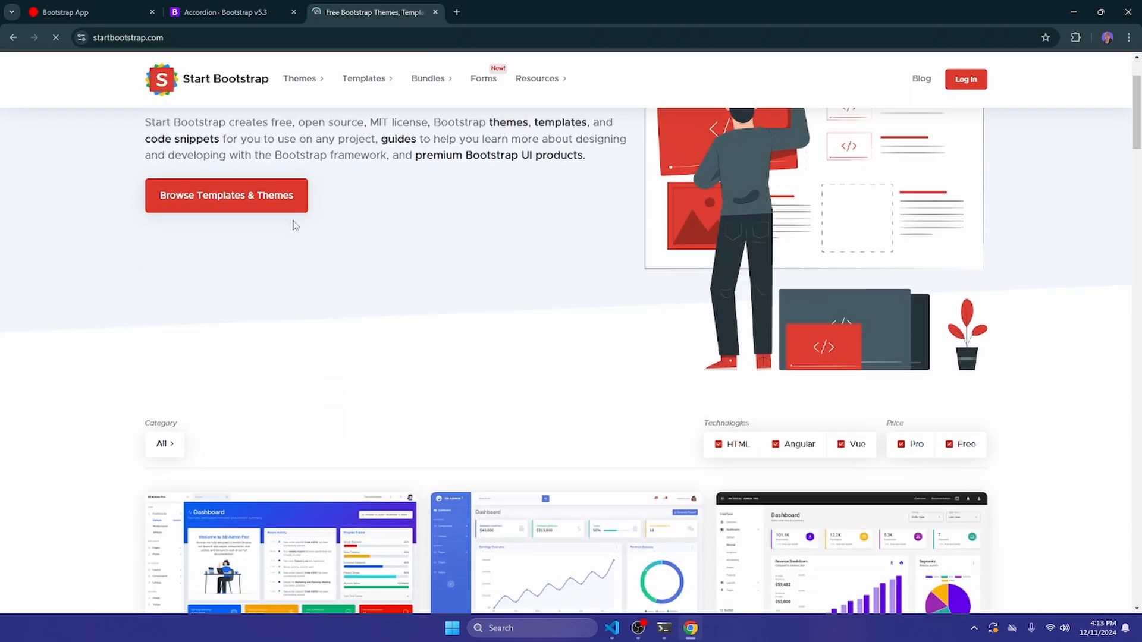
pyautogui.scroll(-3)
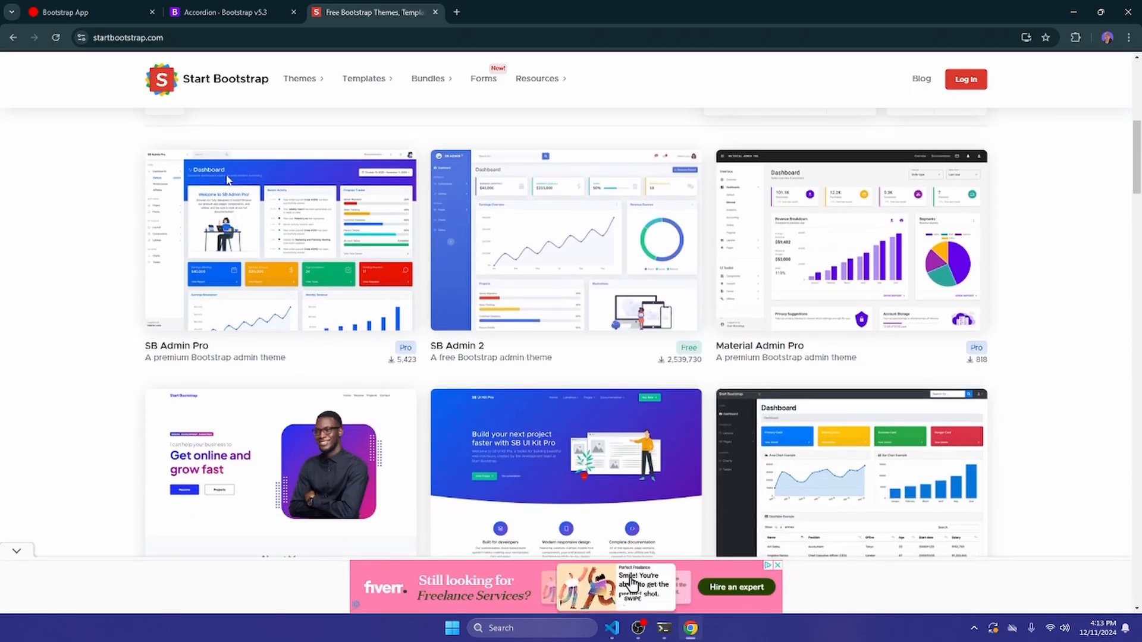
pyautogui.click(565, 241)
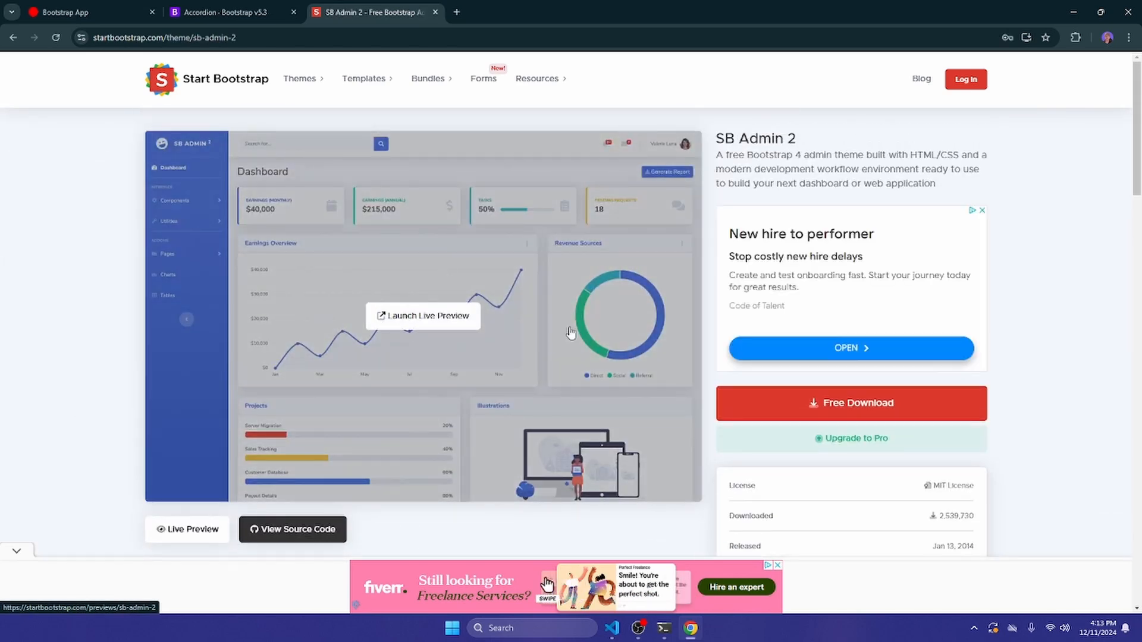
pyautogui.scroll(-3)
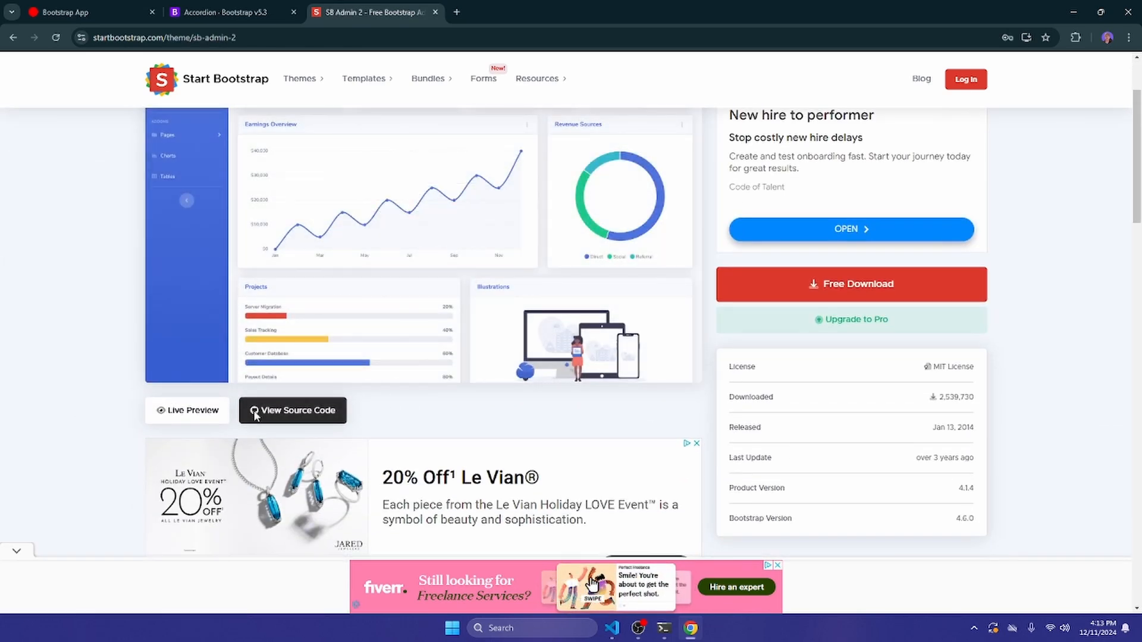
# Browse SB Admin 2's GitHub source repository and README, then close that tab.
pyautogui.click(292, 410)
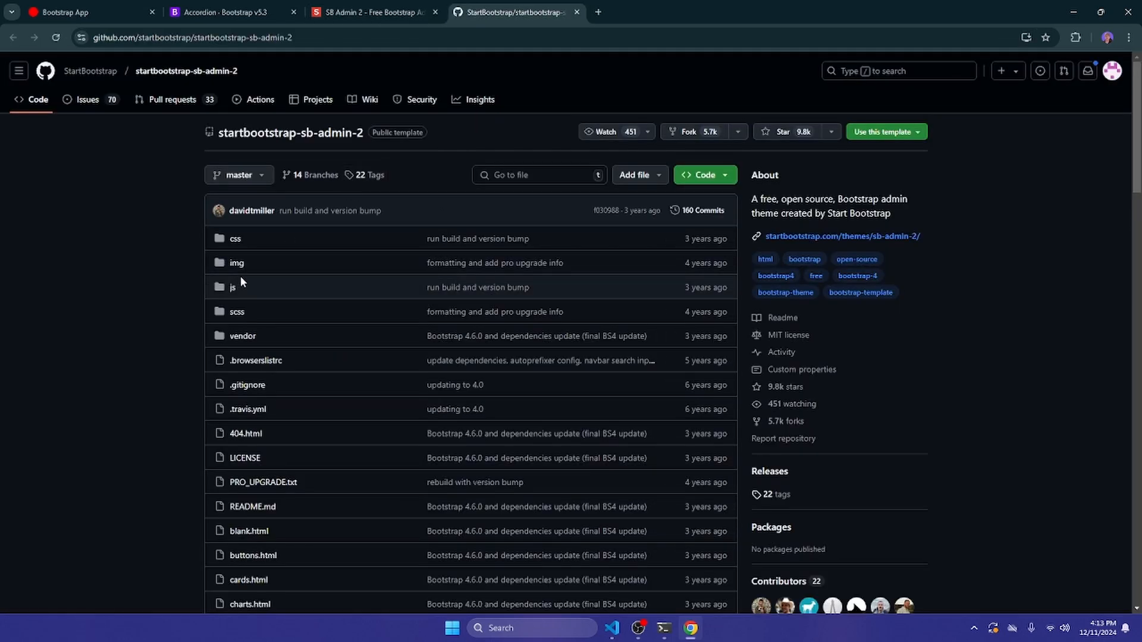
pyautogui.scroll(-3)
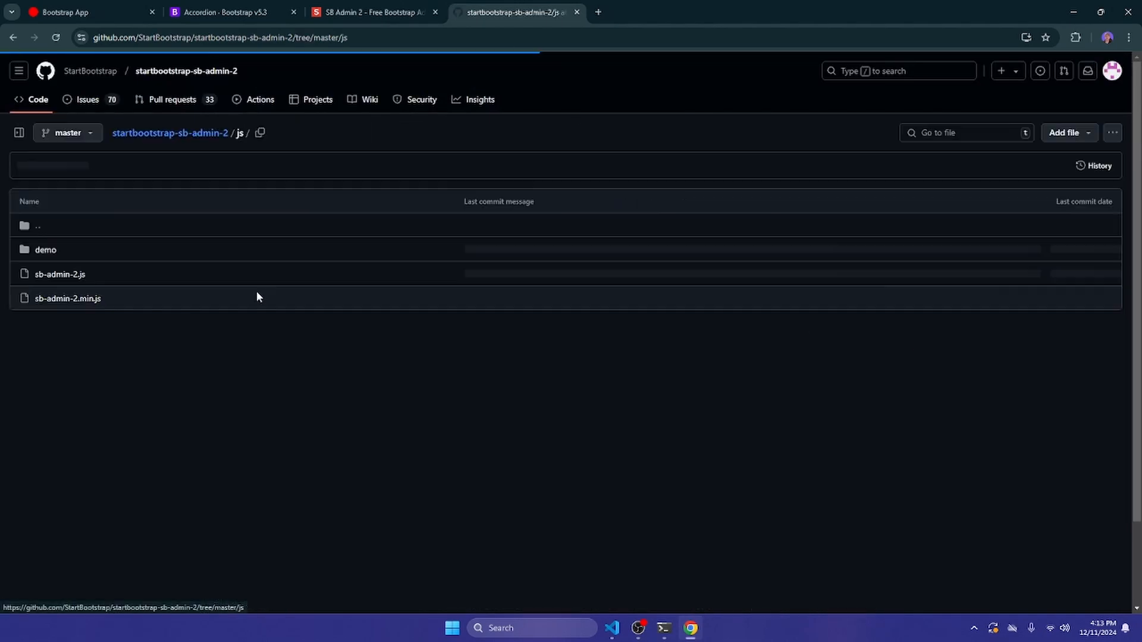
pyautogui.click(171, 133)
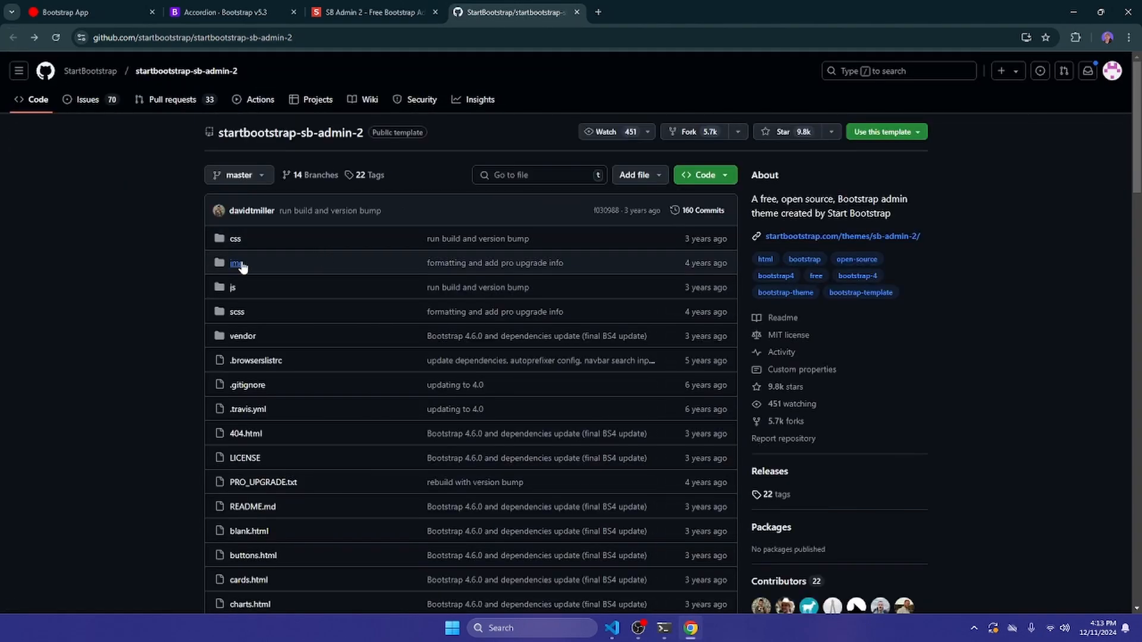
pyautogui.click(235, 238)
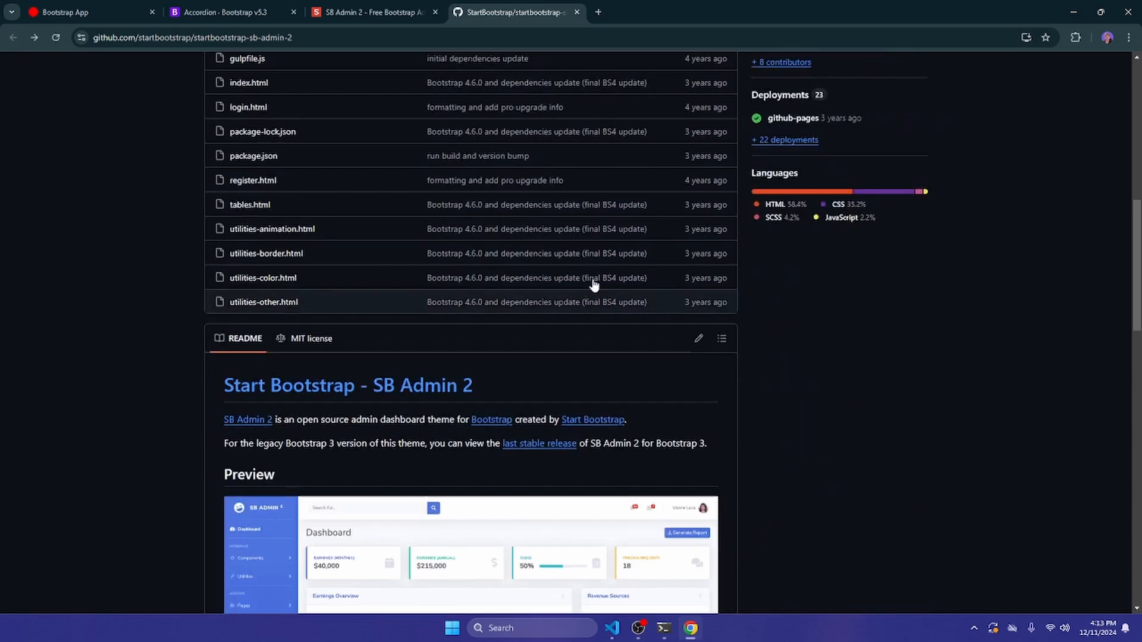
pyautogui.scroll(-3)
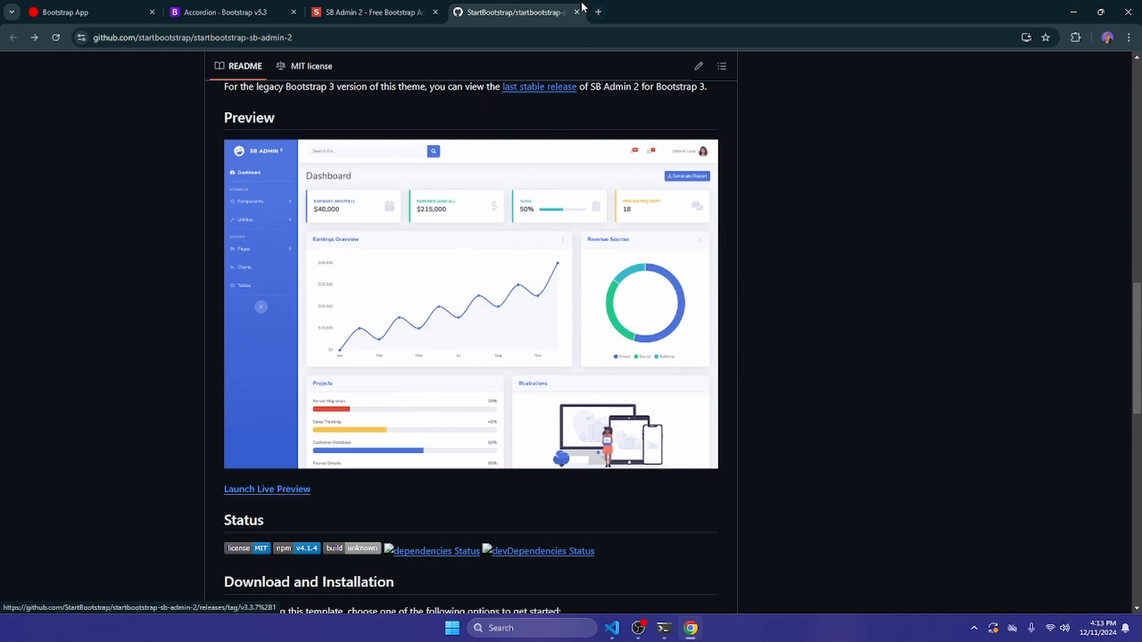
pyautogui.click(578, 13)
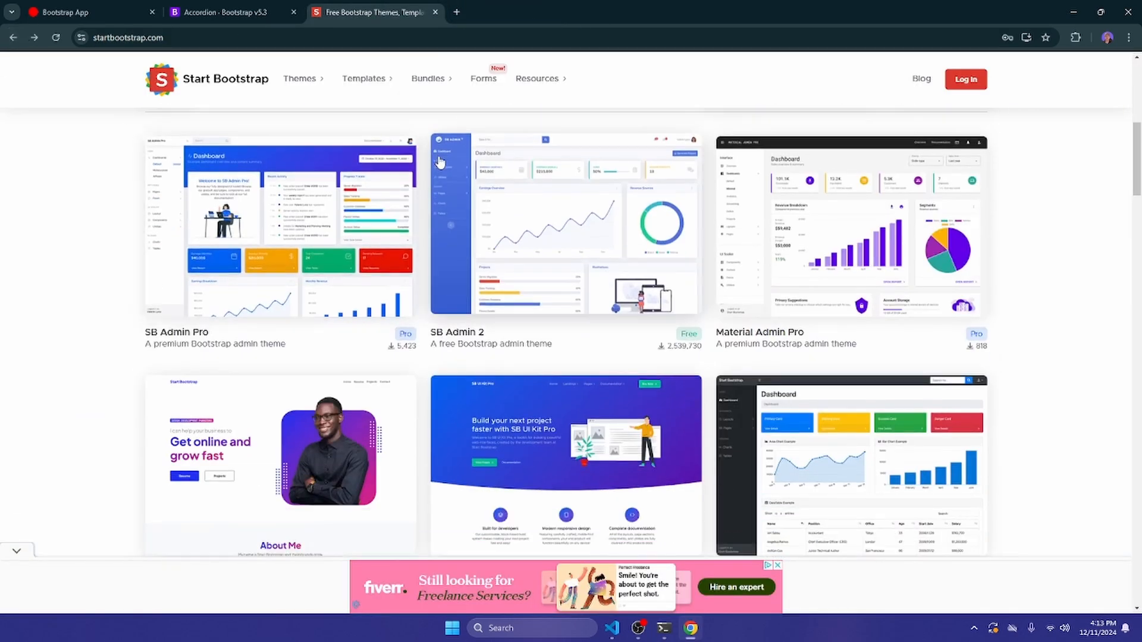
# Launch the Personal theme's live preview and view its Projects page.
pyautogui.scroll(-3)
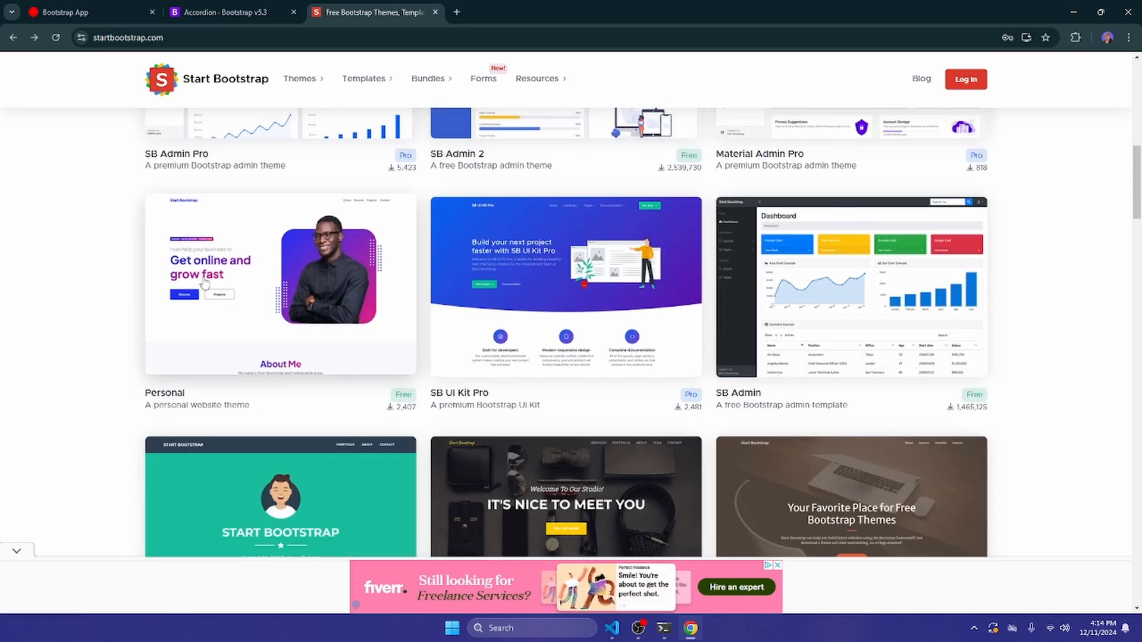
pyautogui.click(280, 284)
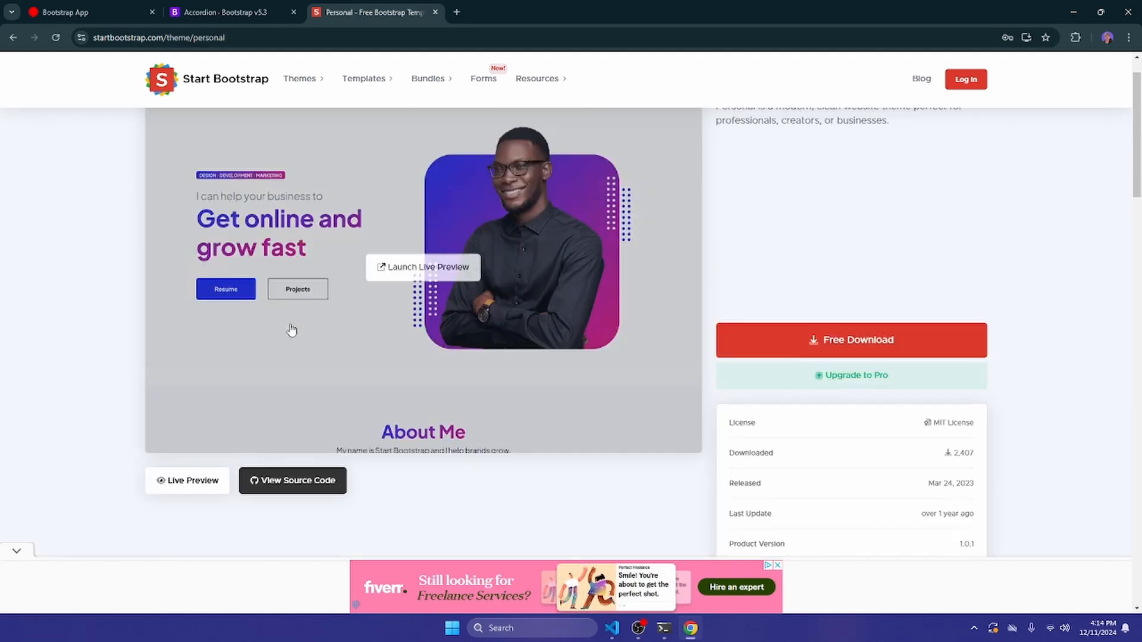
pyautogui.click(422, 267)
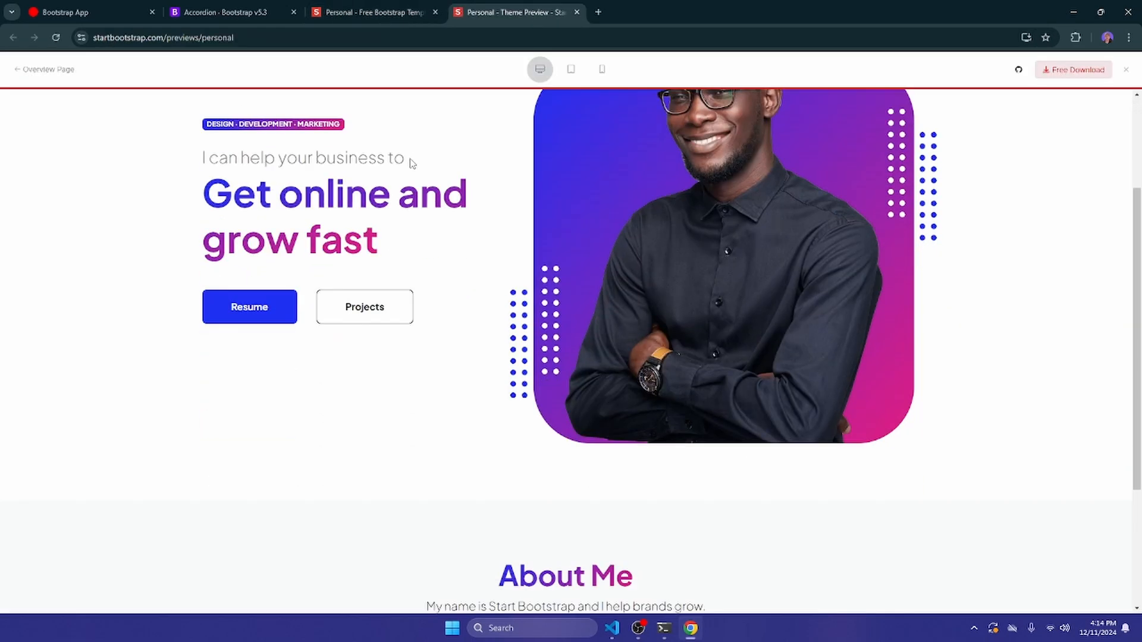
pyautogui.scroll(3)
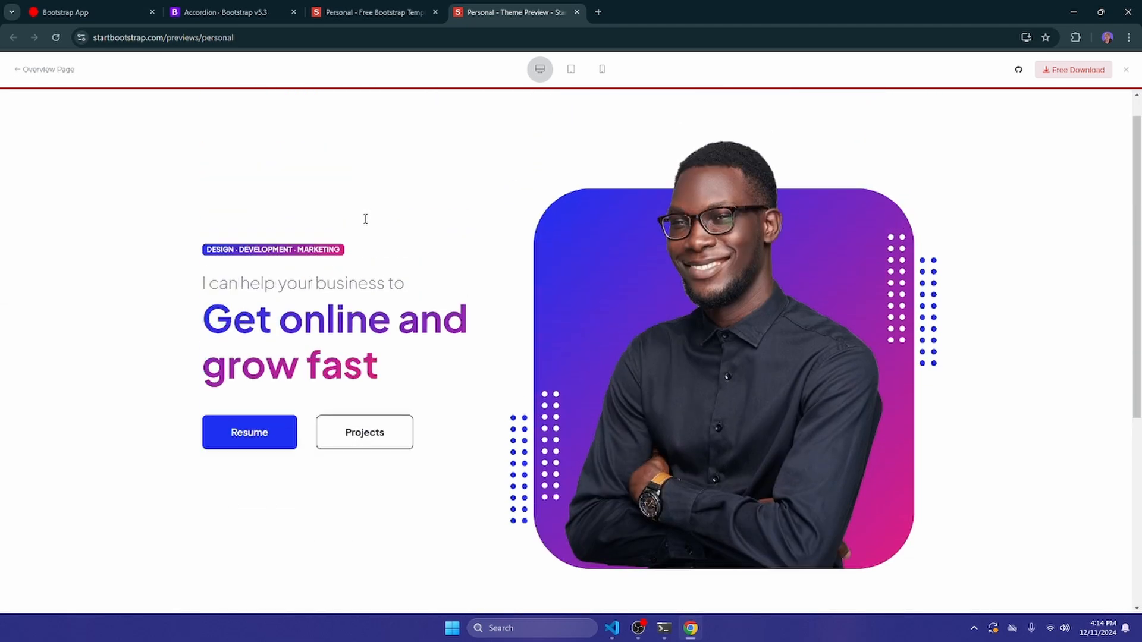
pyautogui.click(364, 432)
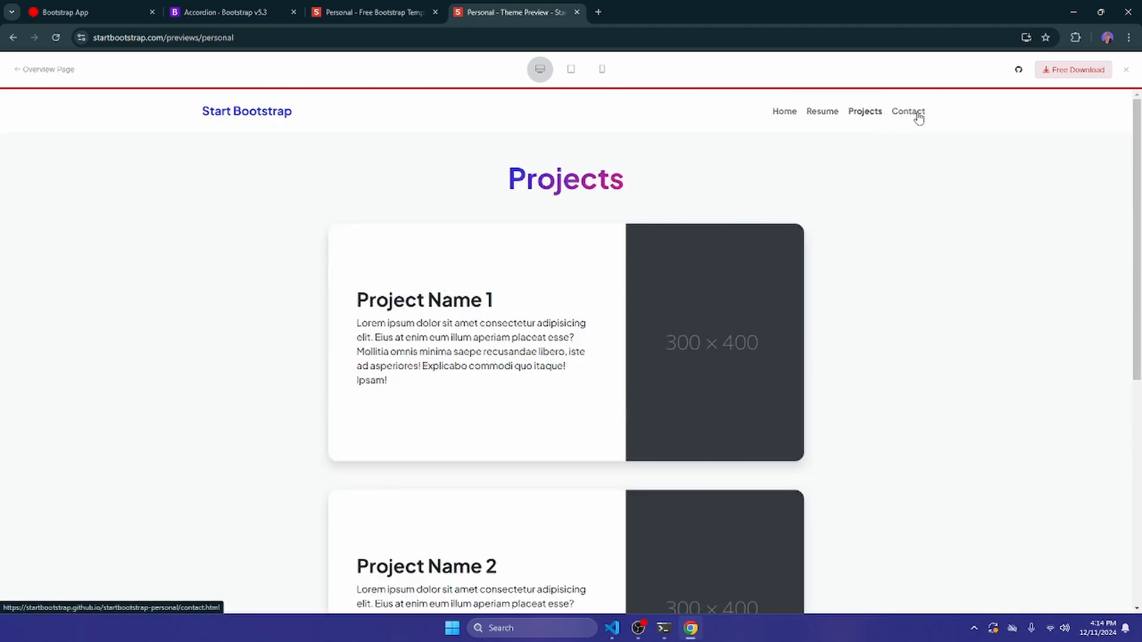
# Visit the preview's Contact, Resume and Home pages, then close it and return to the gallery.
pyautogui.click(784, 111)
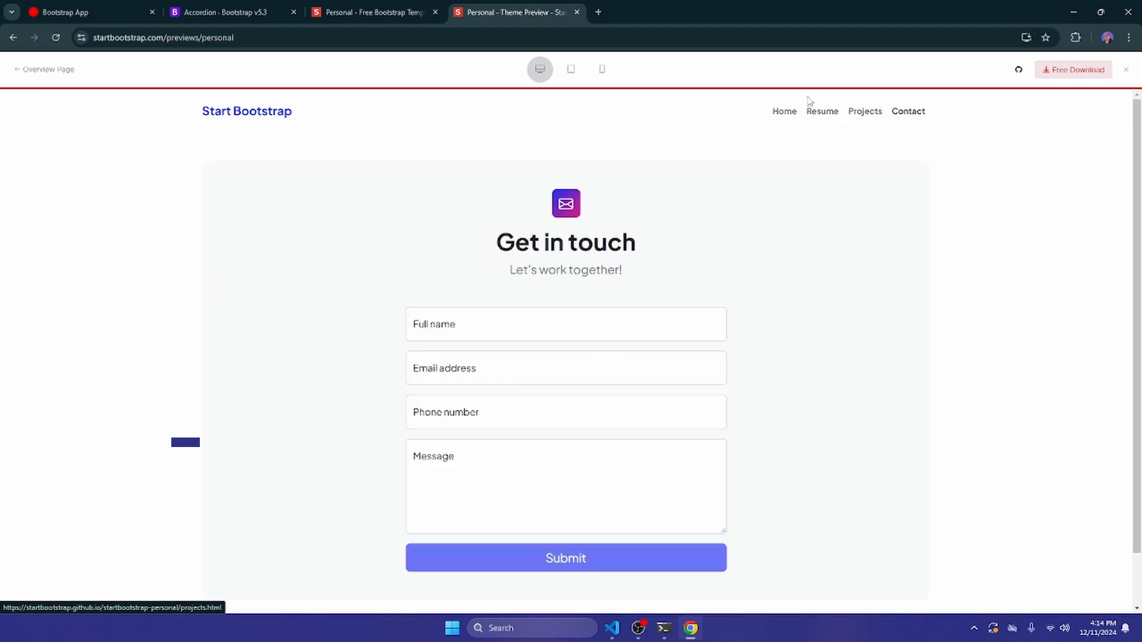
pyautogui.scroll(3)
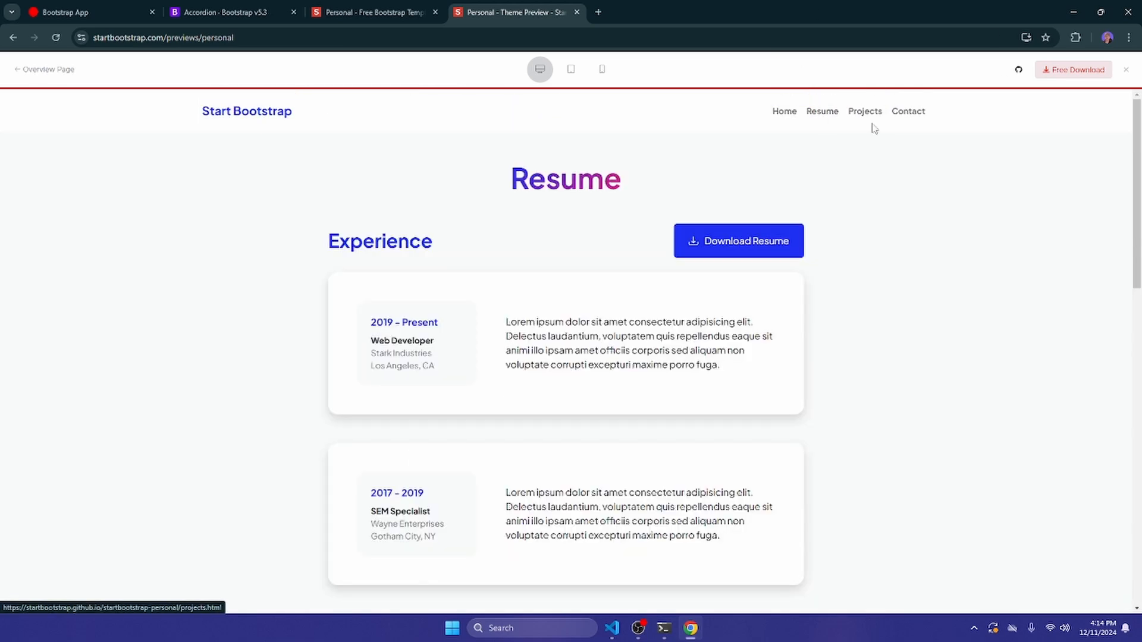
pyautogui.click(908, 112)
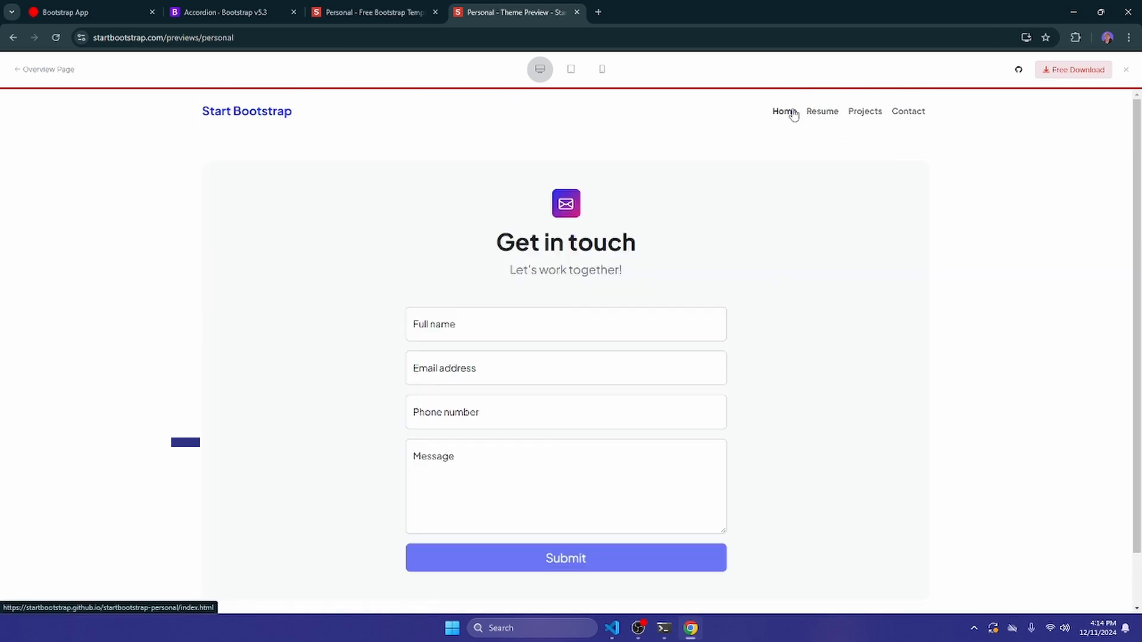
pyautogui.click(822, 111)
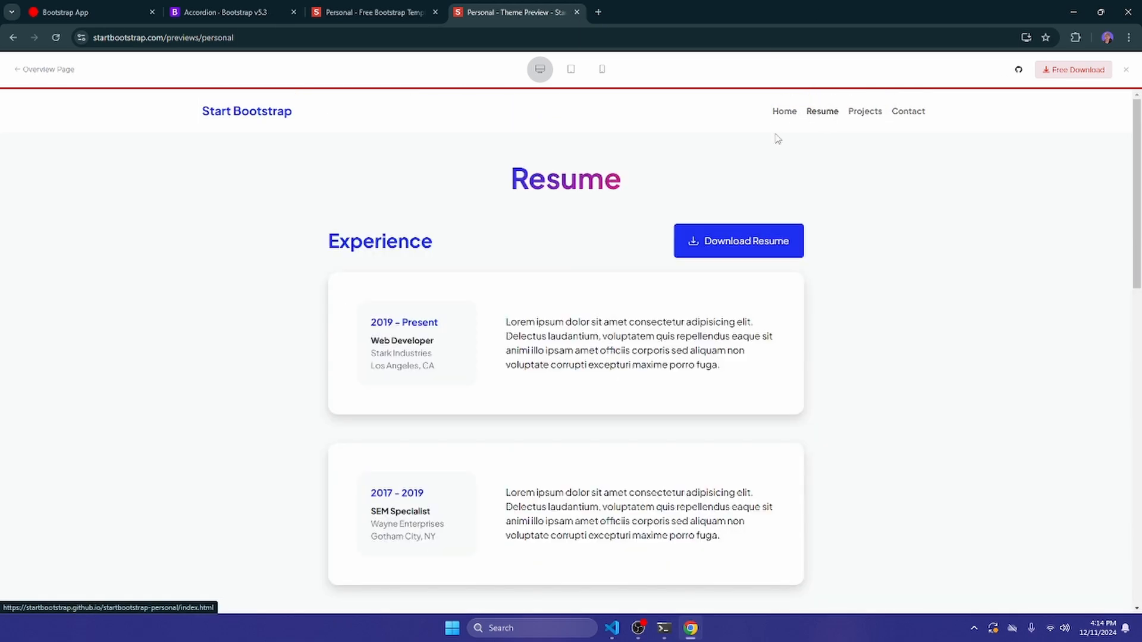
pyautogui.click(784, 111)
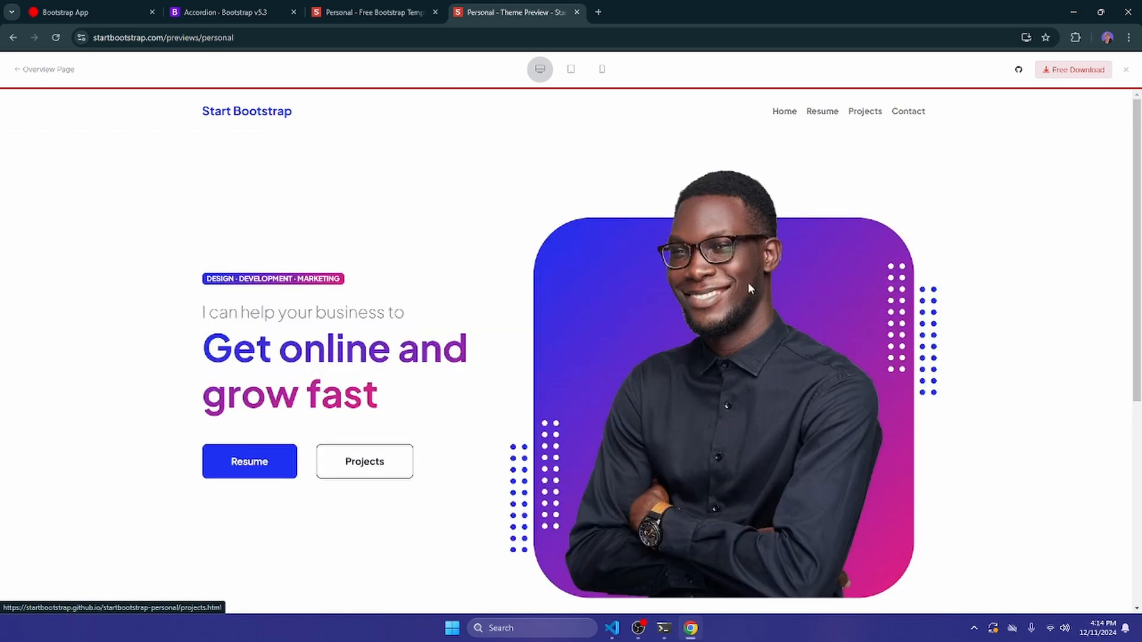
pyautogui.click(575, 13)
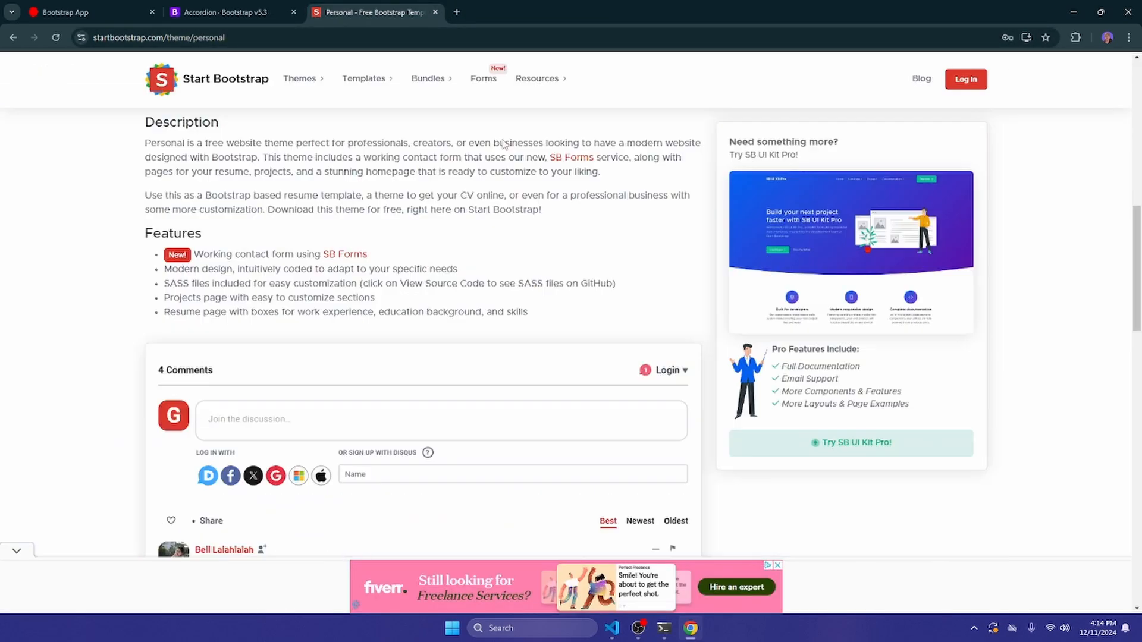
pyautogui.click(12, 37)
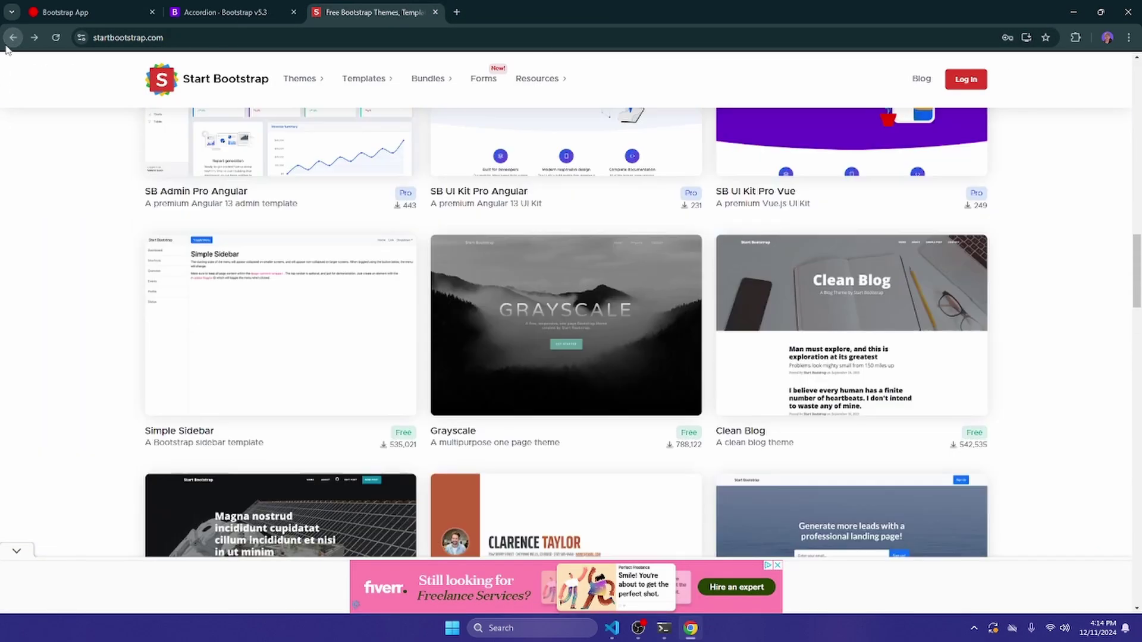
# Go back to Creative Tim's free Bootstrap themes and open the Material Dashboard 3 card.
pyautogui.click(12, 37)
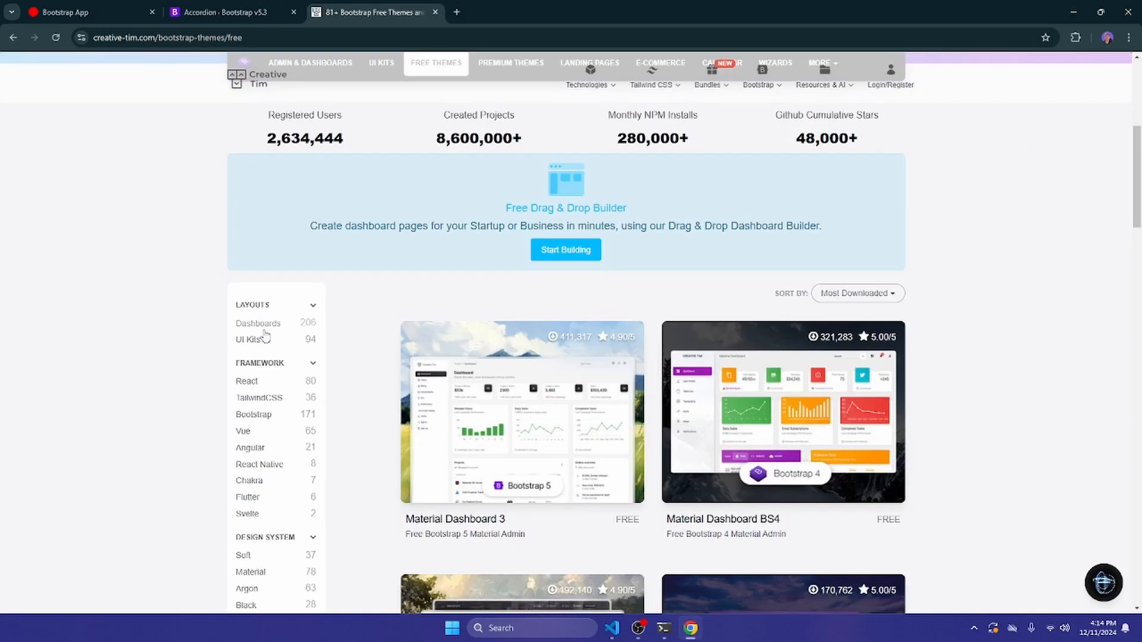
pyautogui.scroll(-3)
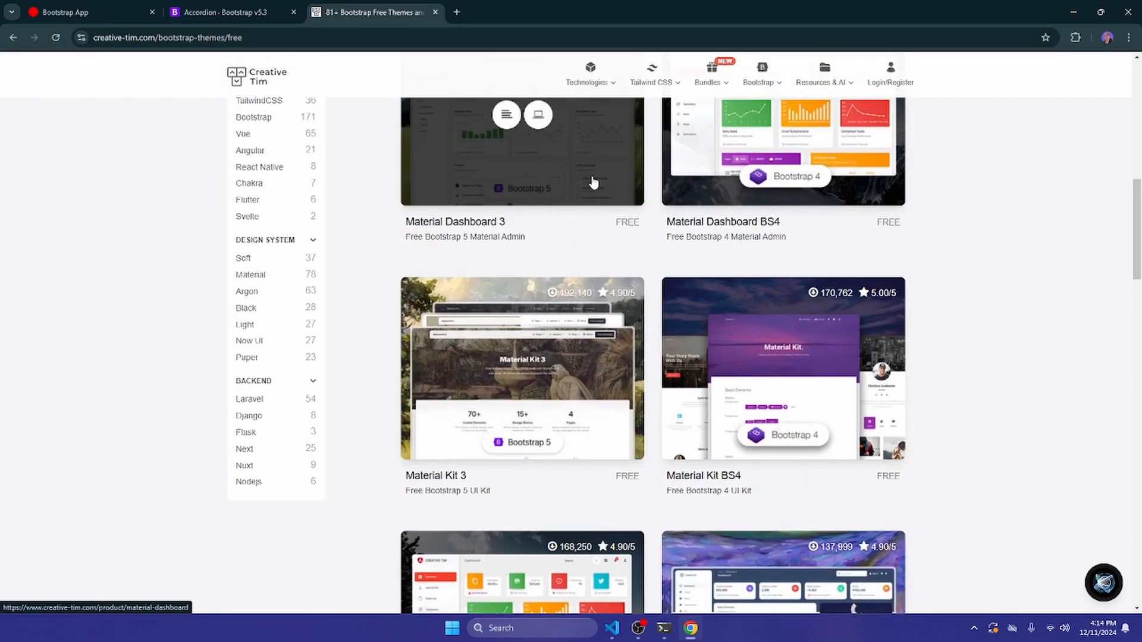
pyautogui.click(521, 146)
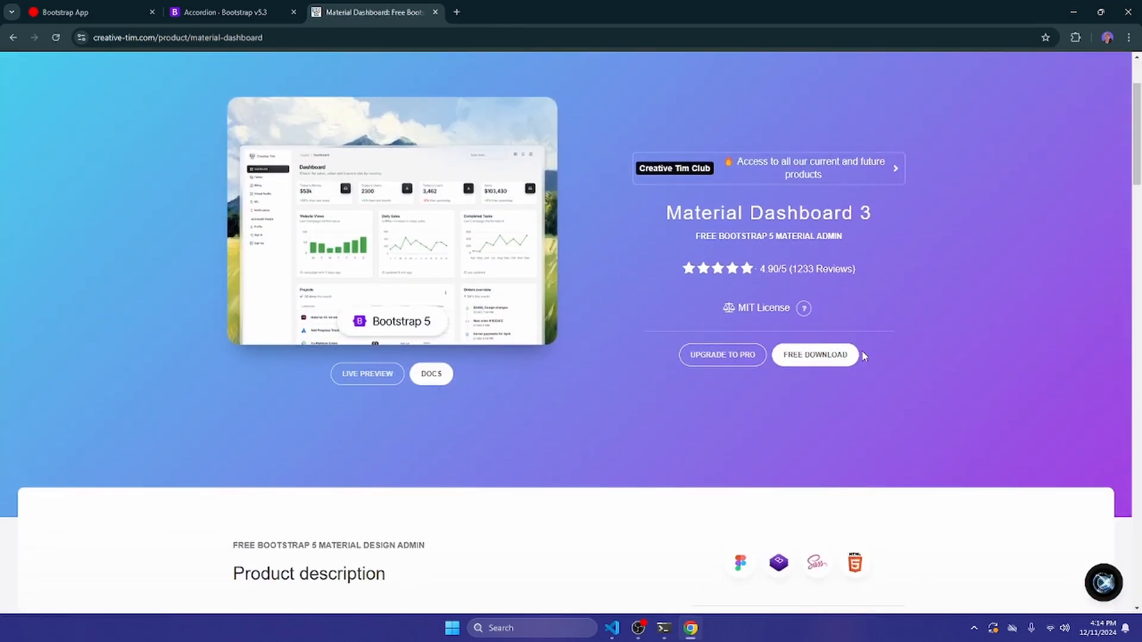
pyautogui.moveTo(478, 129)
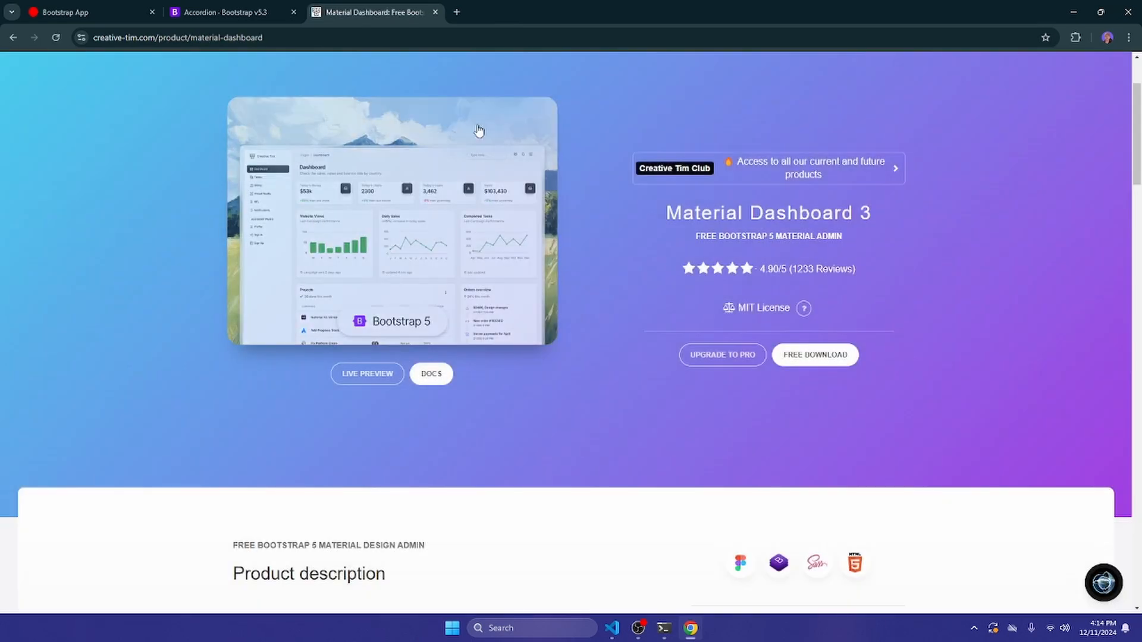